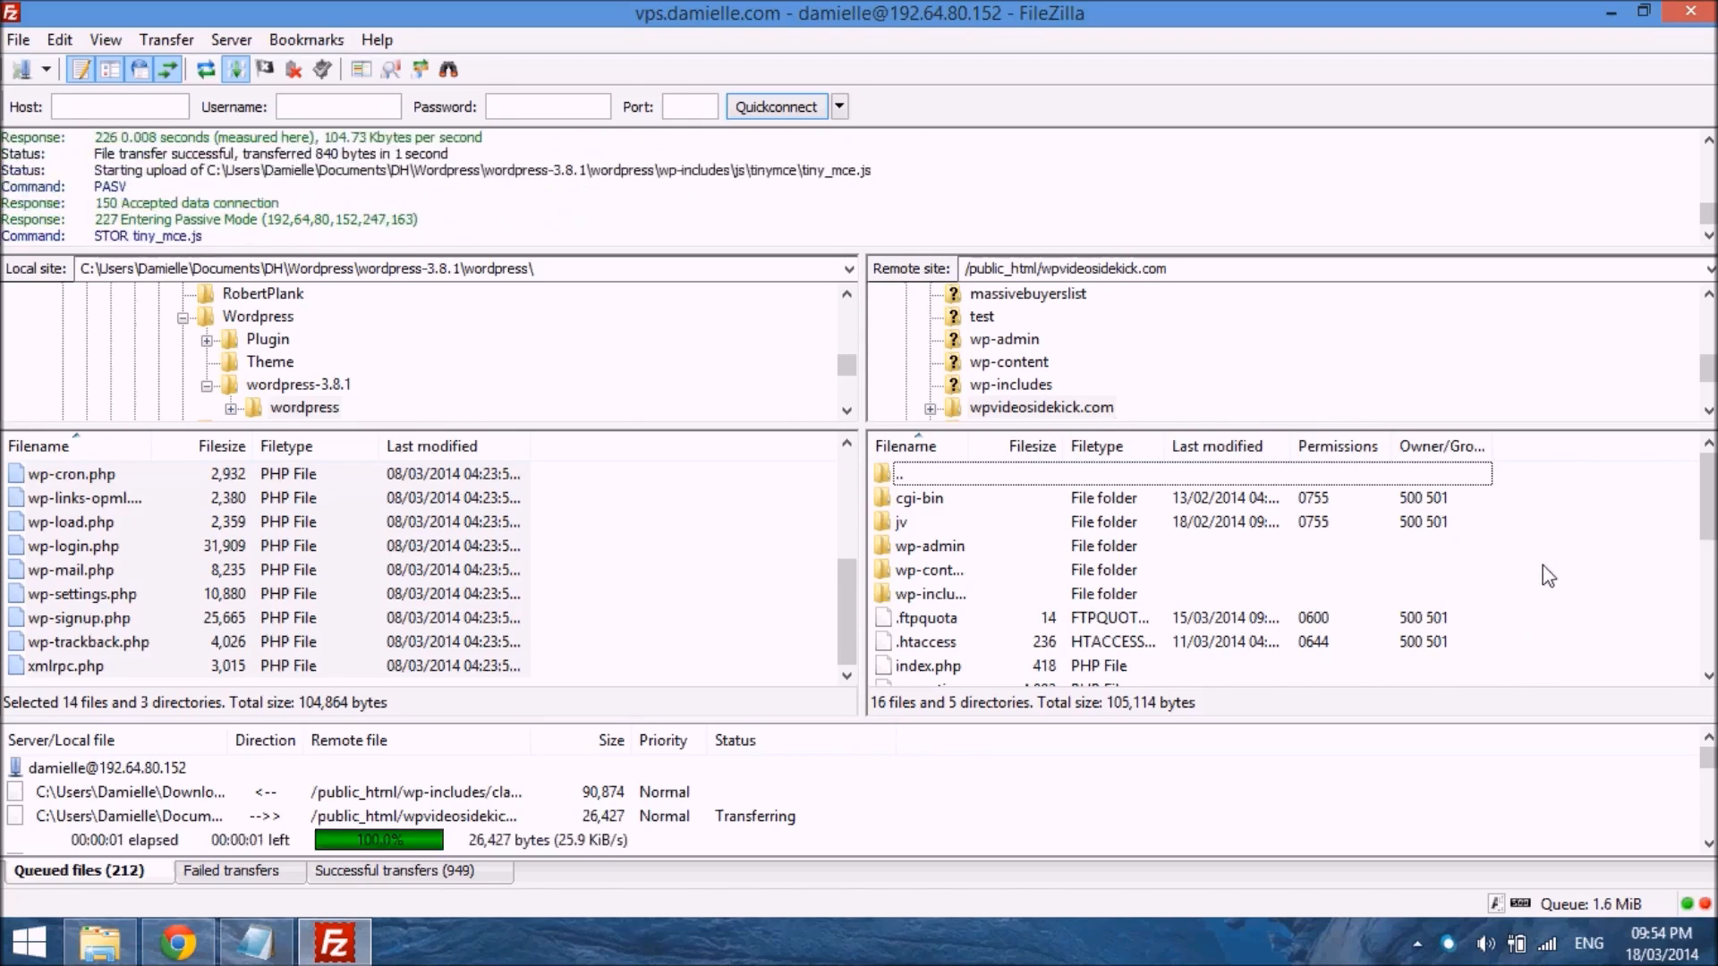
left_click(919, 497)
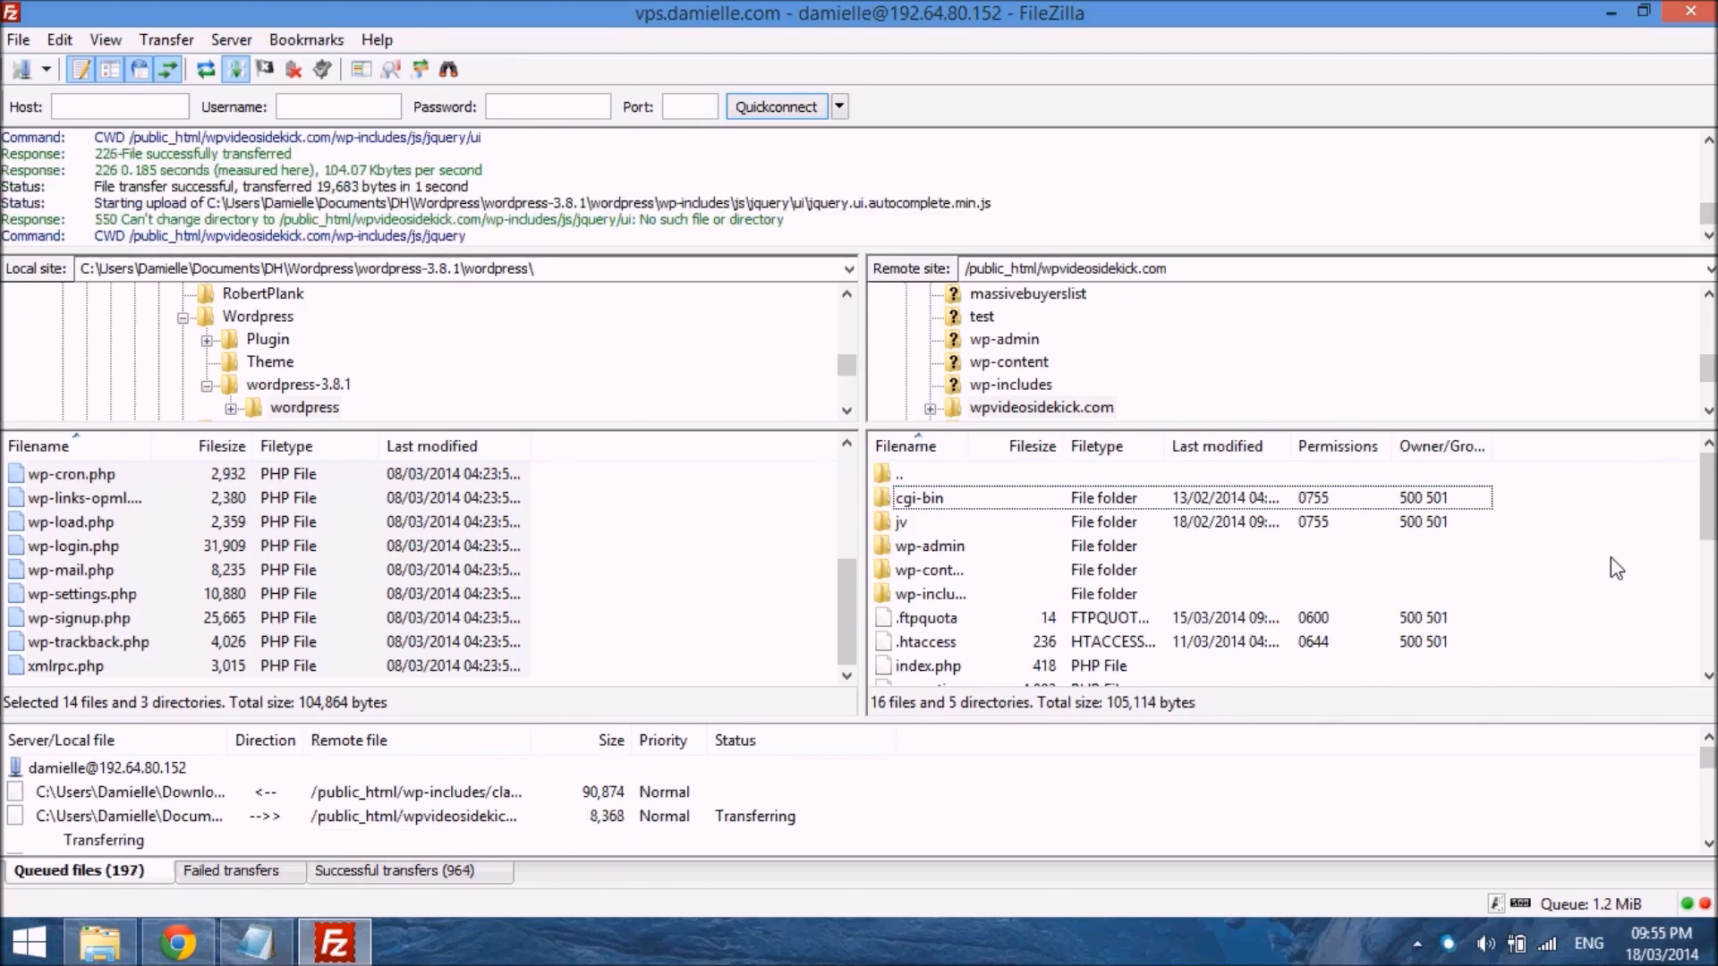
right_click(1614, 566)
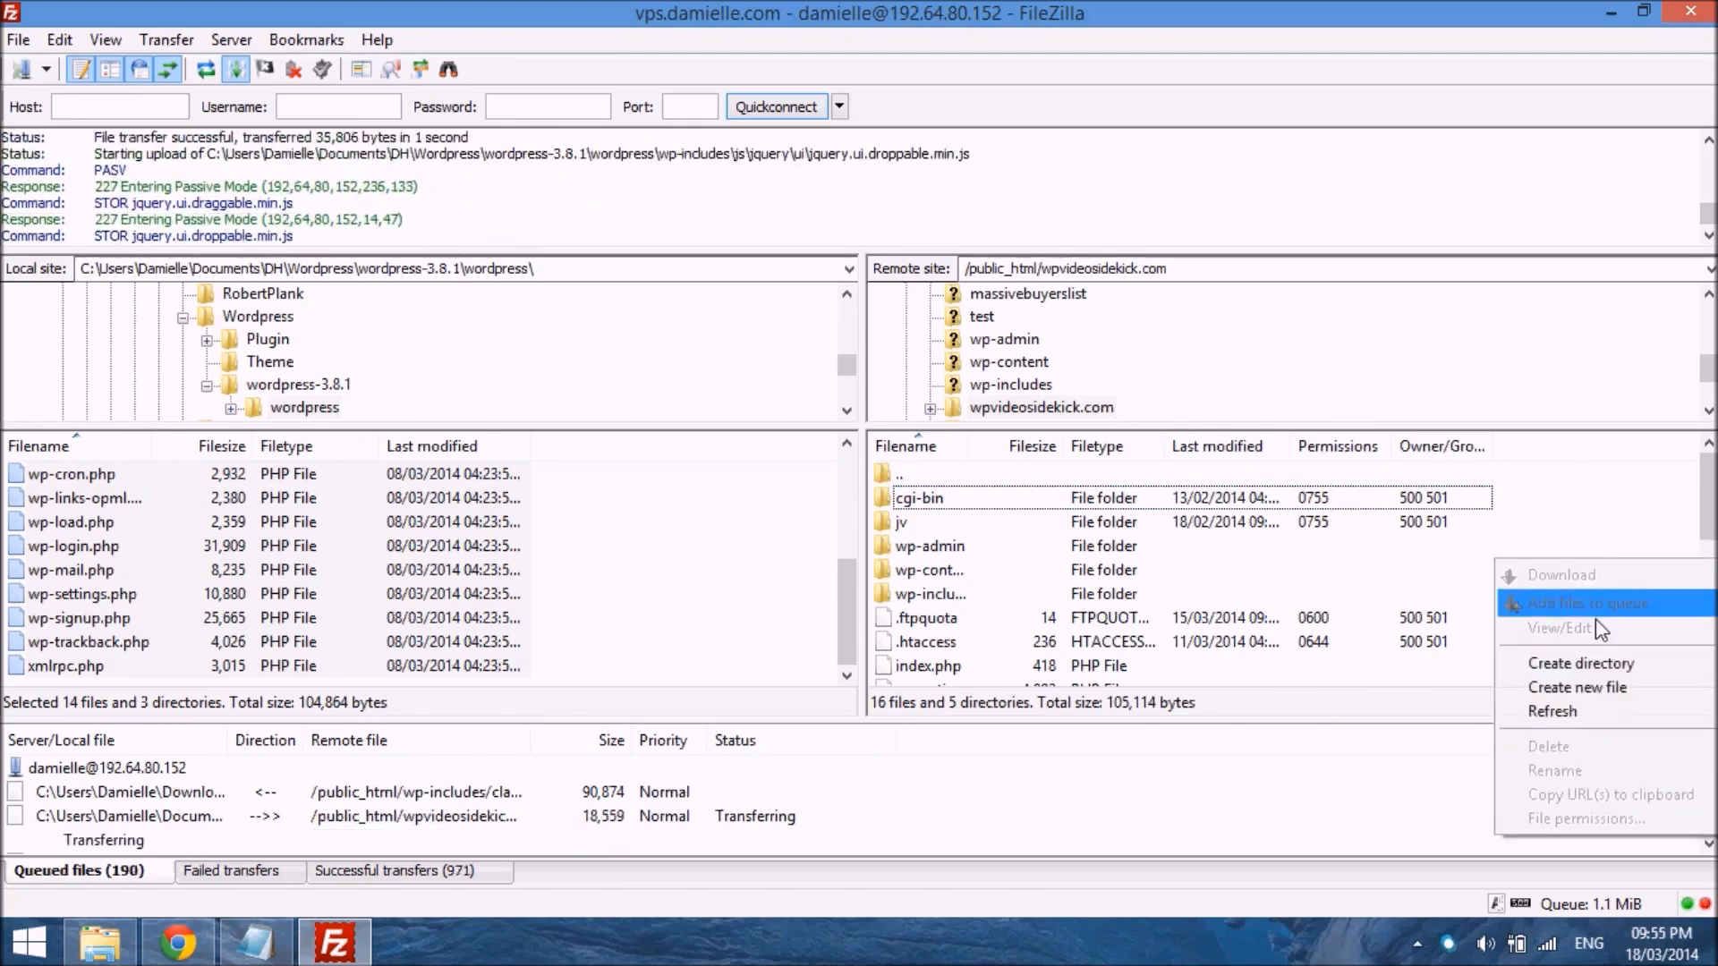
left_click(1581, 663)
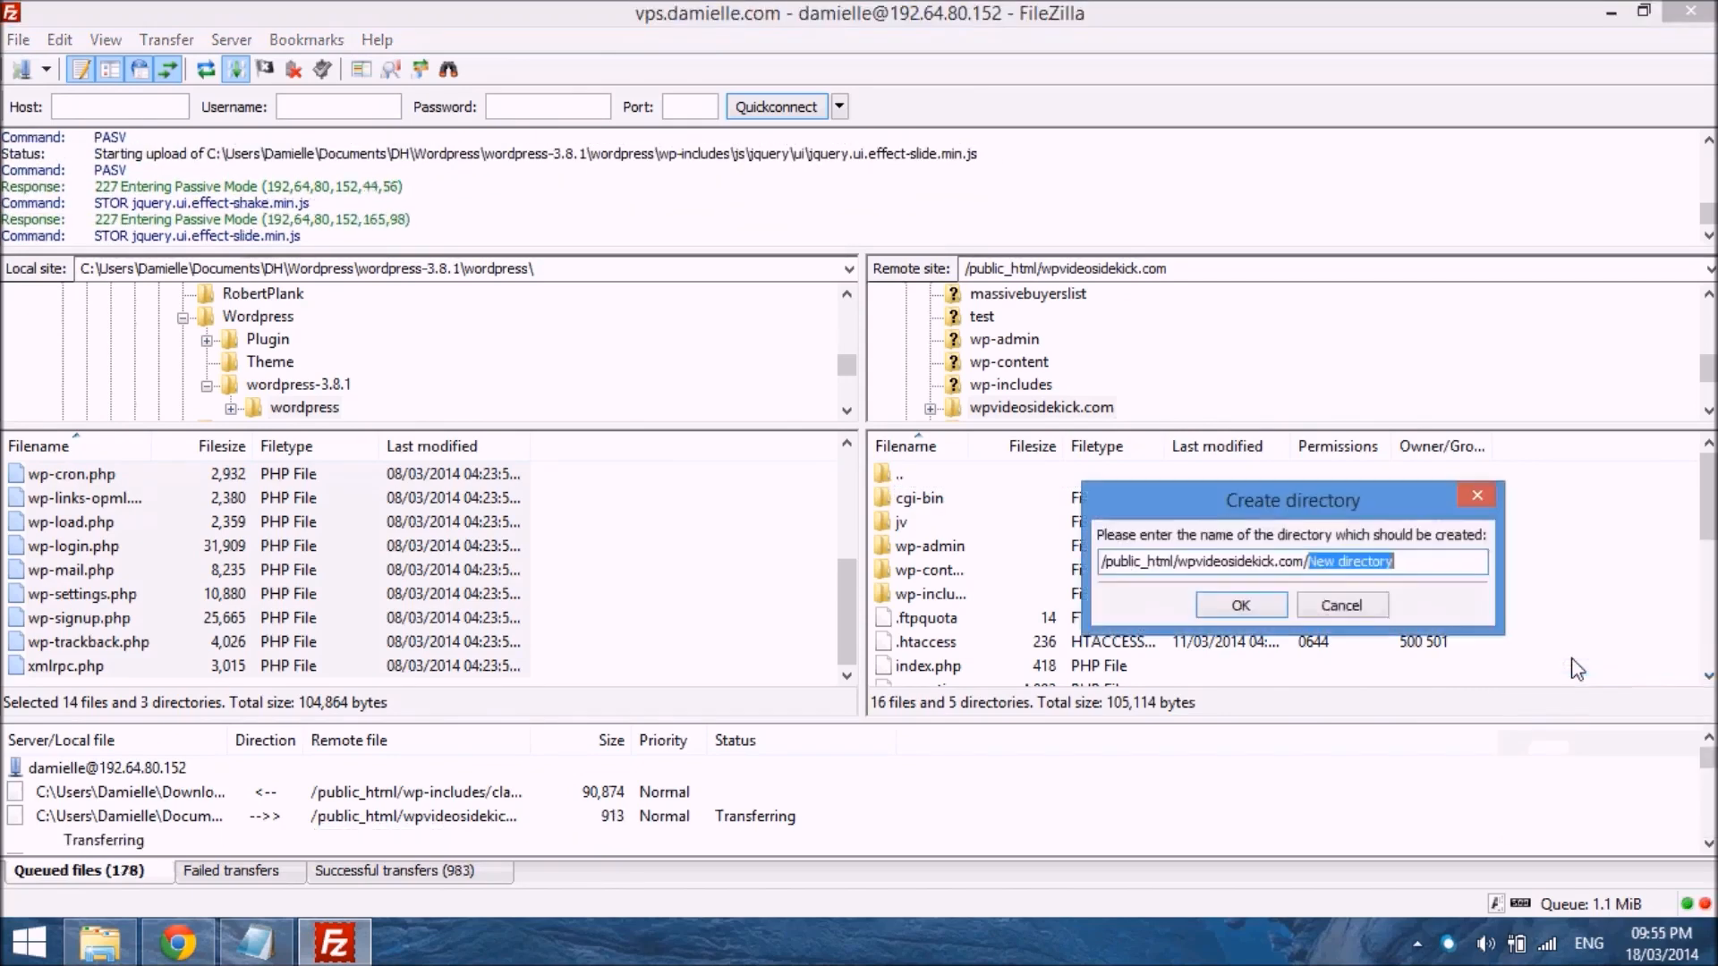
type("blog")
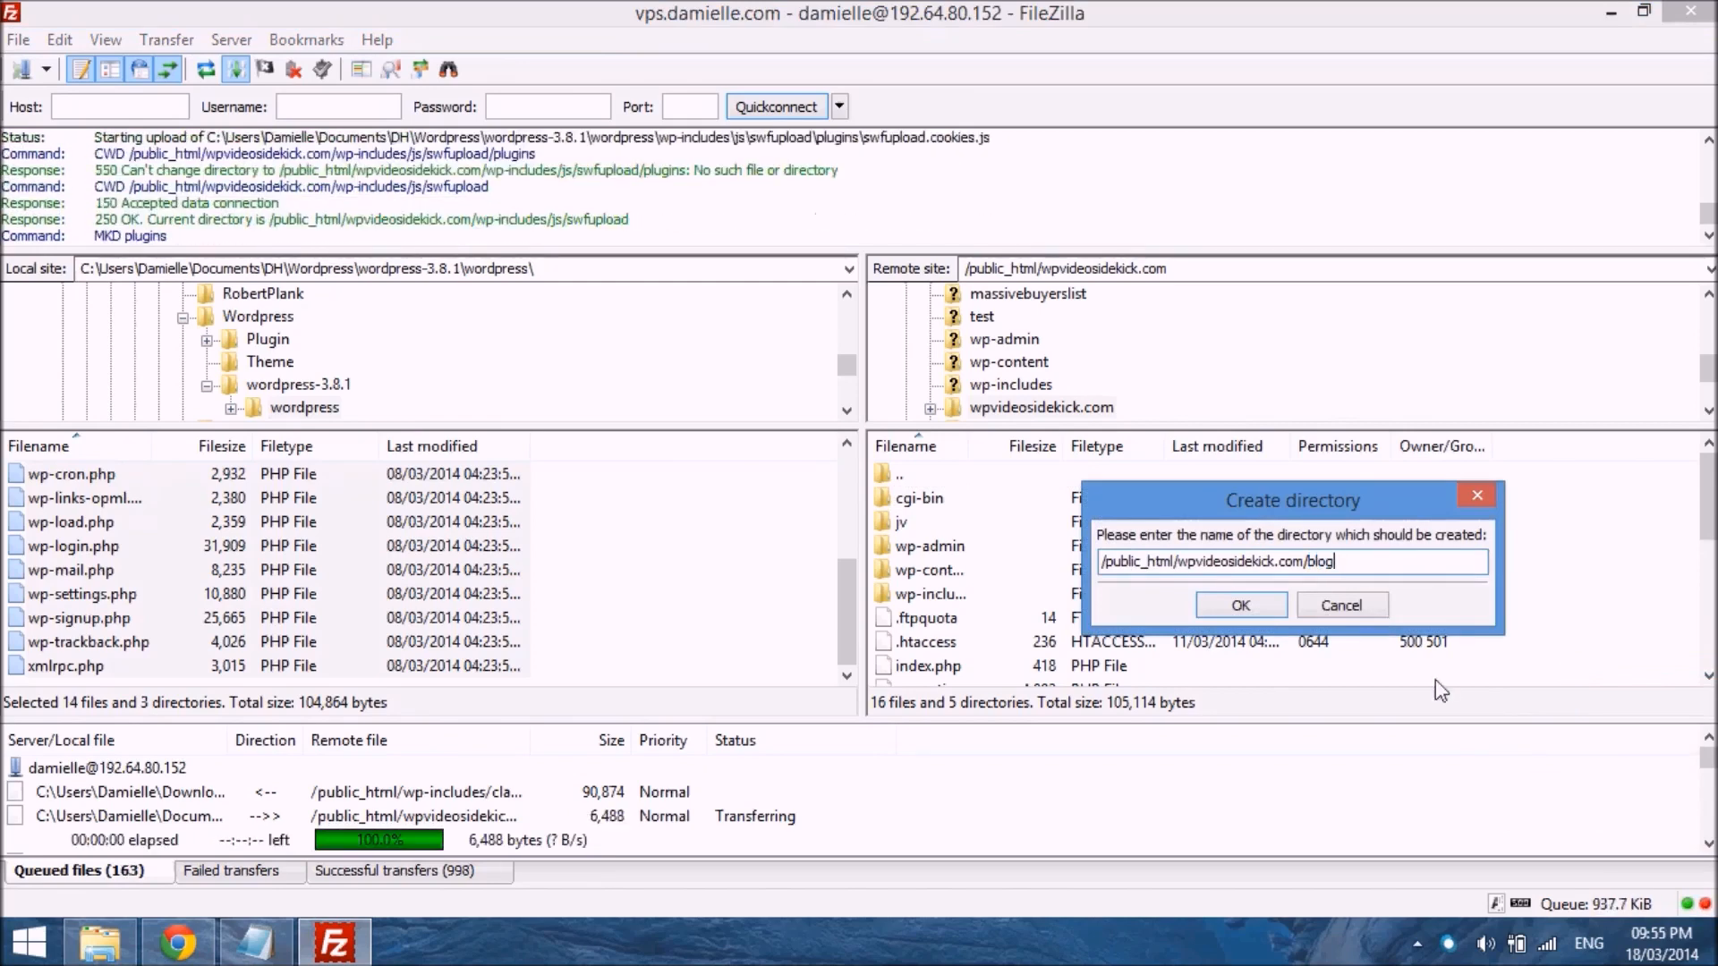
left_click(1242, 605)
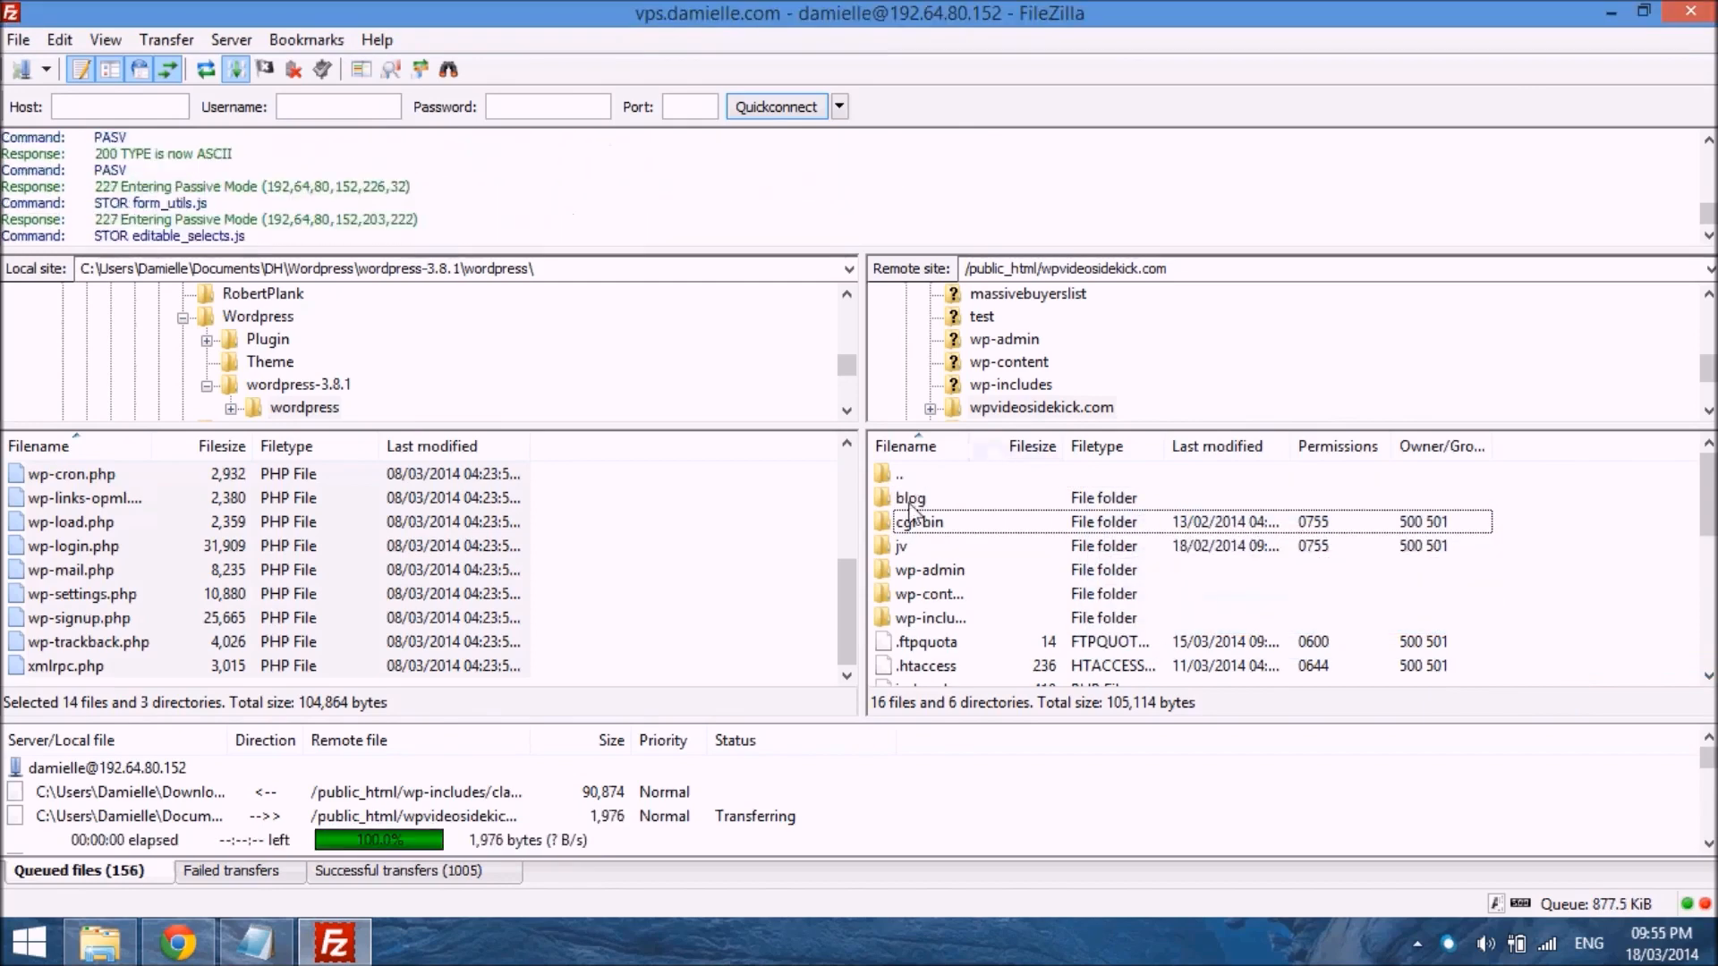
double_click(908, 498)
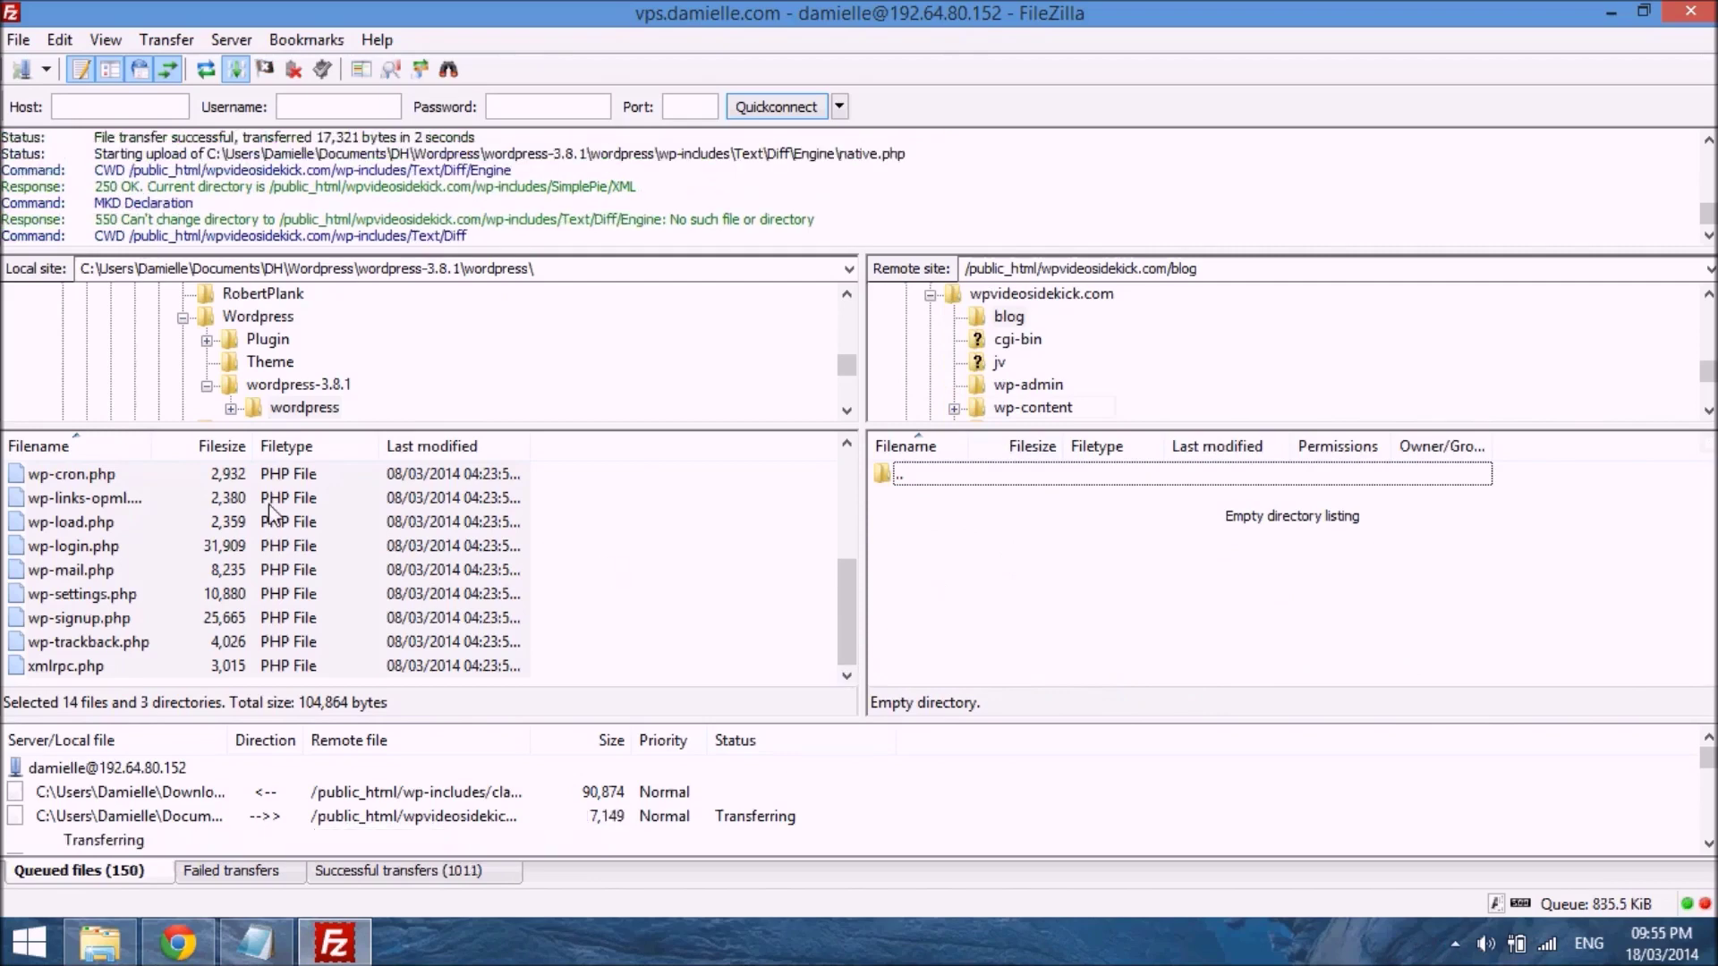
left_click(67, 474)
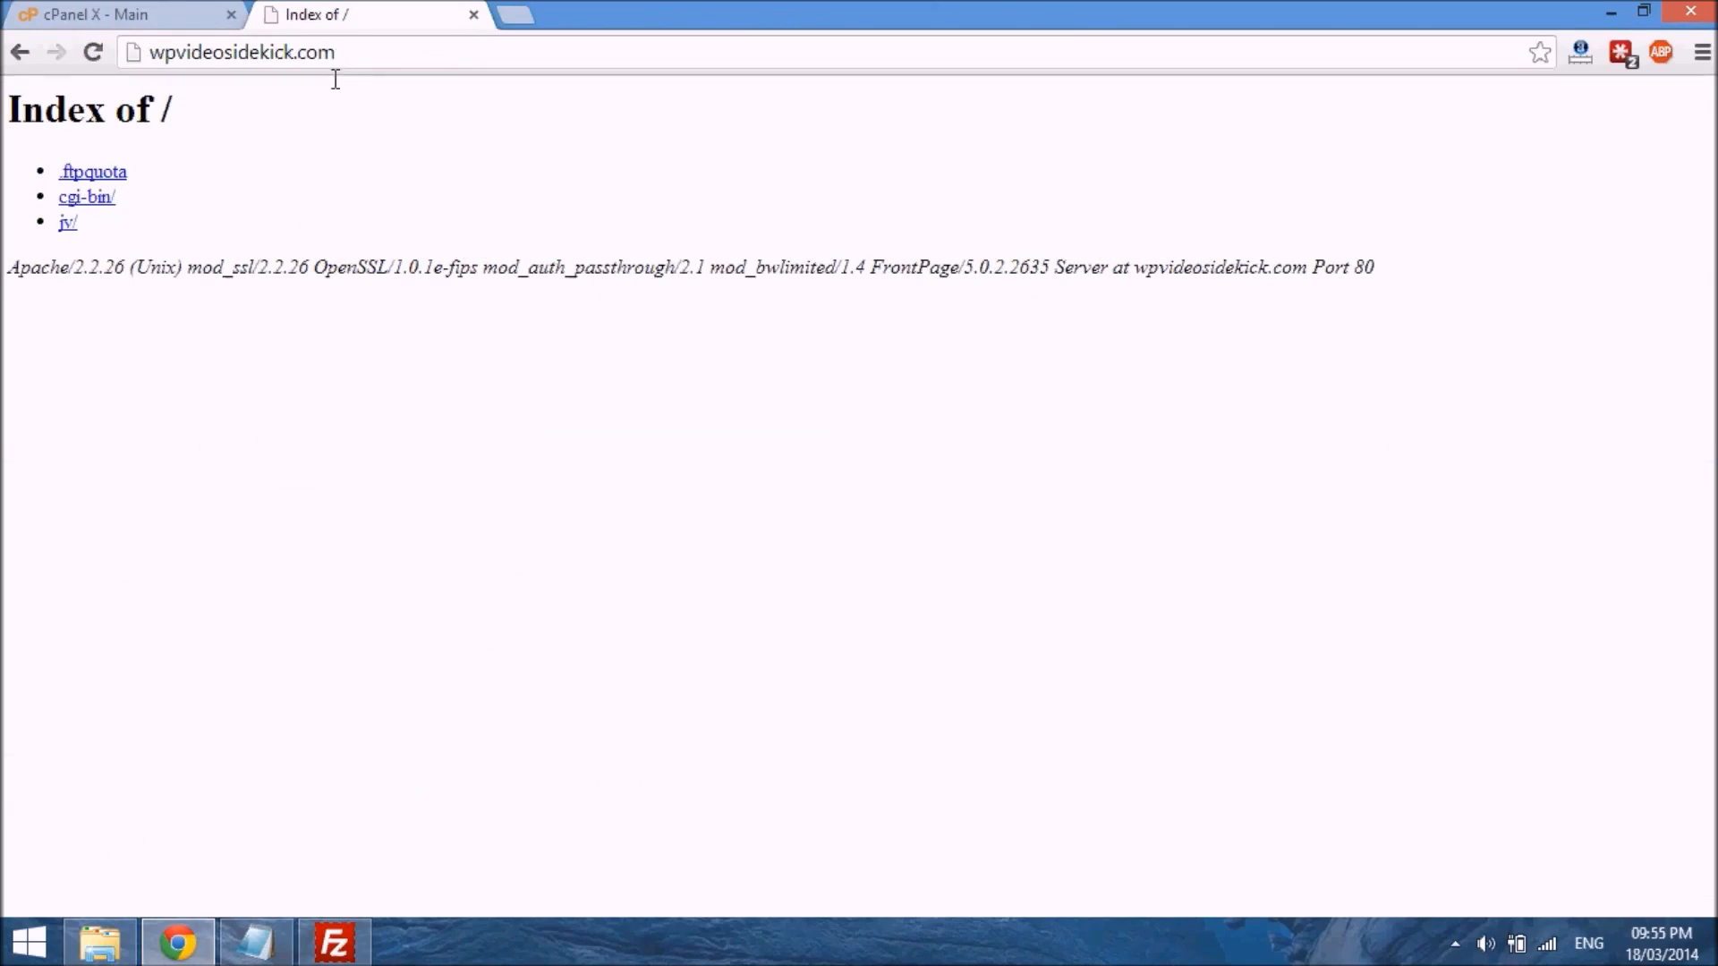
mouse_move(200, 157)
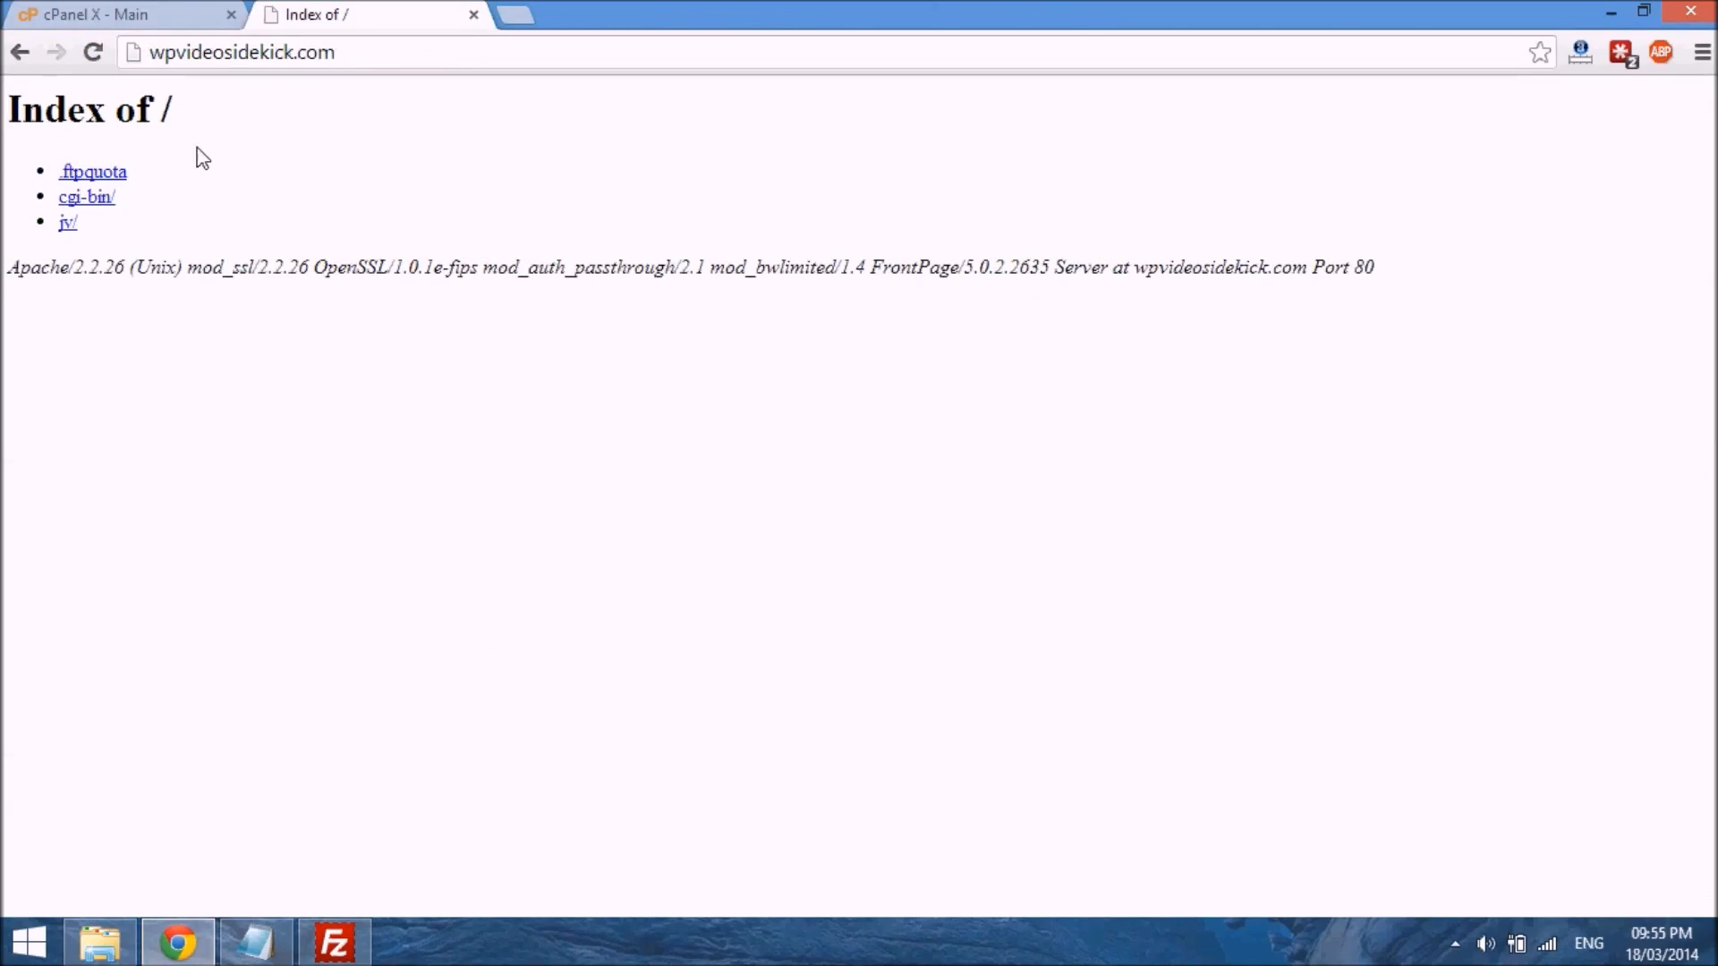
mouse_move(153, 131)
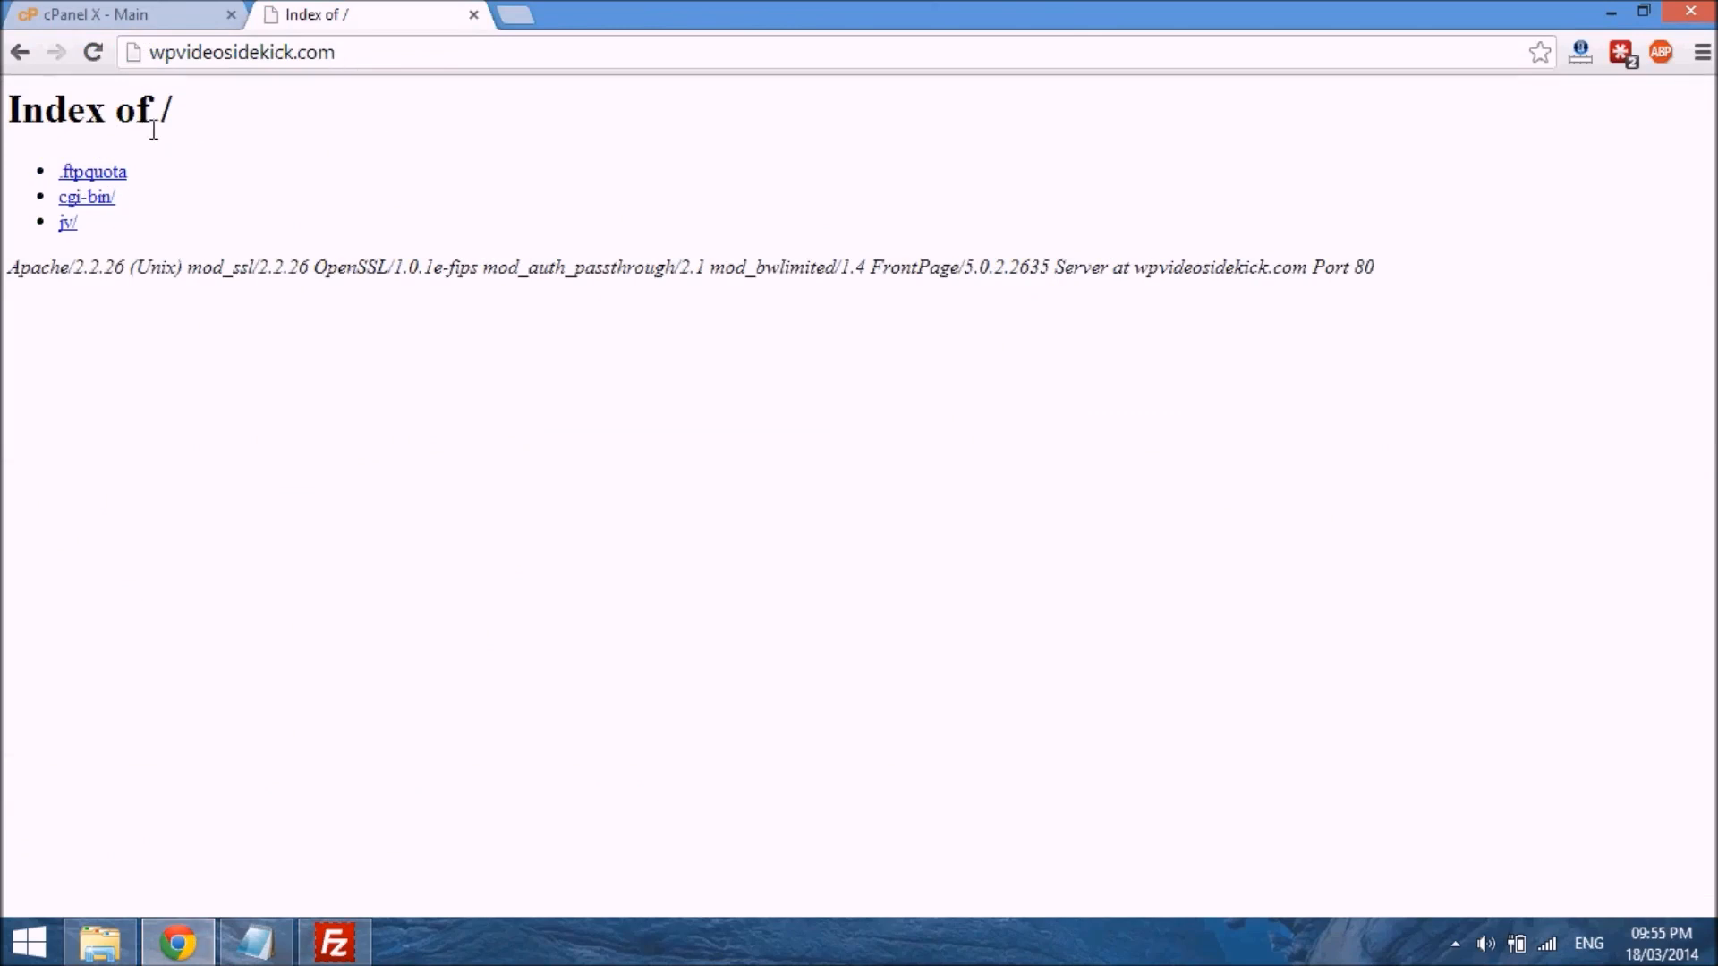
mouse_move(1050, 407)
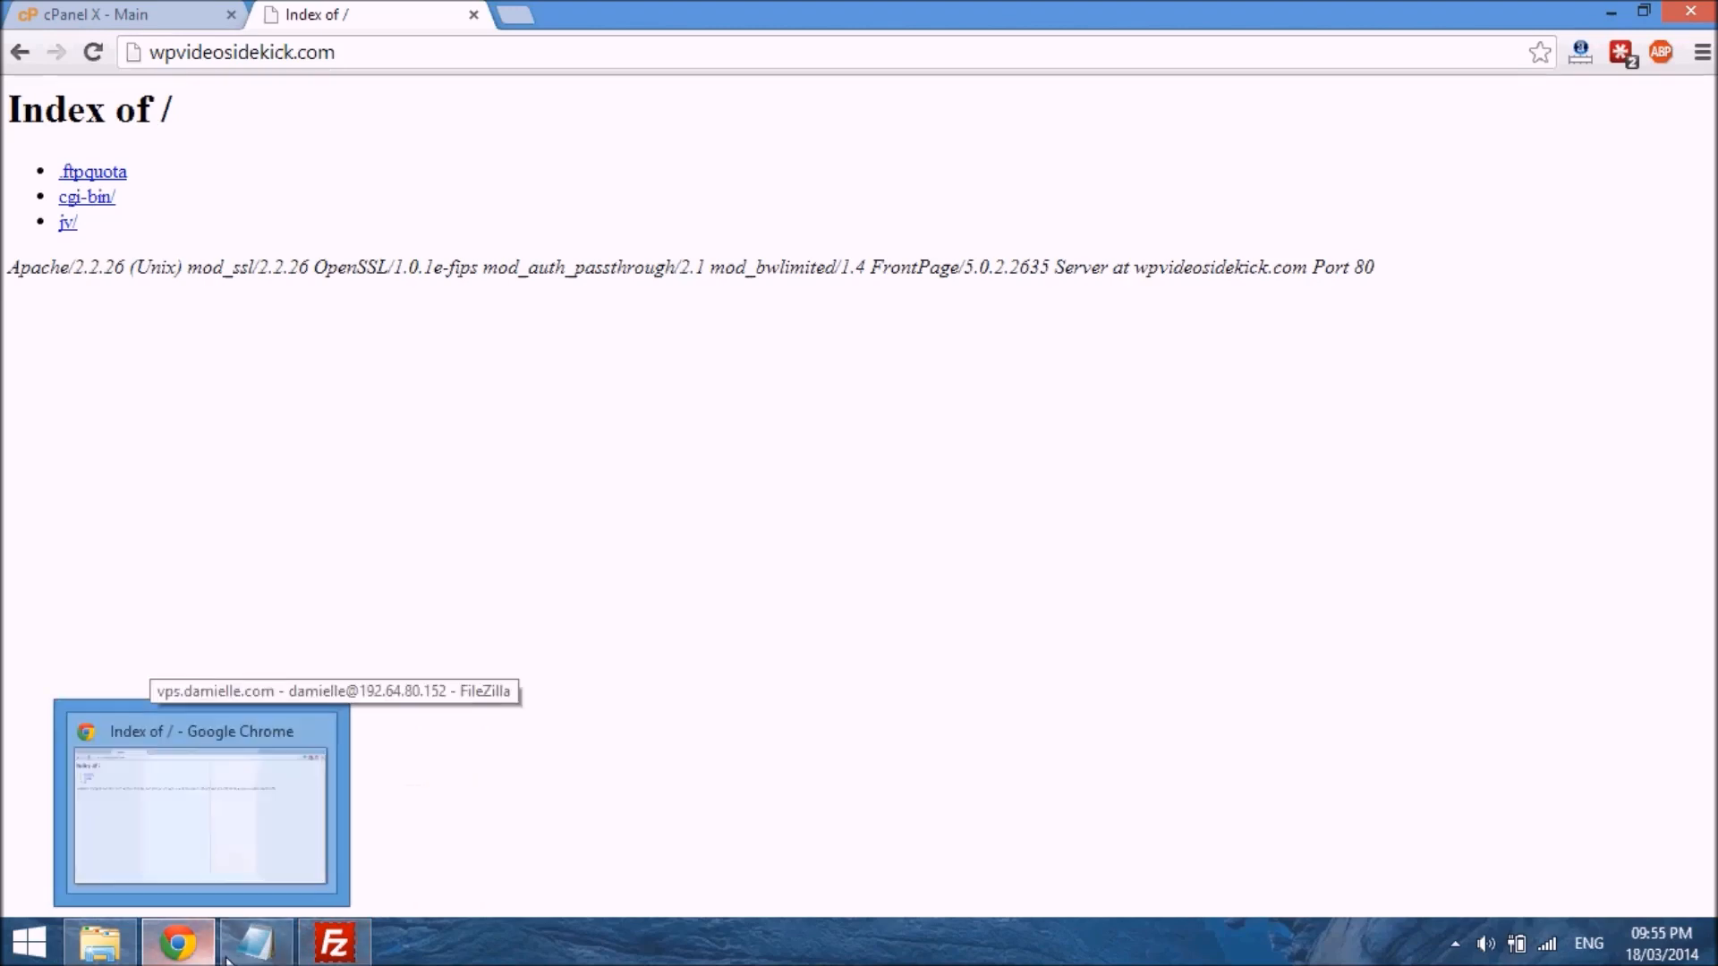
left_click(332, 941)
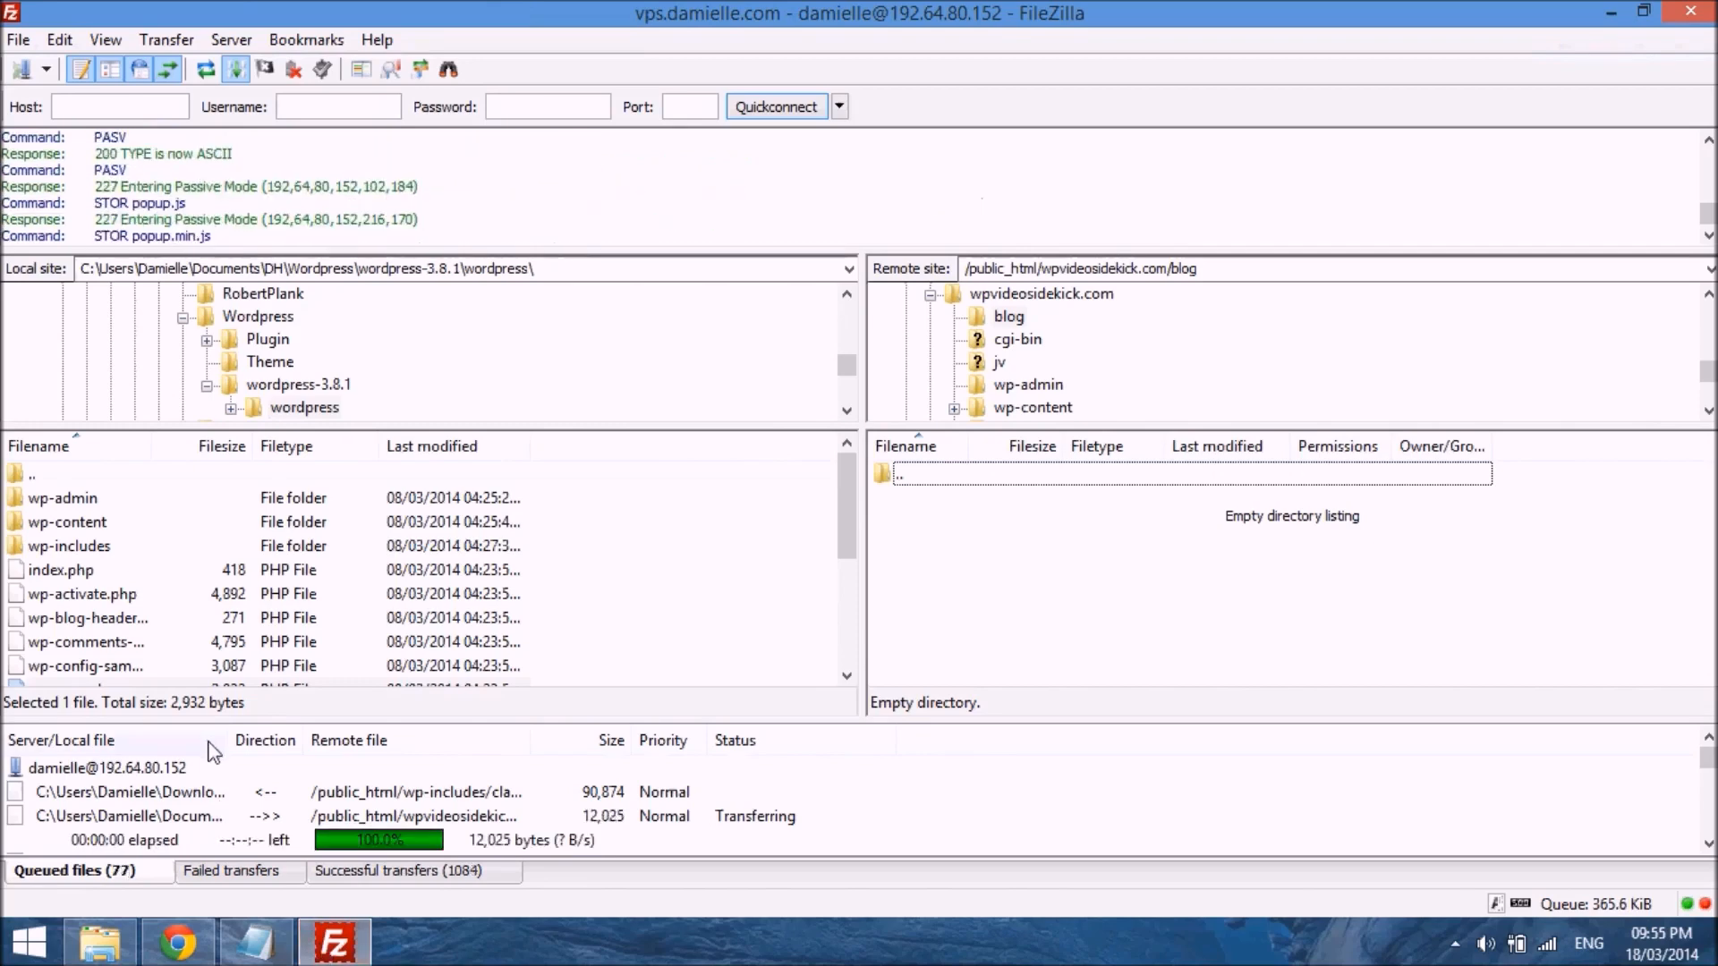
mouse_move(181, 941)
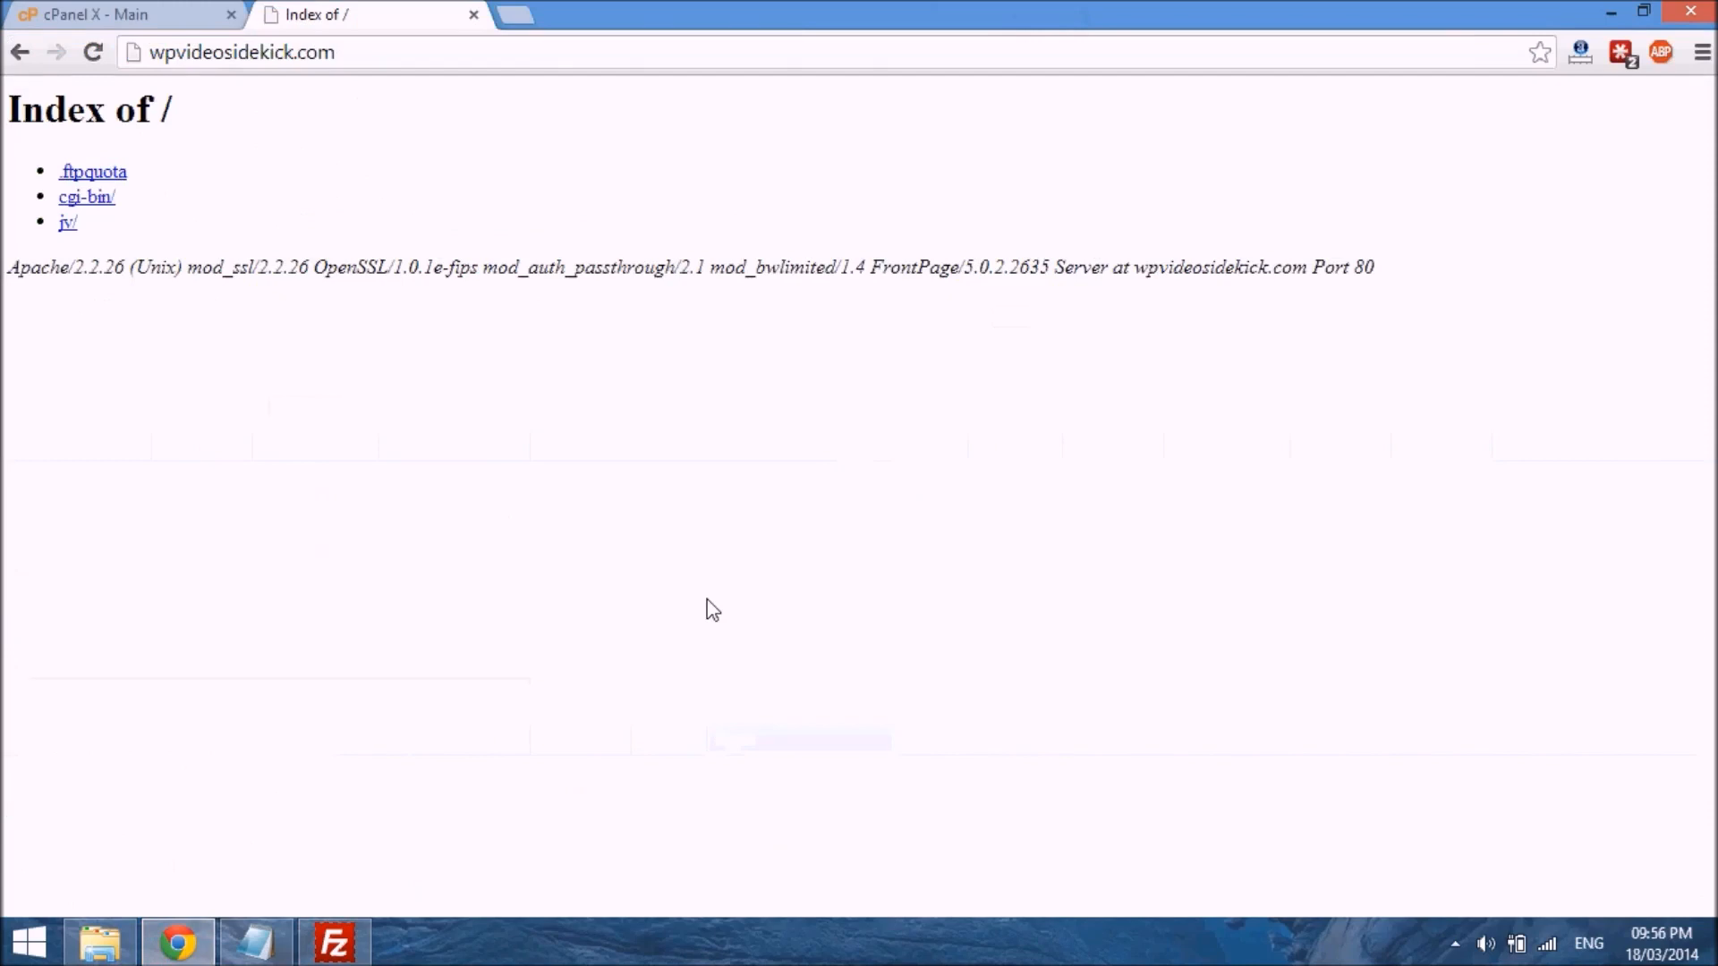
mouse_move(738, 204)
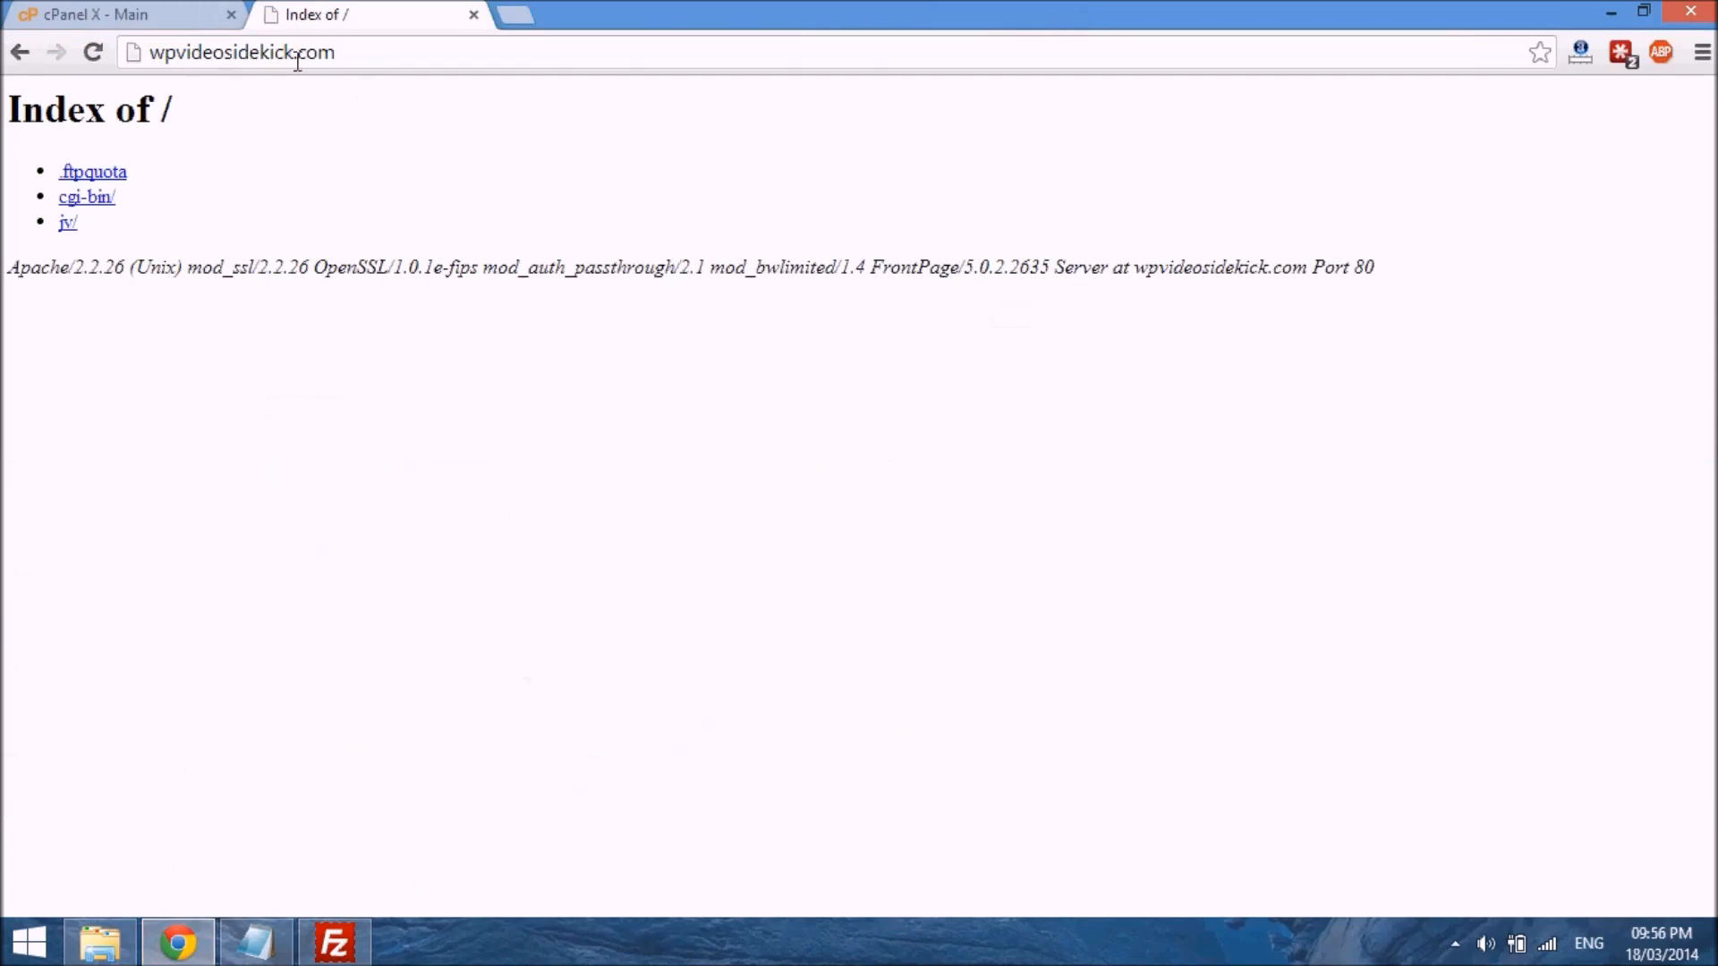
mouse_move(199, 148)
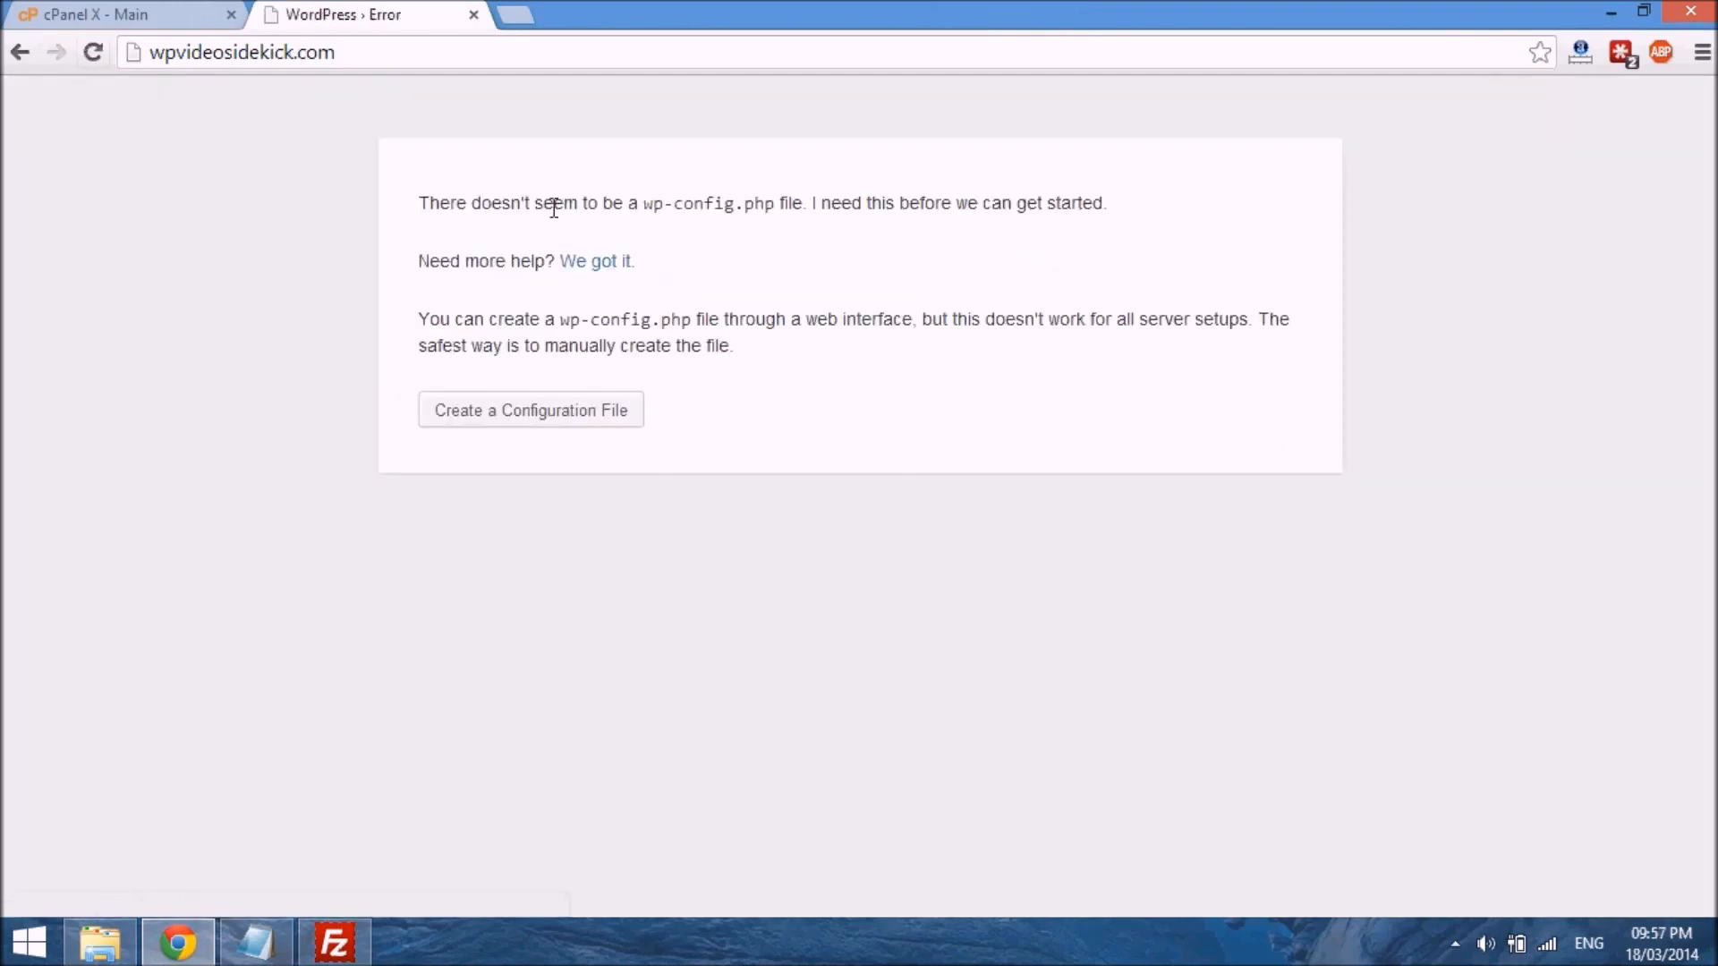
mouse_move(538, 145)
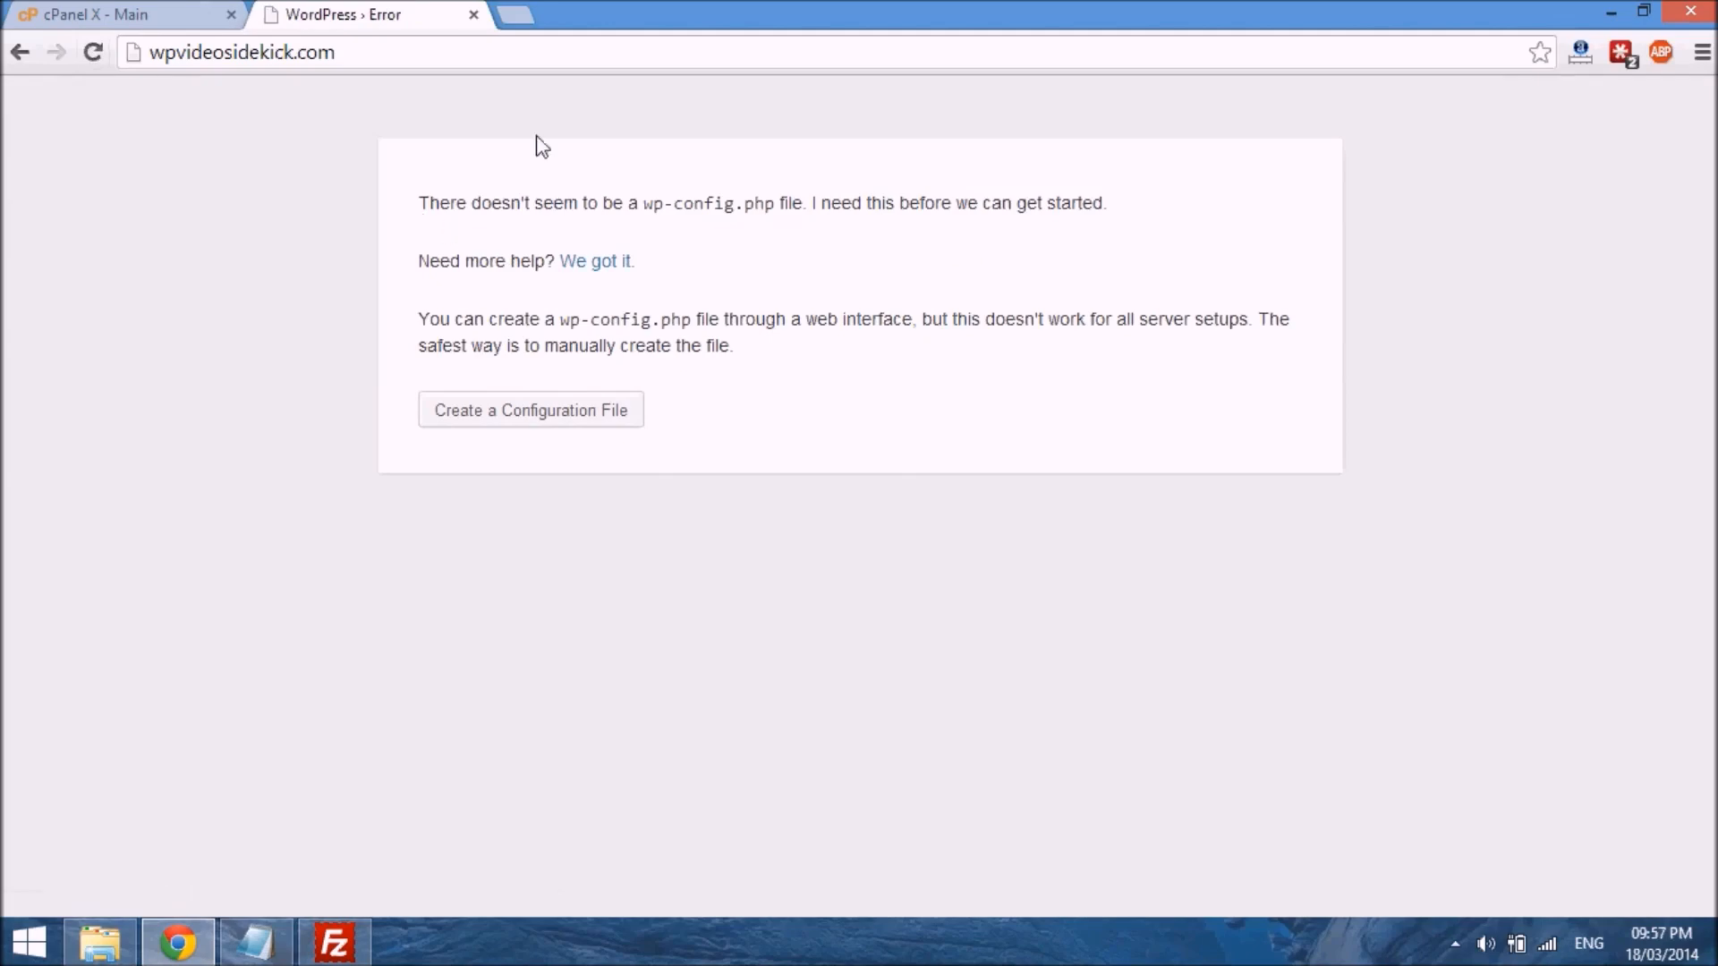
mouse_move(697, 259)
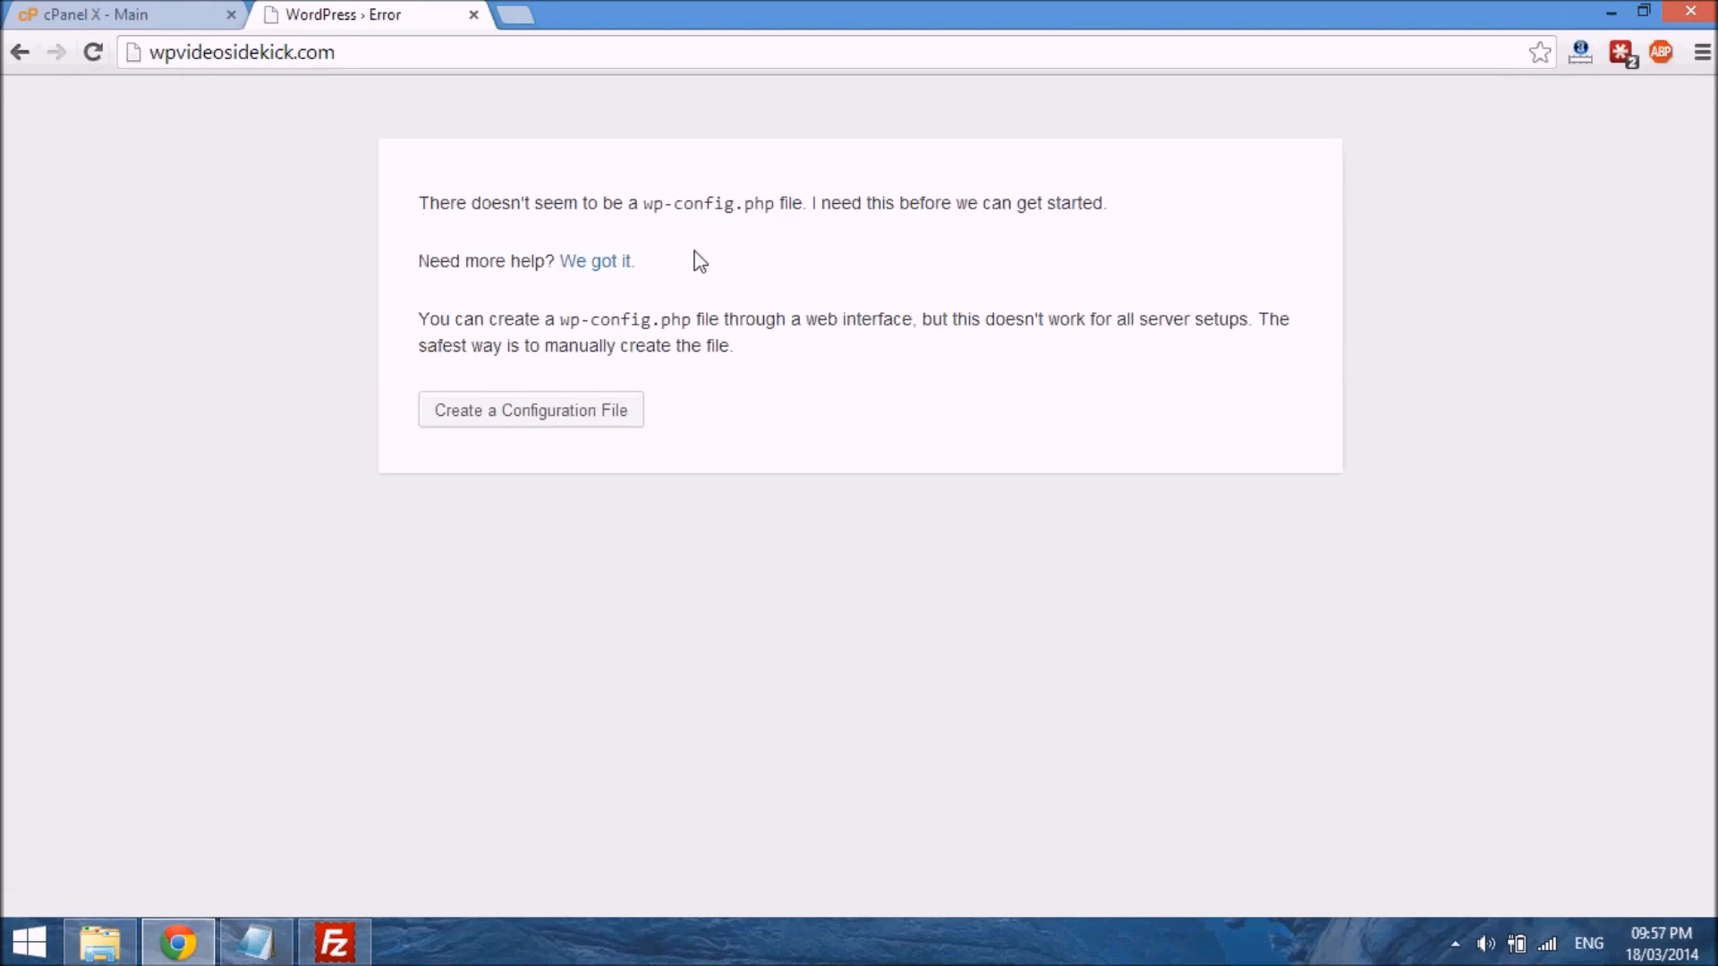
mouse_move(491, 285)
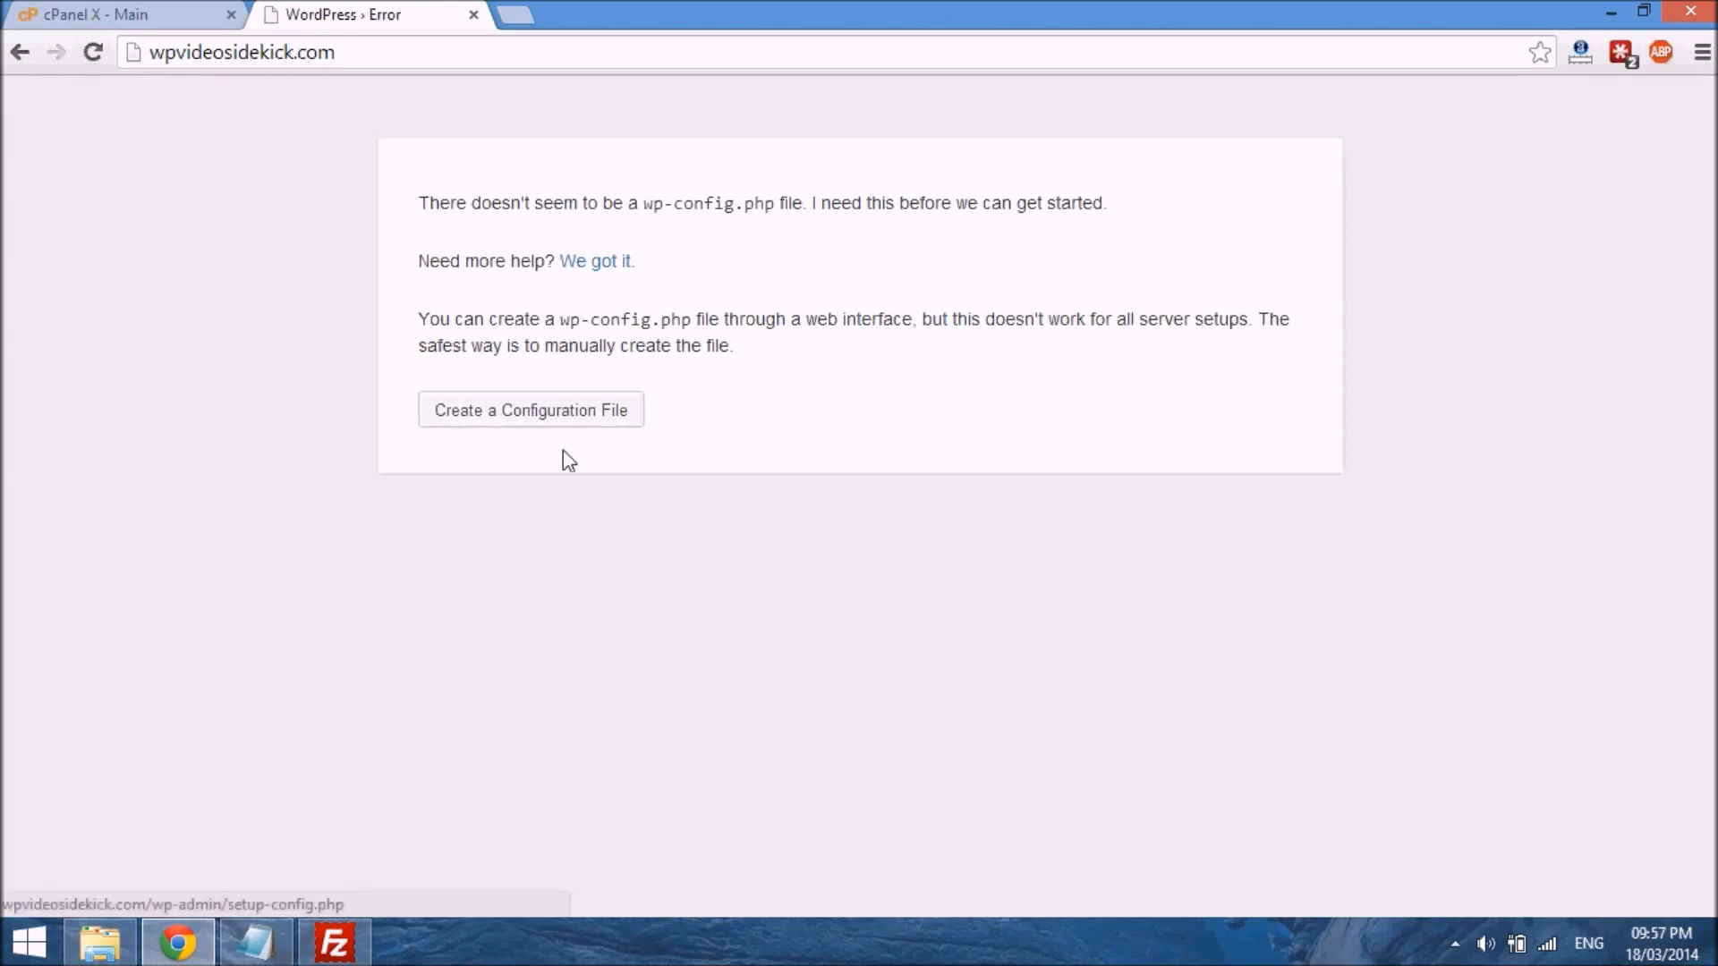
mouse_move(552, 438)
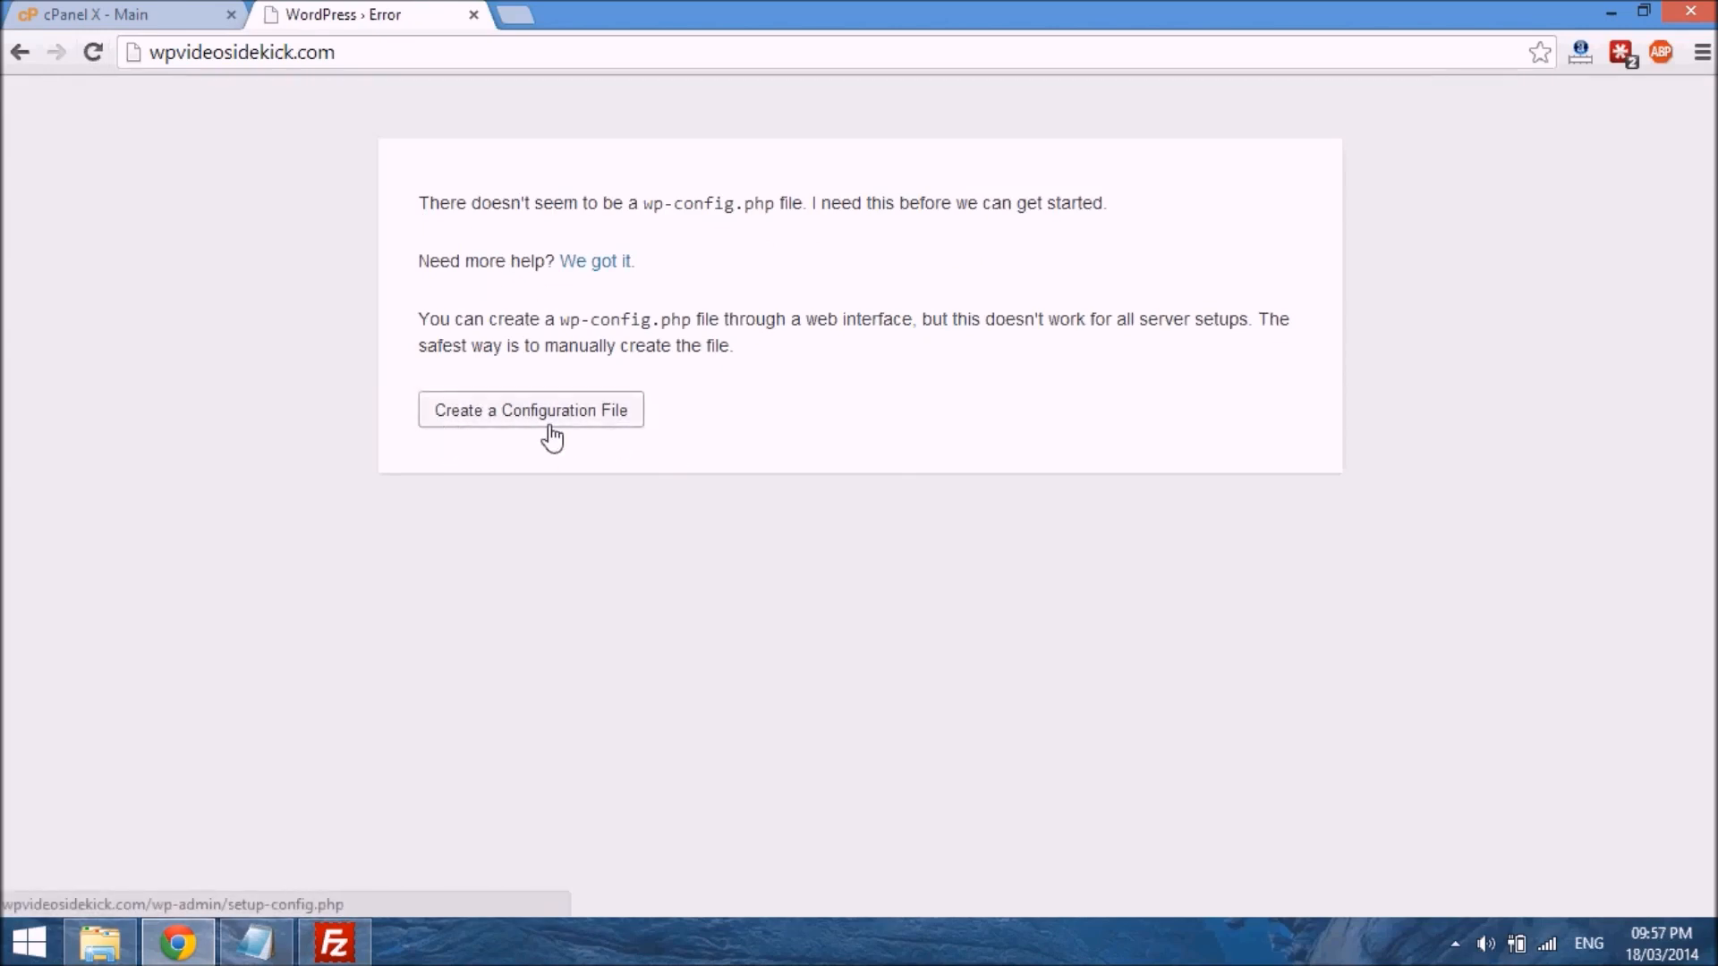
left_click(530, 410)
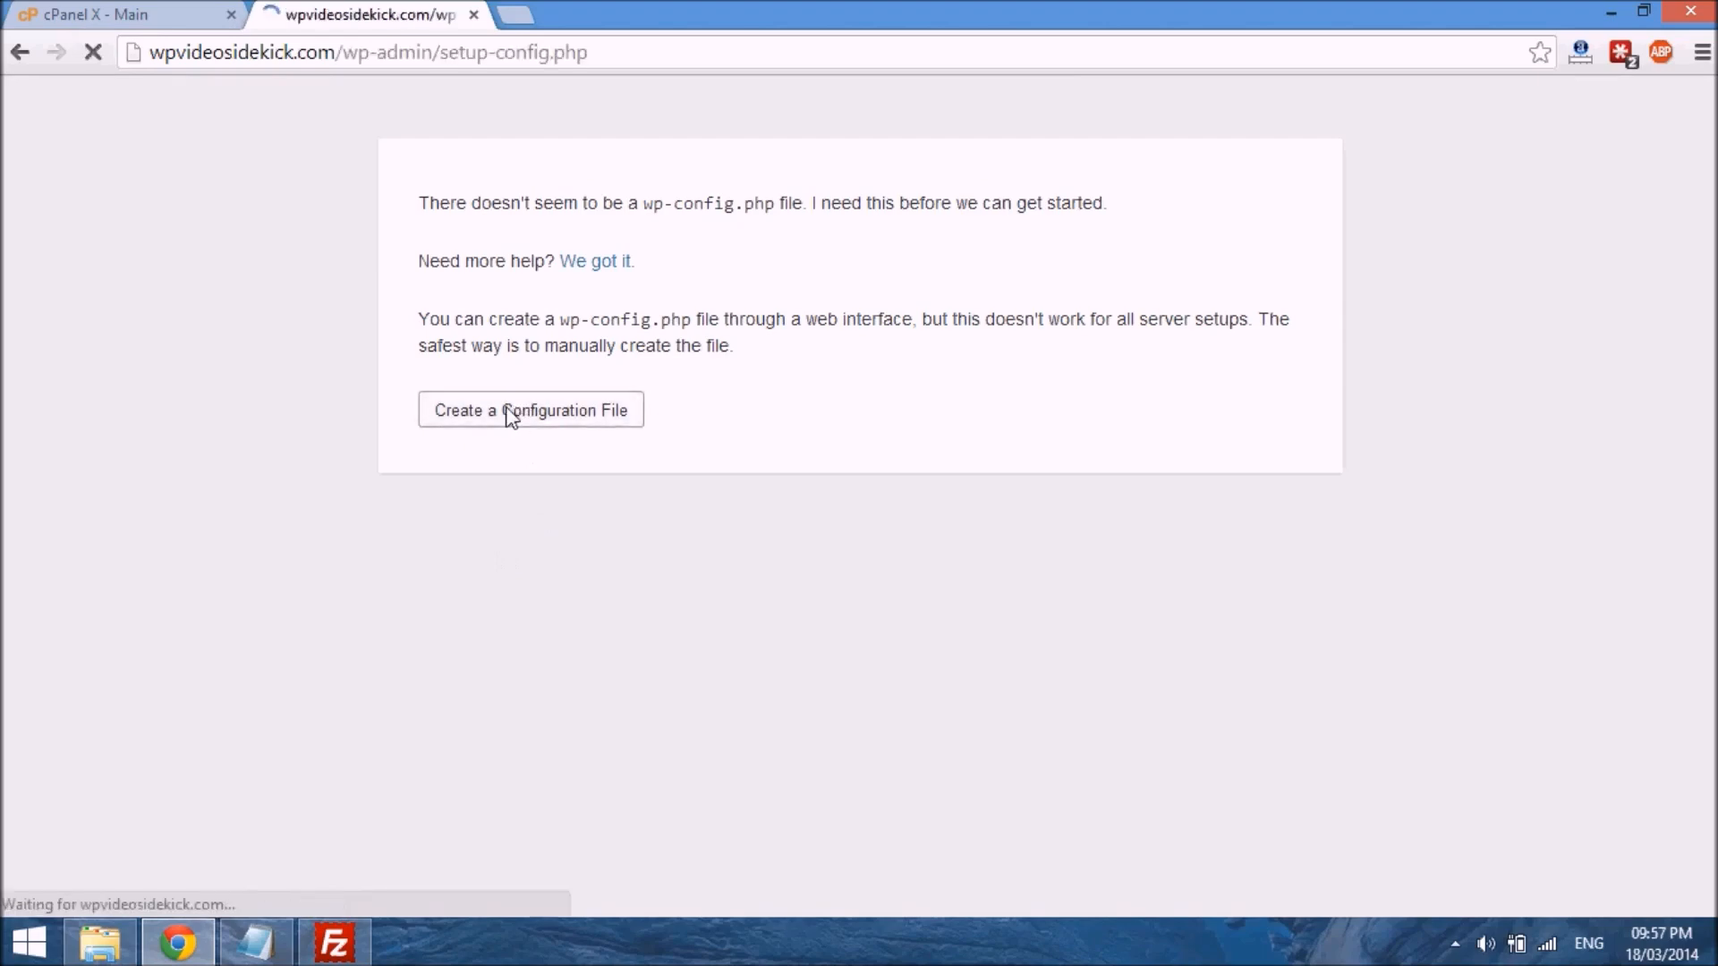
left_click(531, 410)
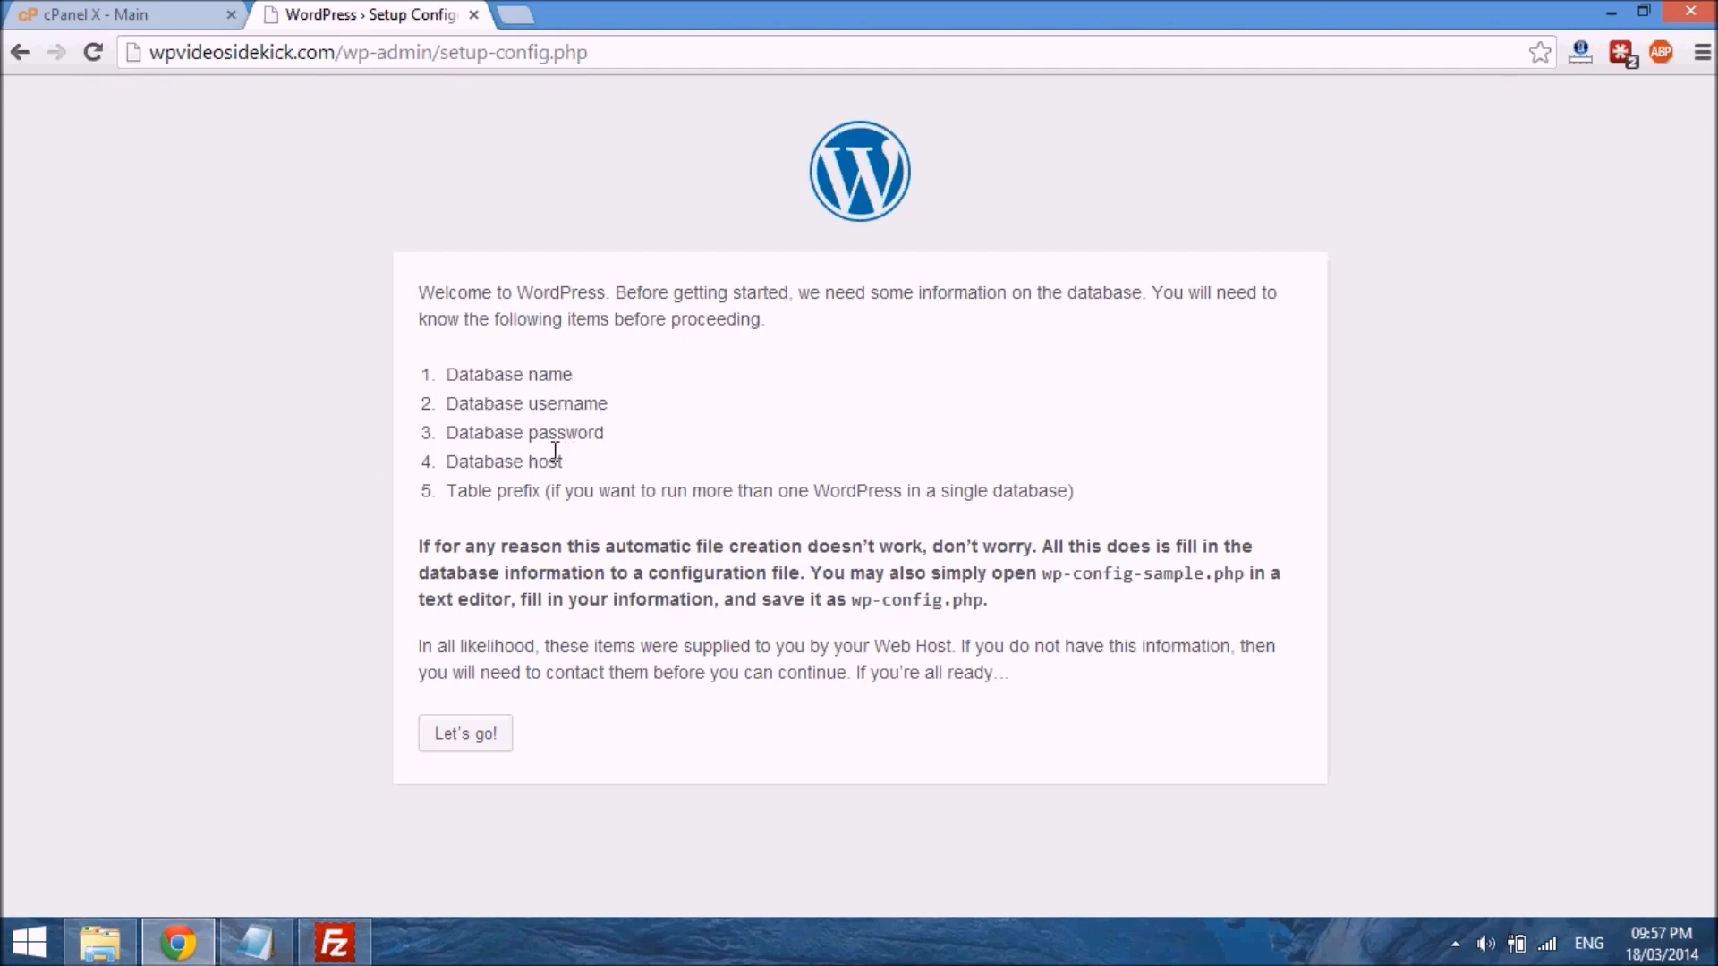
mouse_move(563, 513)
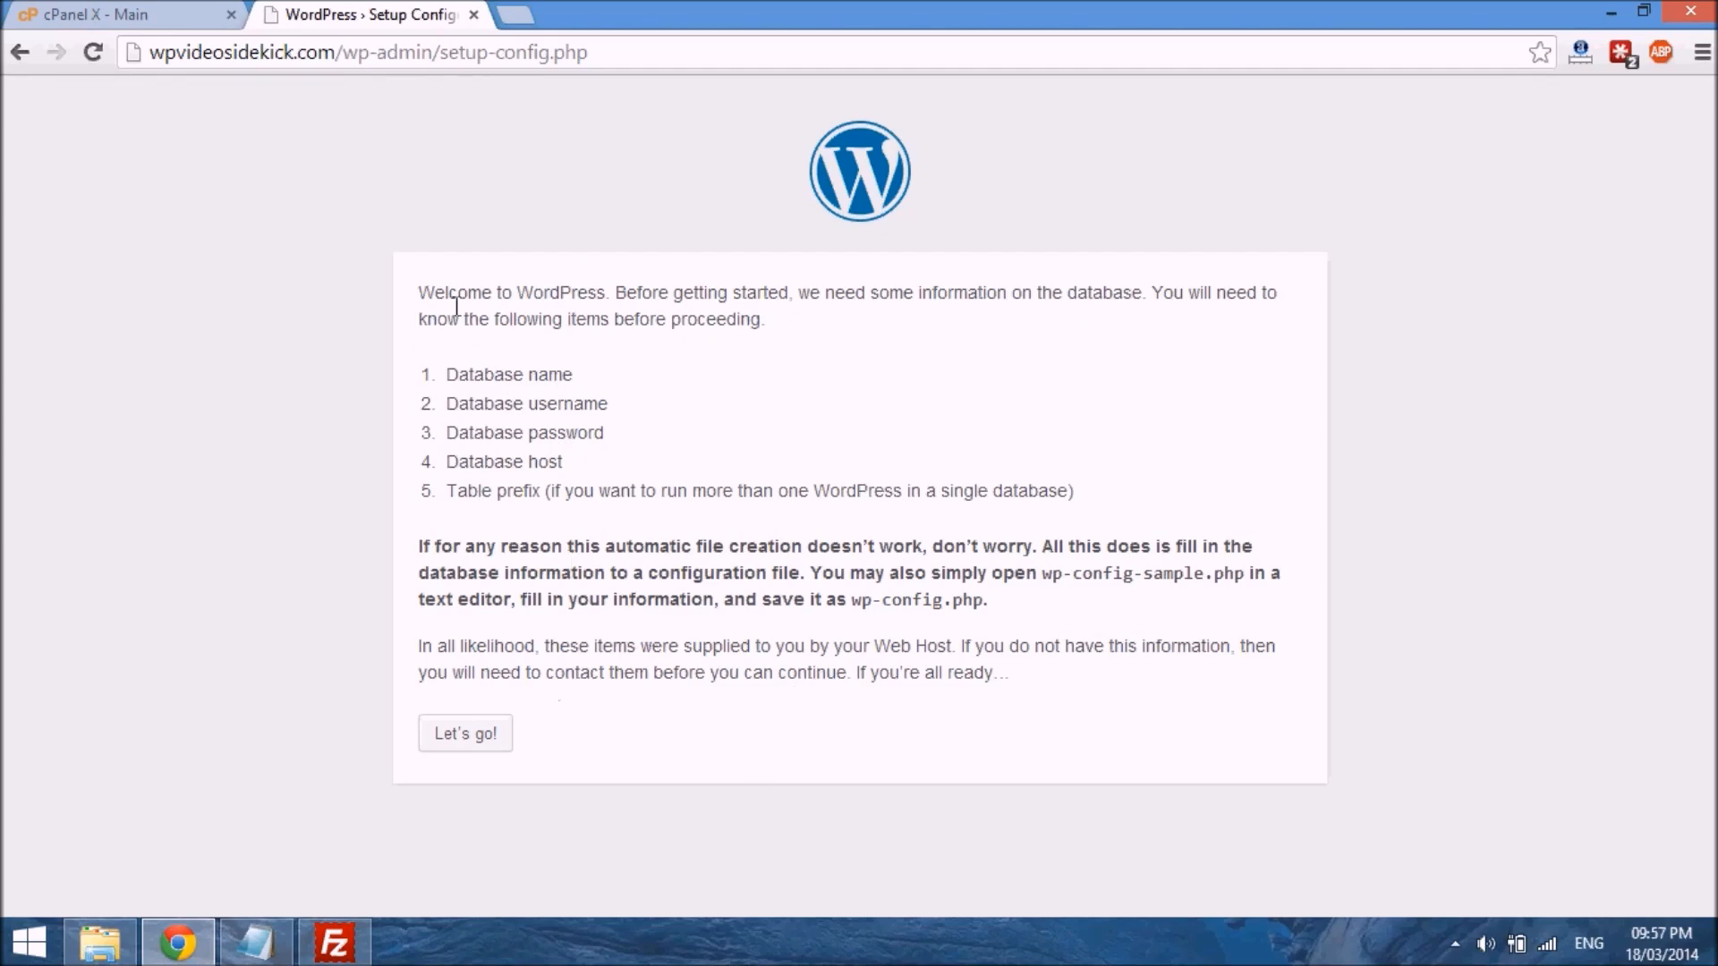
mouse_move(386, 360)
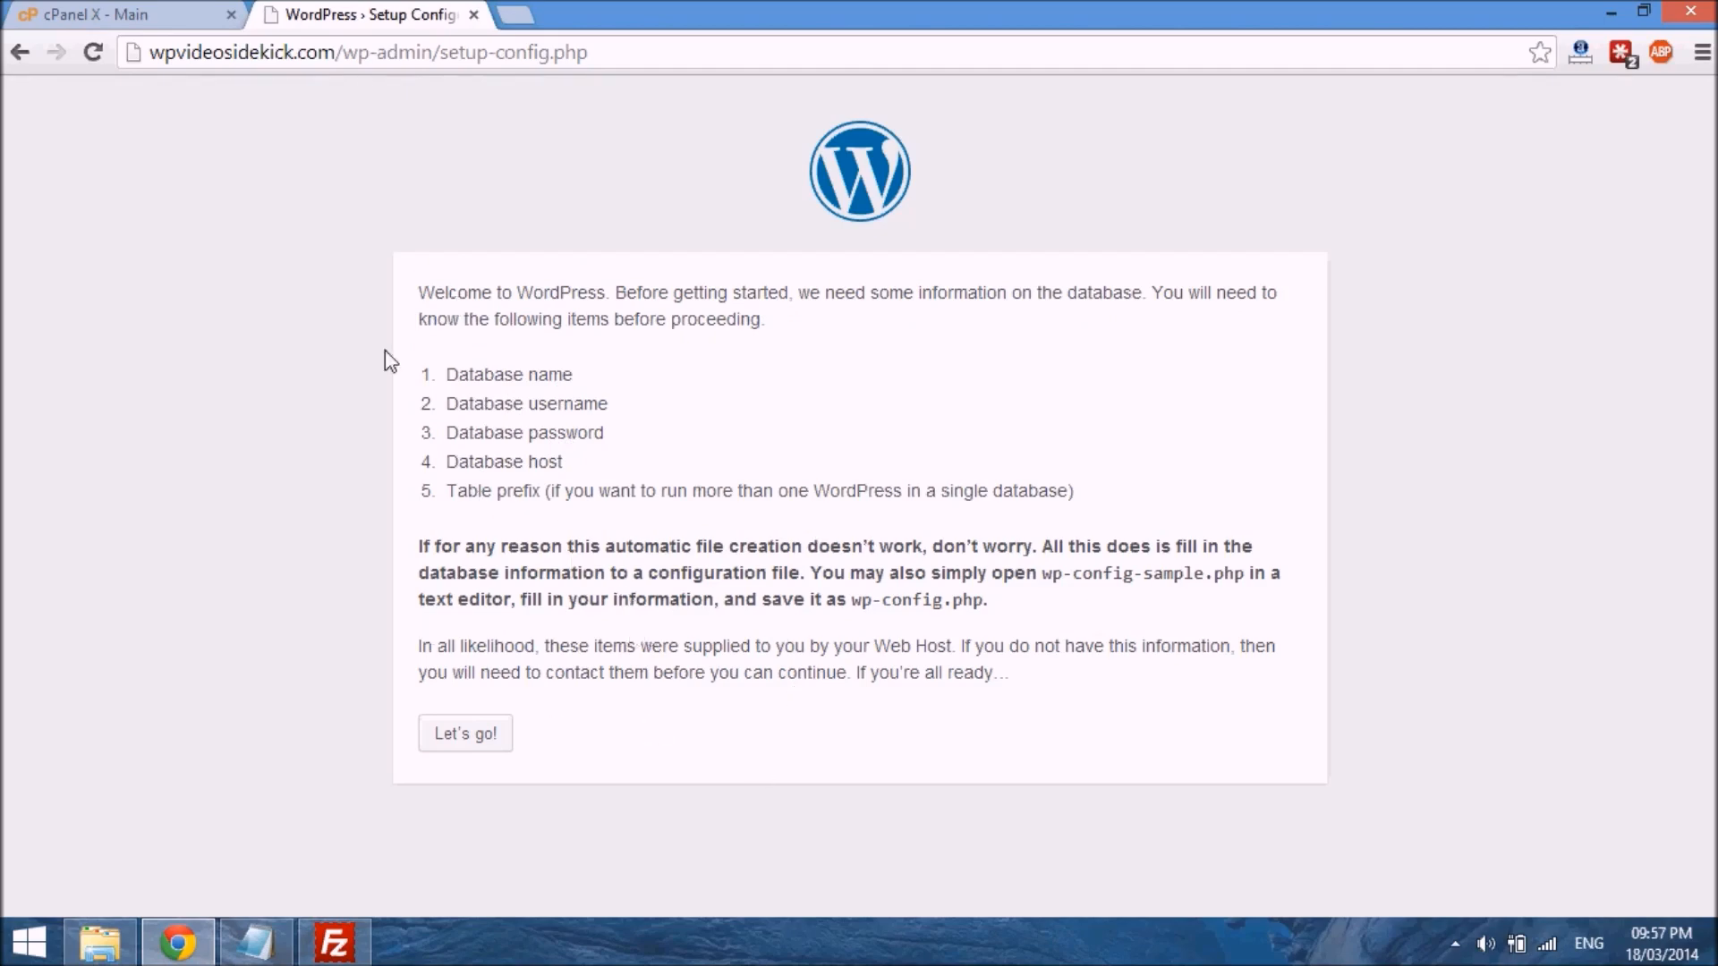
left_click(108, 14)
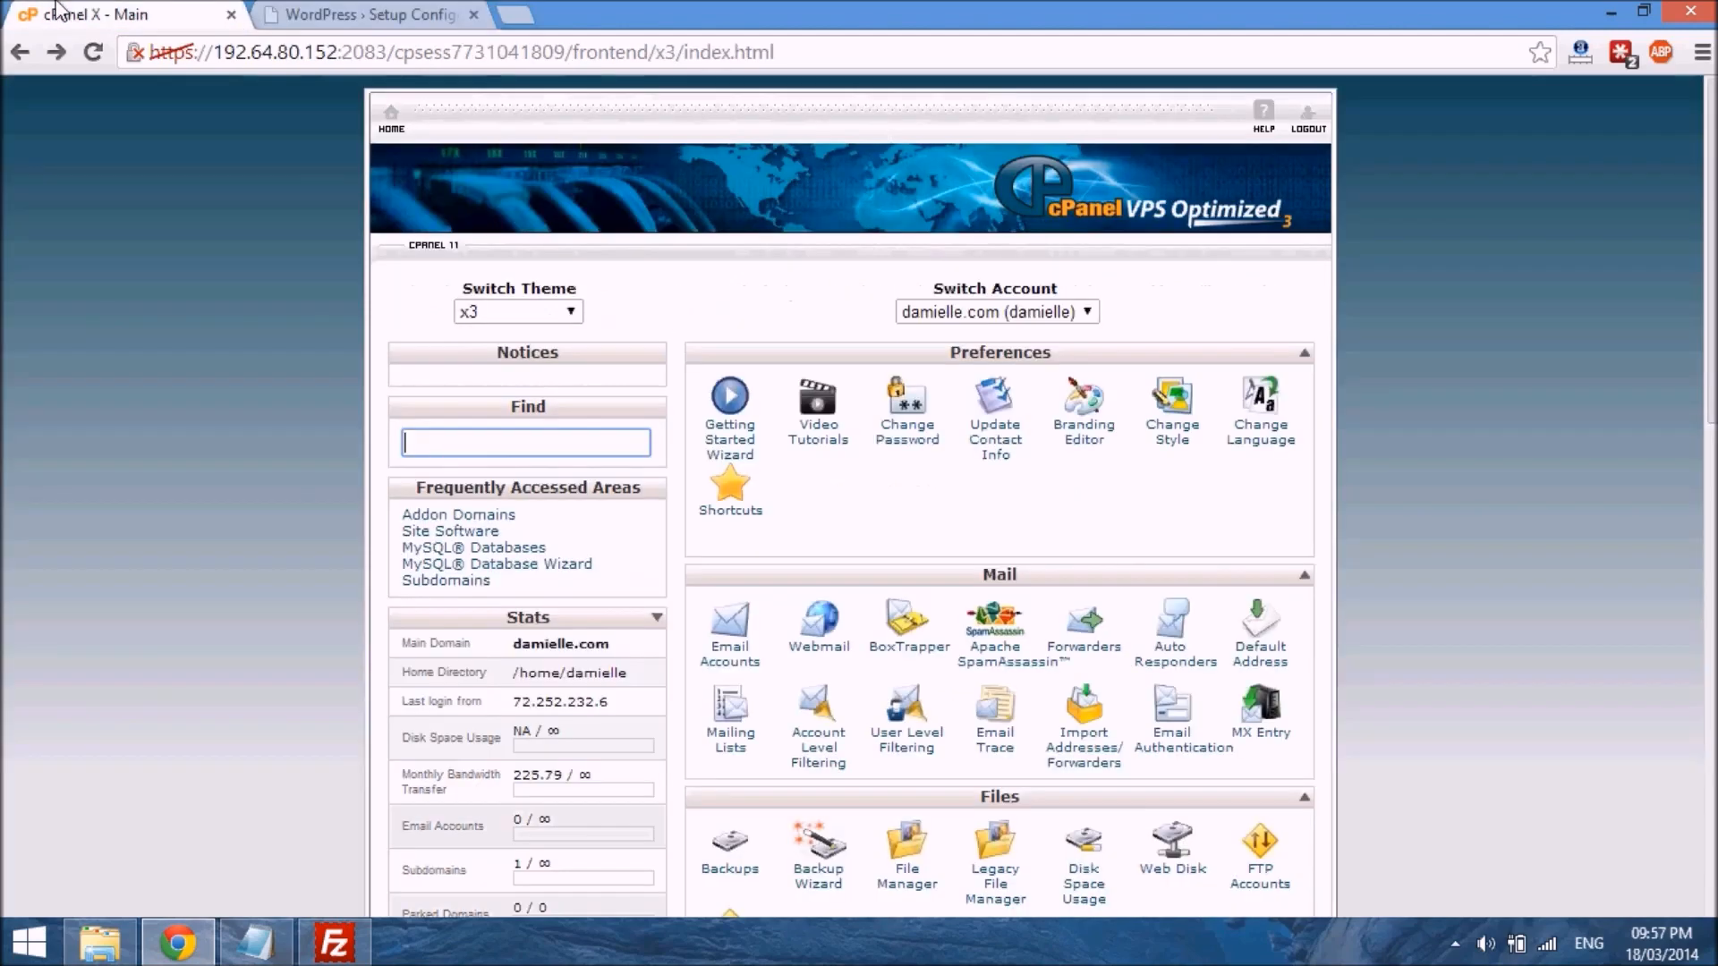
scroll("down", 3)
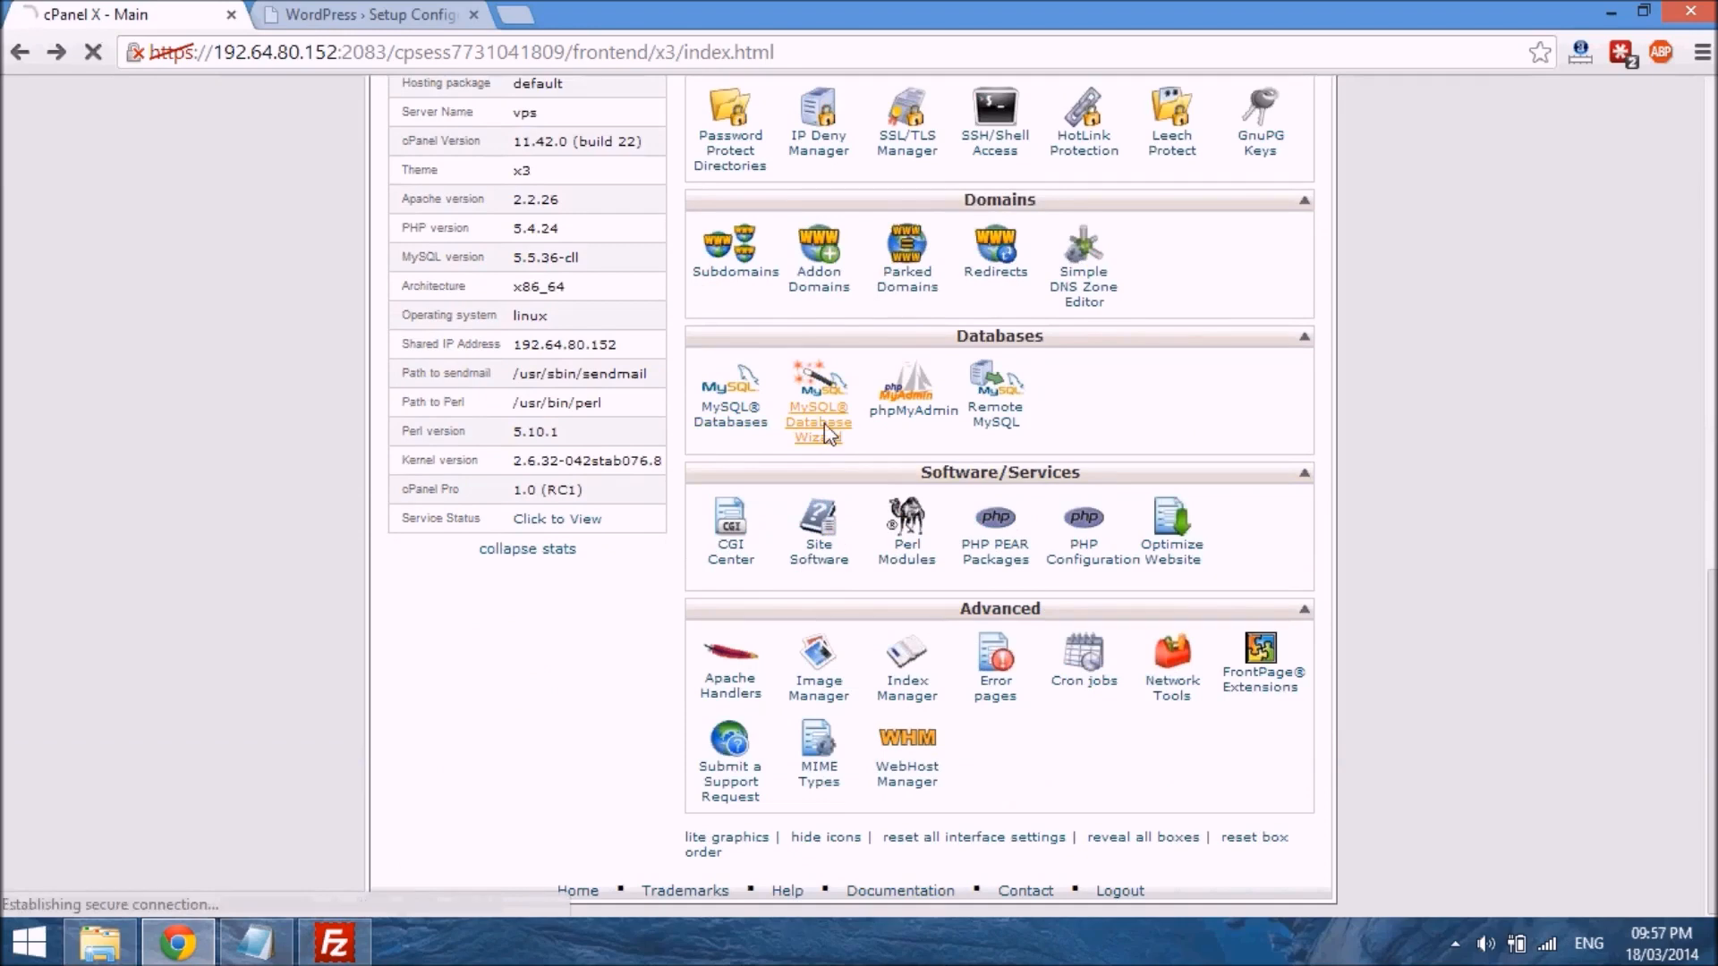
left_click(819, 380)
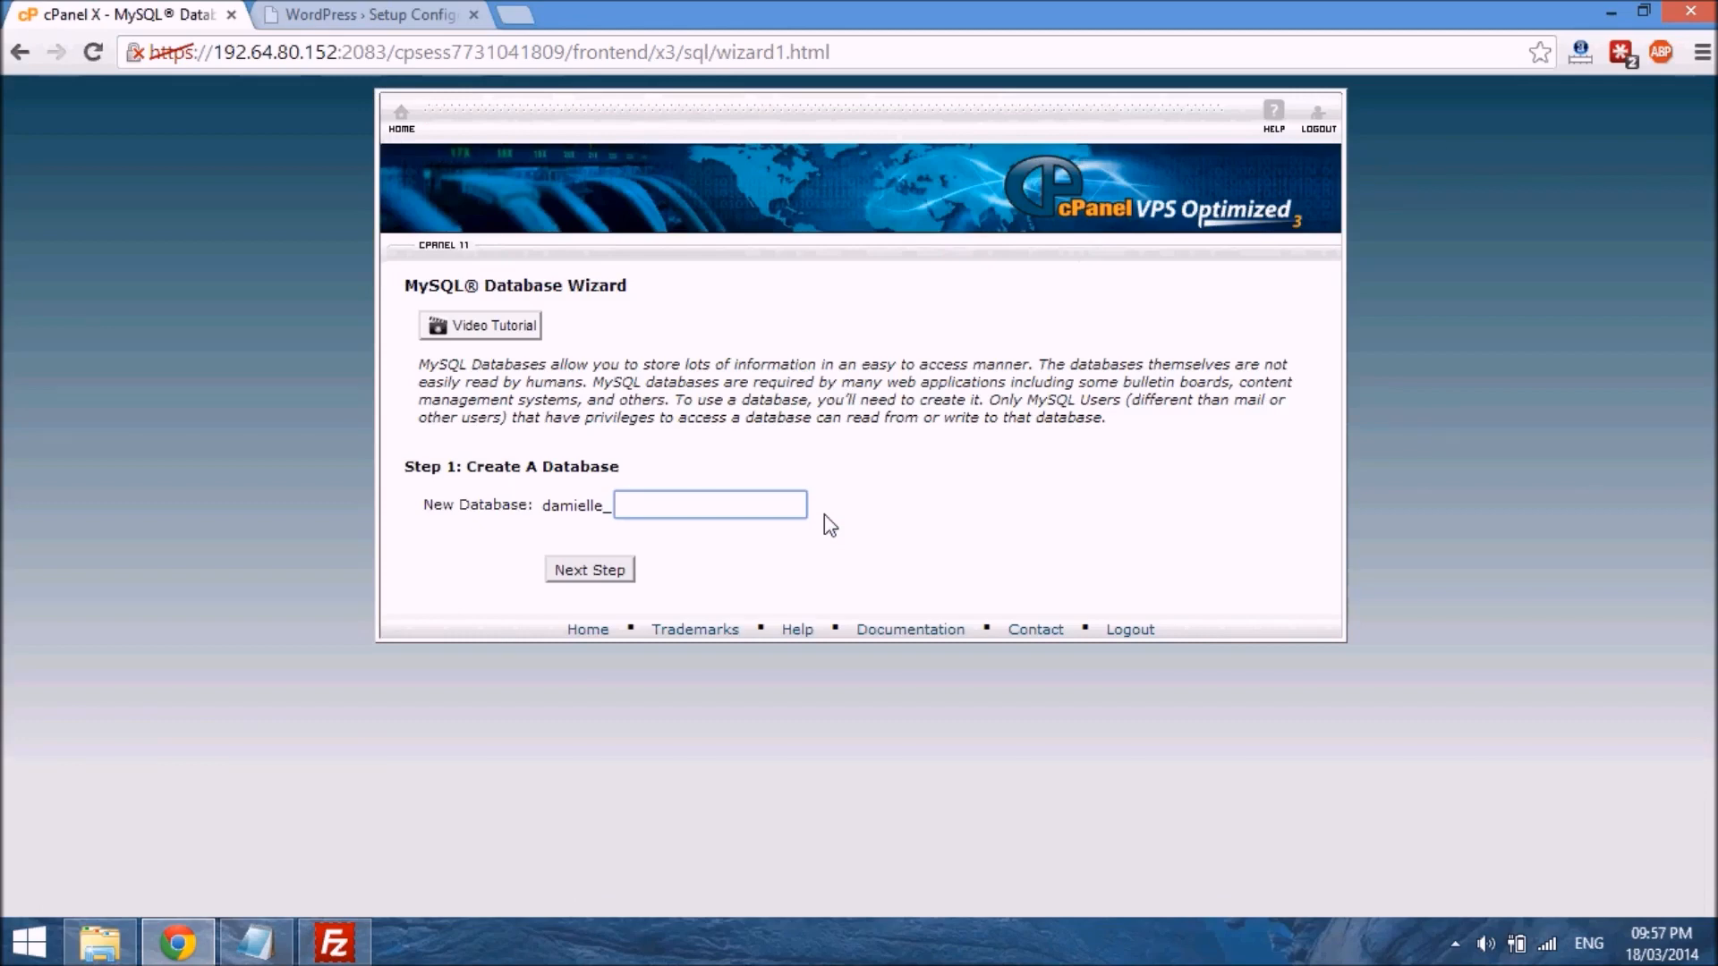
type("mg")
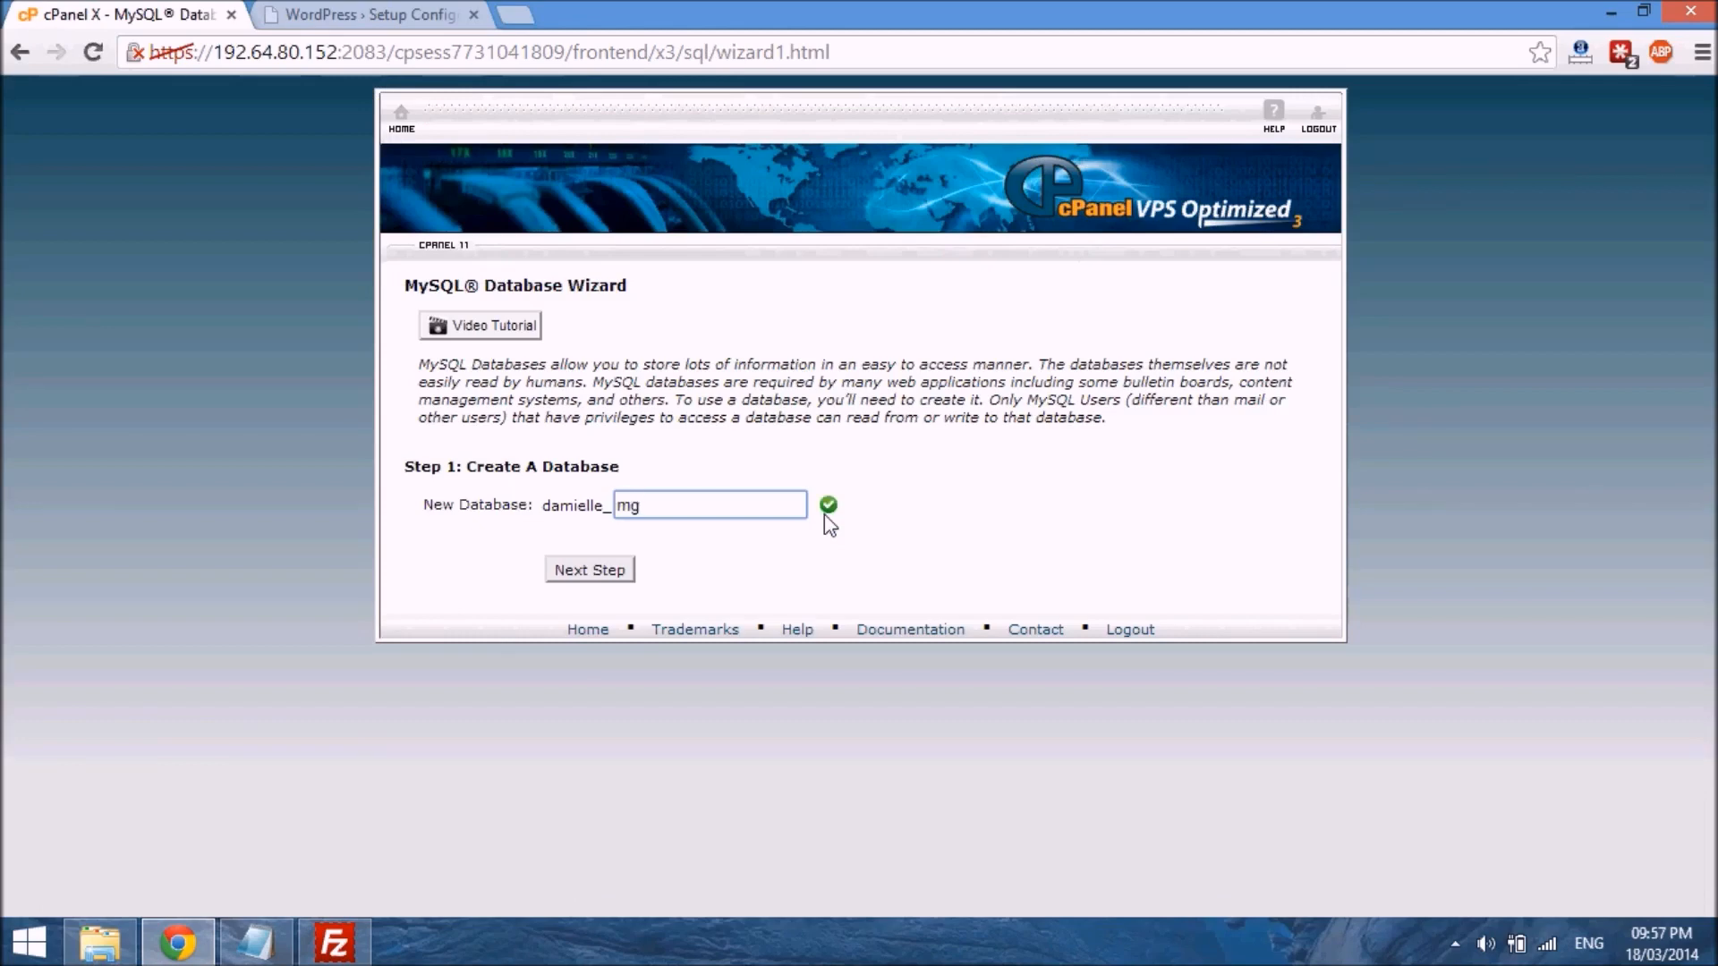
type("46")
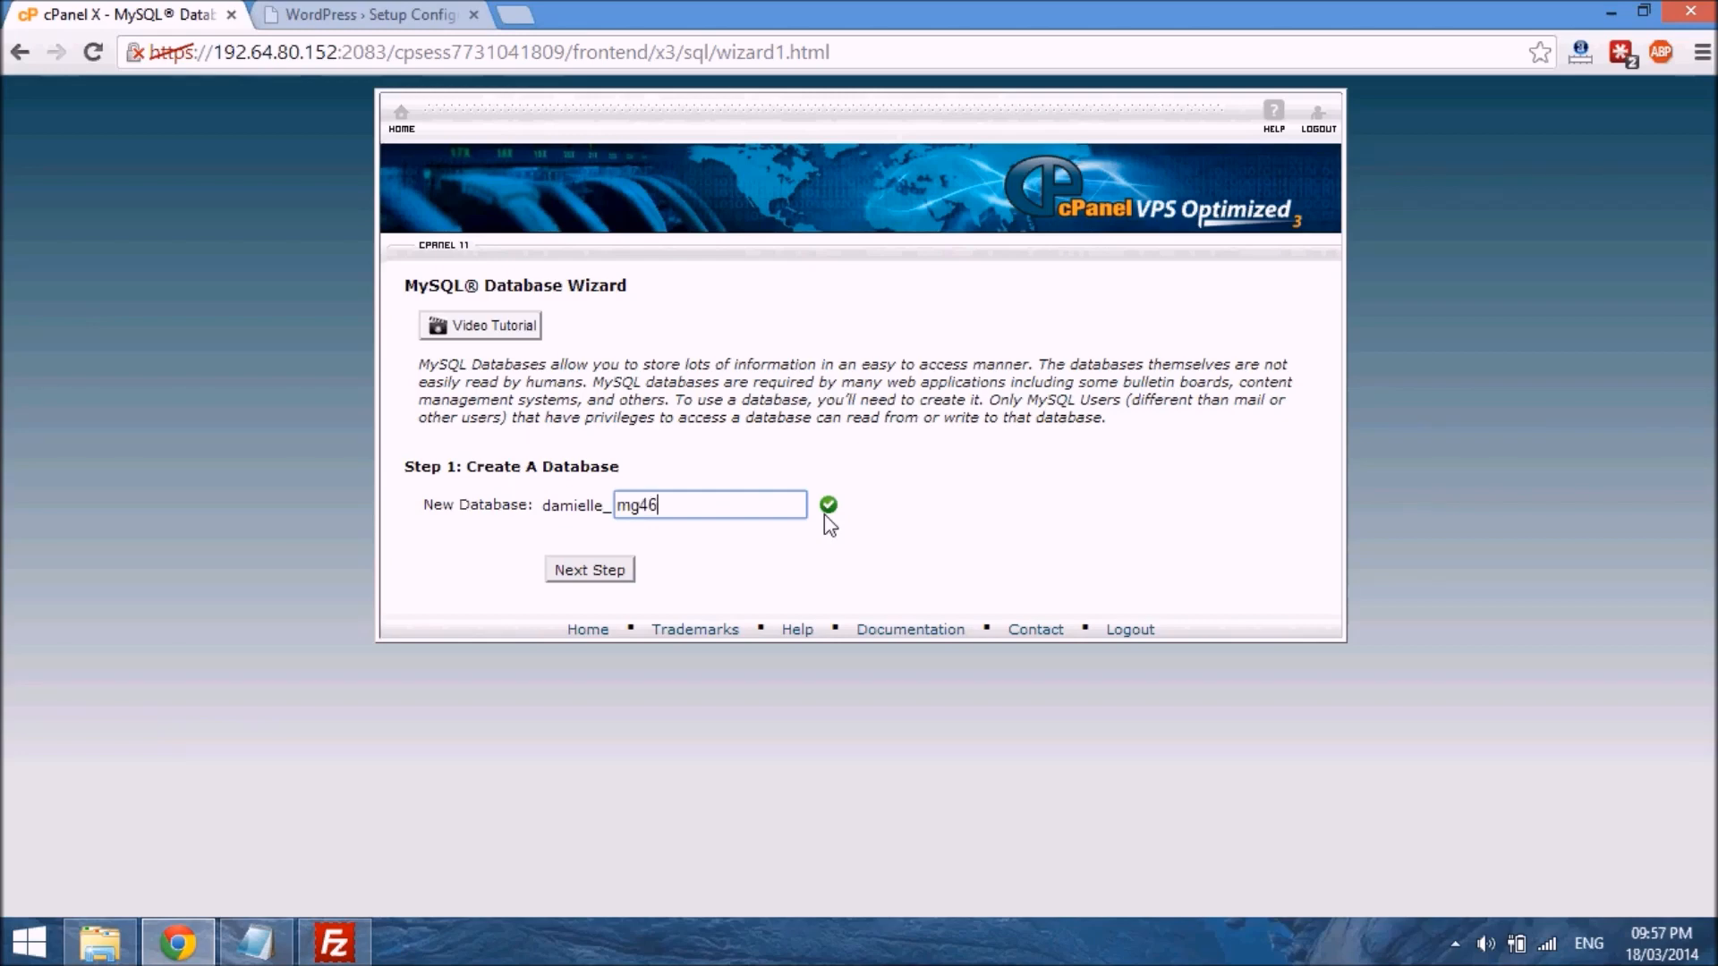
type("i")
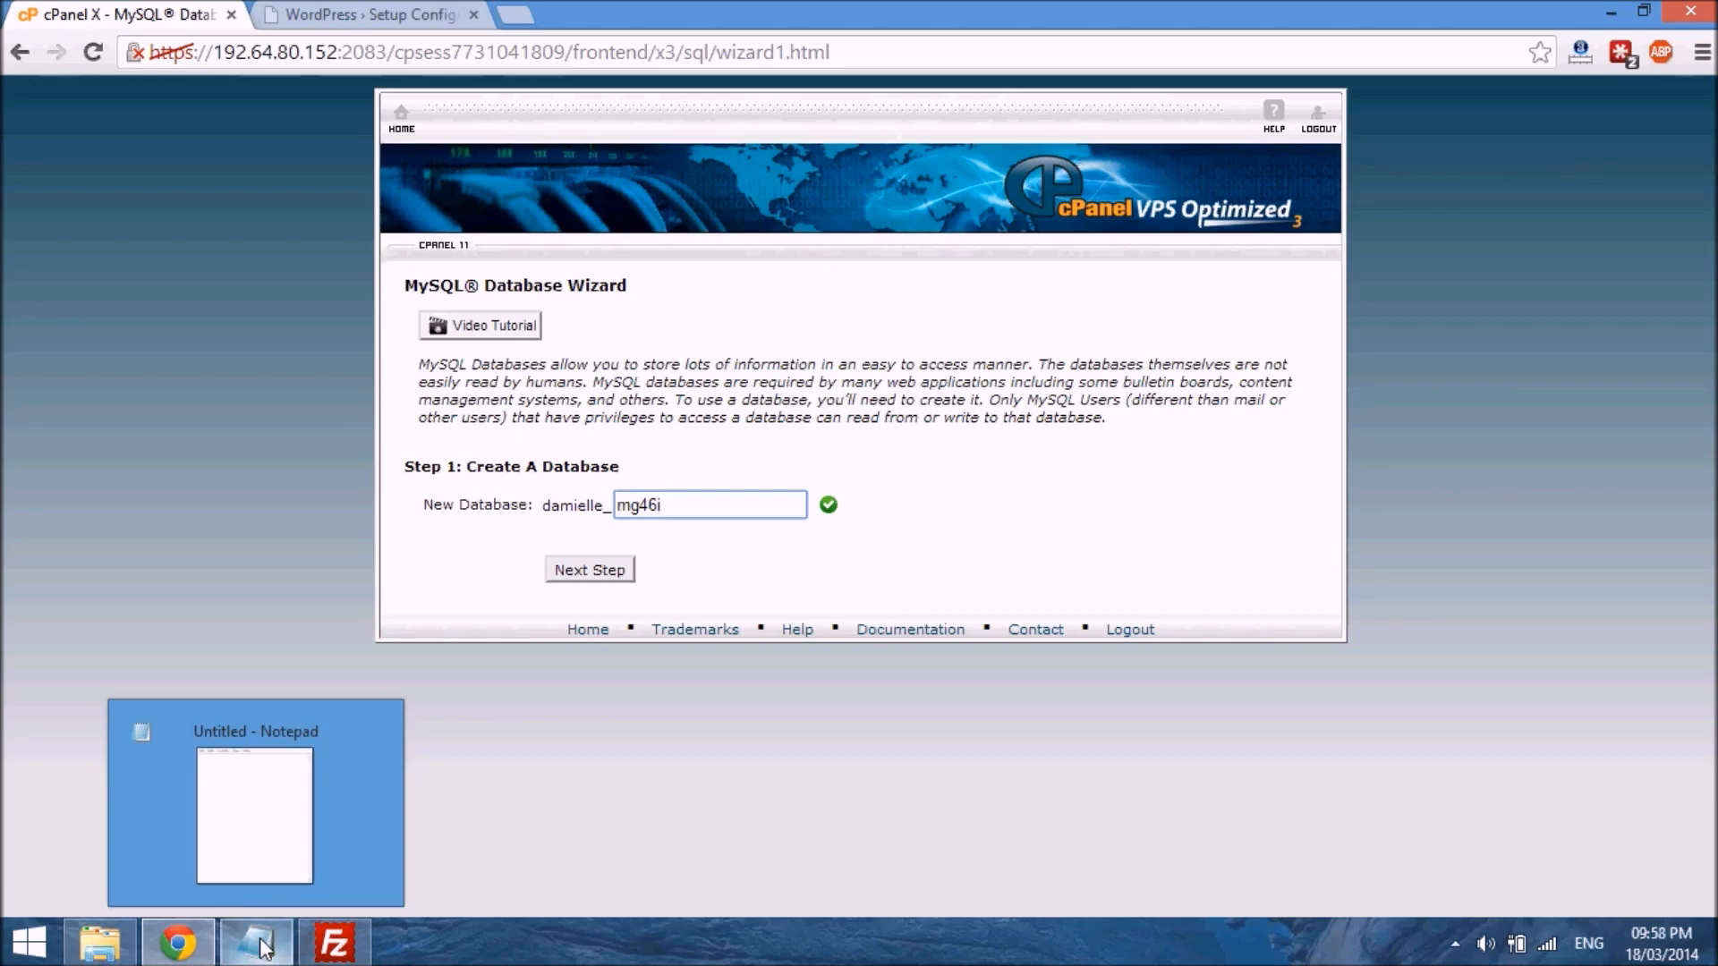
left_click(256, 942)
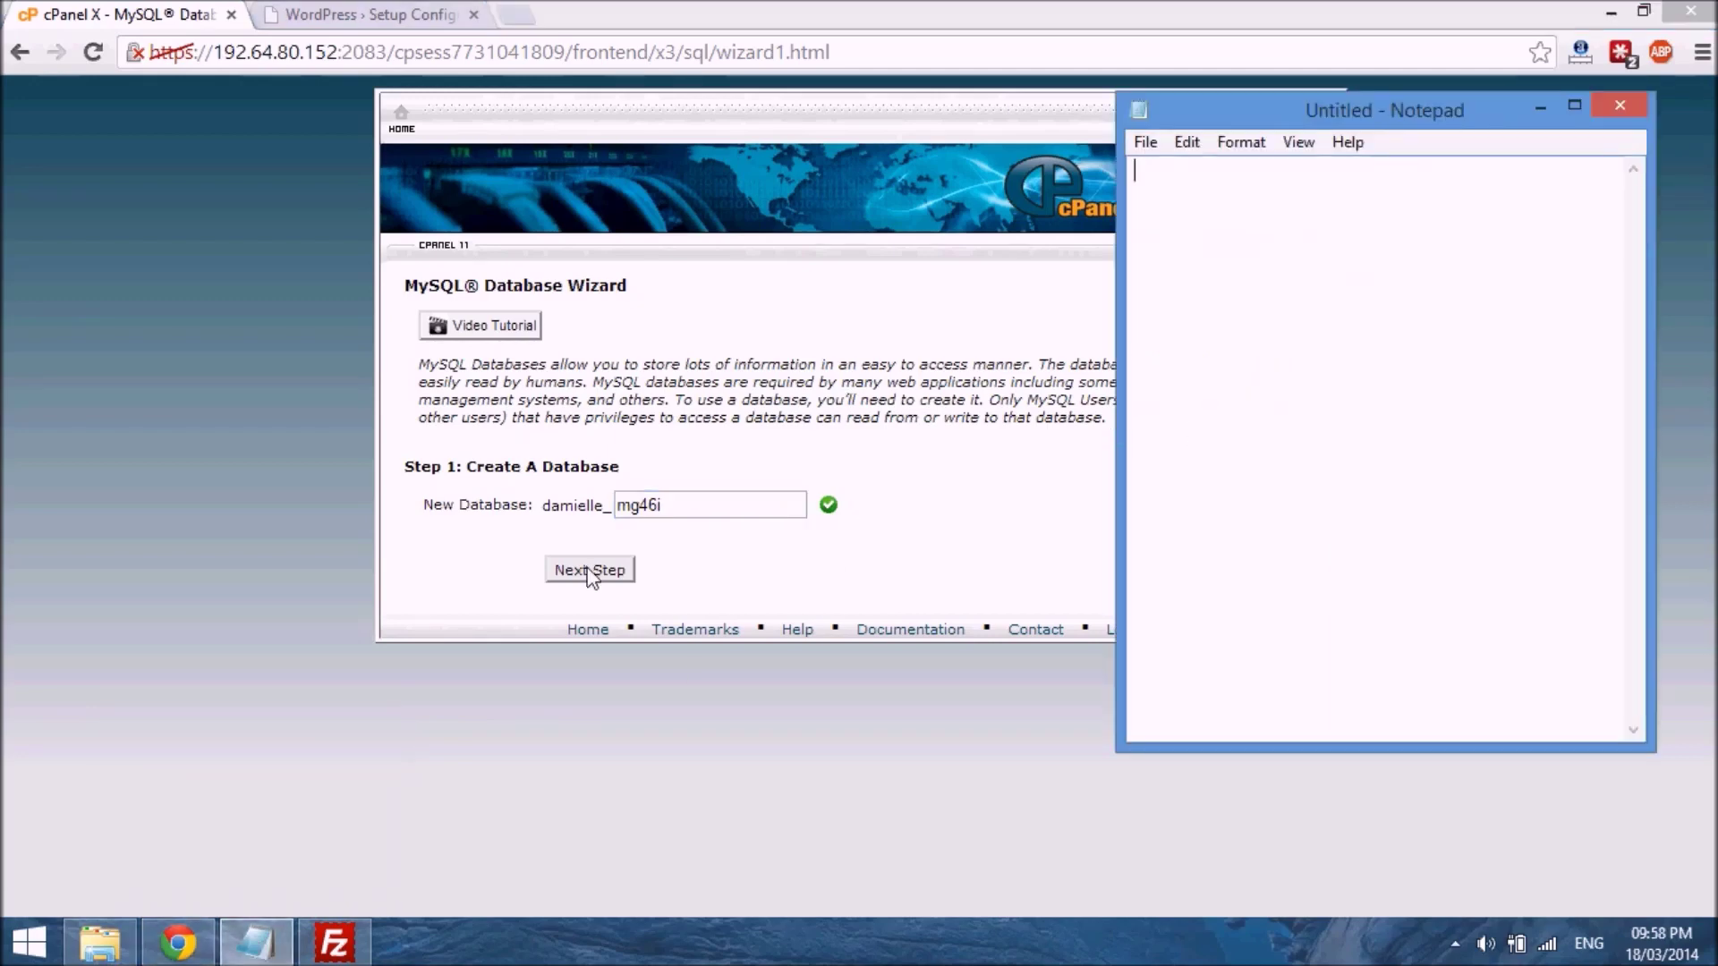
left_click(590, 569)
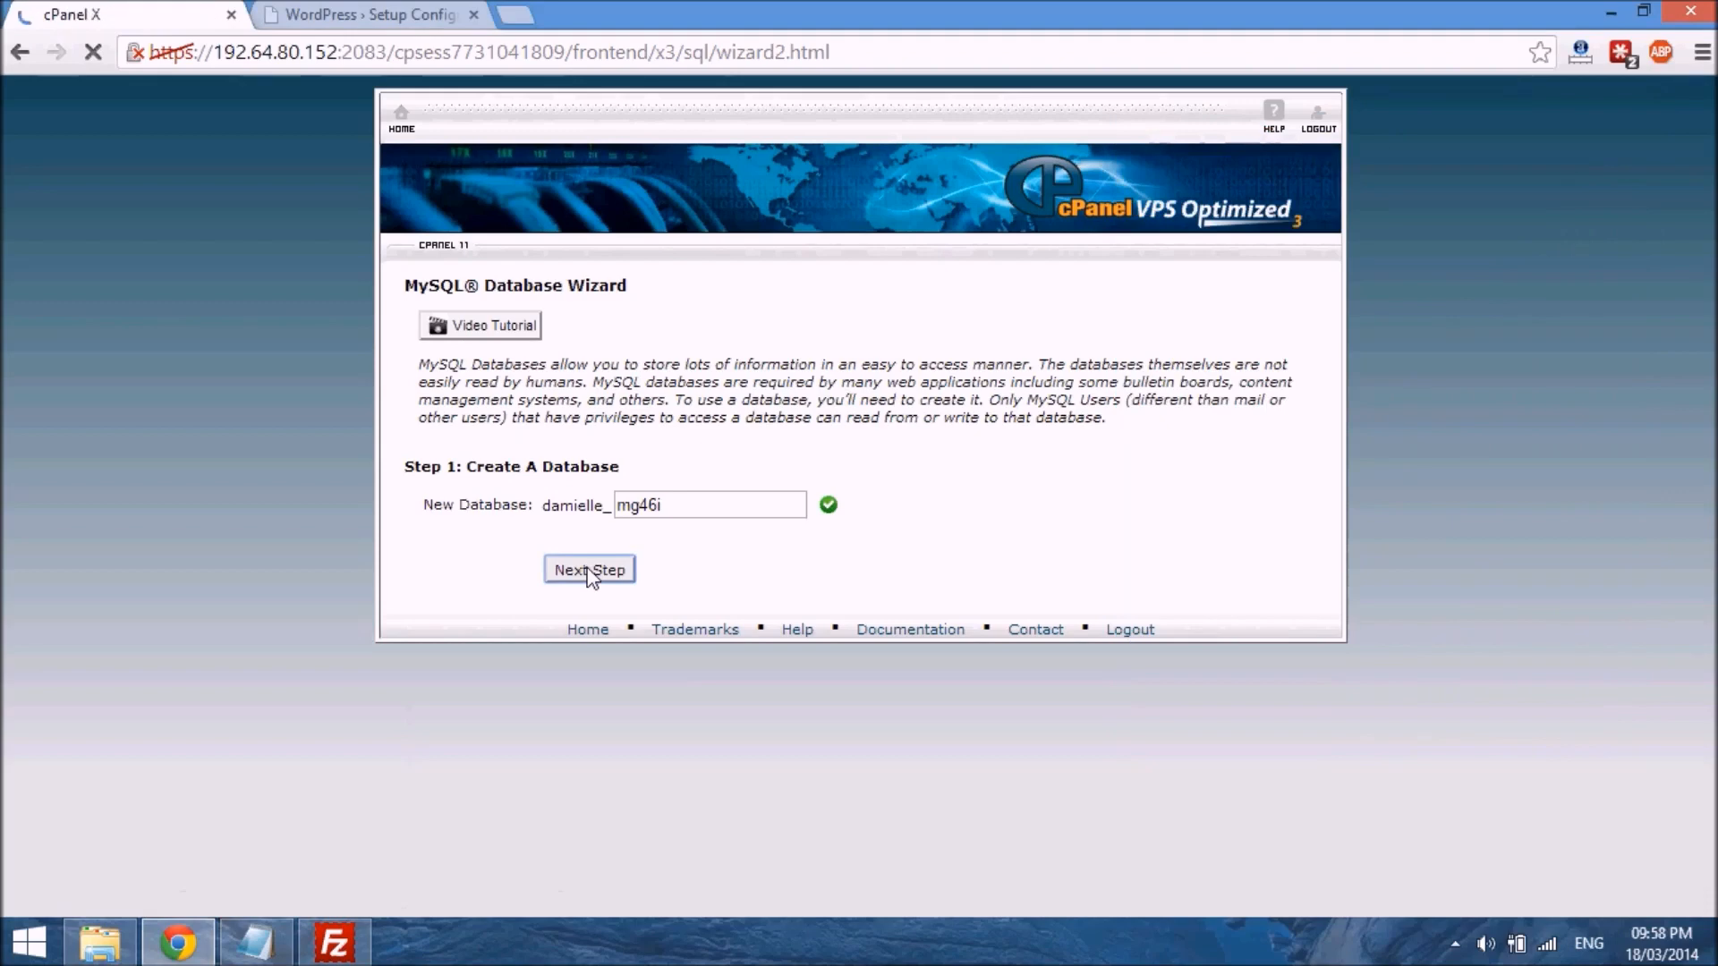
left_click(589, 570)
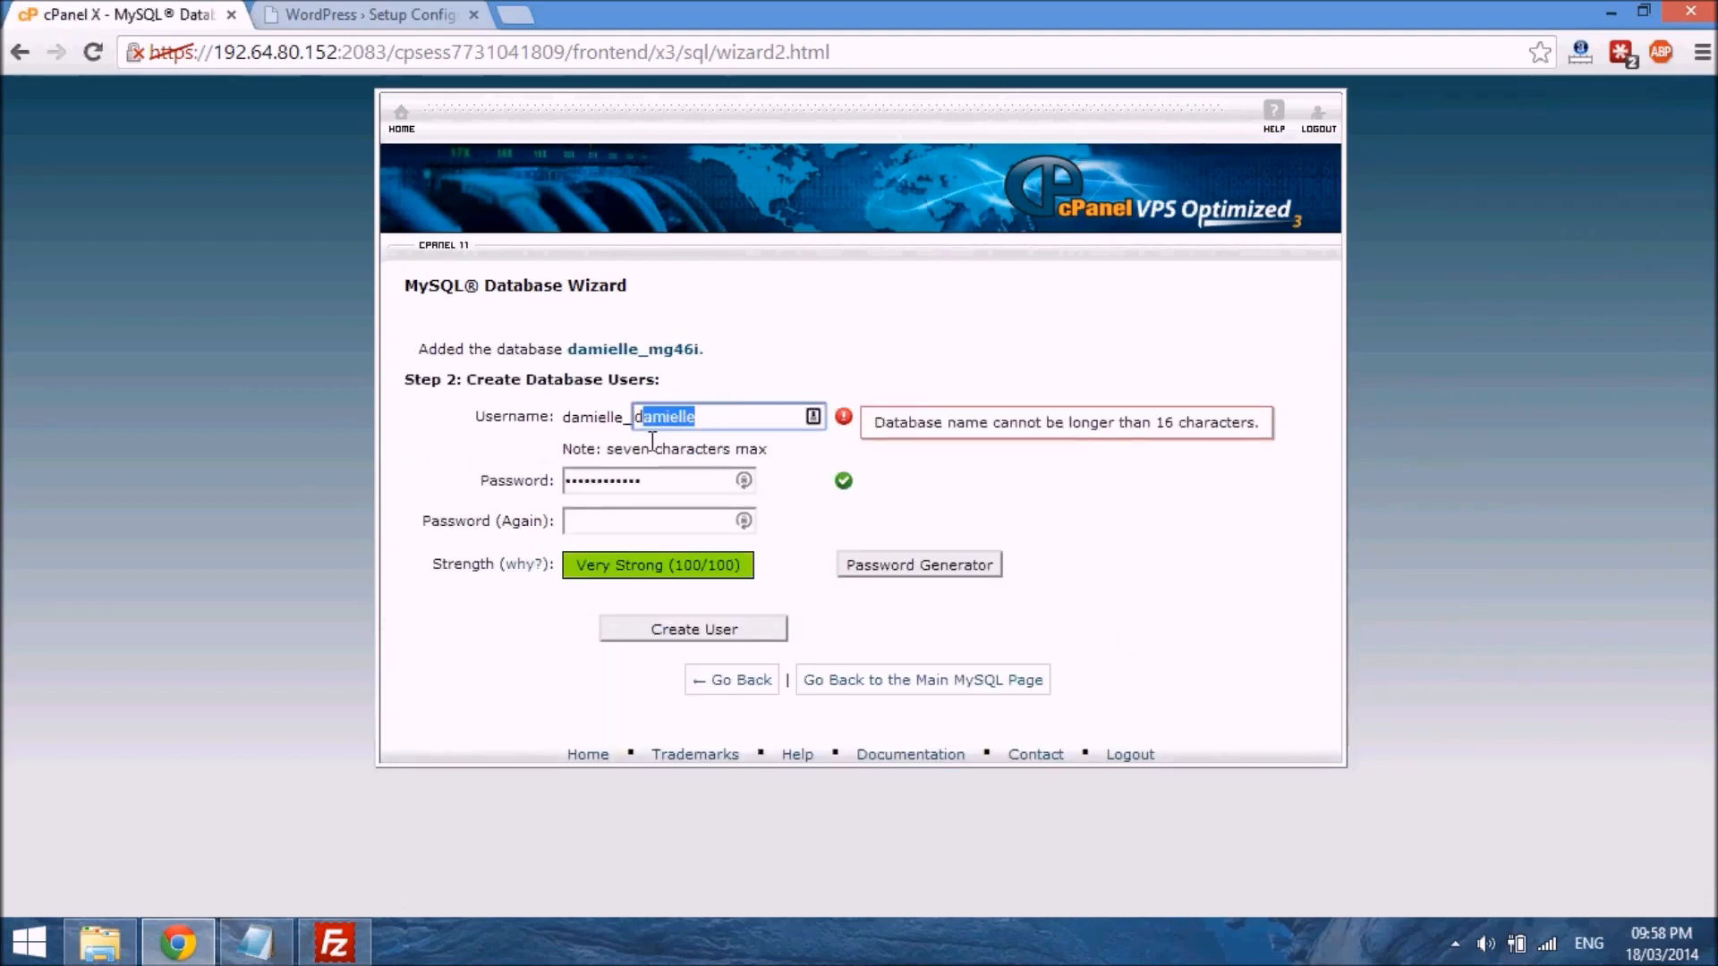
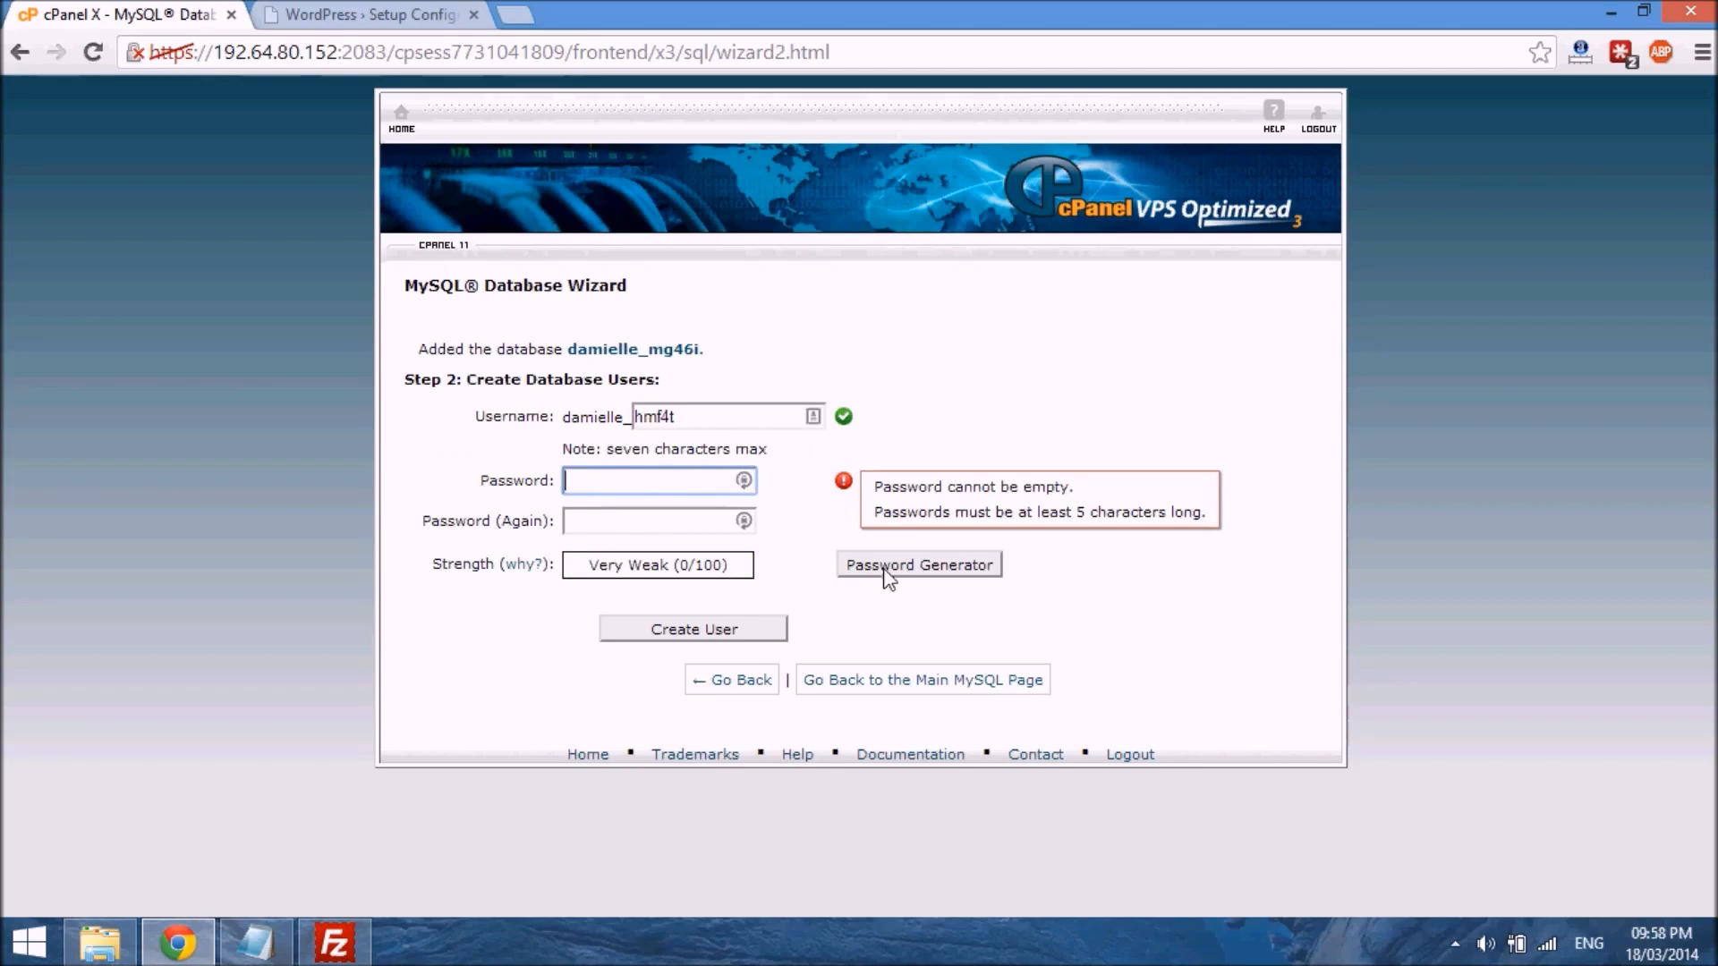
left_click(918, 565)
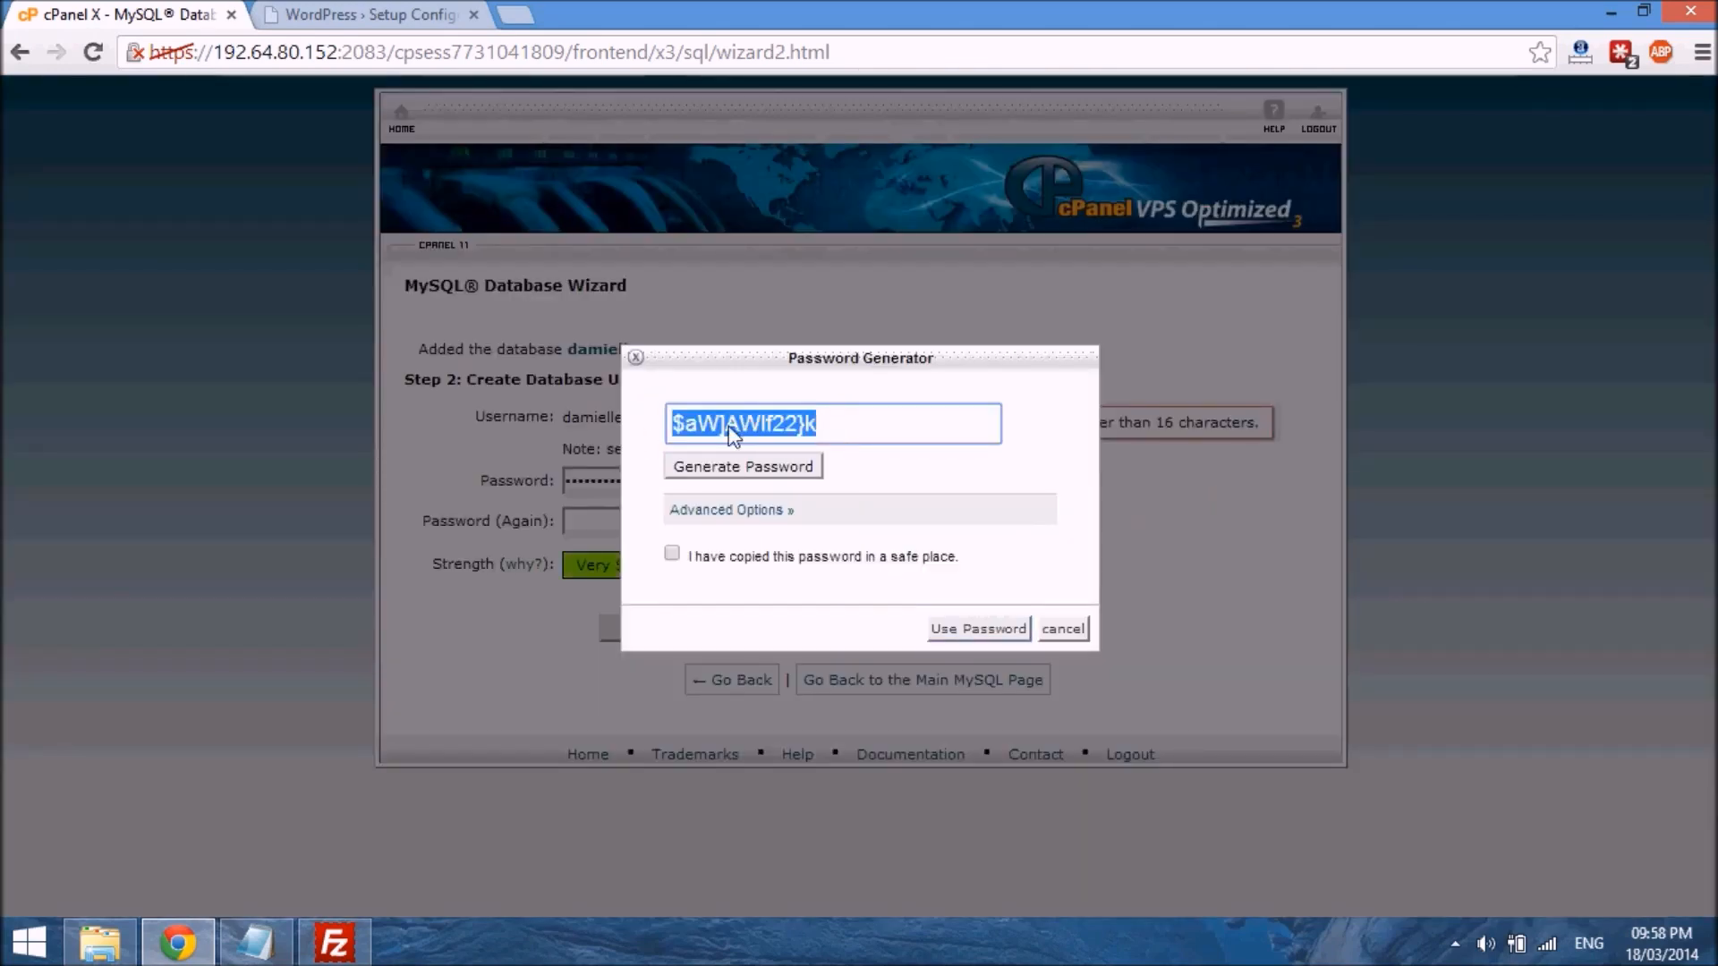
mouse_move(834, 579)
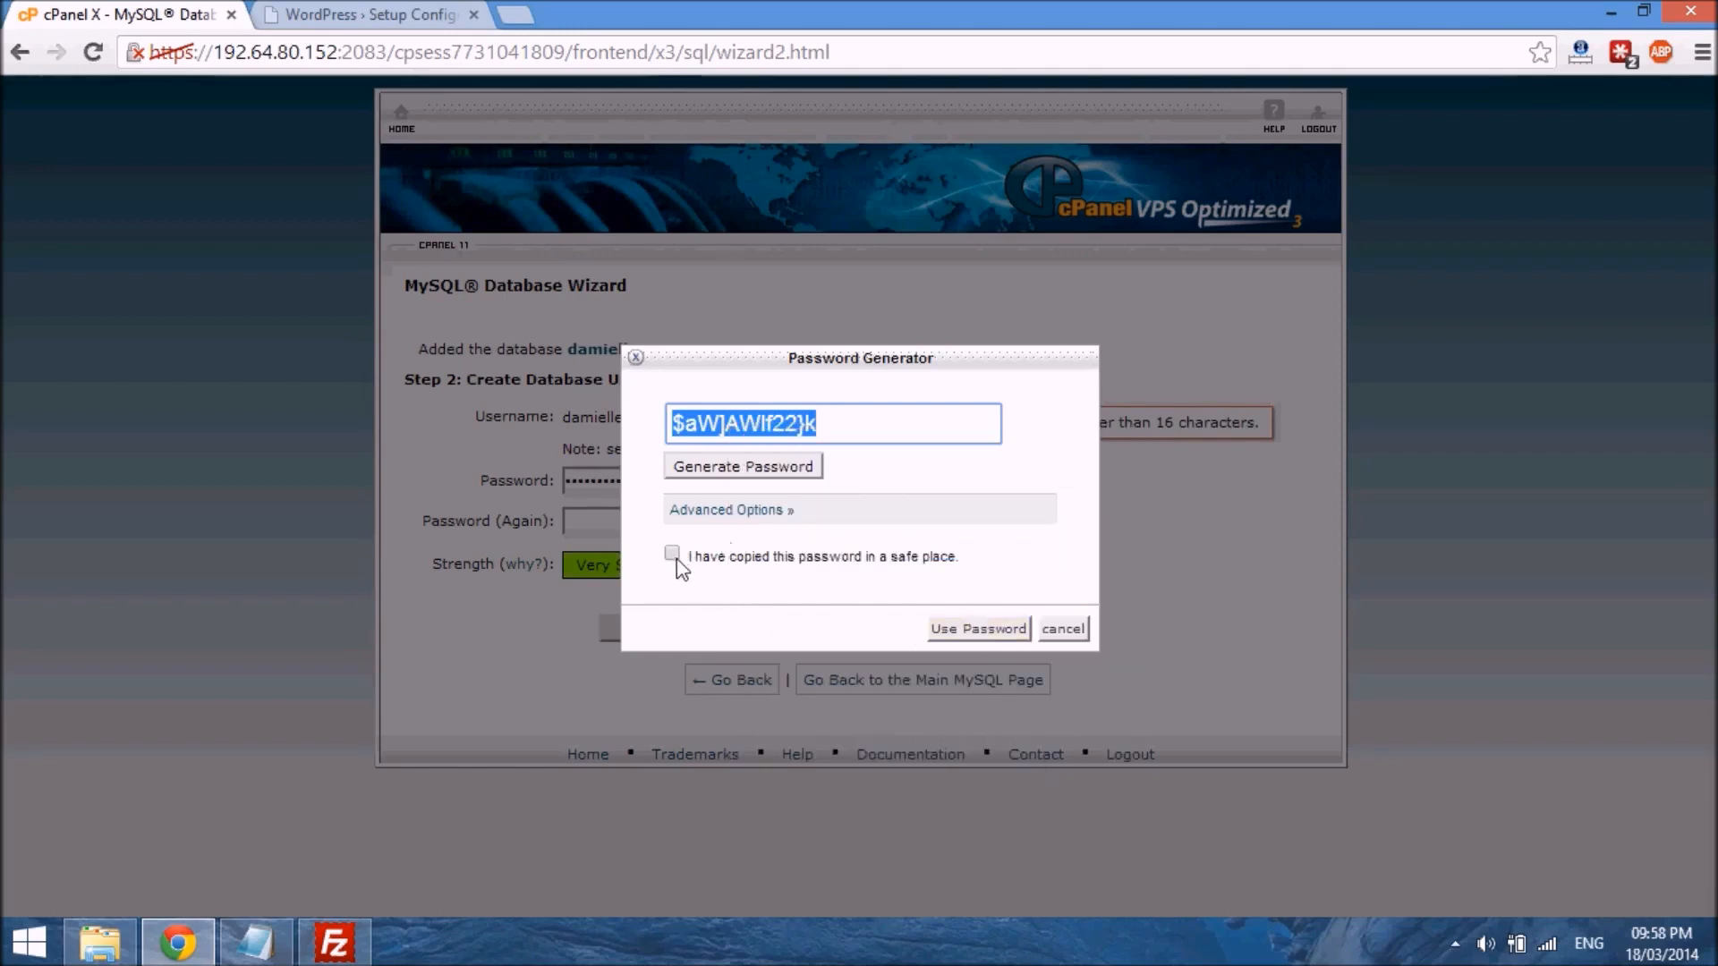
left_click(672, 553)
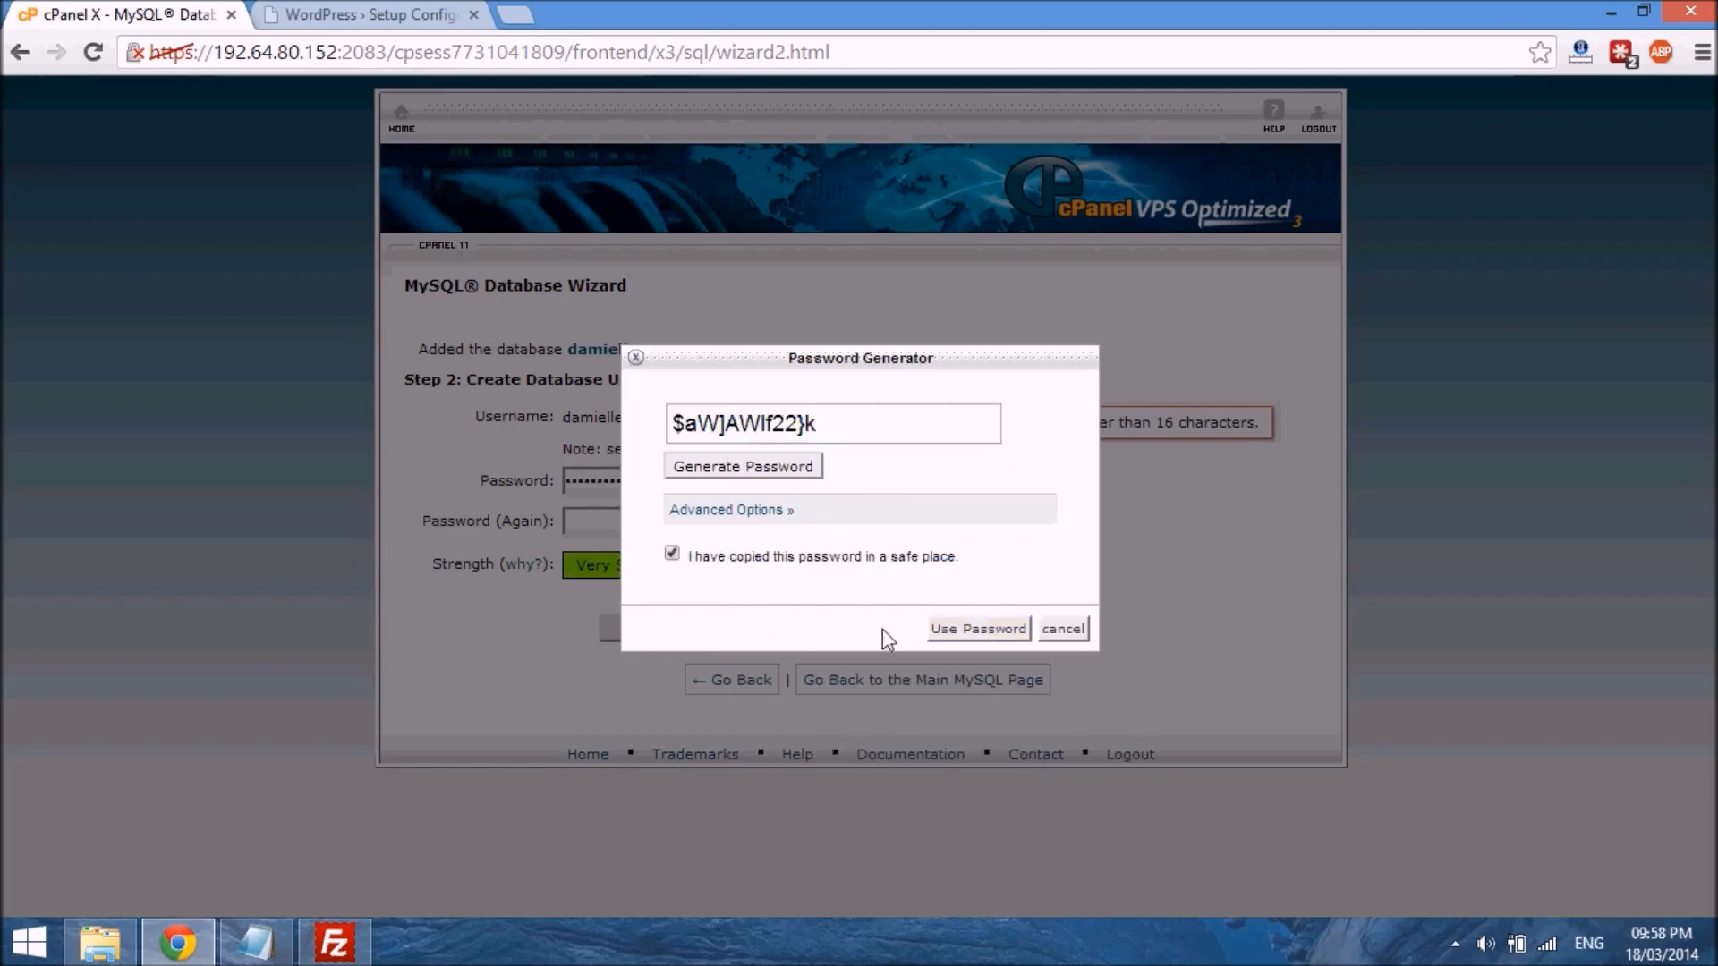
left_click(978, 628)
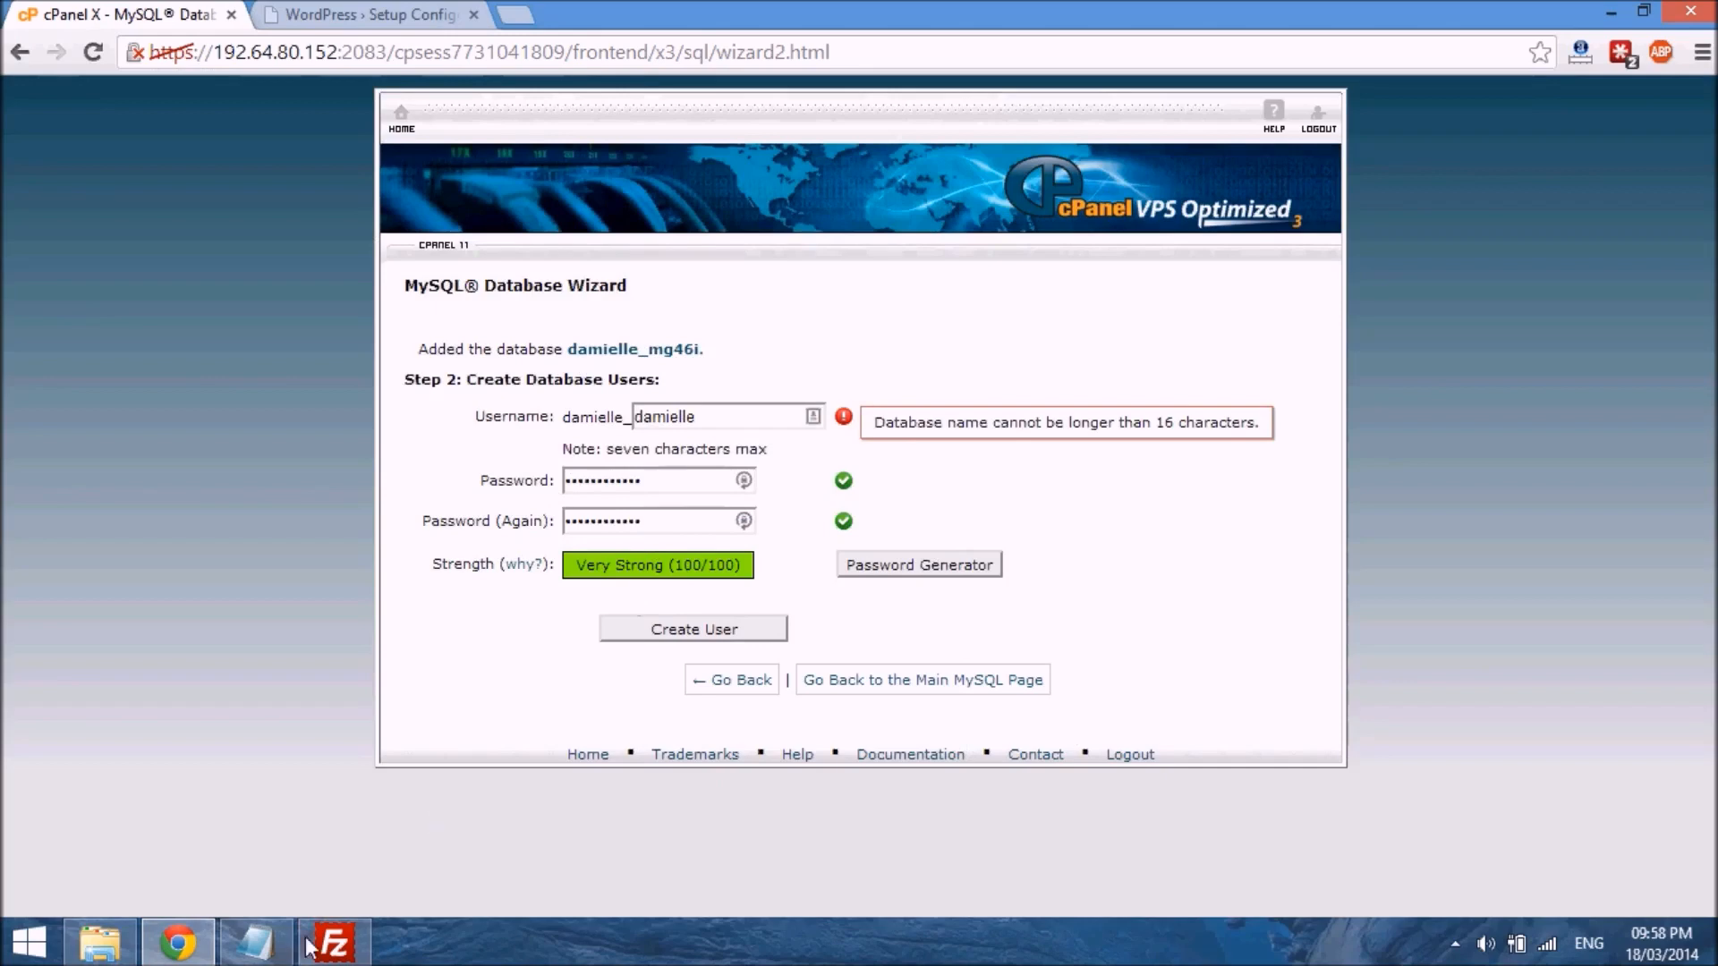
left_click(240, 939)
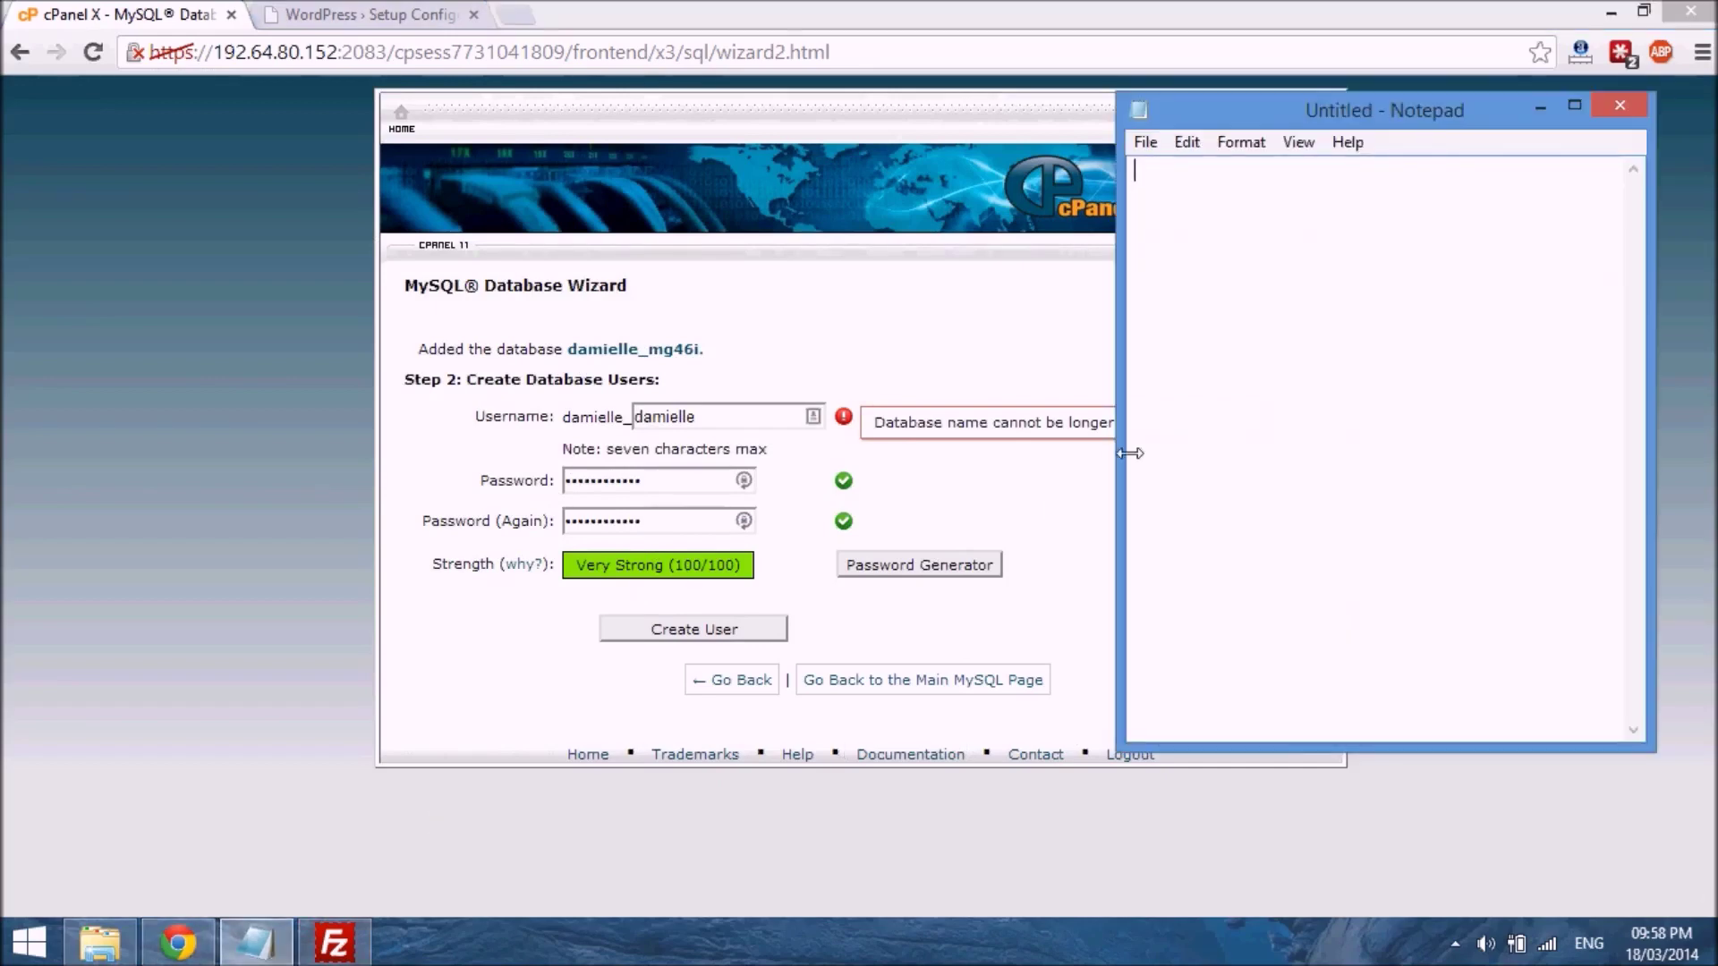
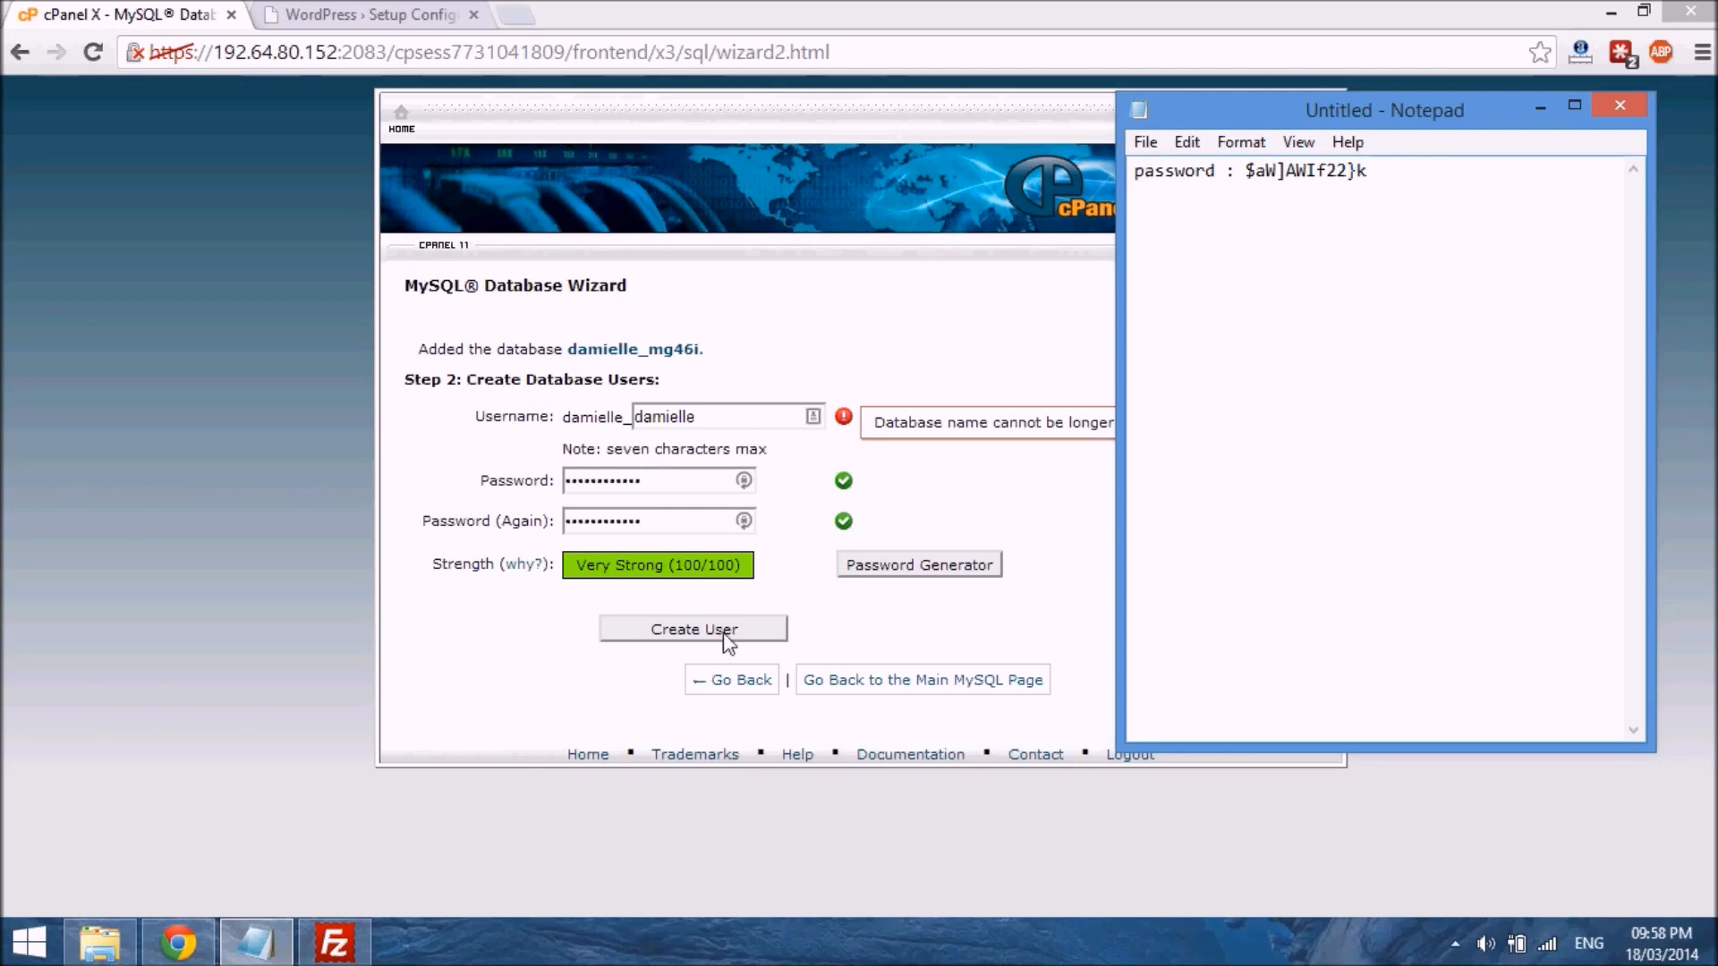
left_click(693, 629)
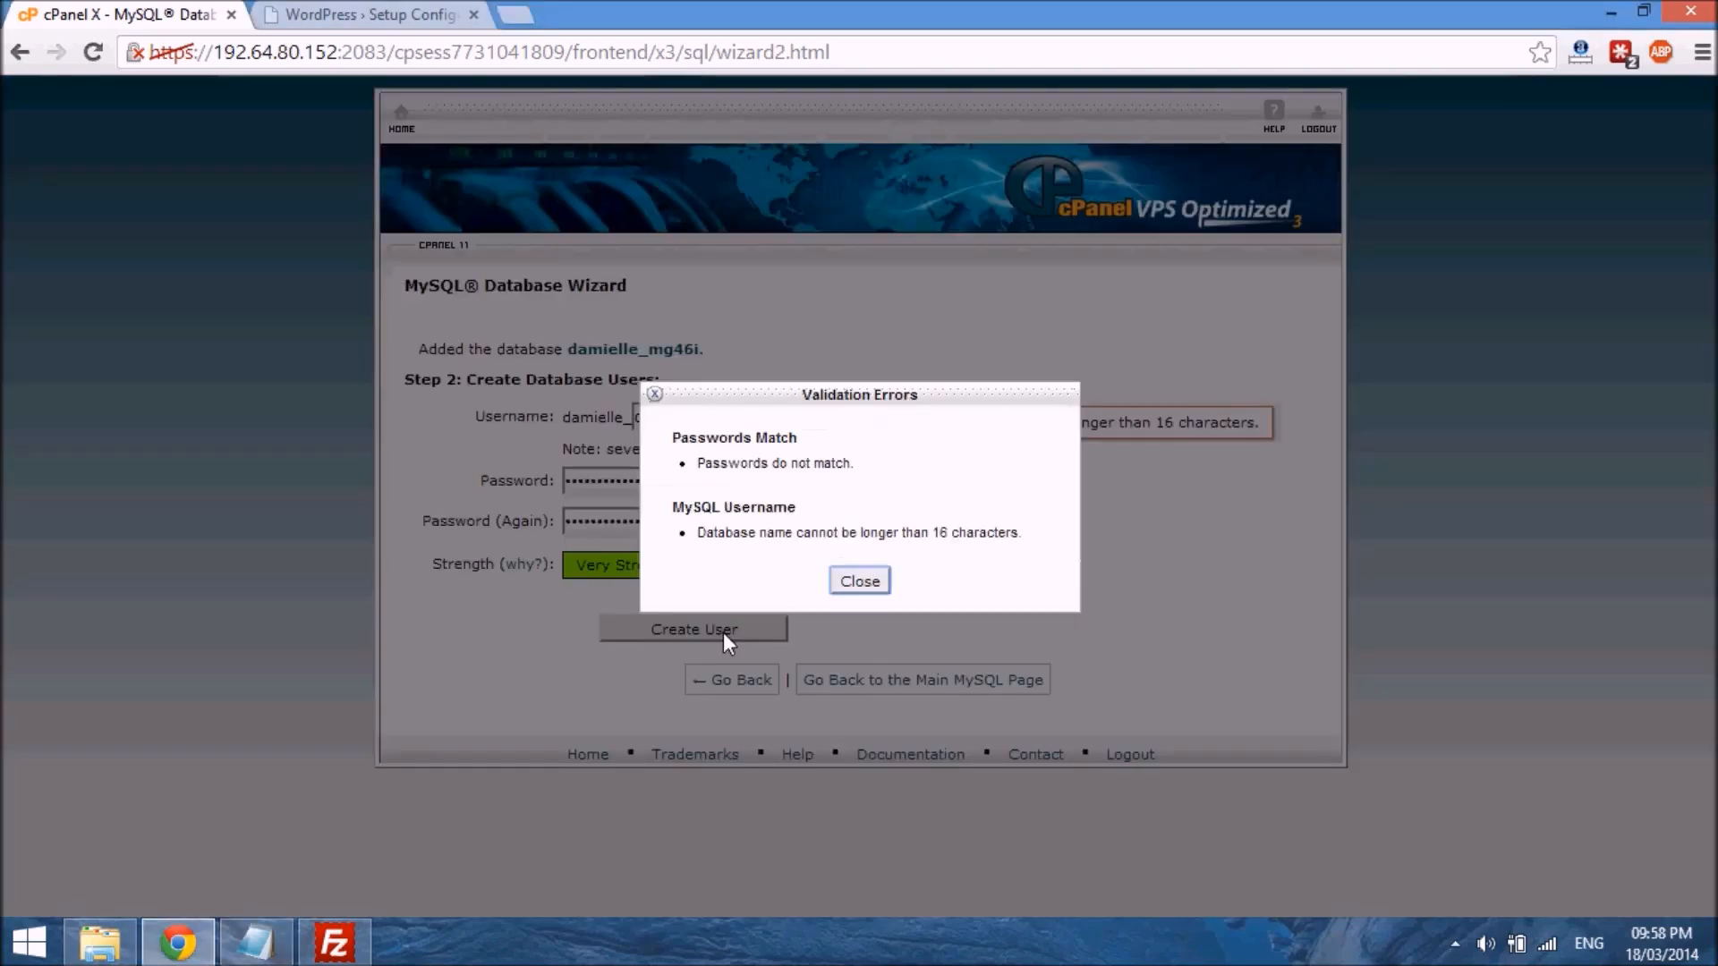
mouse_move(805, 612)
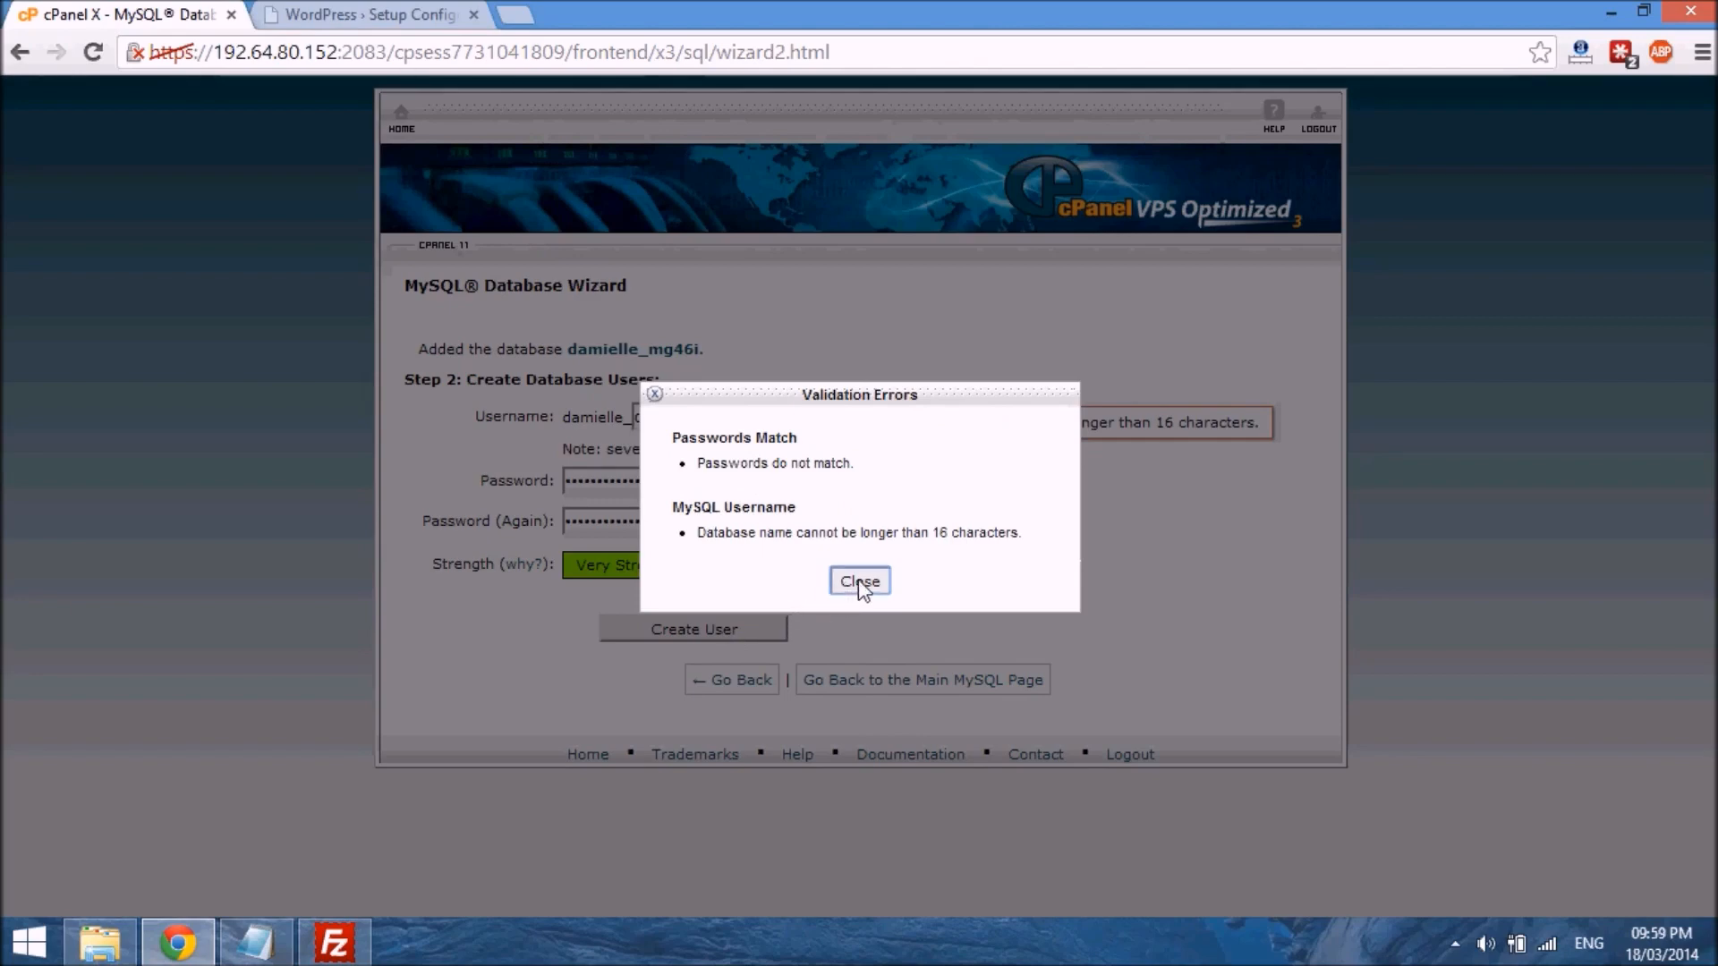
left_click(860, 581)
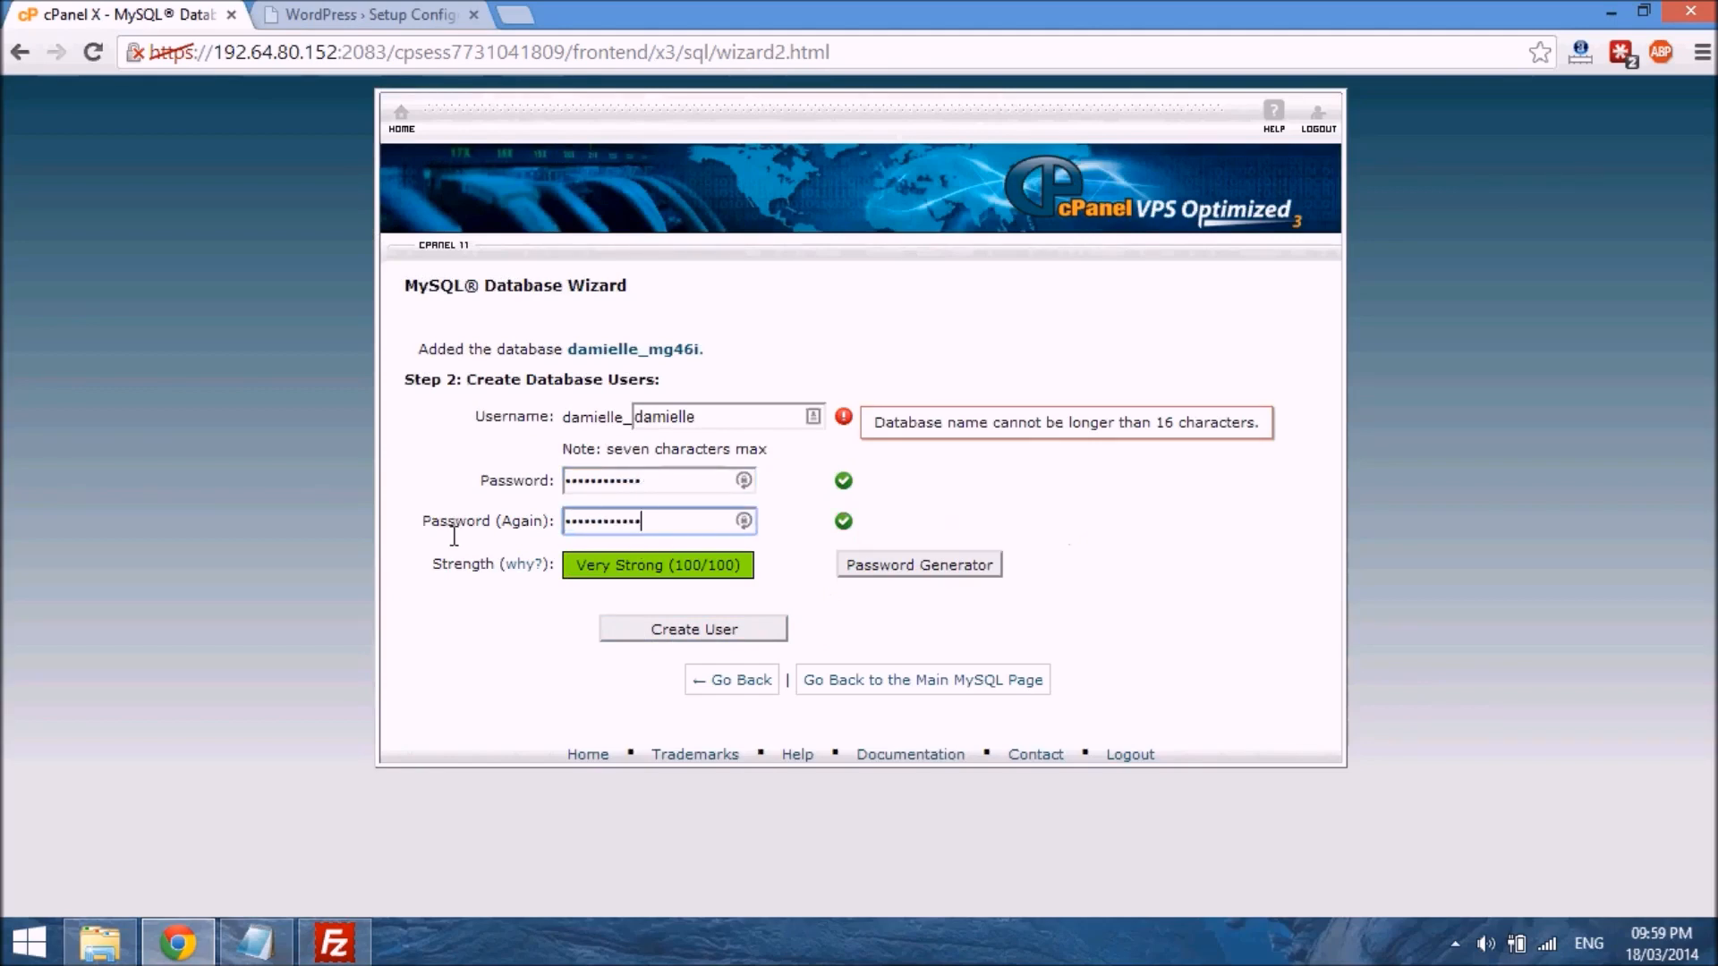
mouse_move(733, 457)
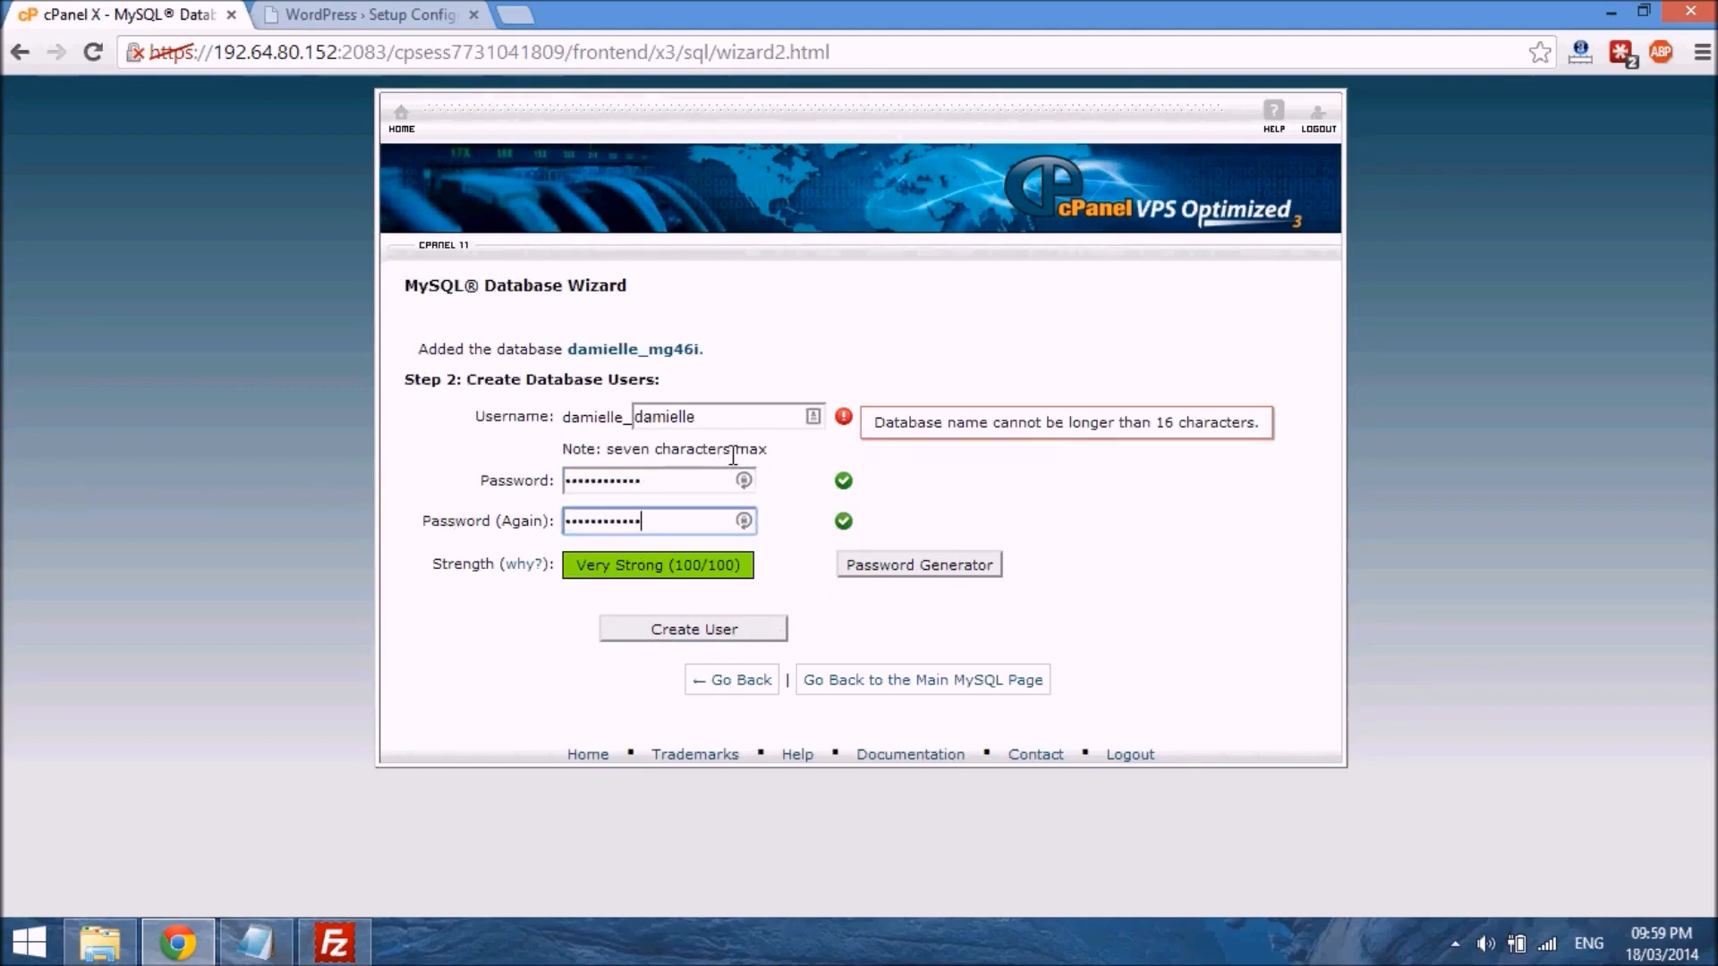
double_click(664, 417)
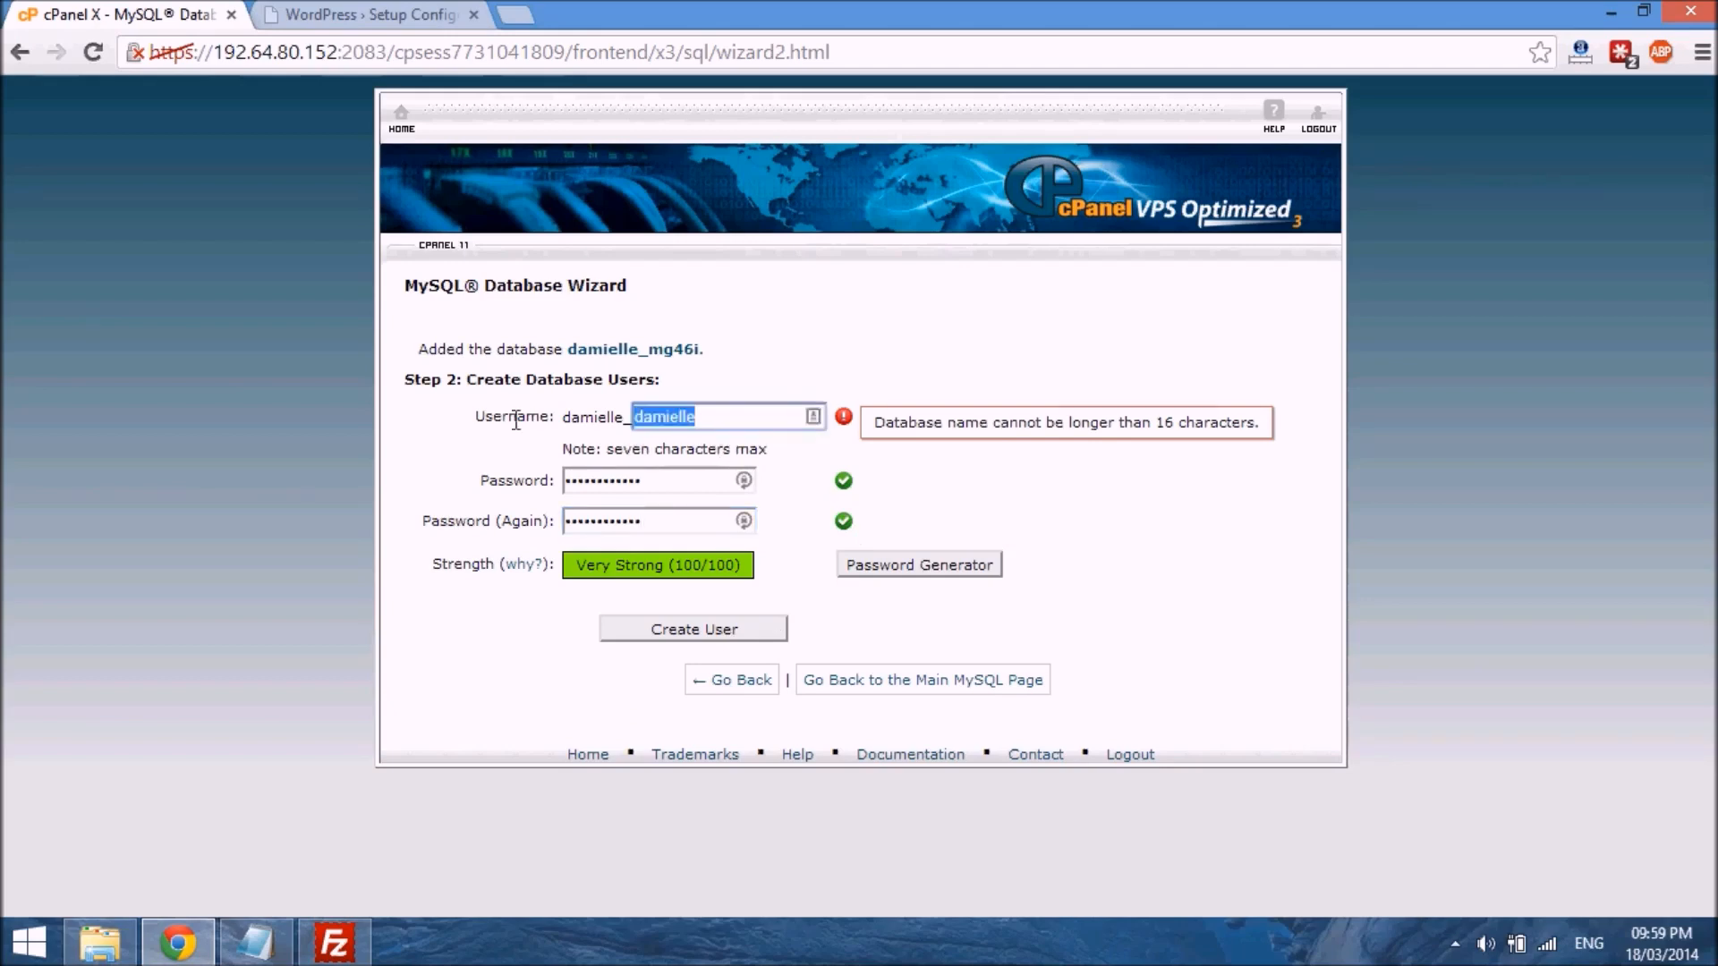
type("ghf56")
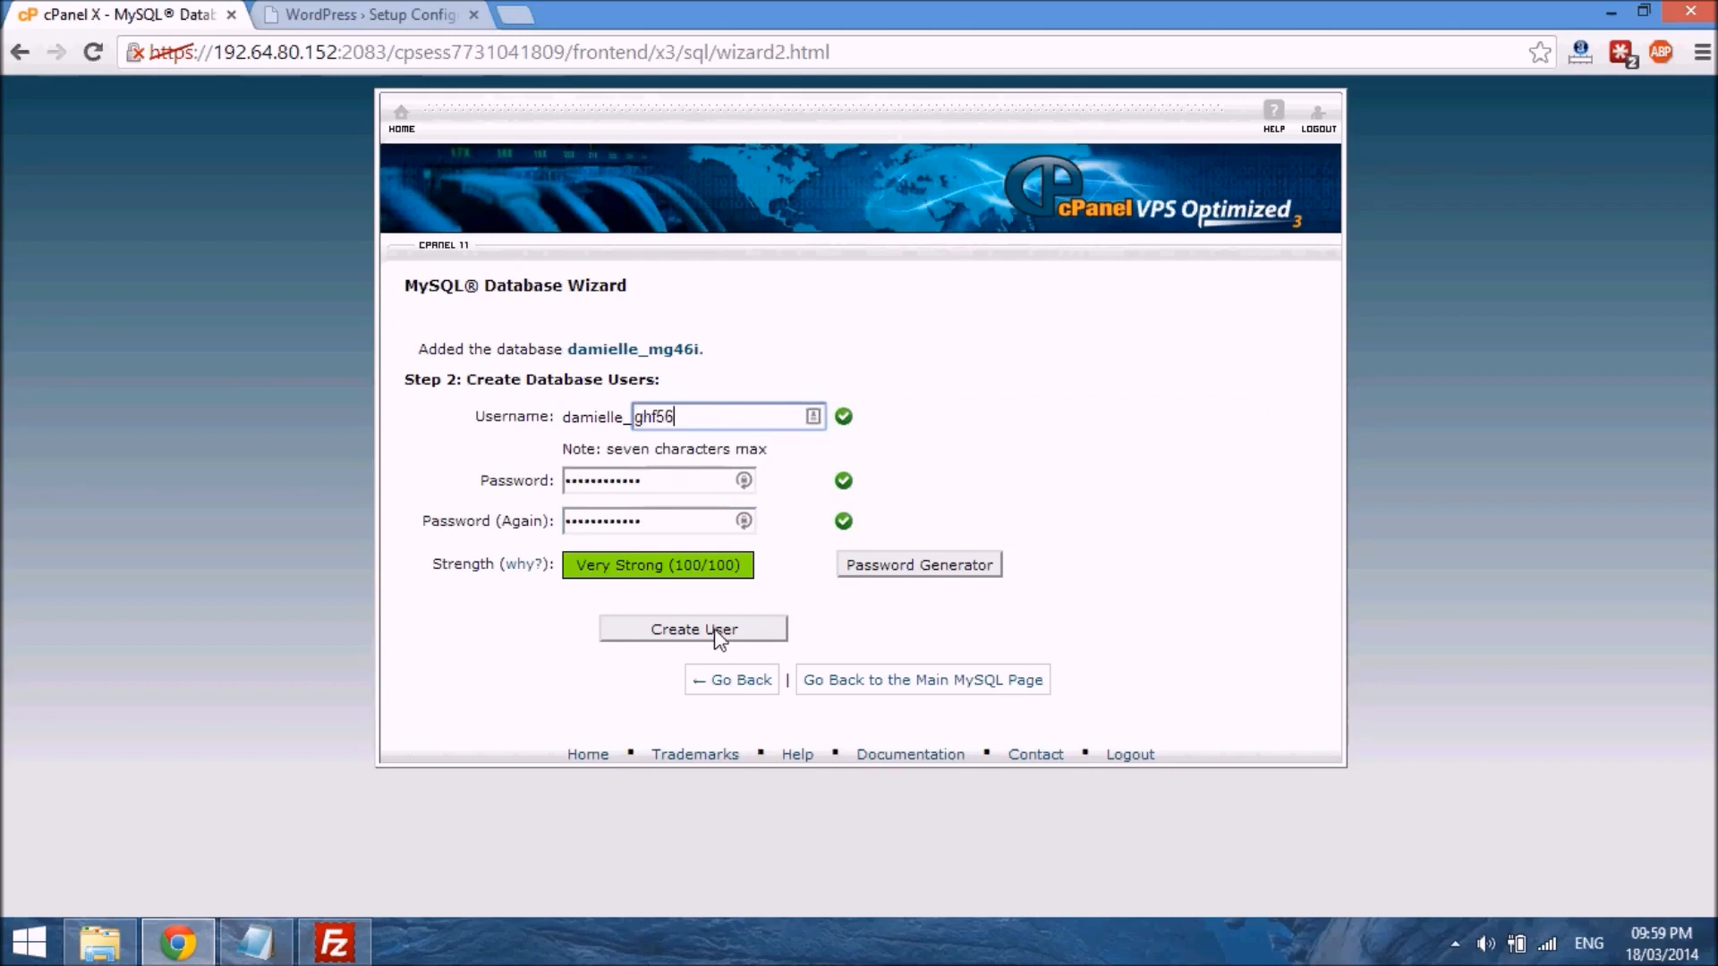
left_click(693, 630)
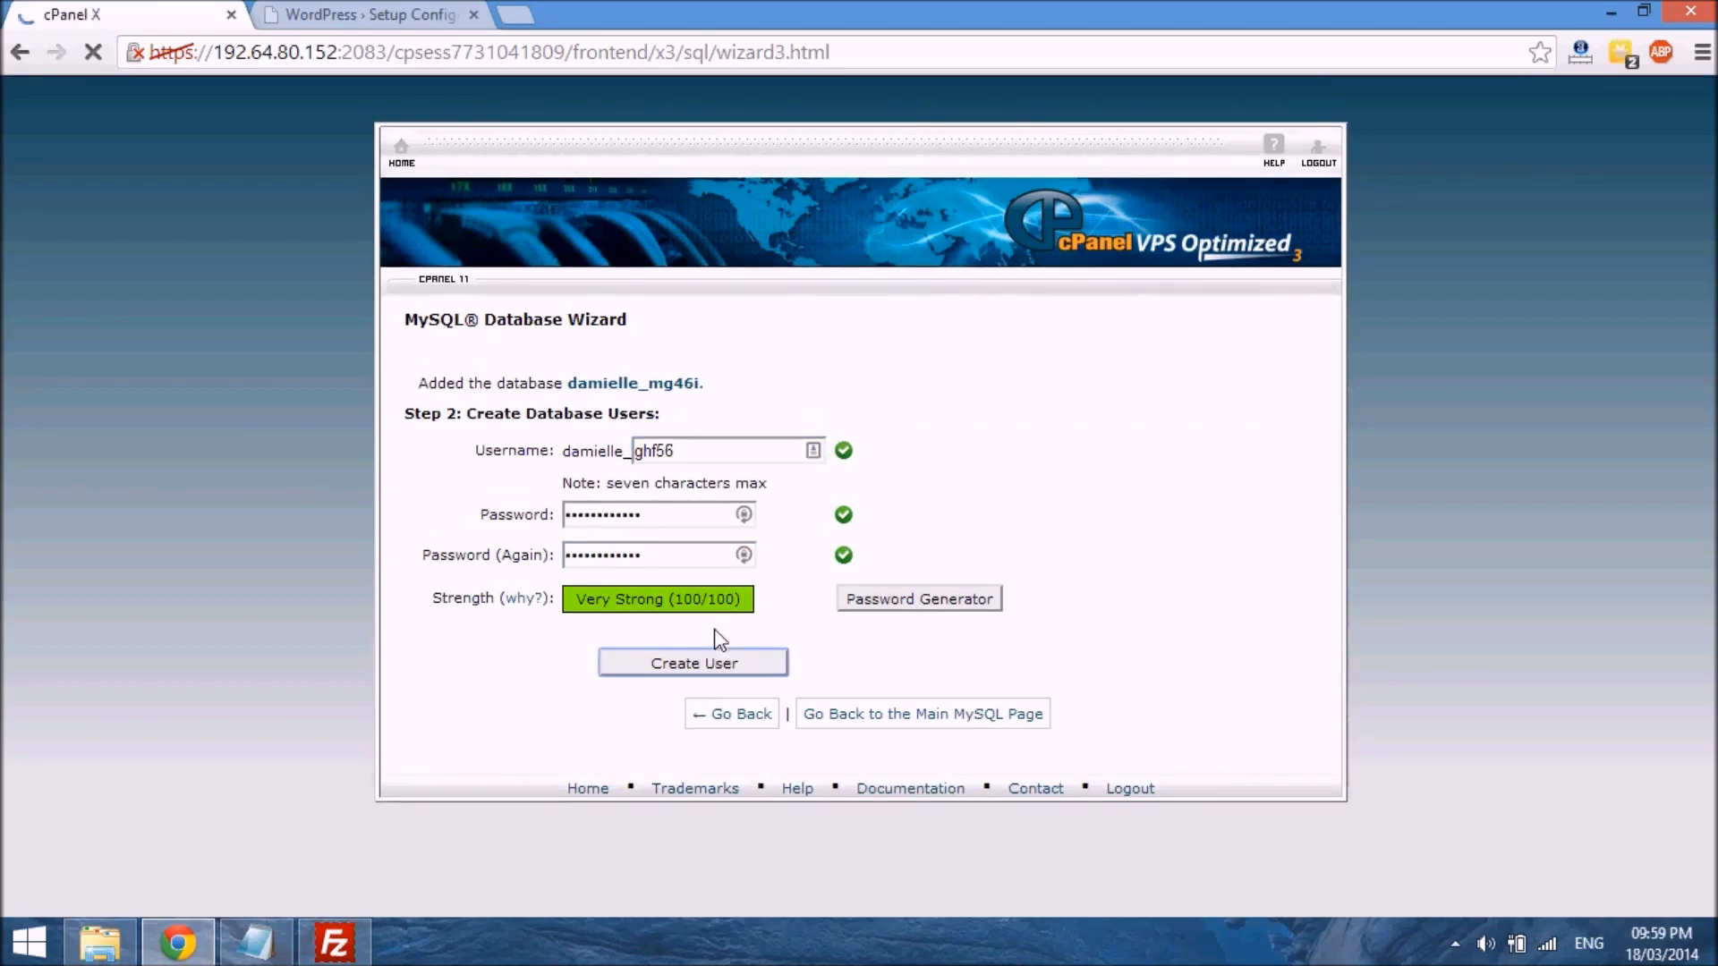
left_click(693, 664)
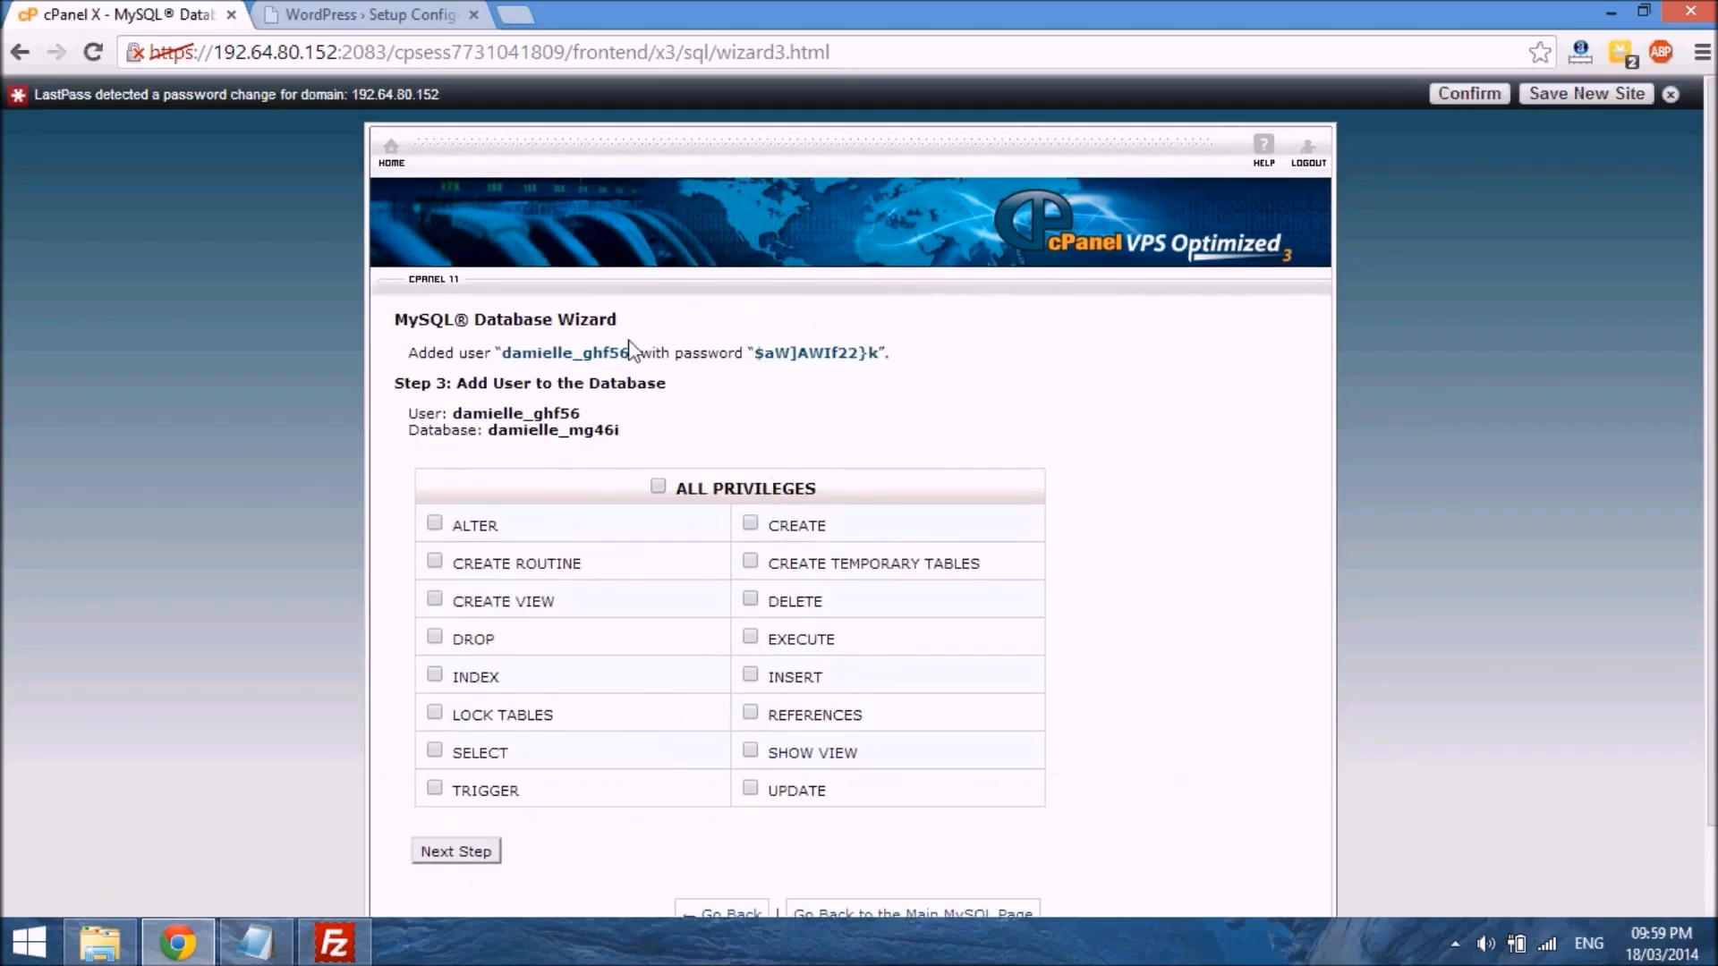
mouse_move(688, 370)
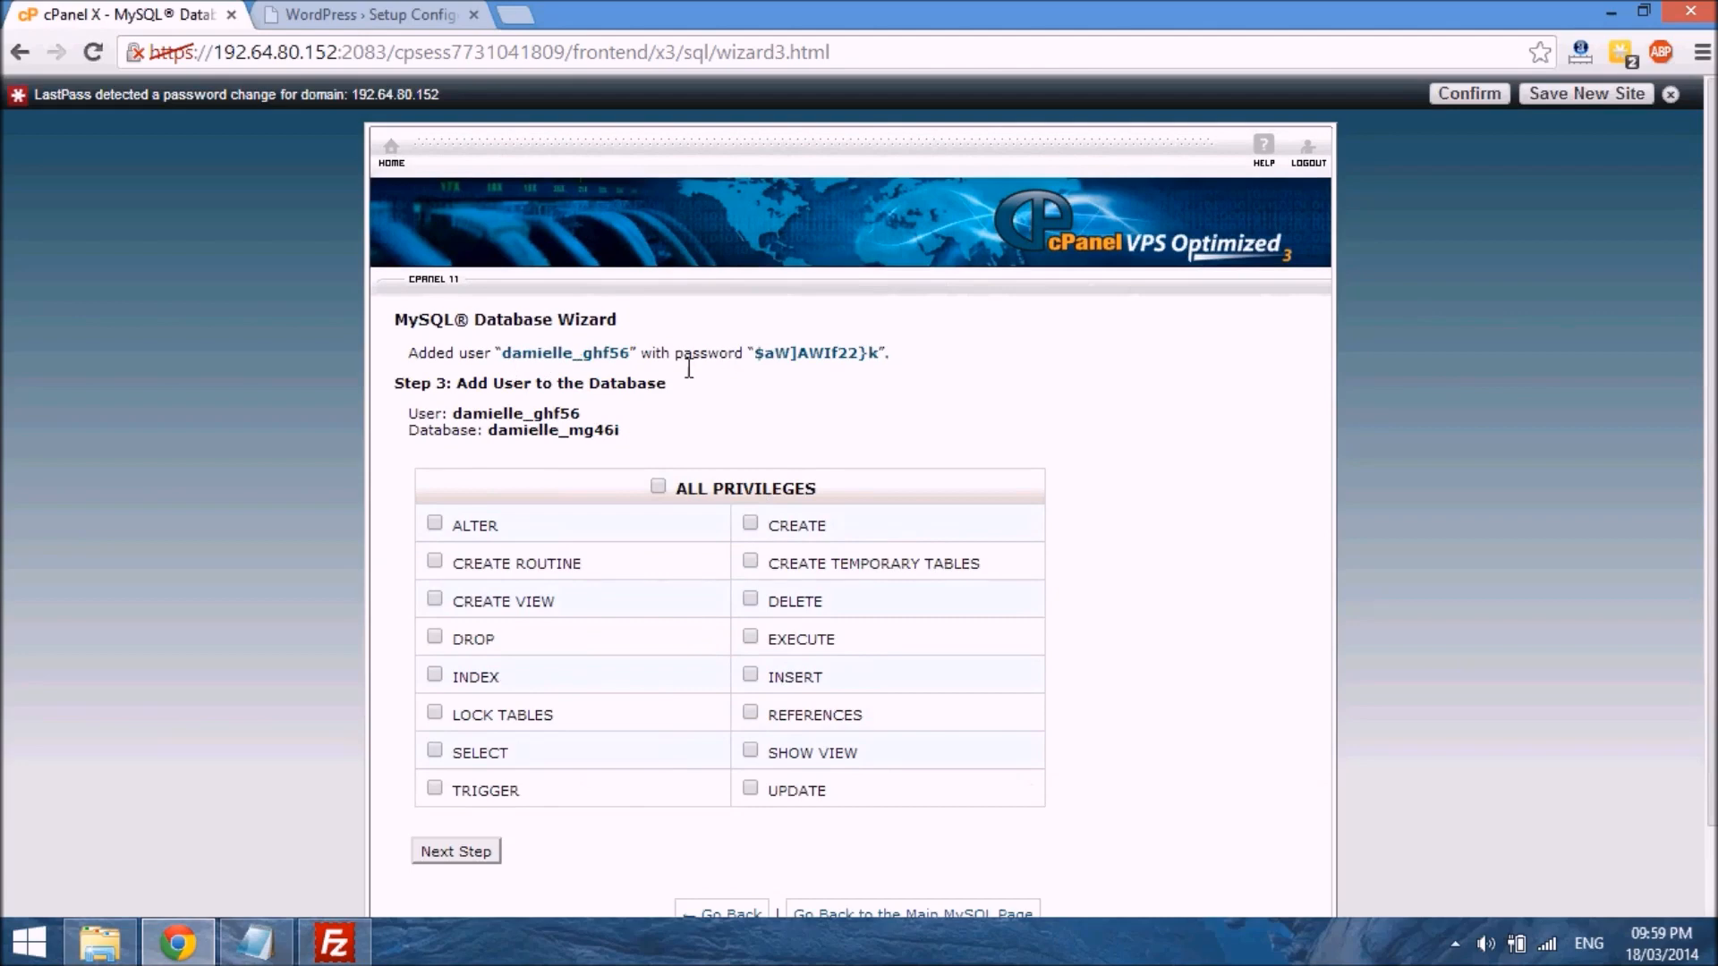
mouse_move(770, 372)
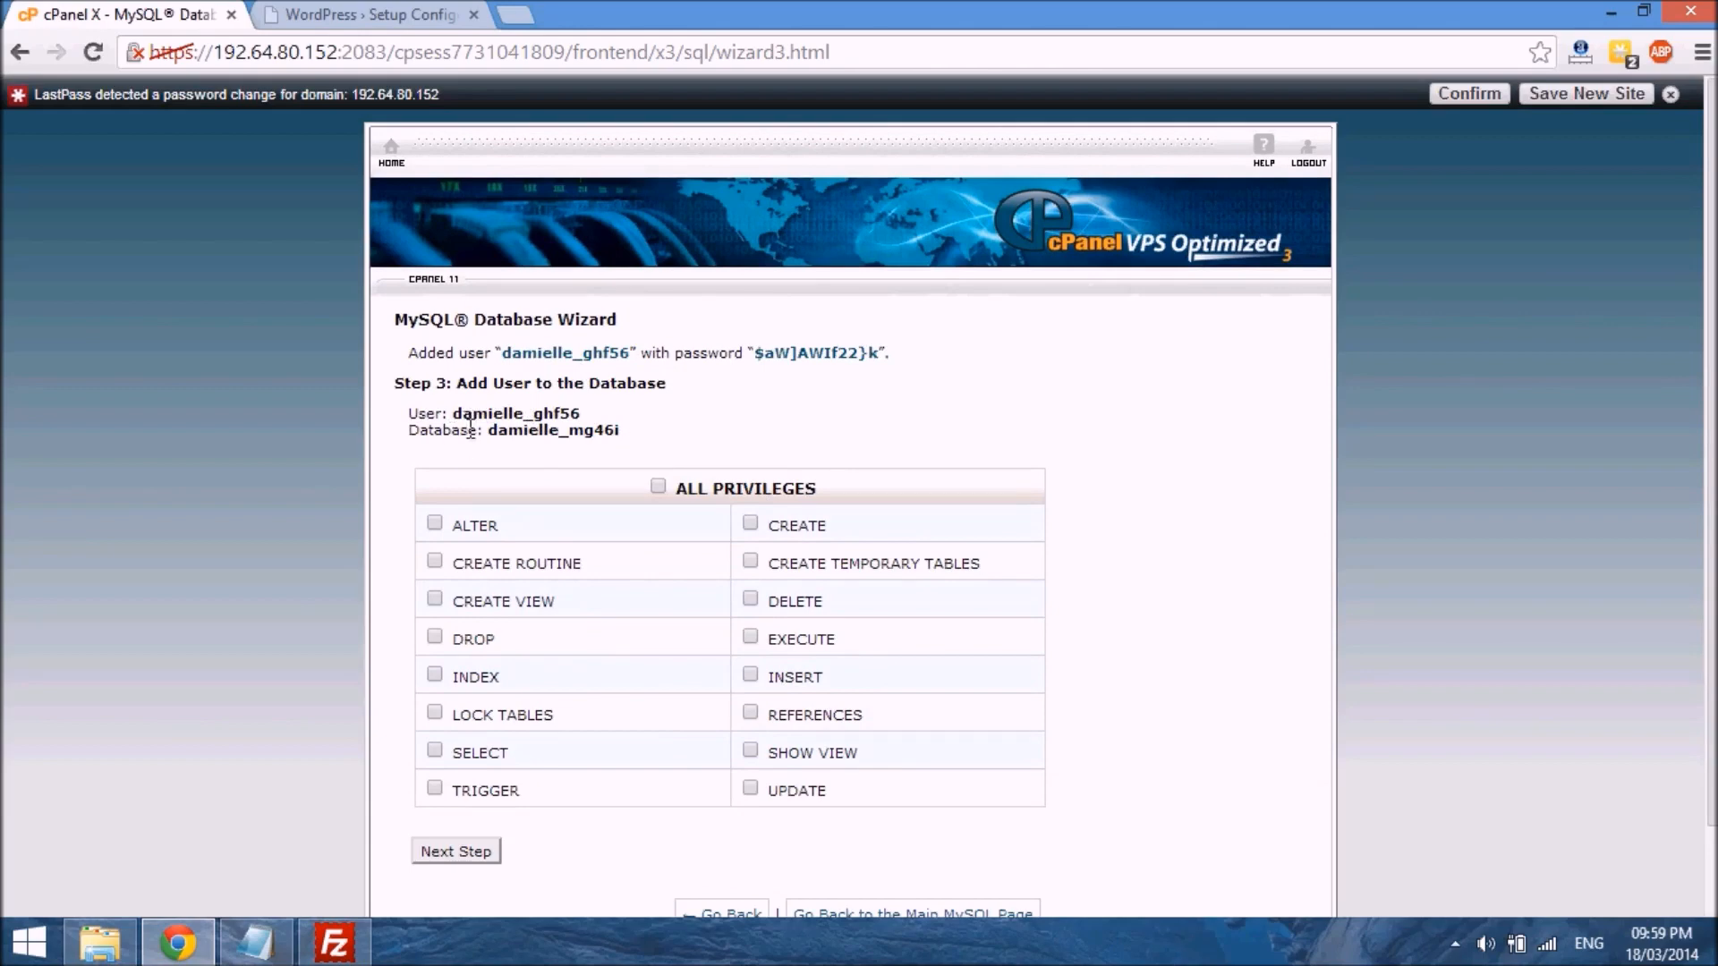
double_click(499, 413)
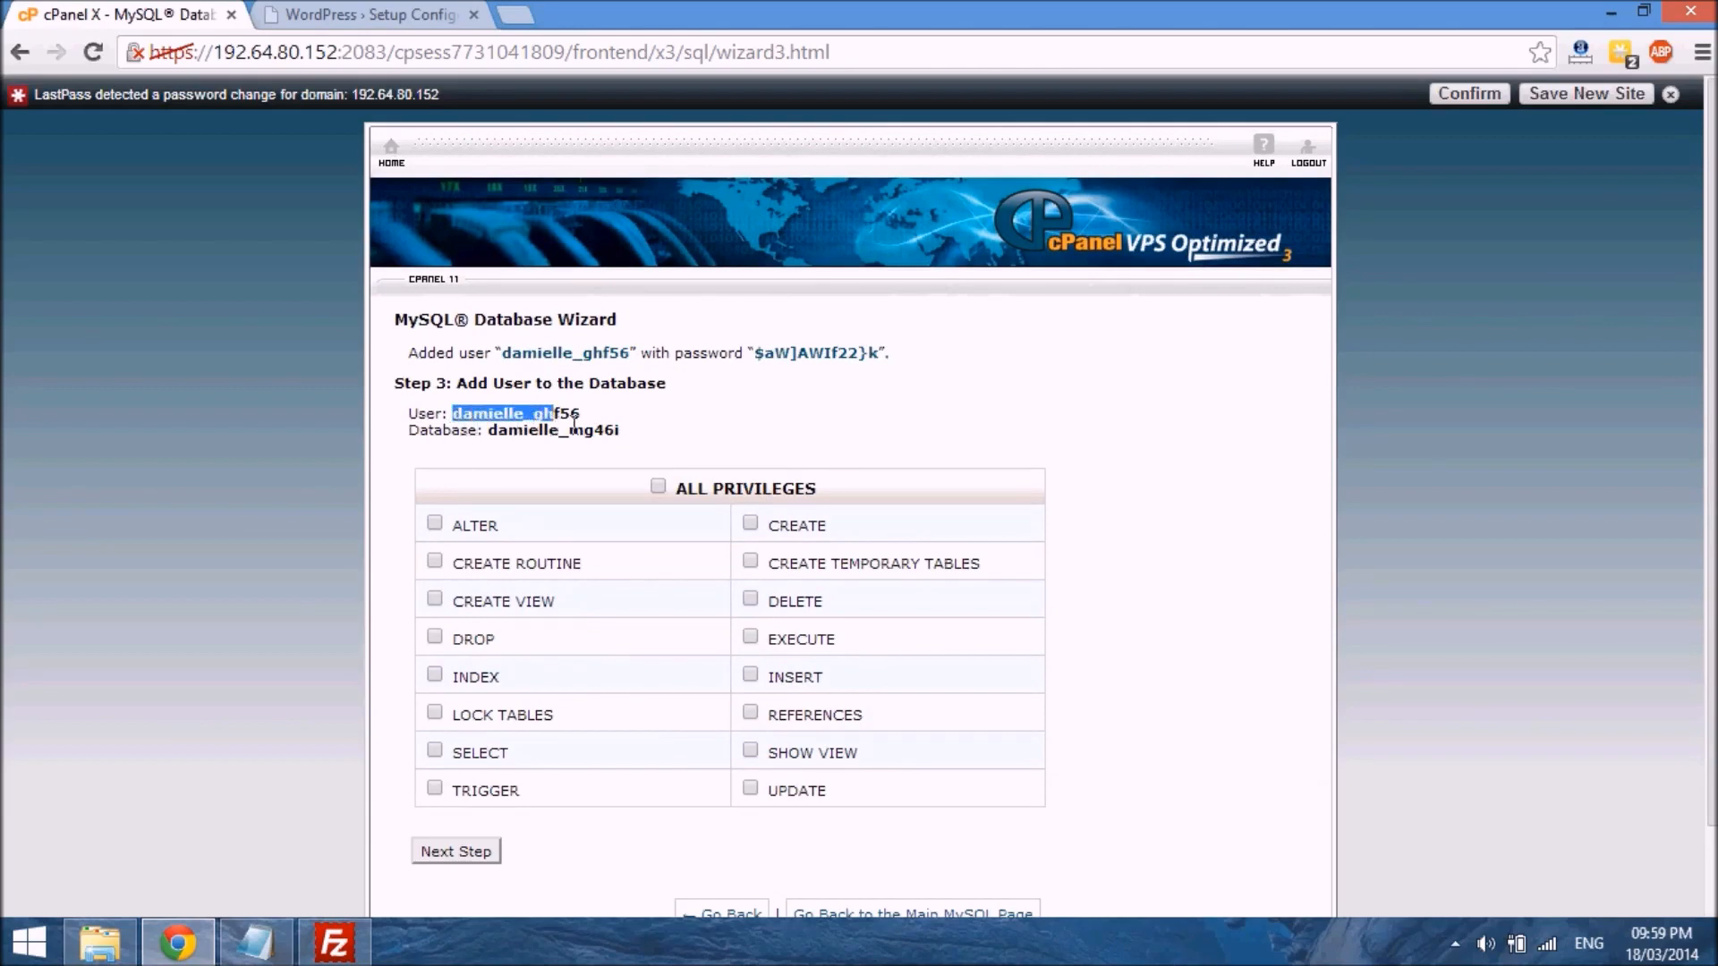
right_click(515, 413)
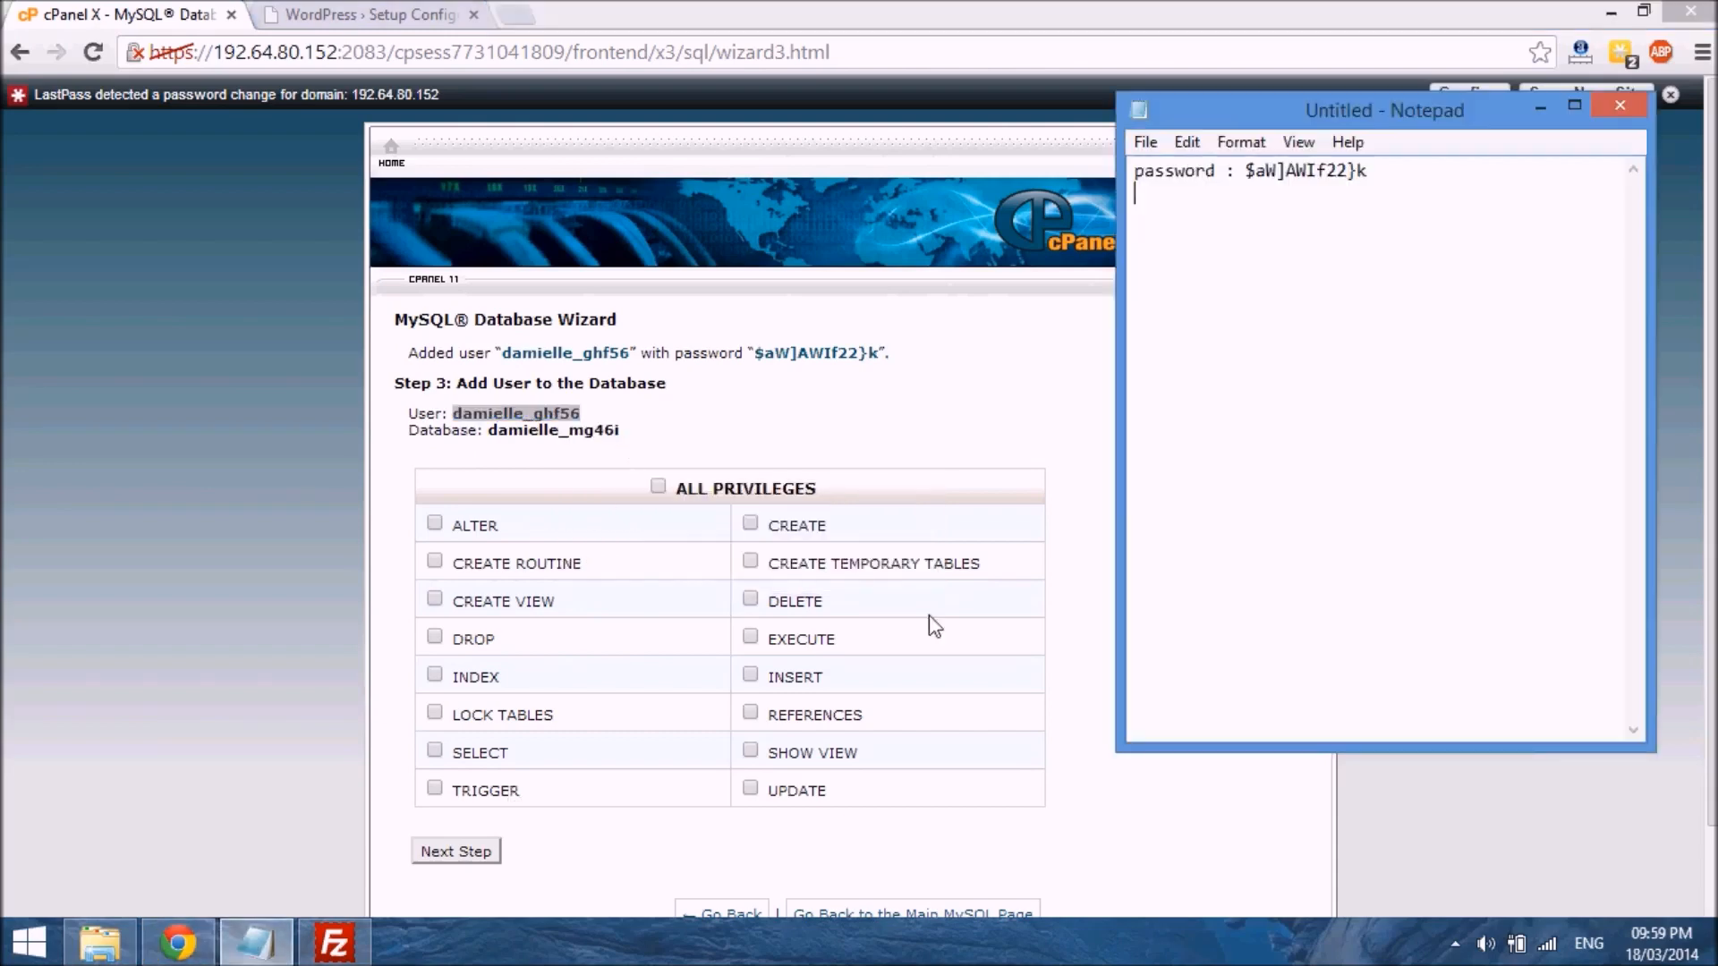
type("user")
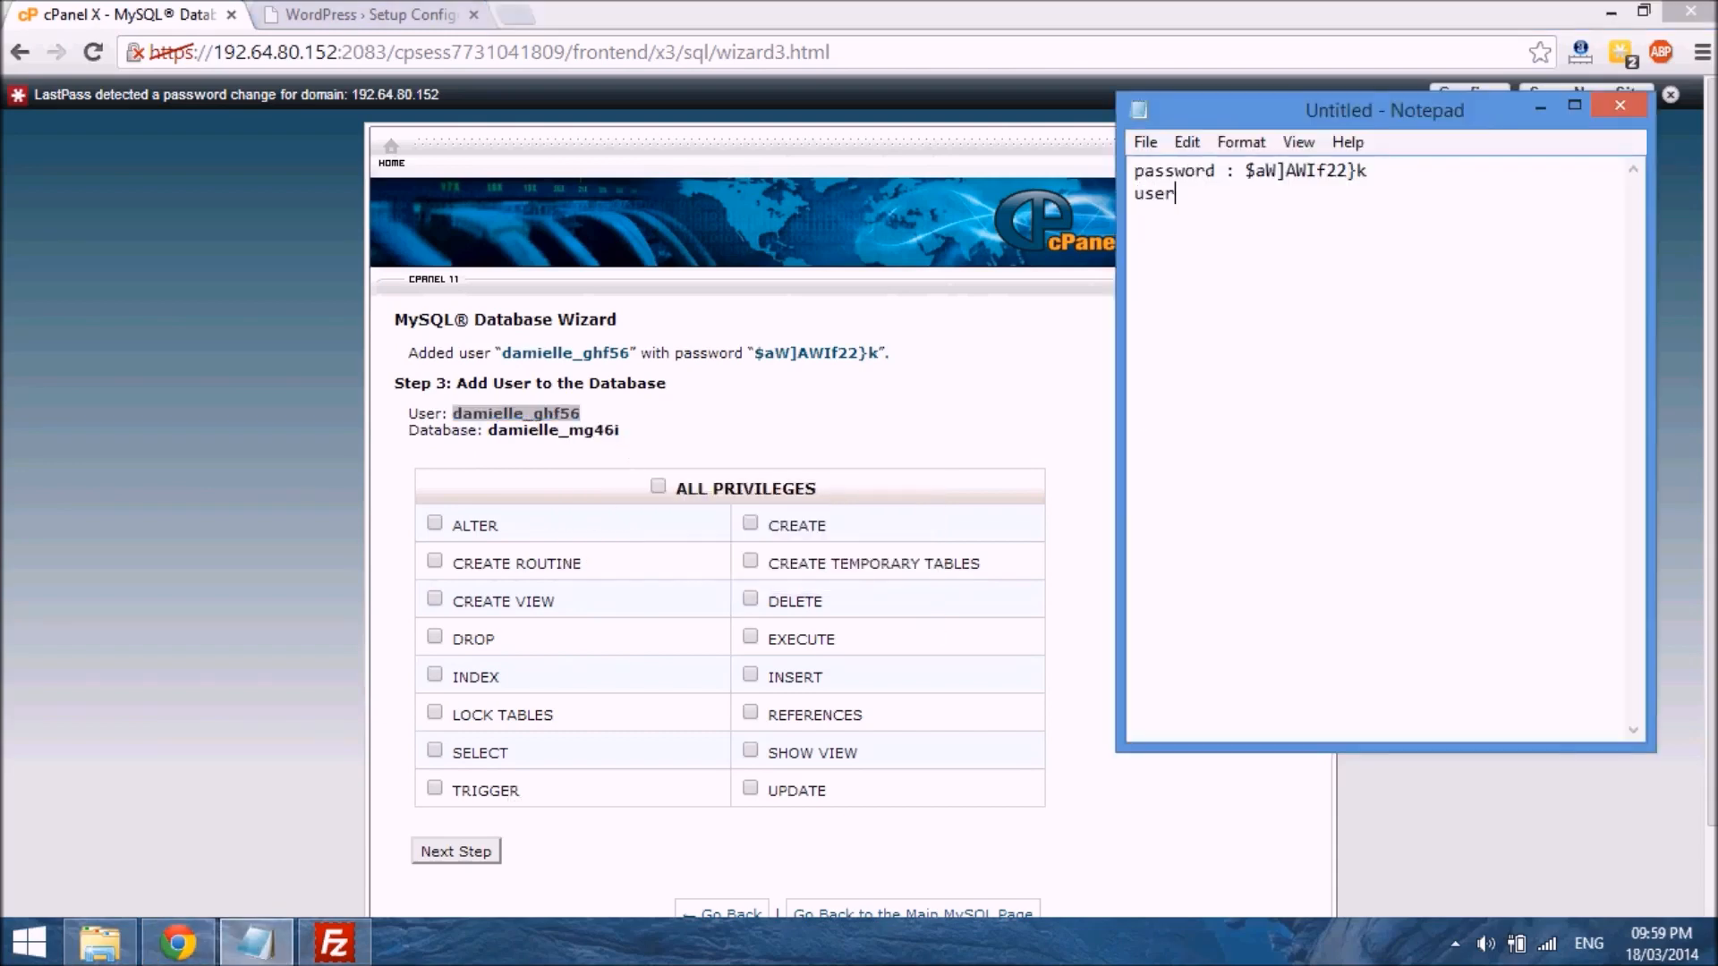
type(":")
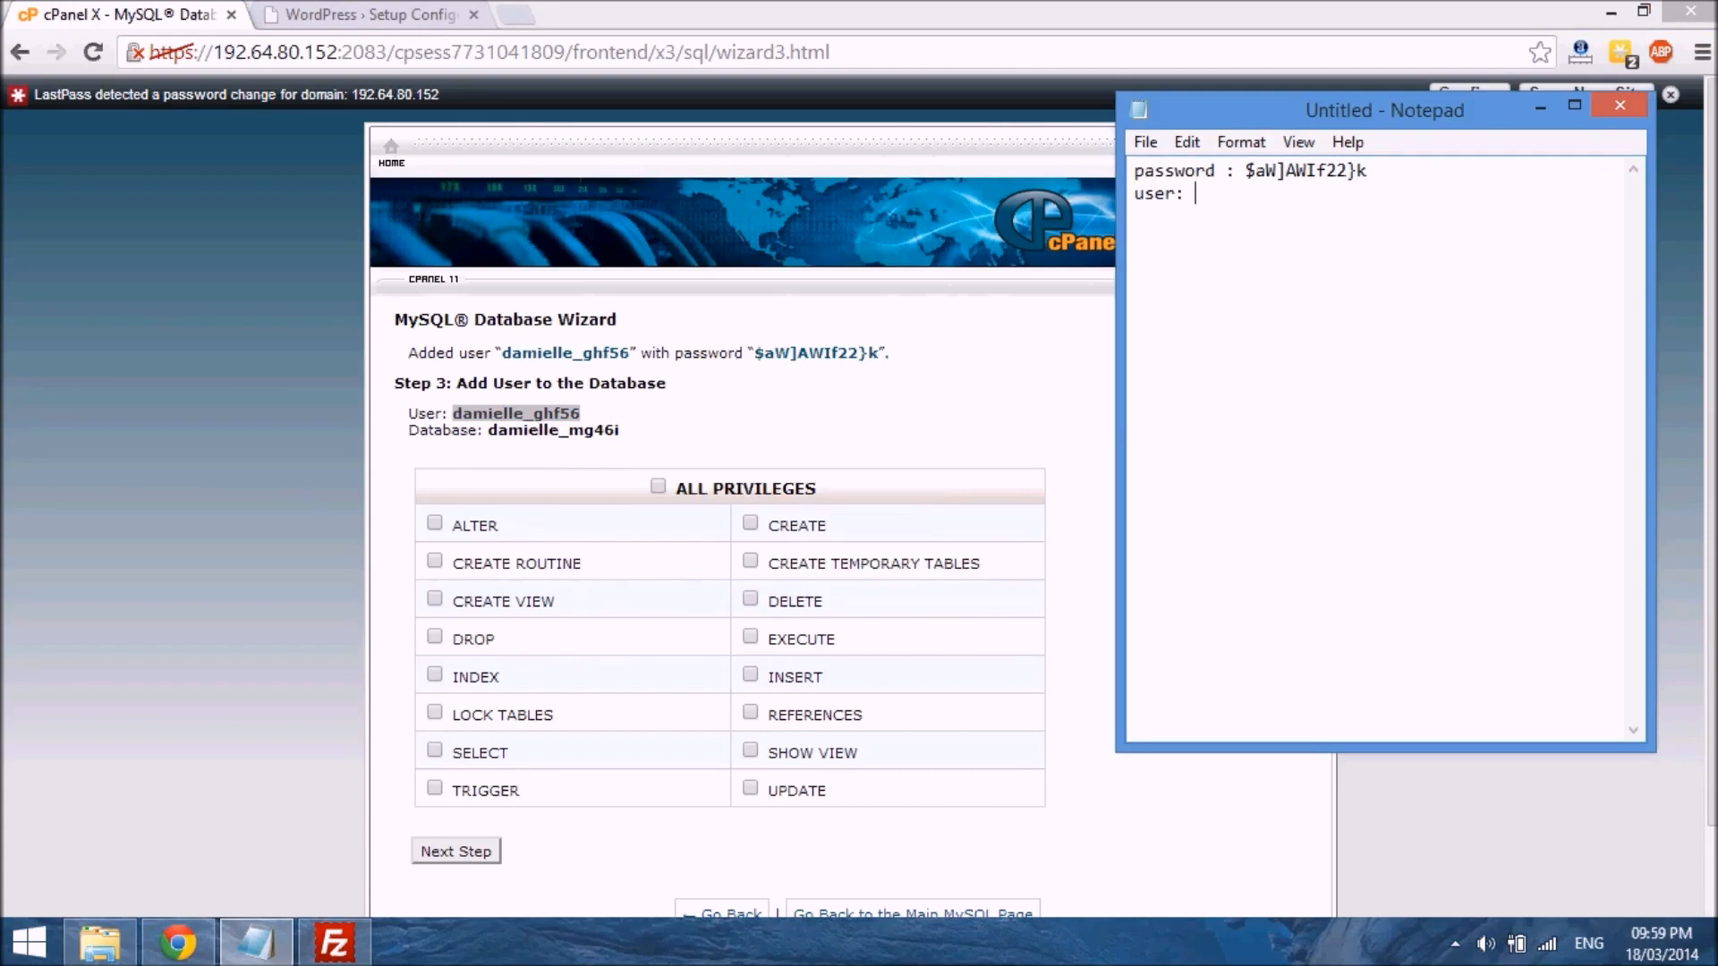
type("damielle_ghf56")
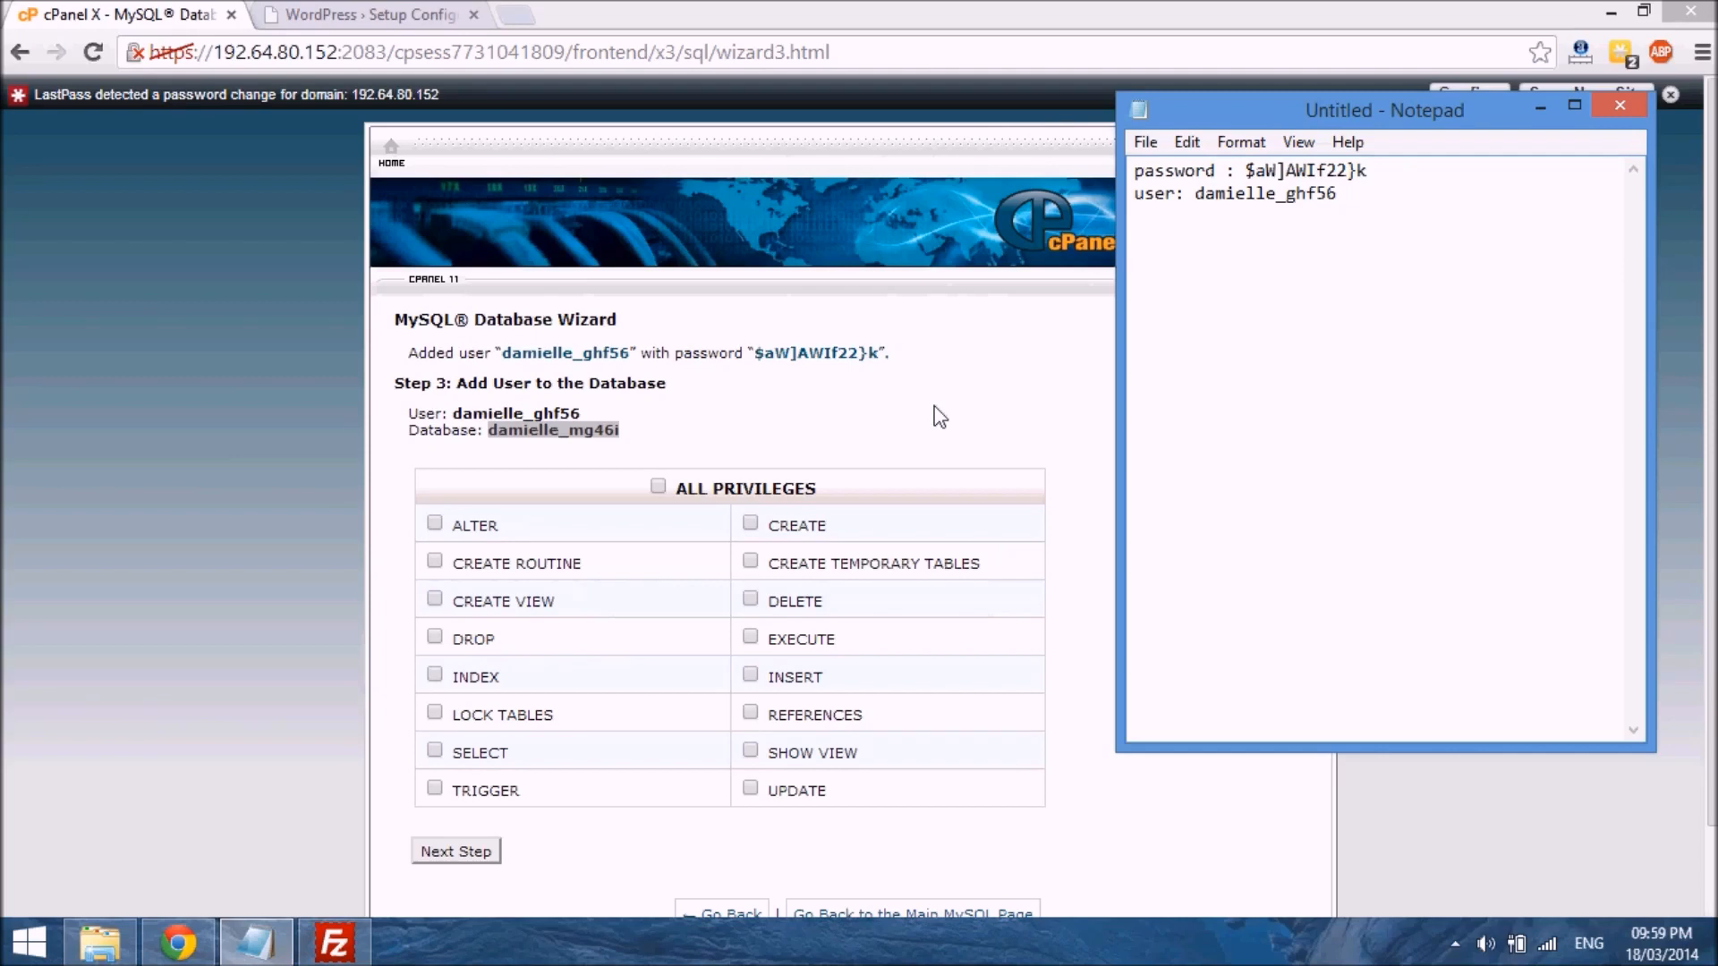
type("db")
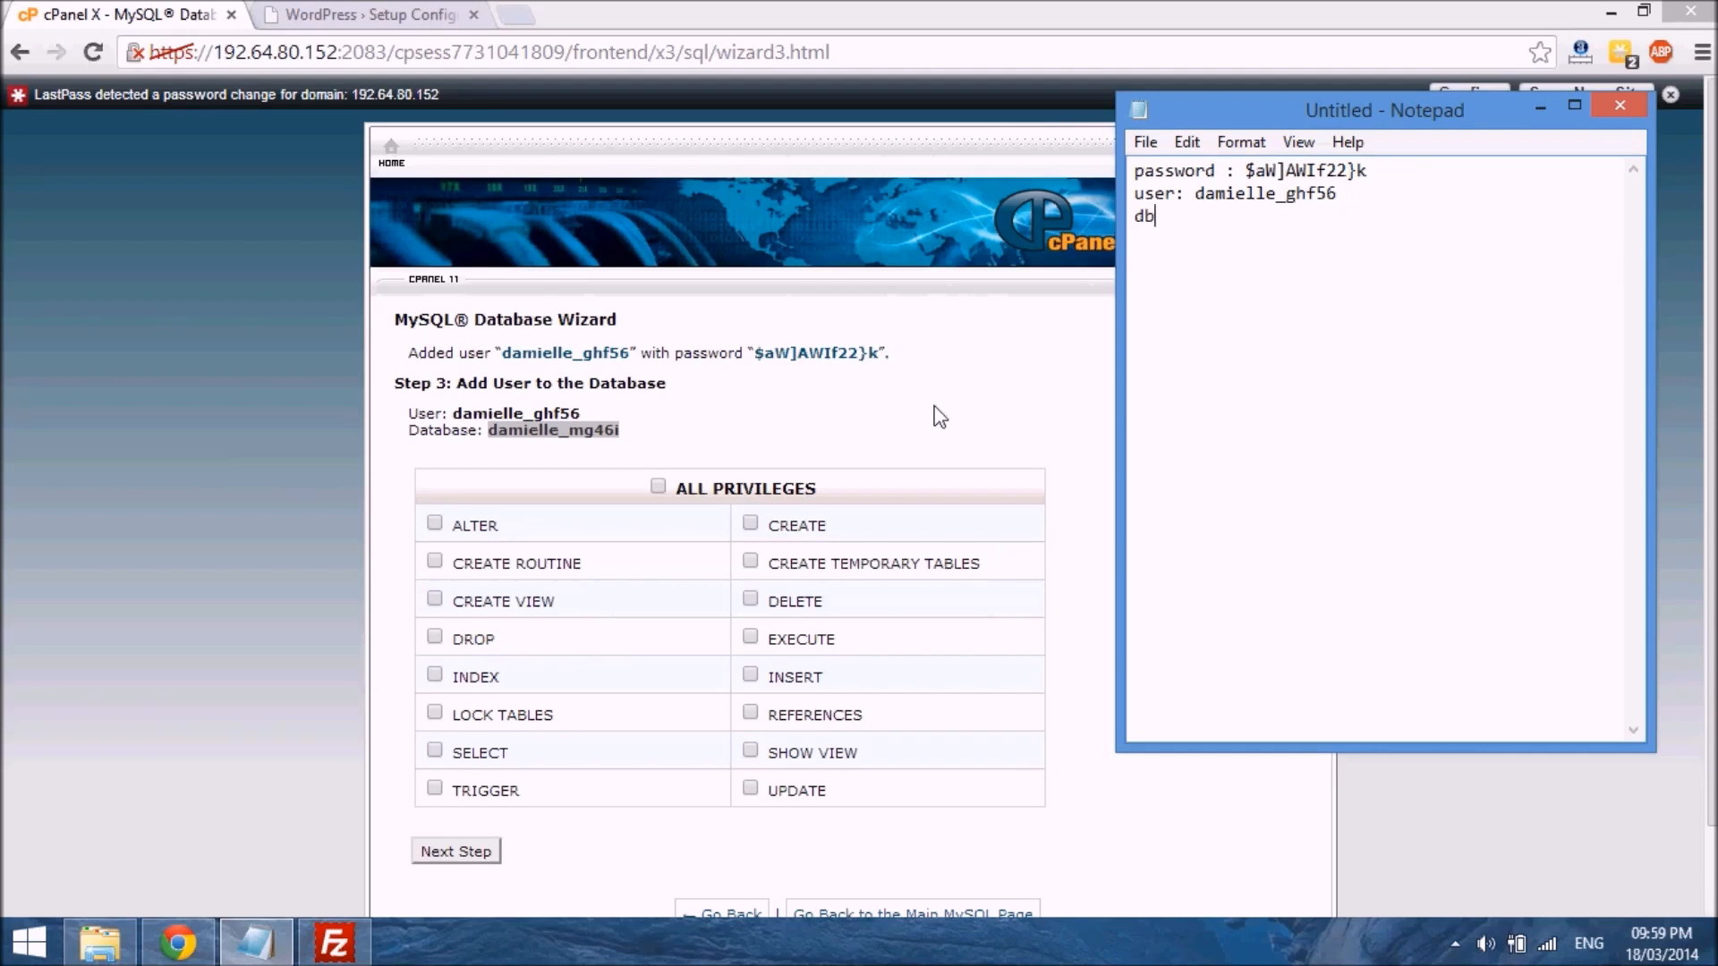
type("name")
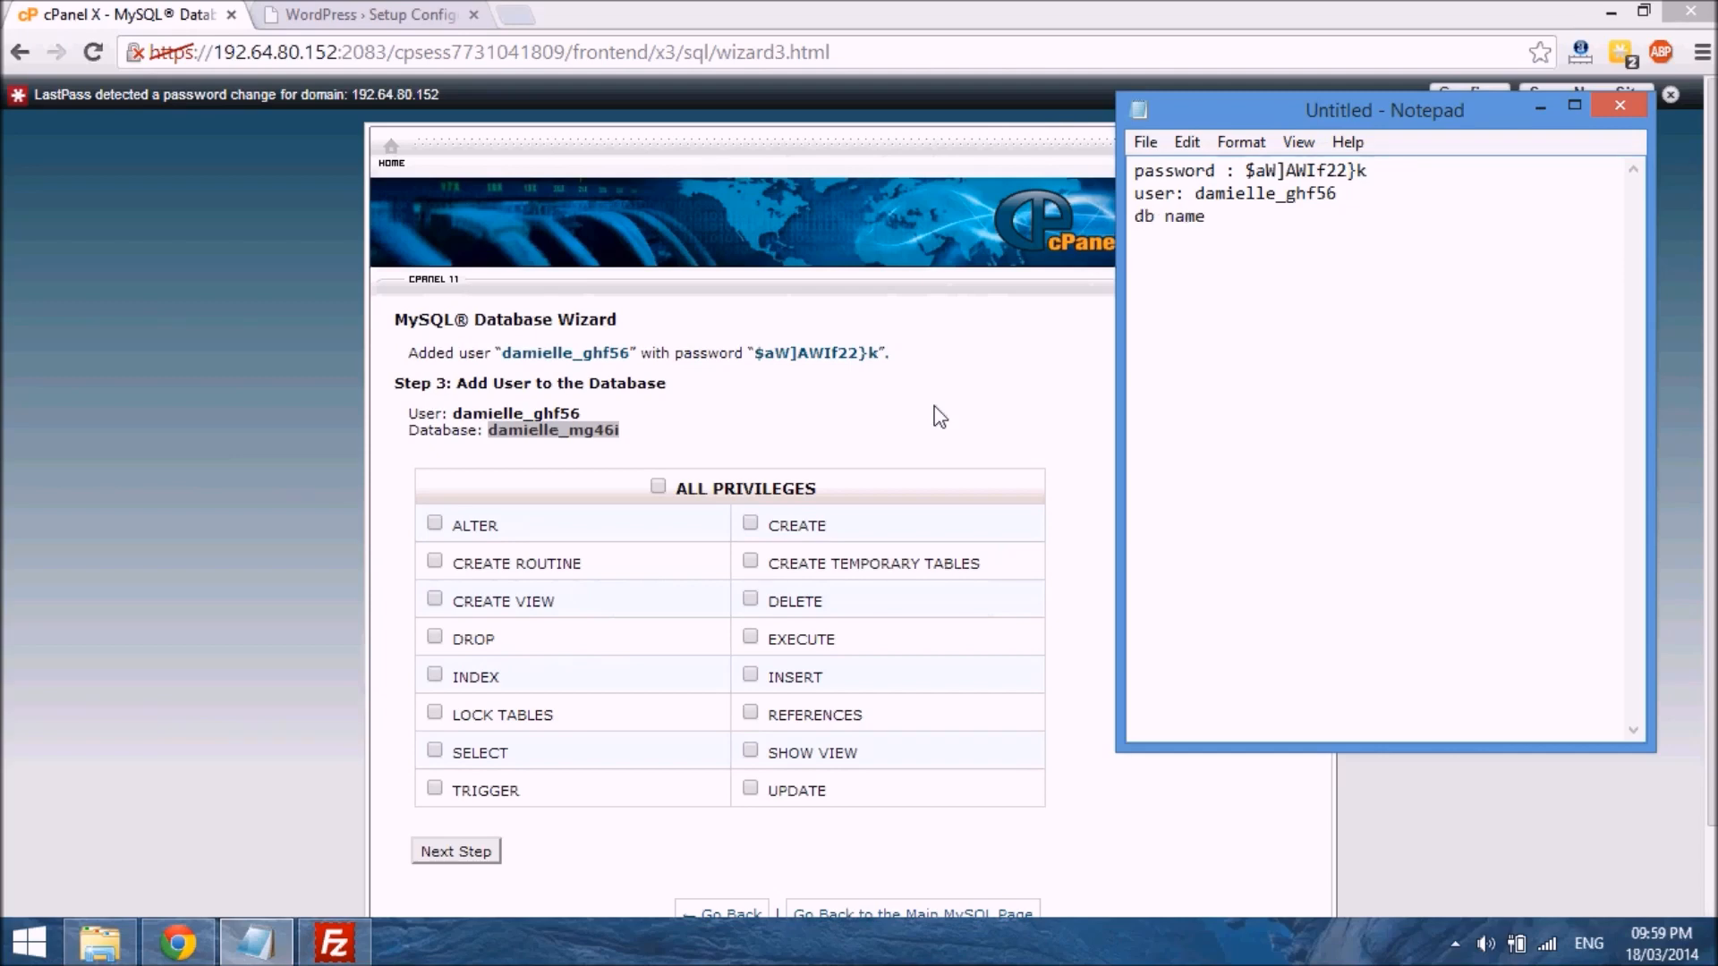
left_click(1622, 107)
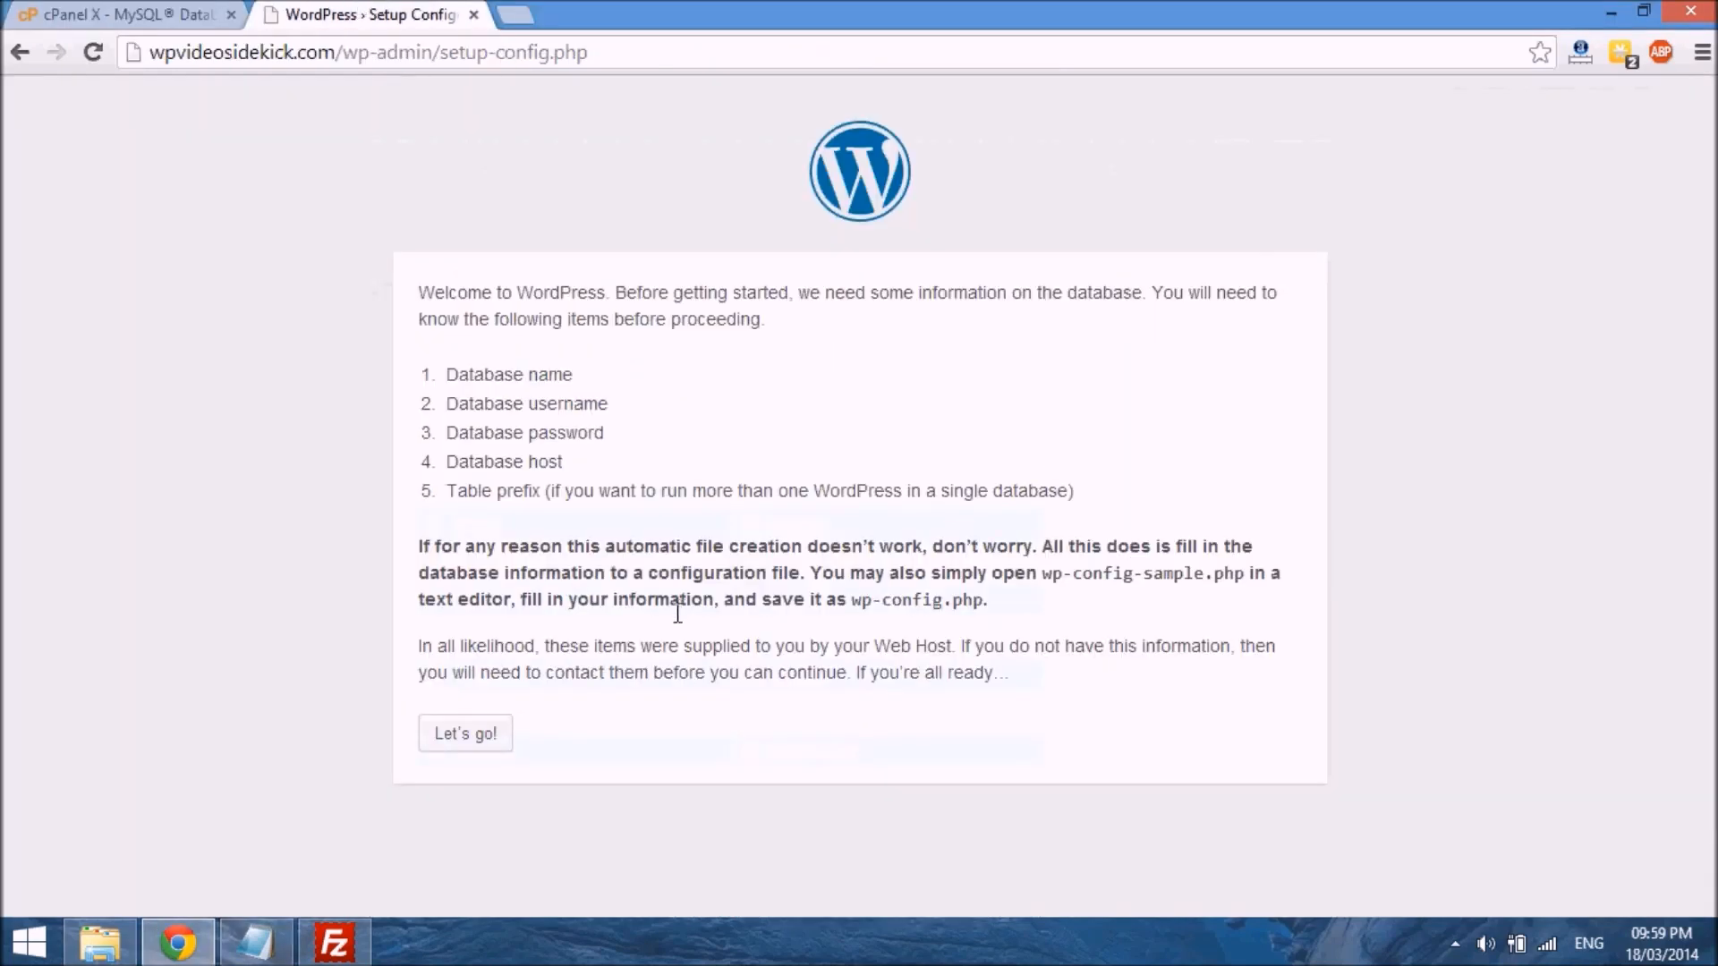
mouse_move(557, 468)
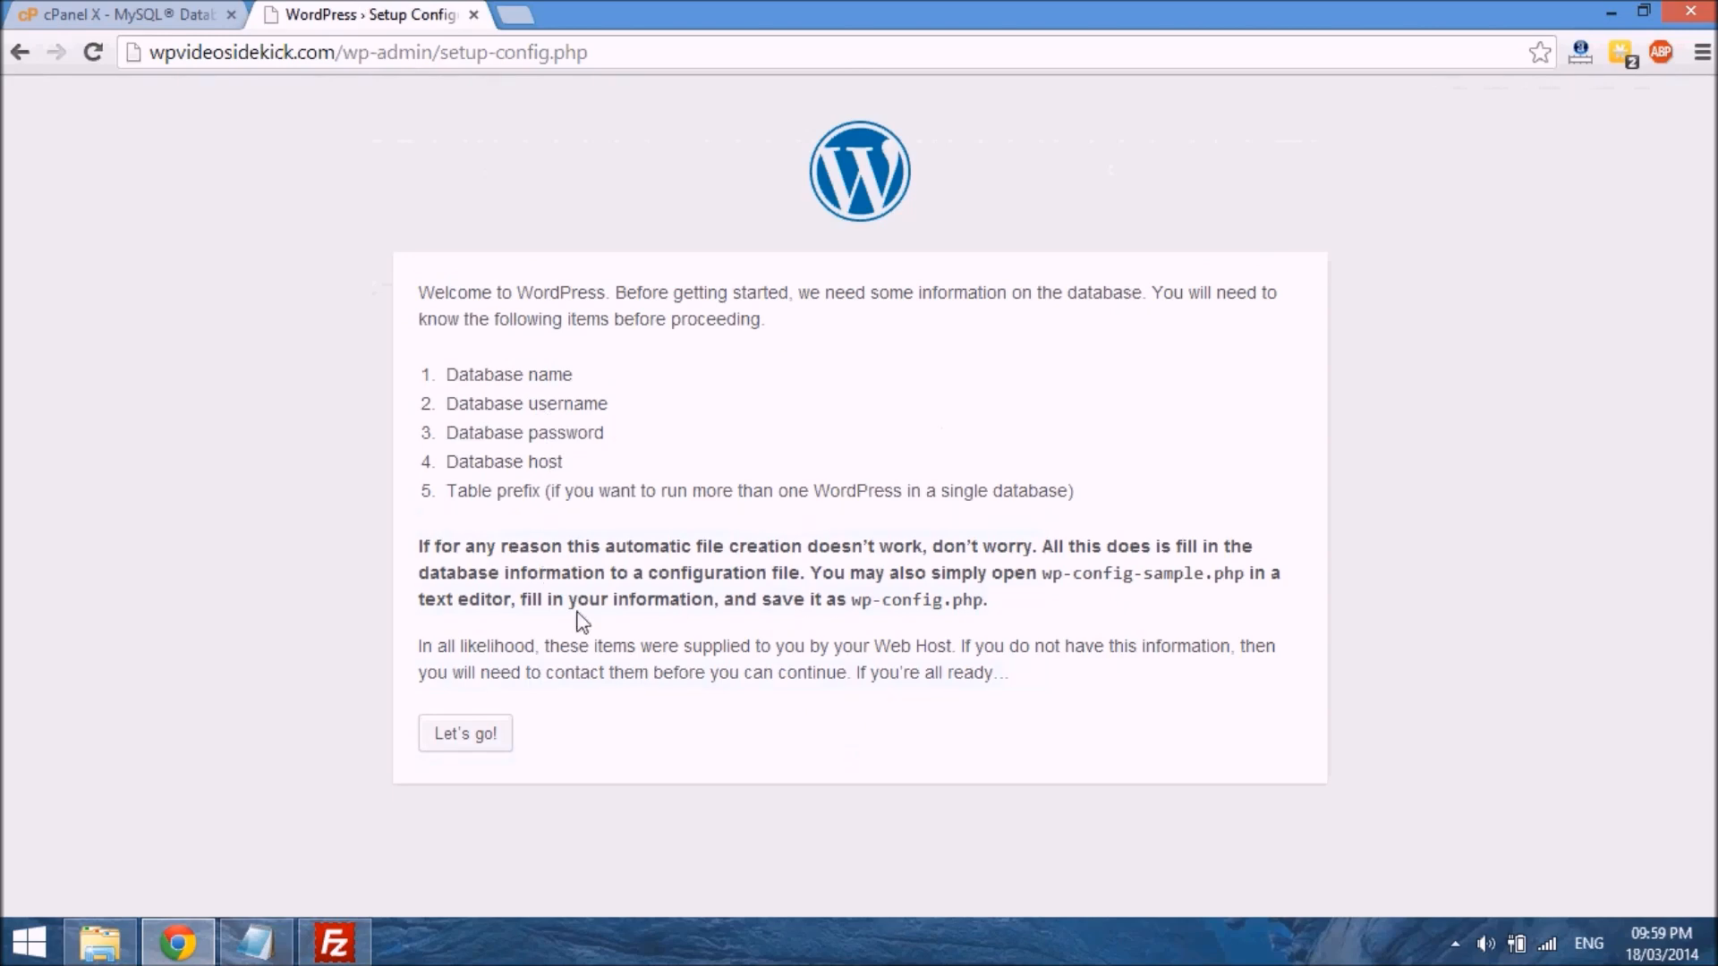
left_click(248, 937)
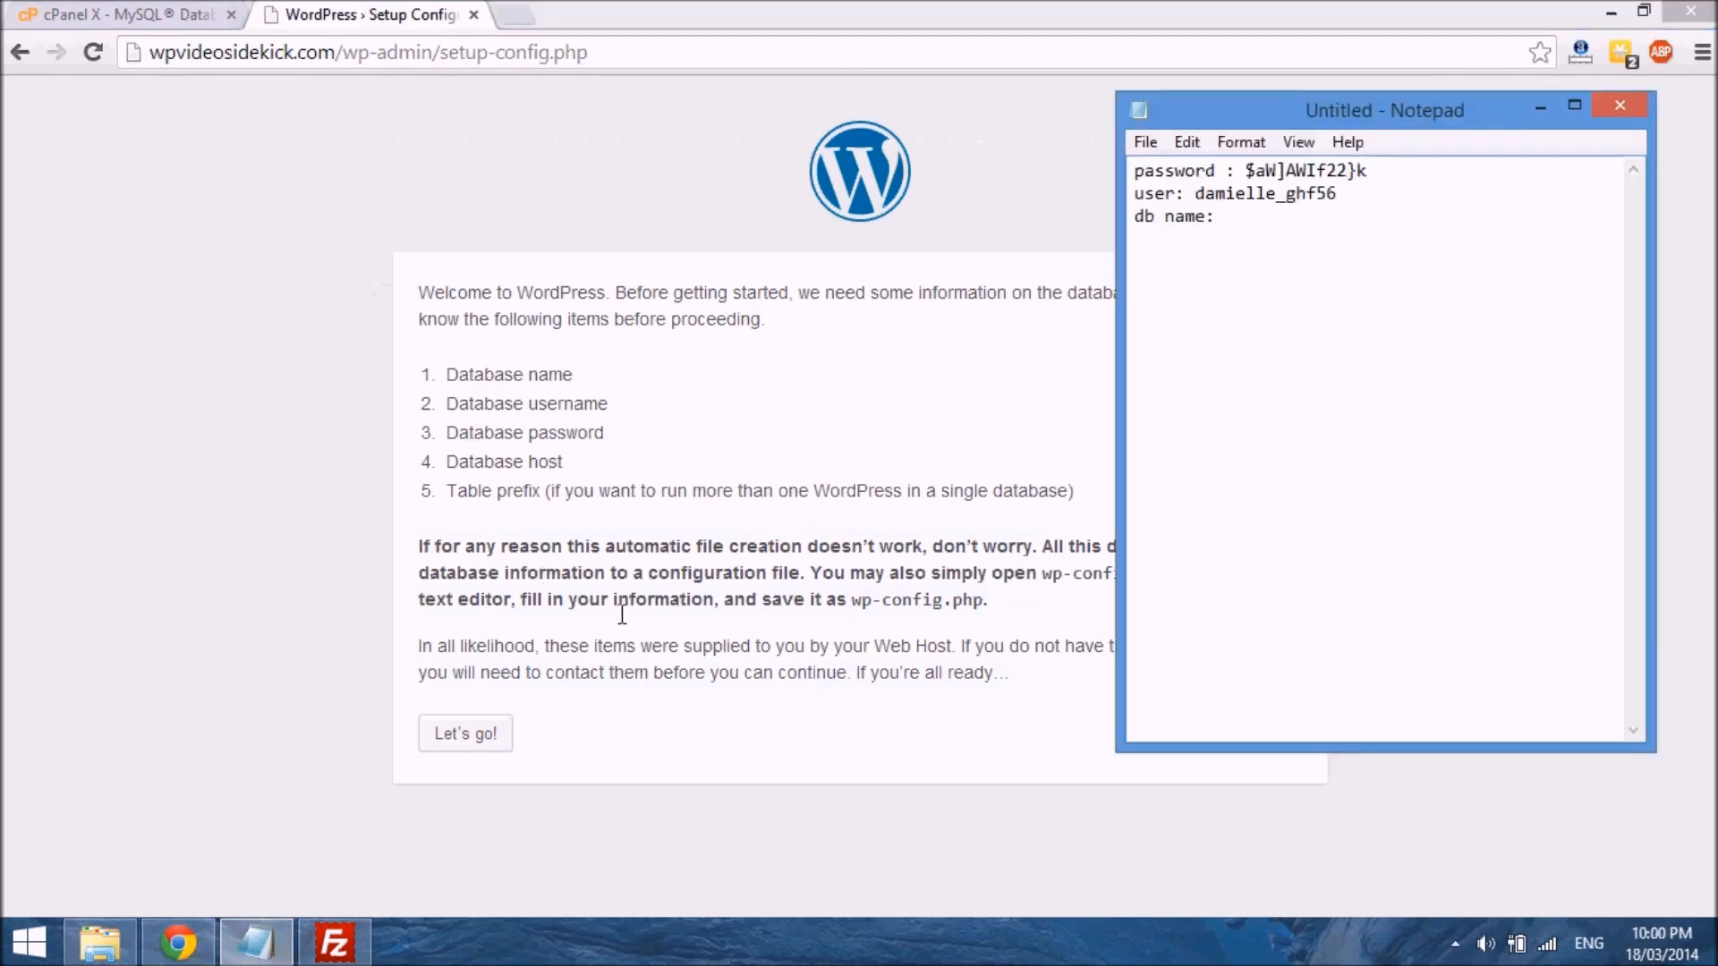
key("alt+tab")
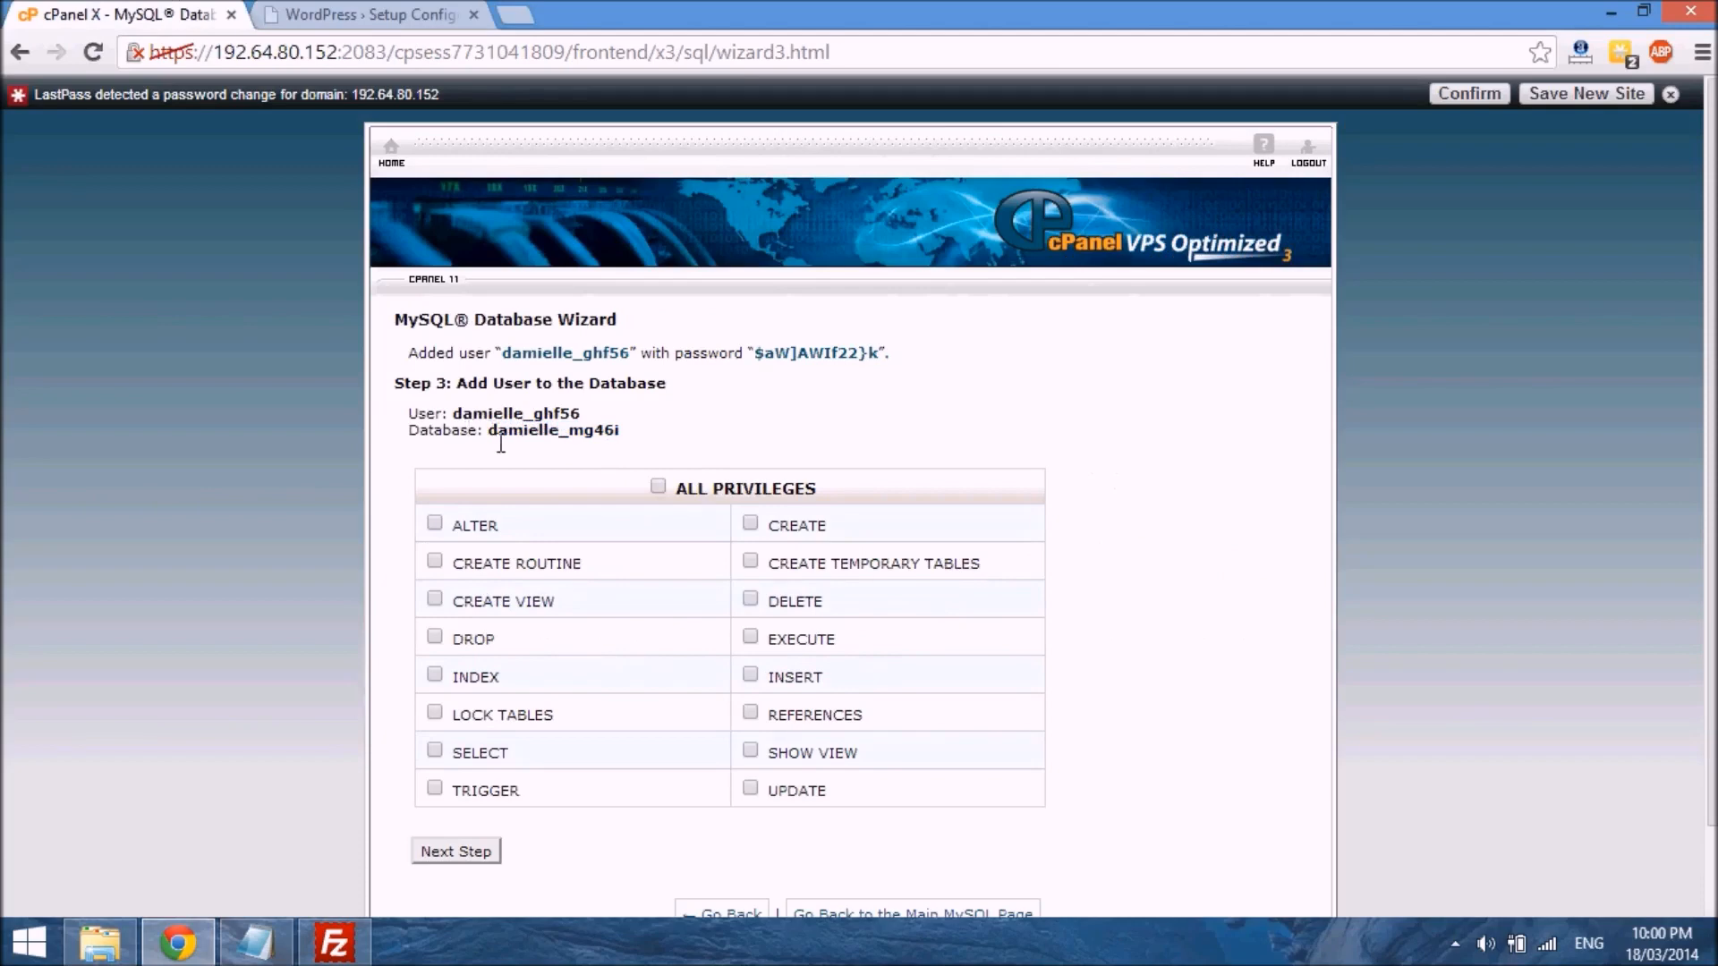
mouse_move(607, 438)
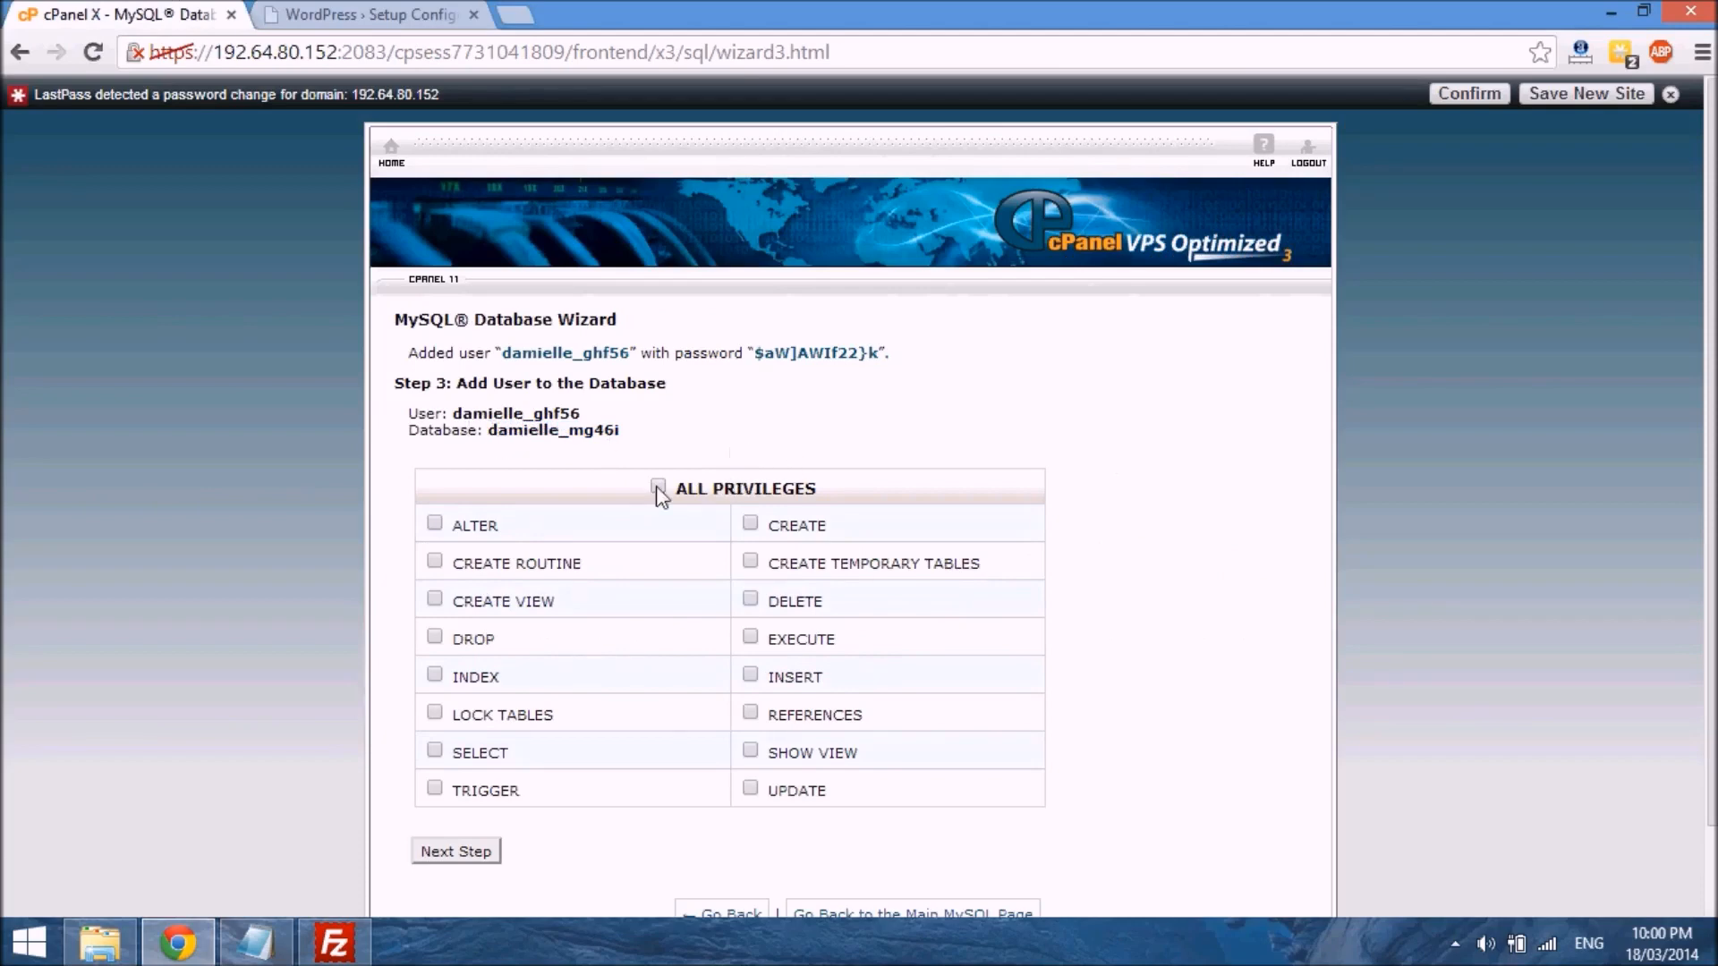
scroll("down", 3)
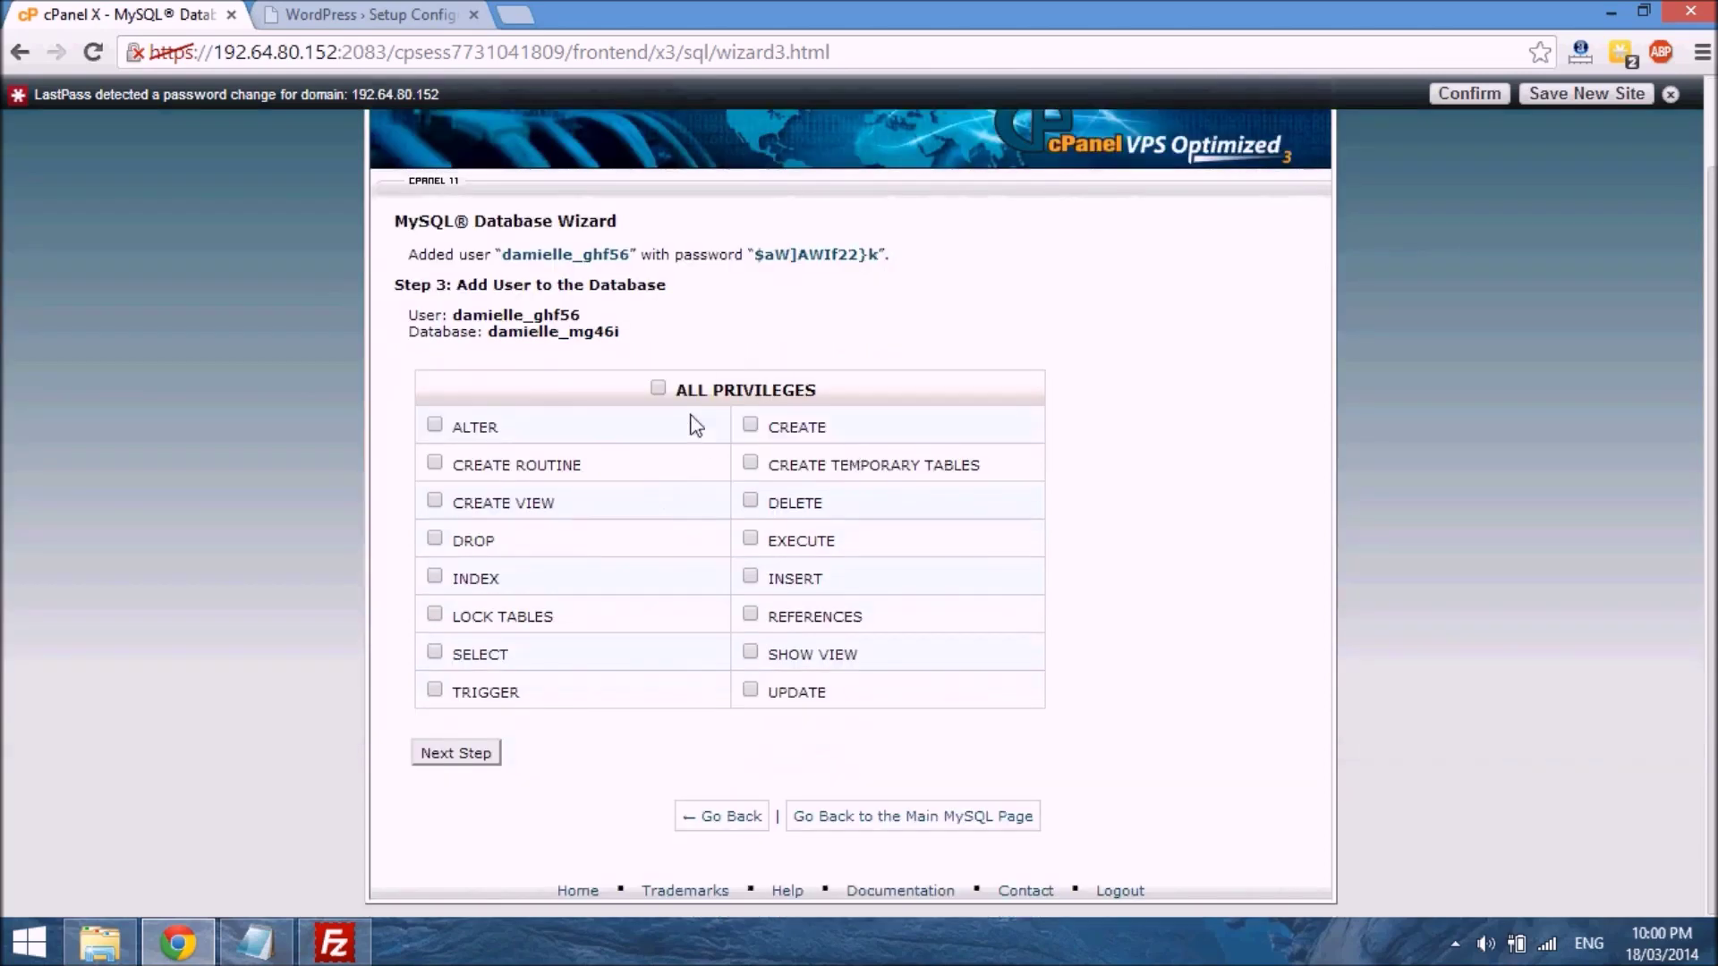
left_click(658, 388)
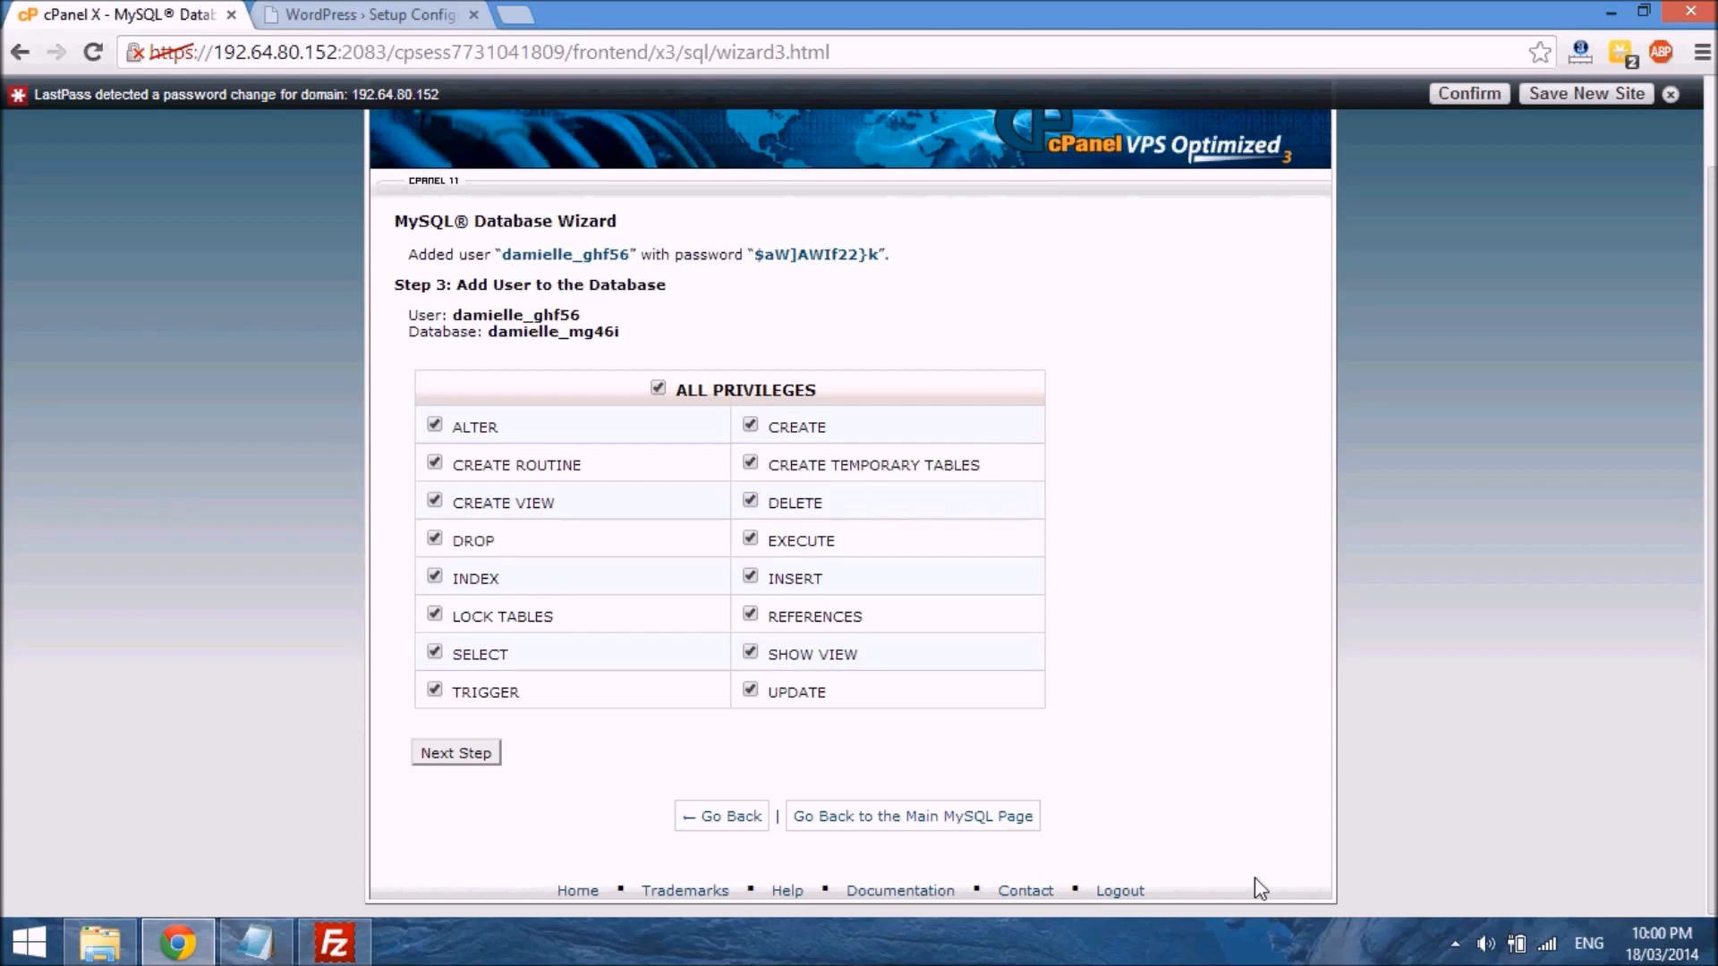
left_click(456, 753)
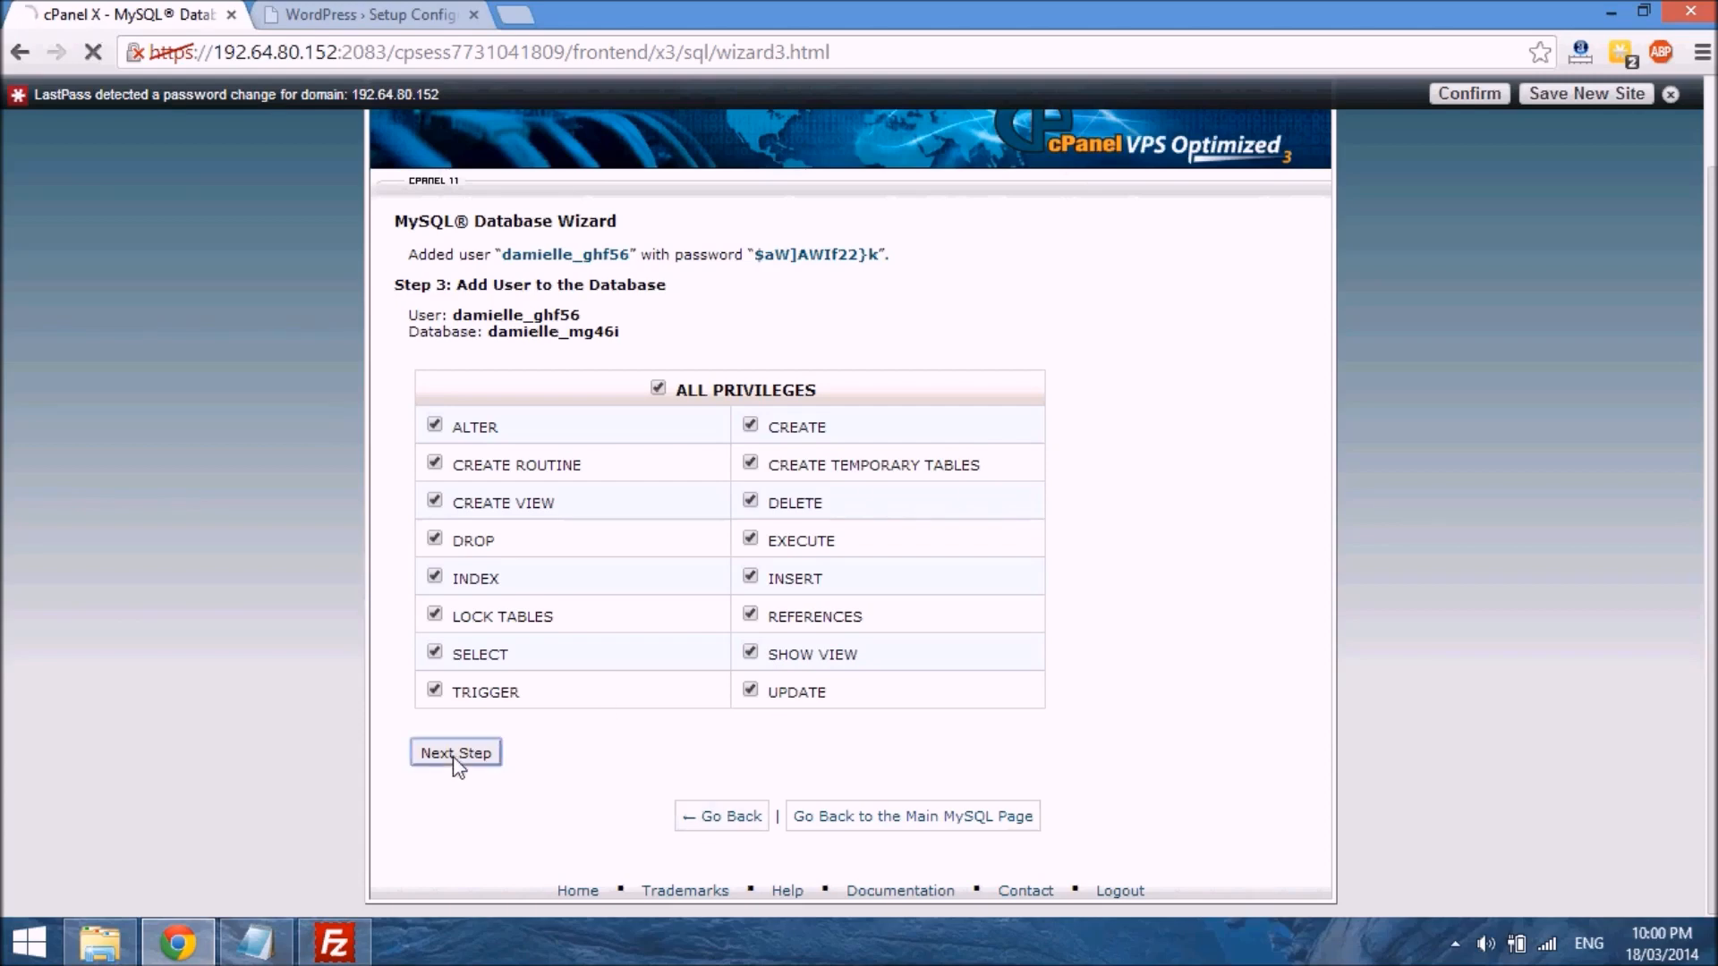
left_click(455, 753)
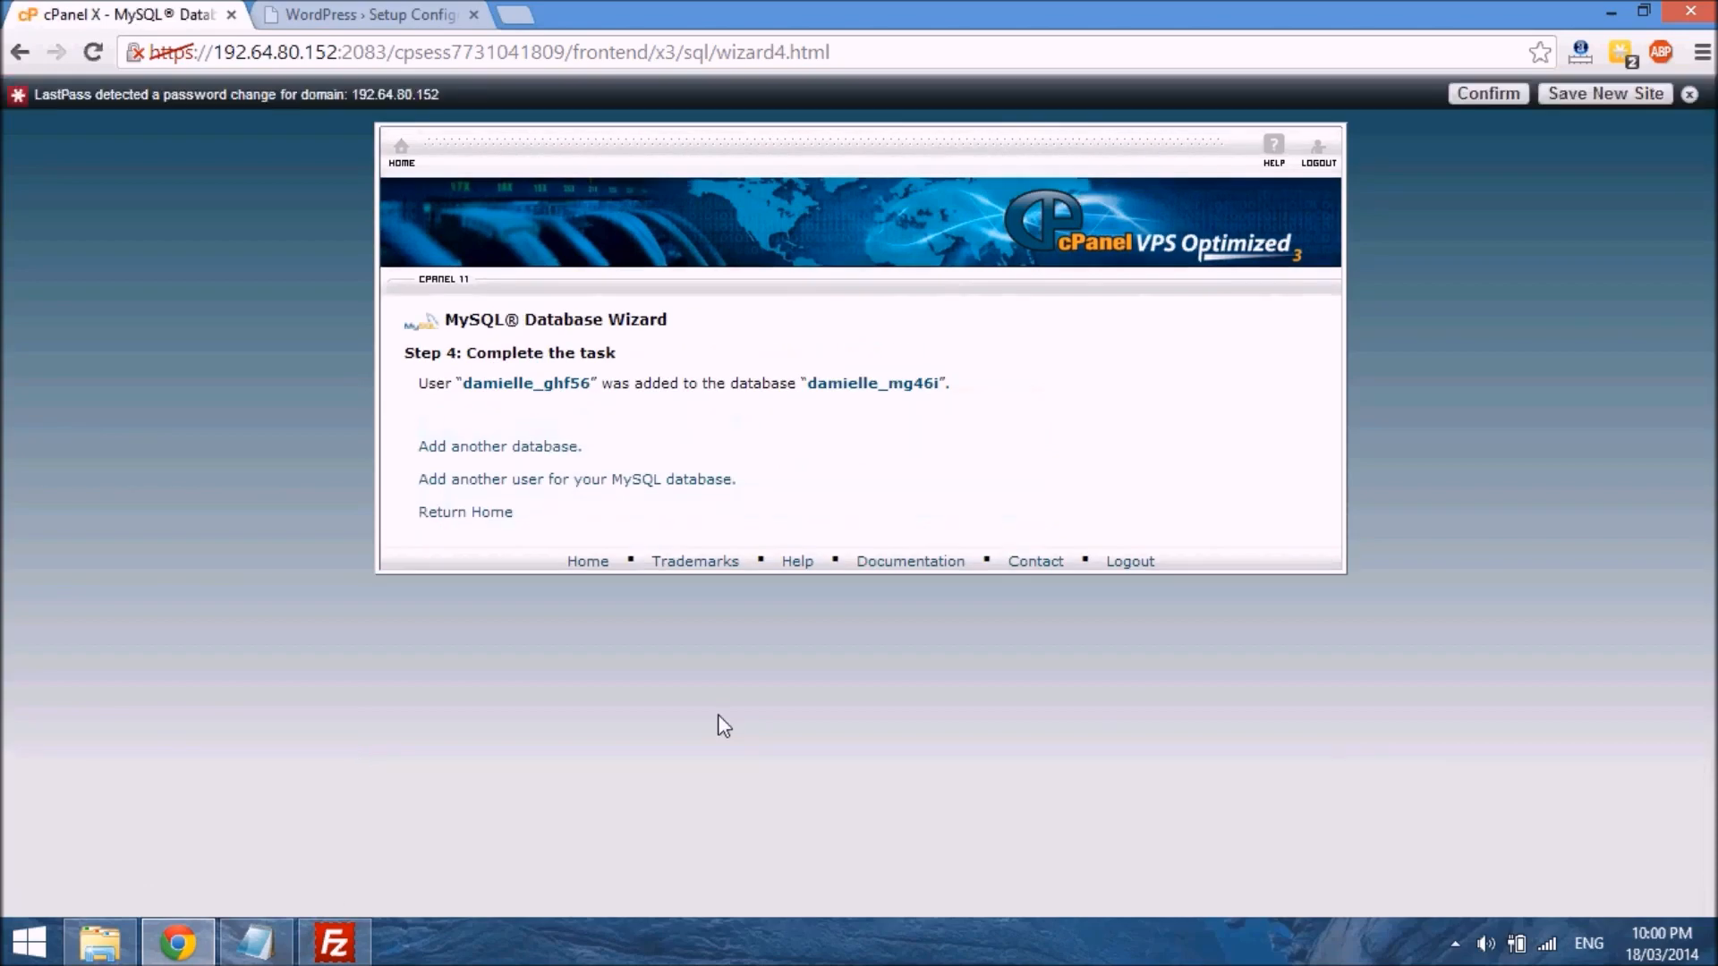
mouse_move(727, 362)
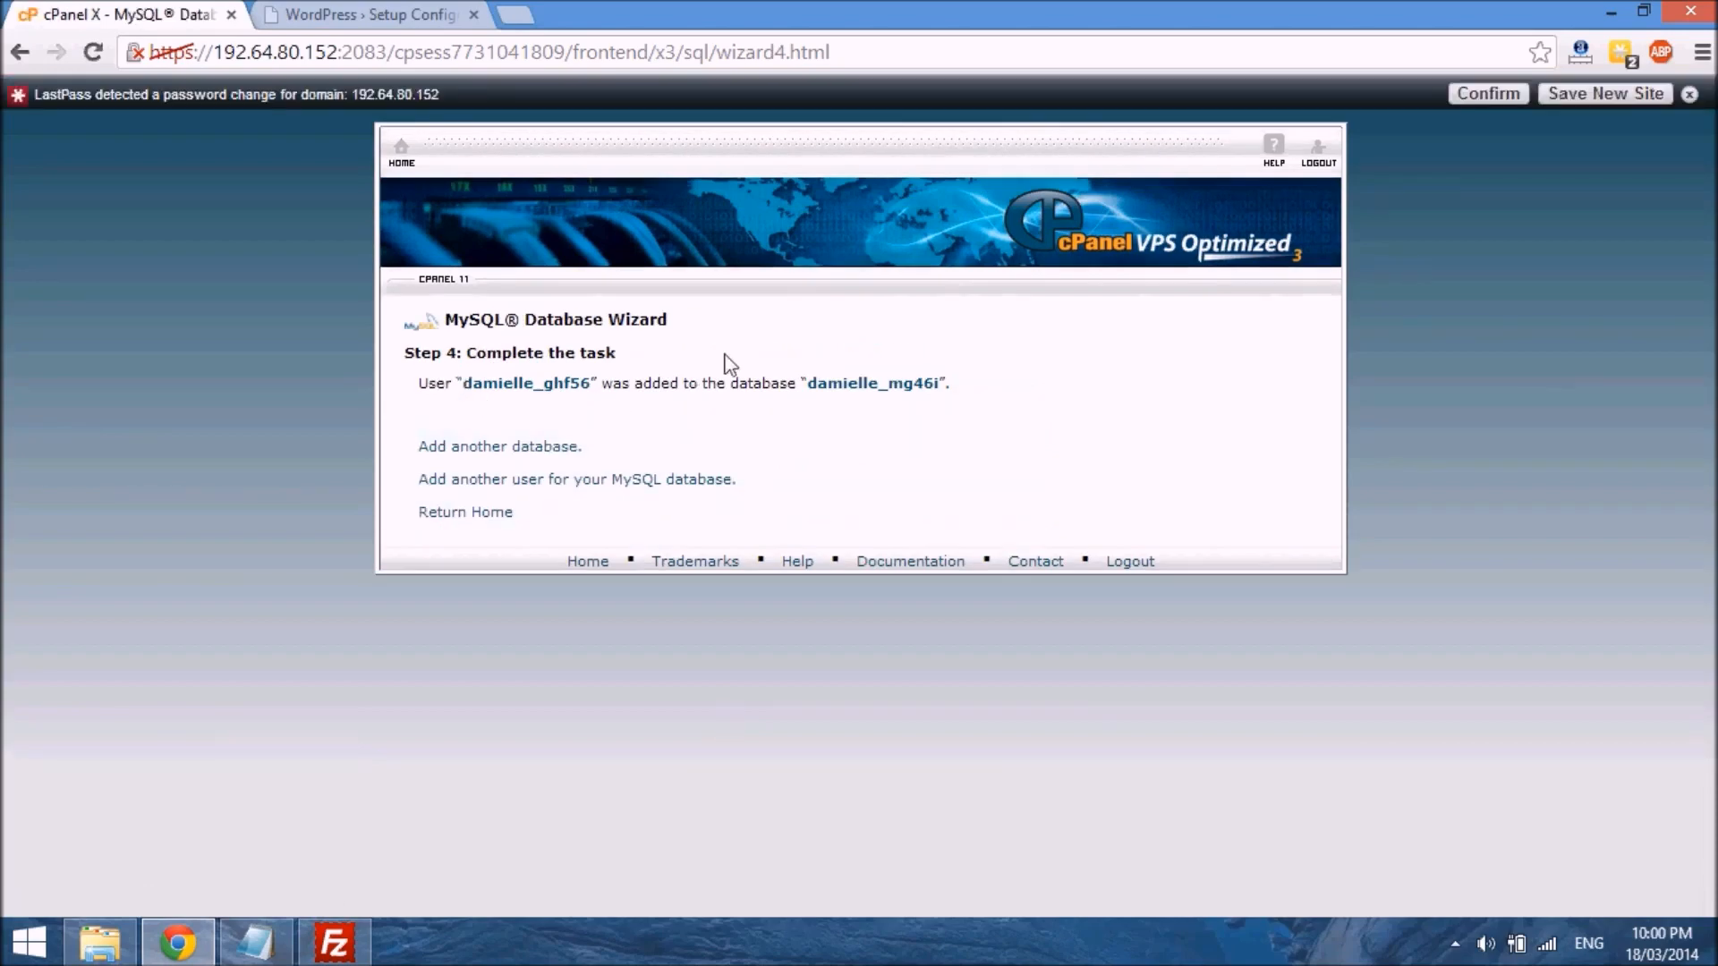
mouse_move(860, 391)
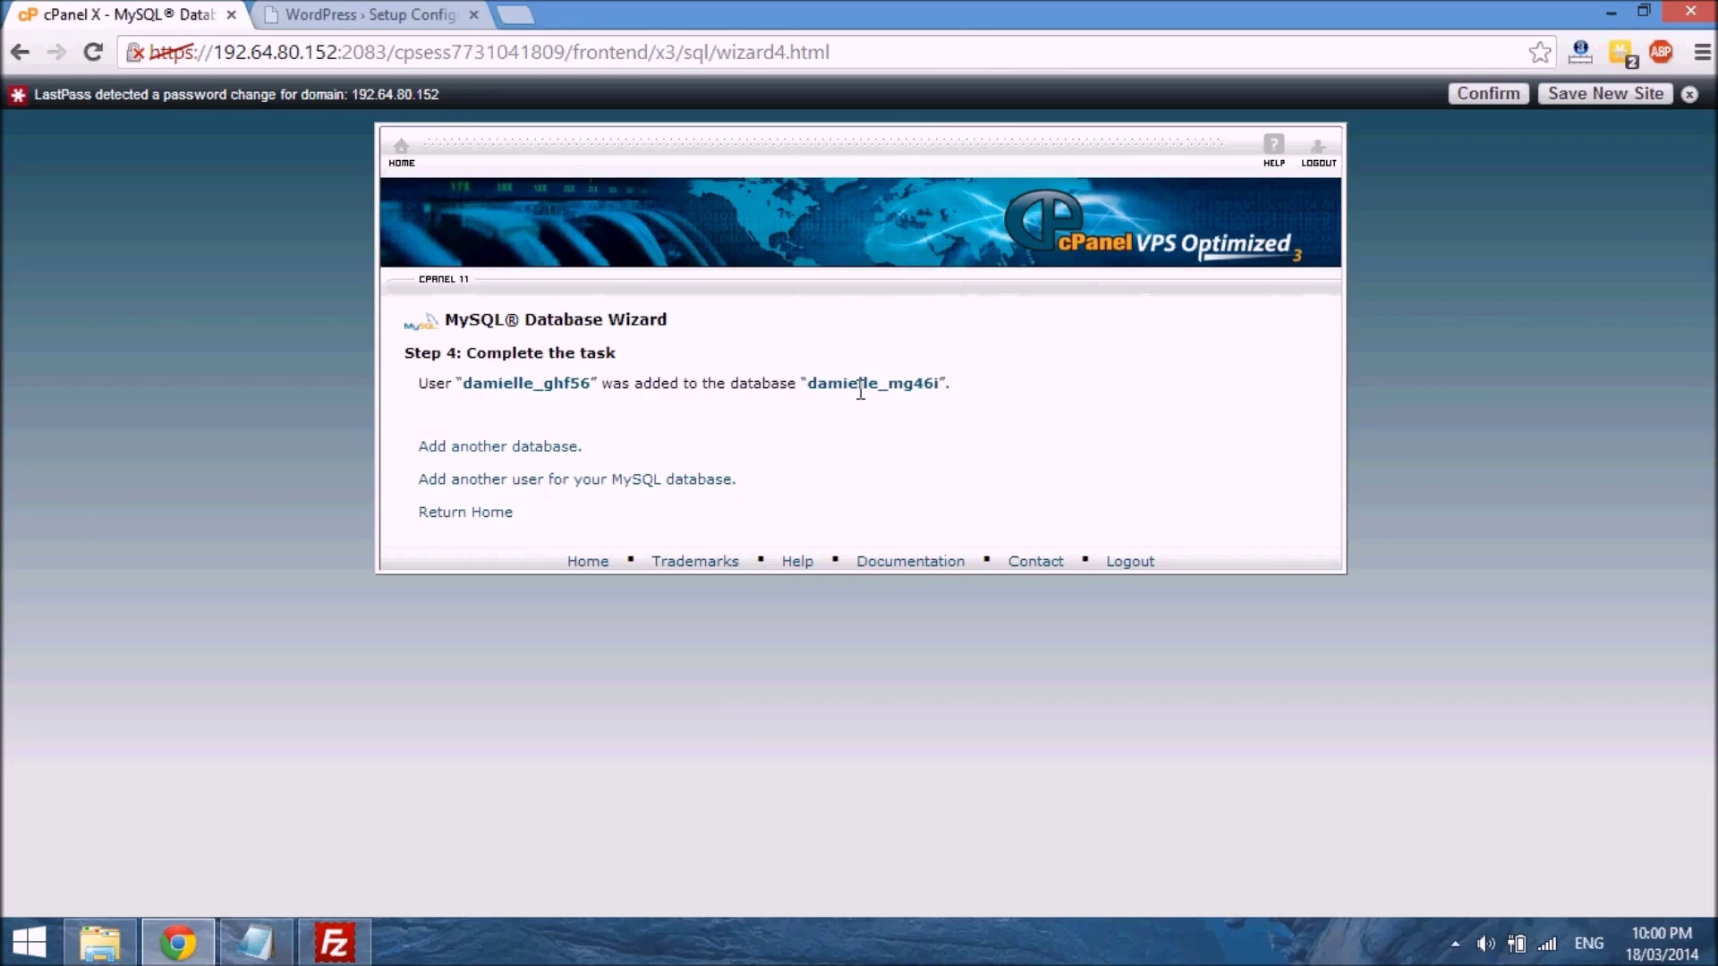
mouse_move(528, 405)
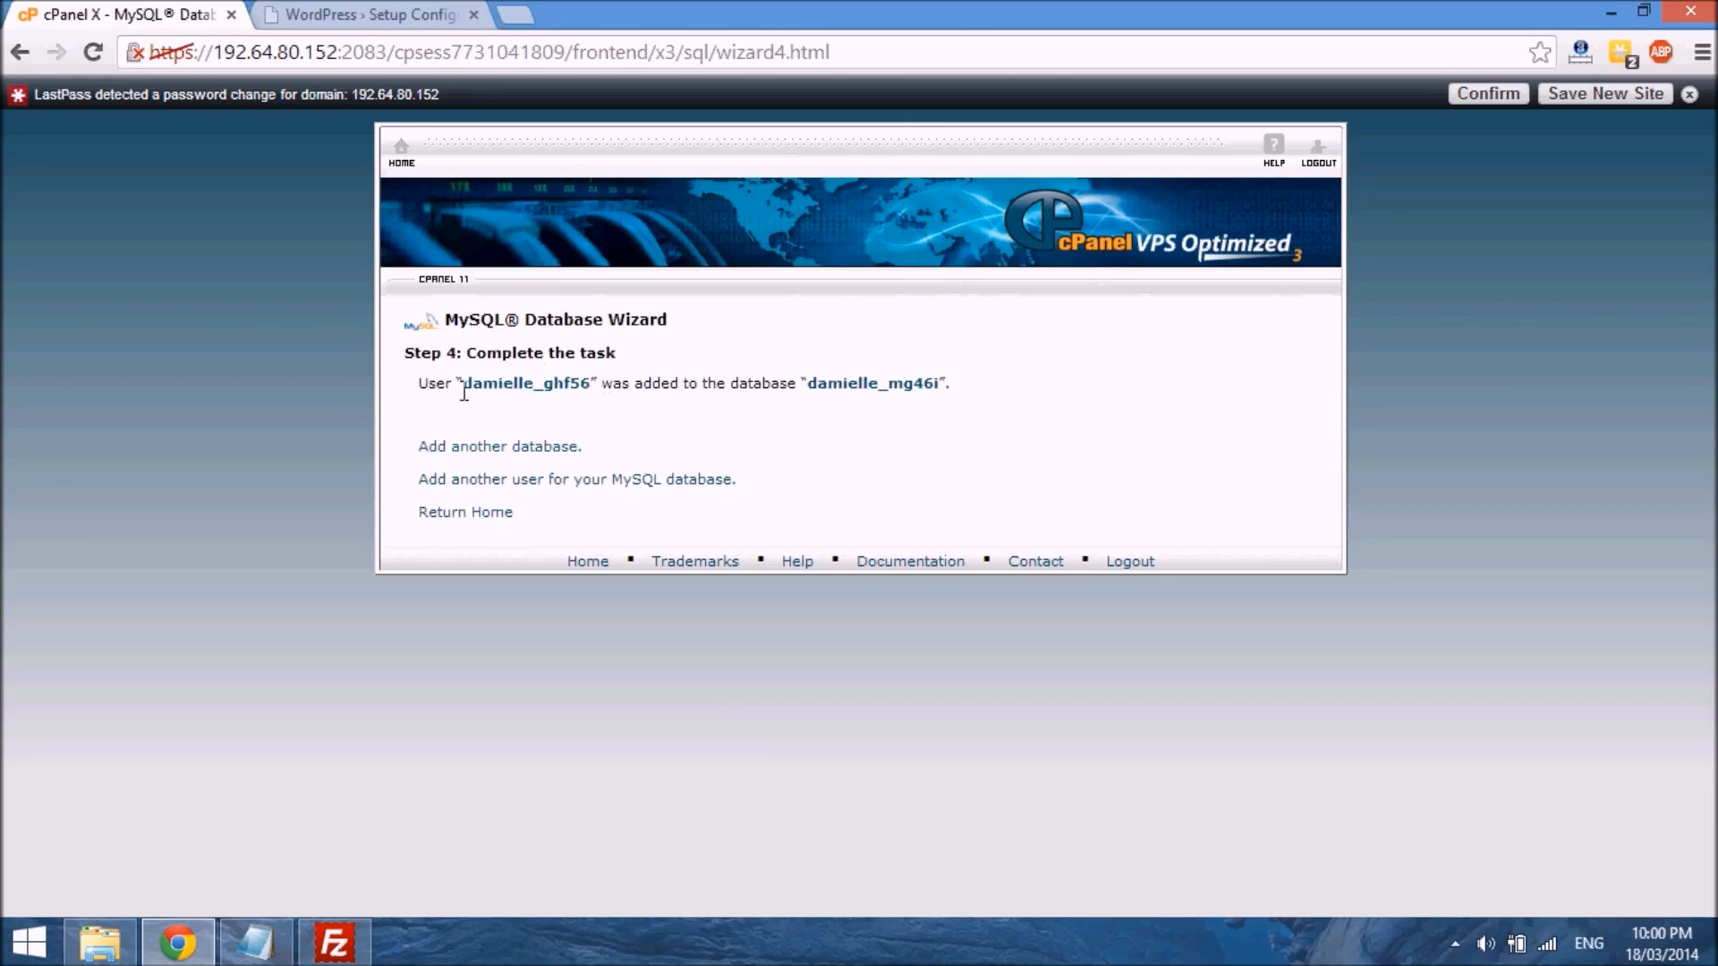
mouse_move(697, 407)
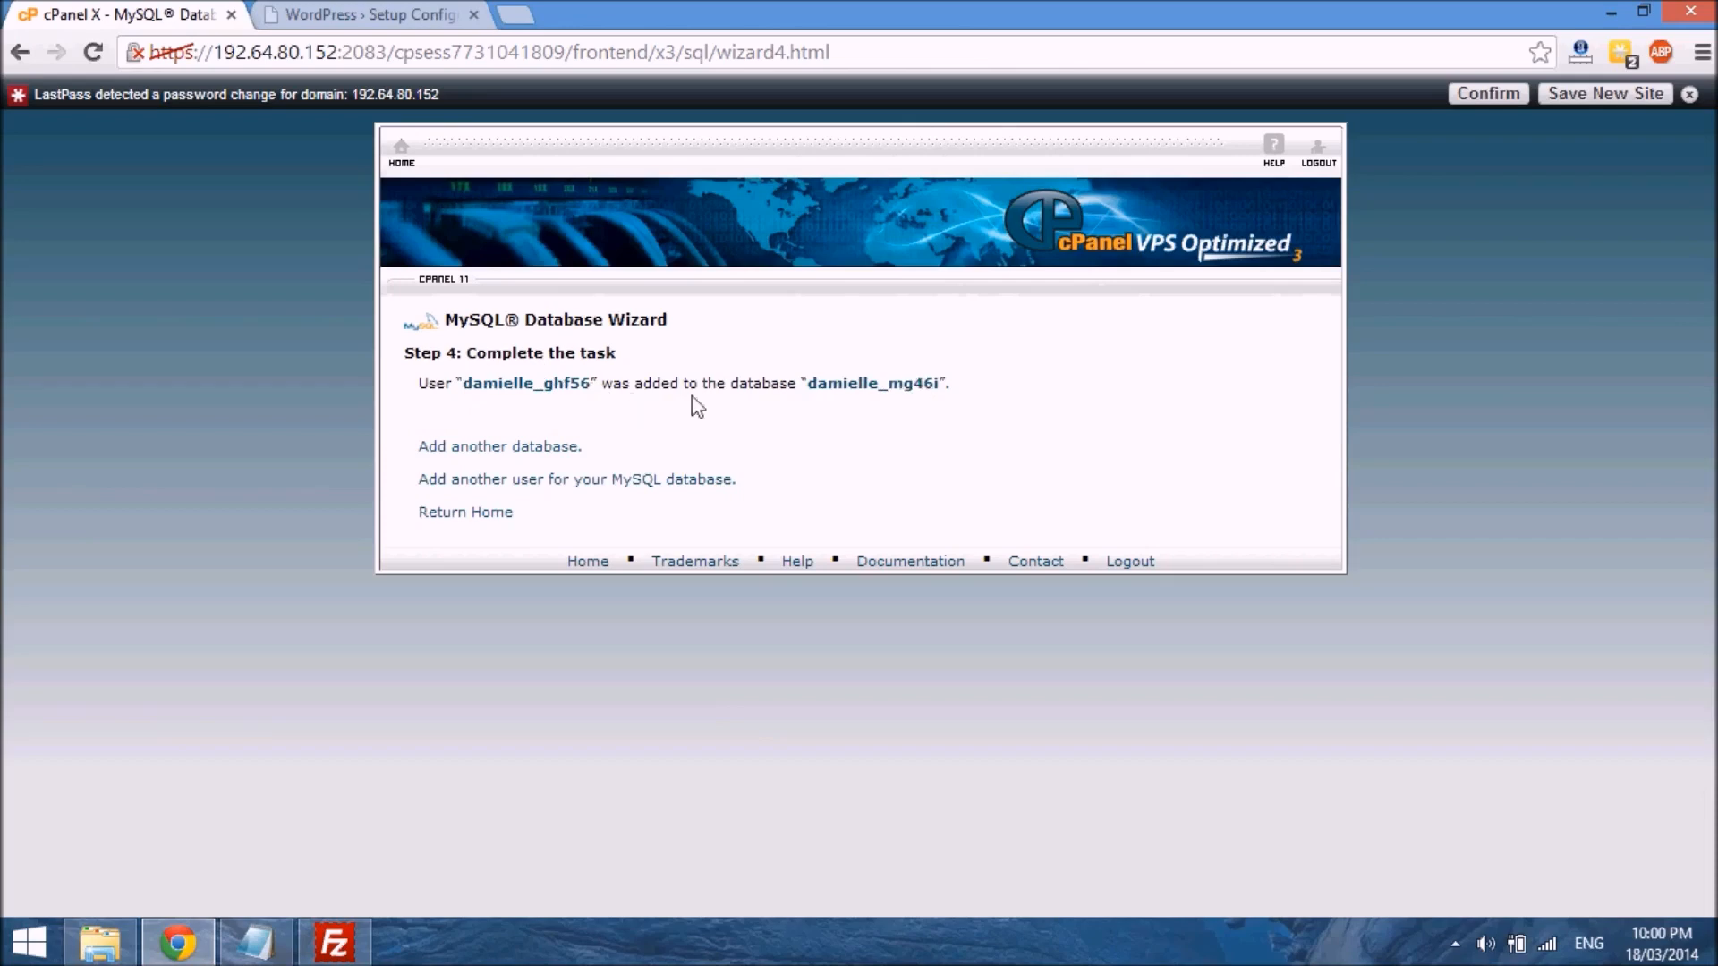
left_click(367, 15)
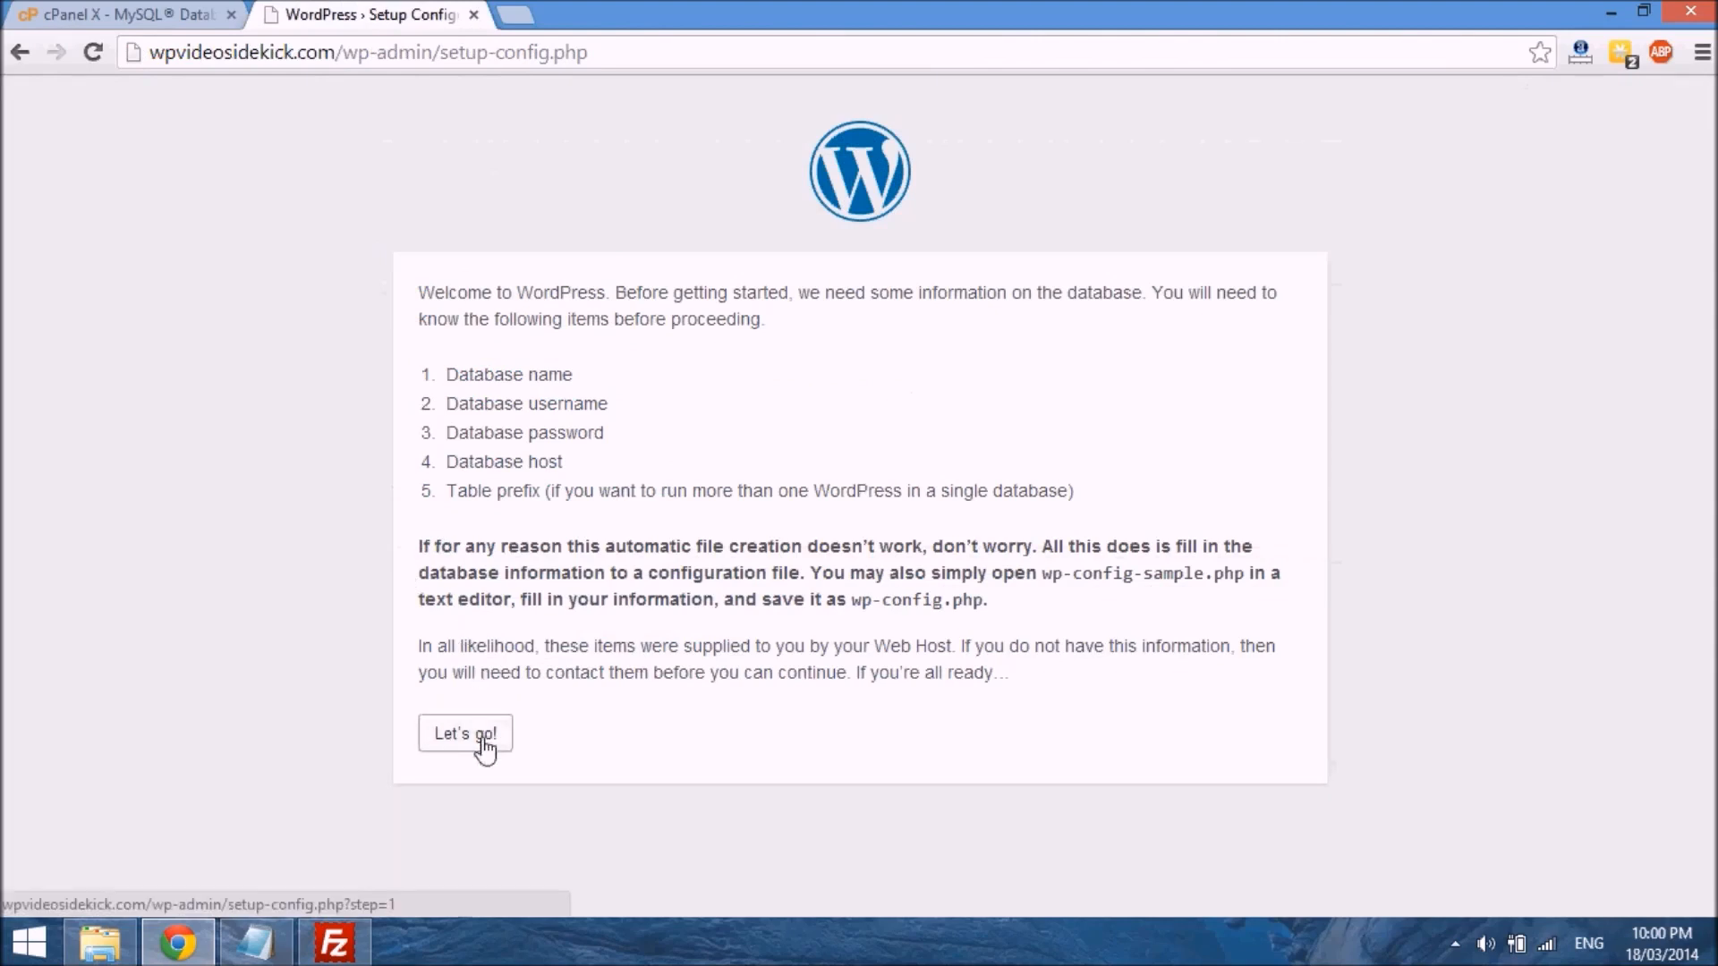
left_click(466, 734)
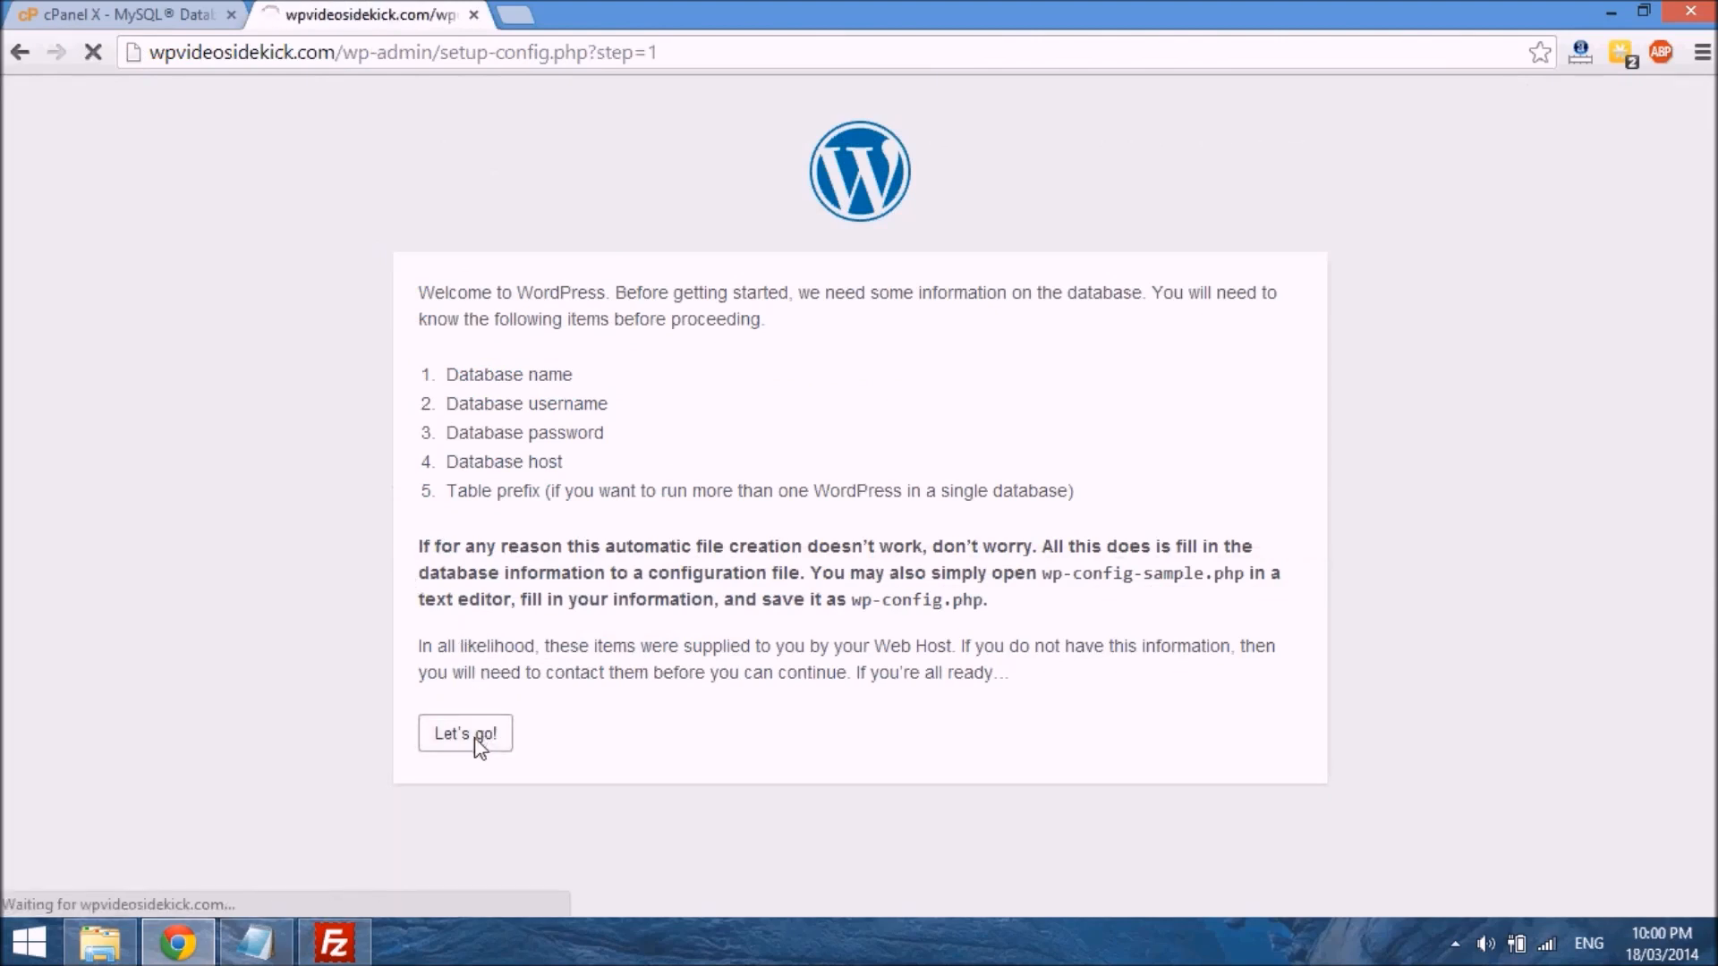
left_click(465, 734)
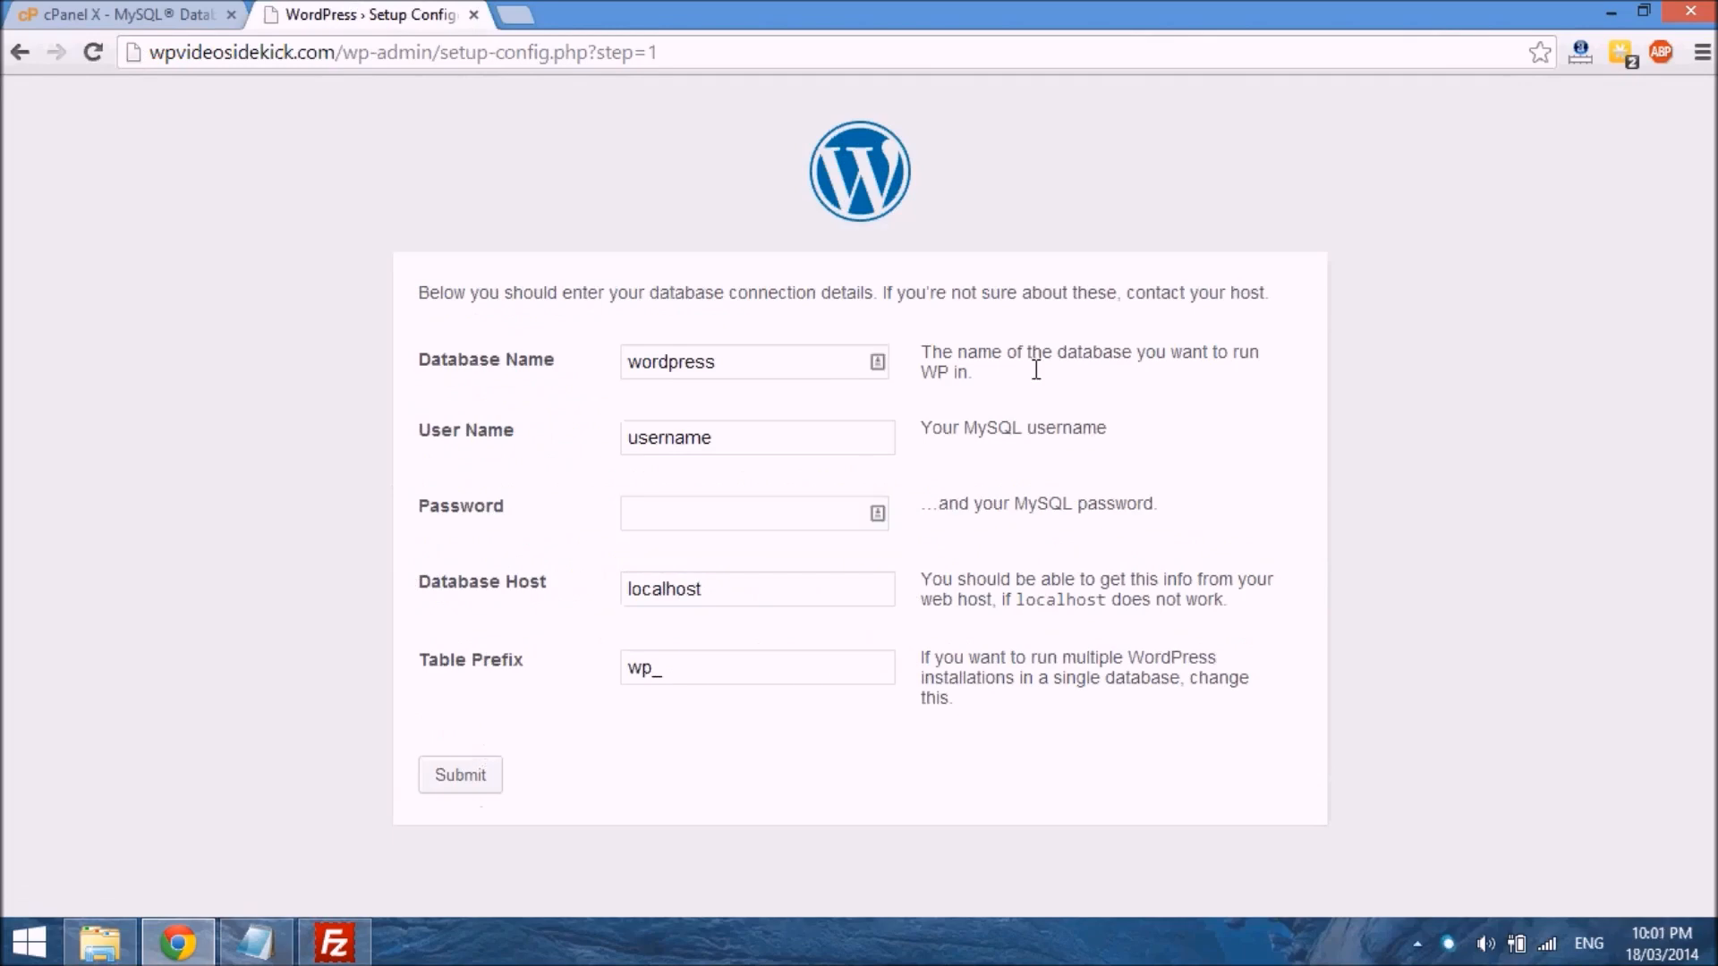
left_click(749, 362)
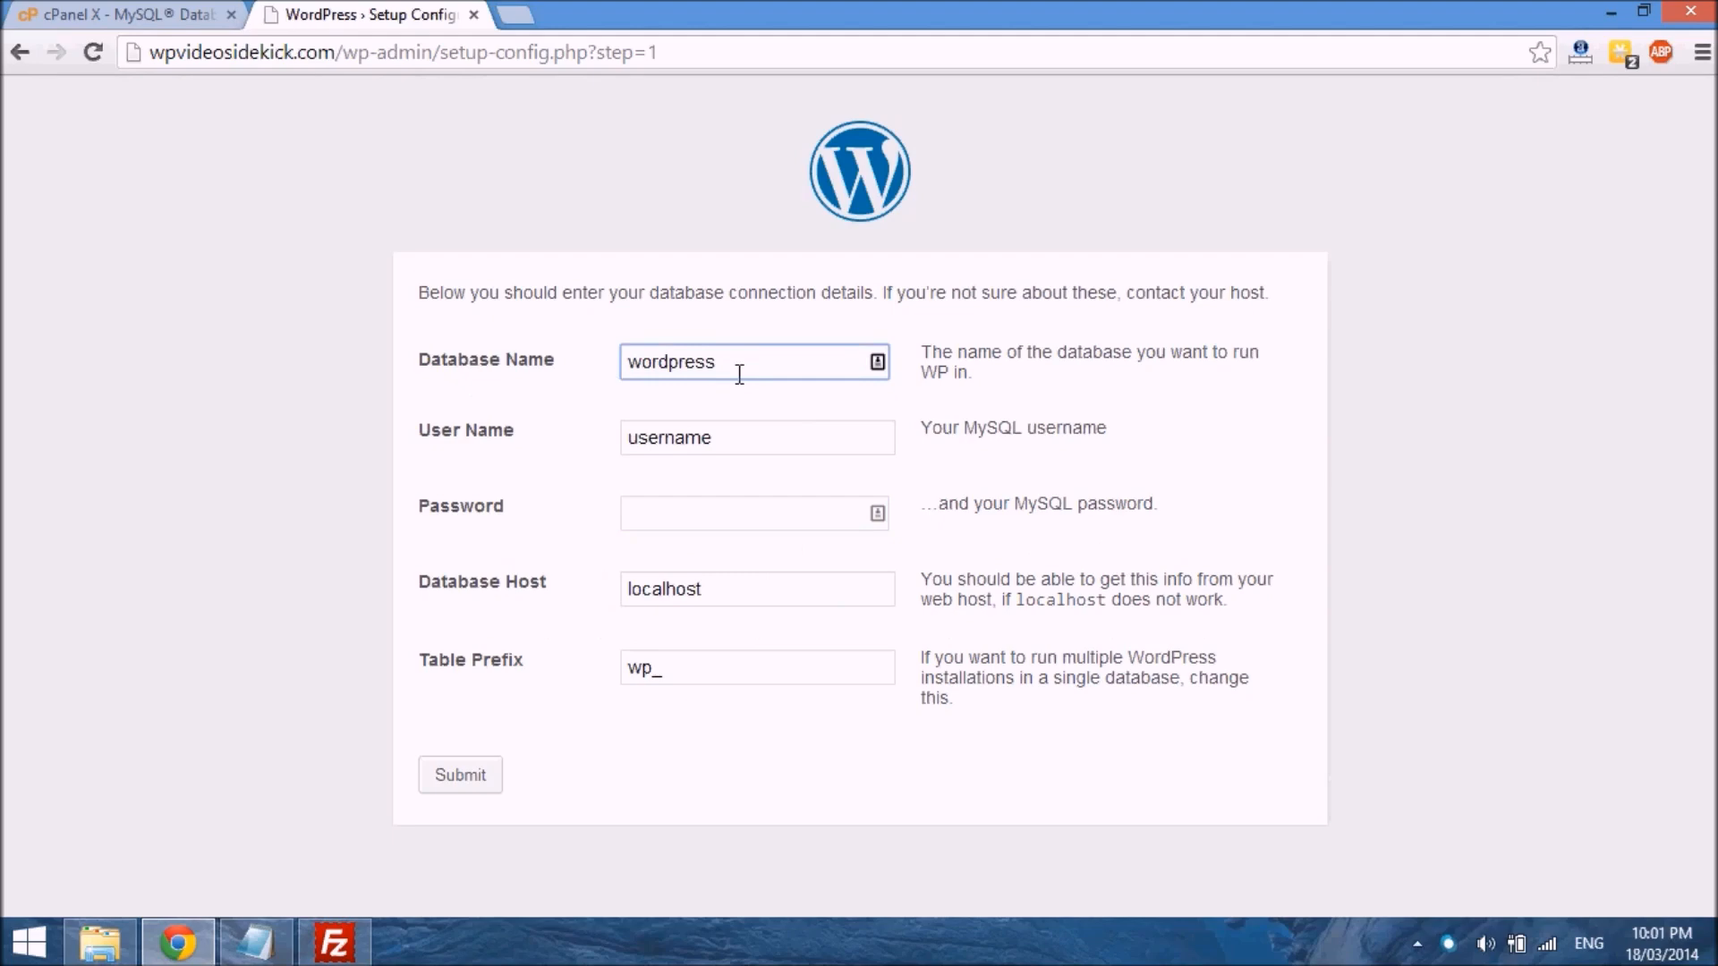
double_click(669, 362)
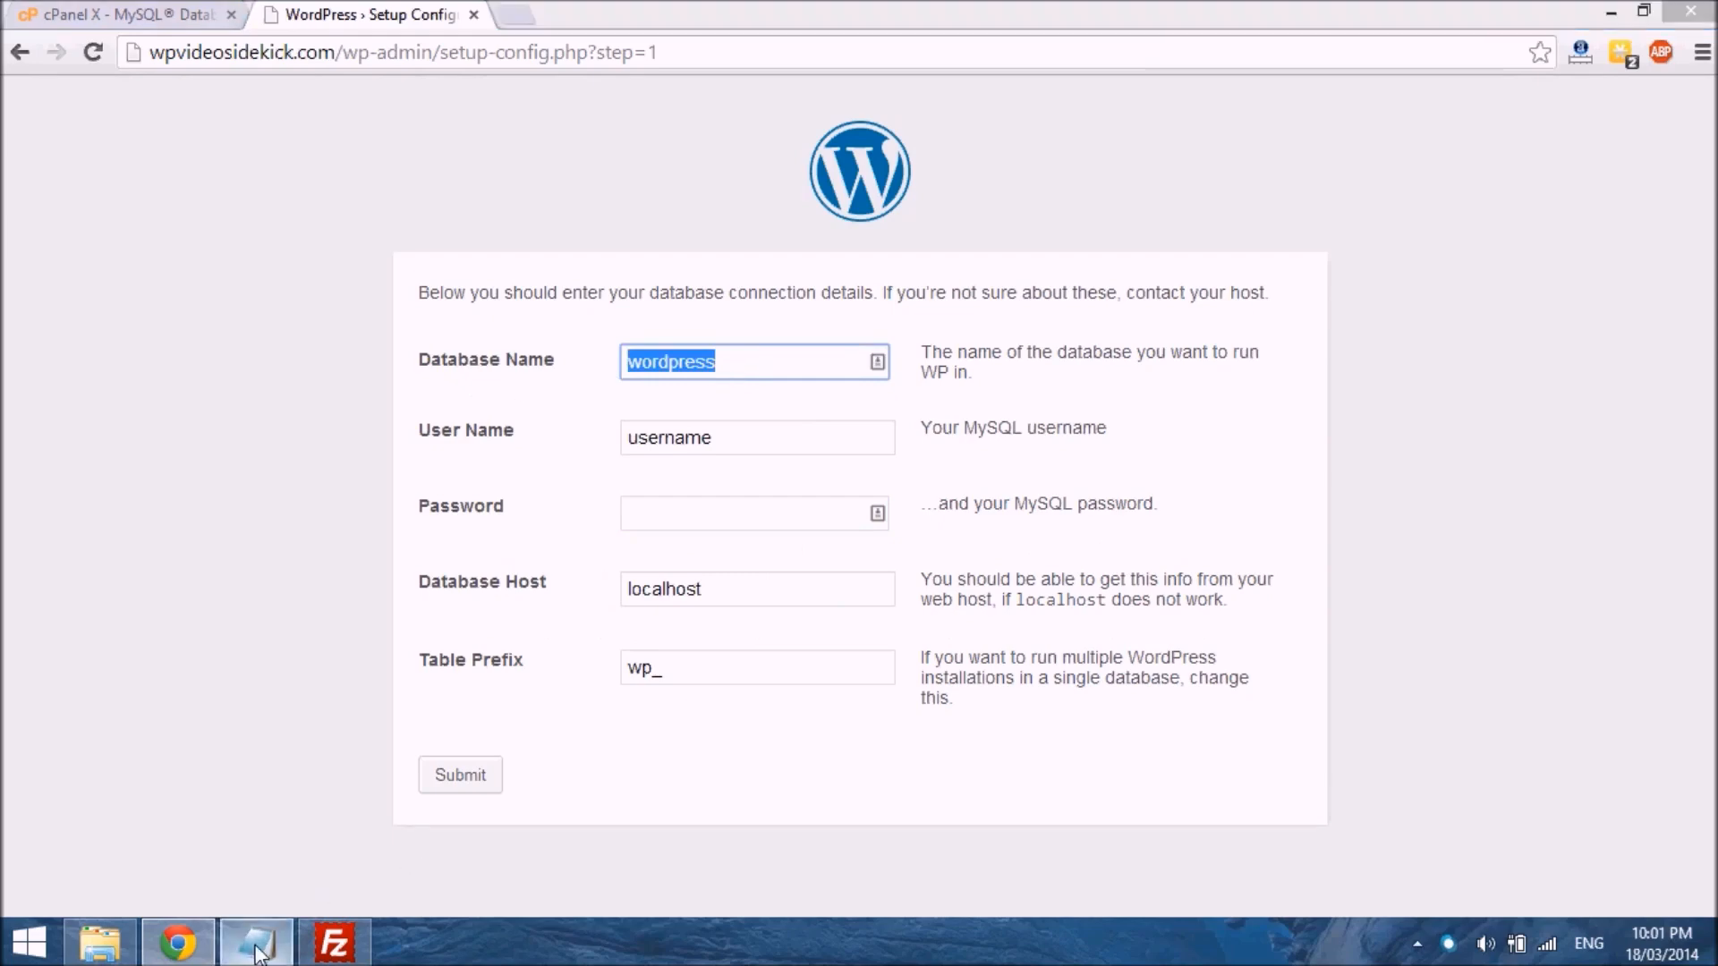
left_click(252, 938)
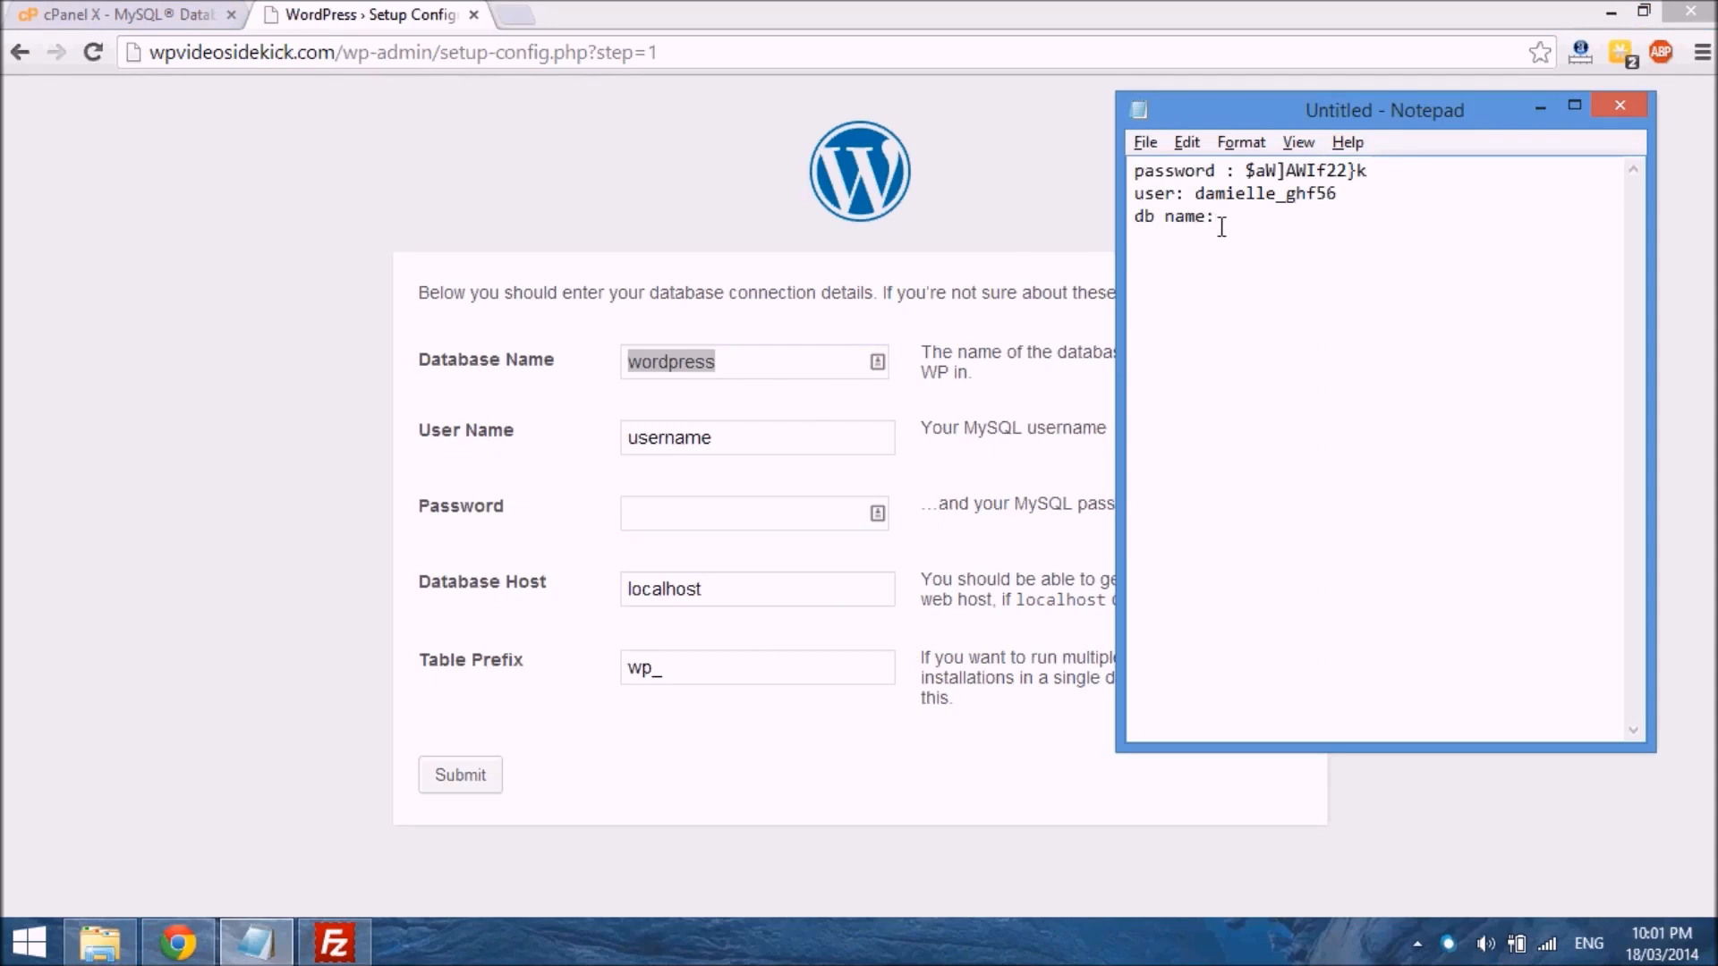
type("damielle_mg46idamielle_mg46i")
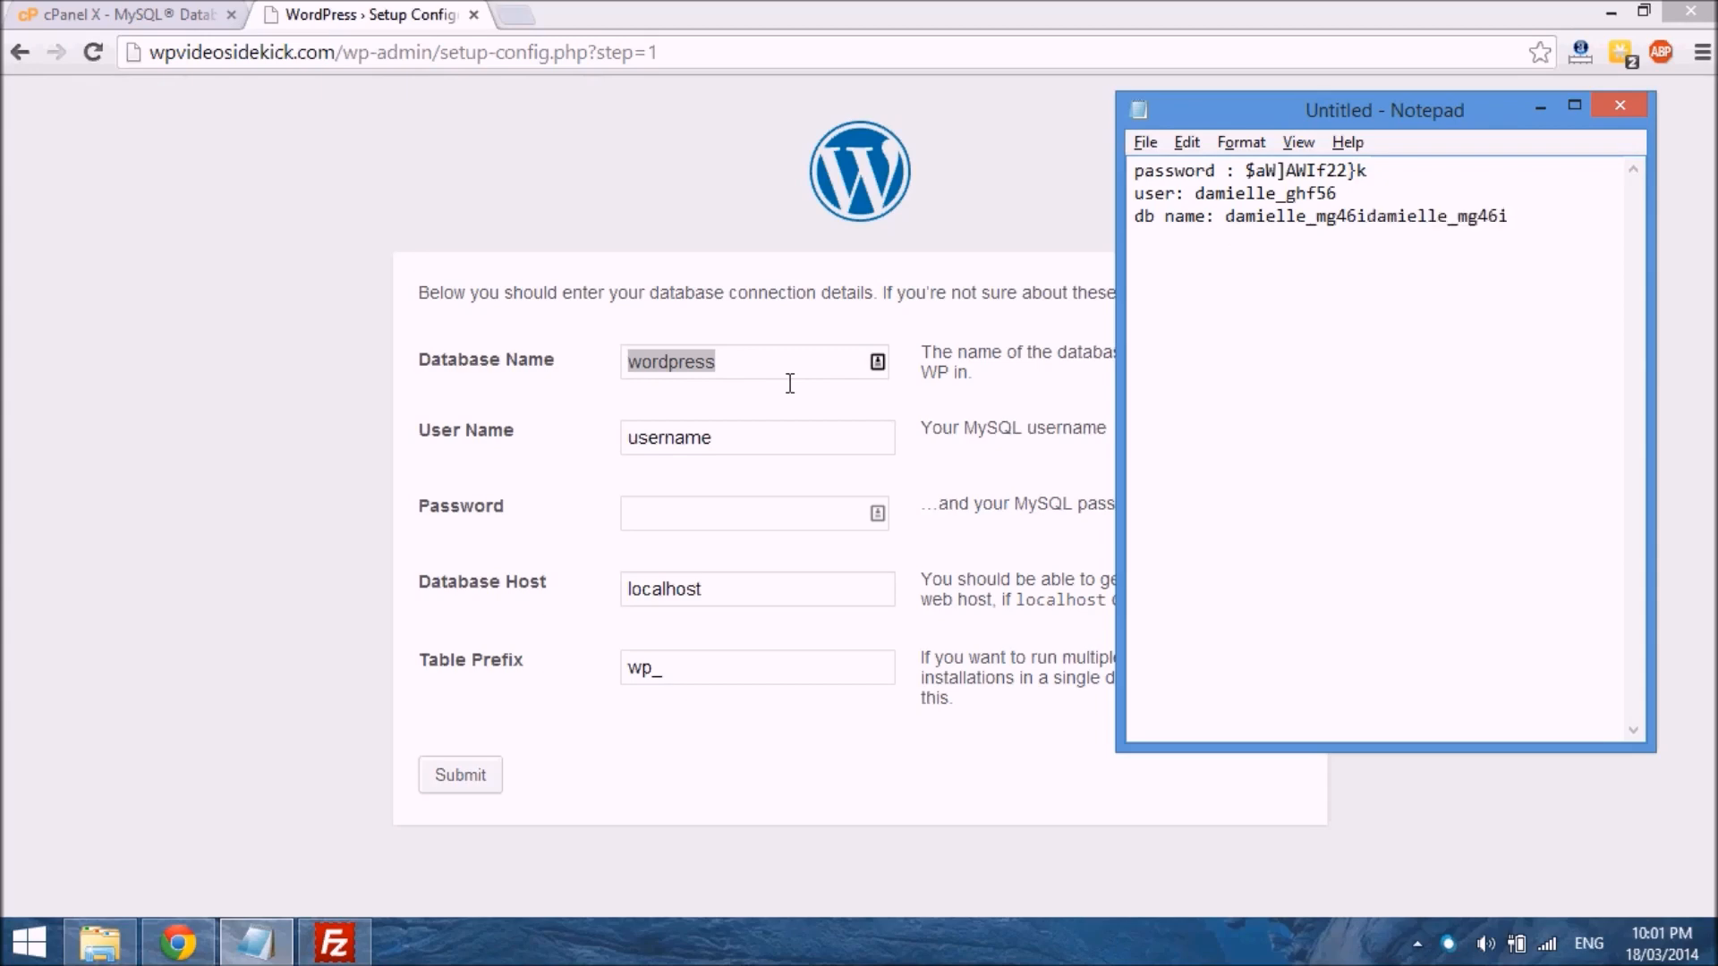
key("Backspace")
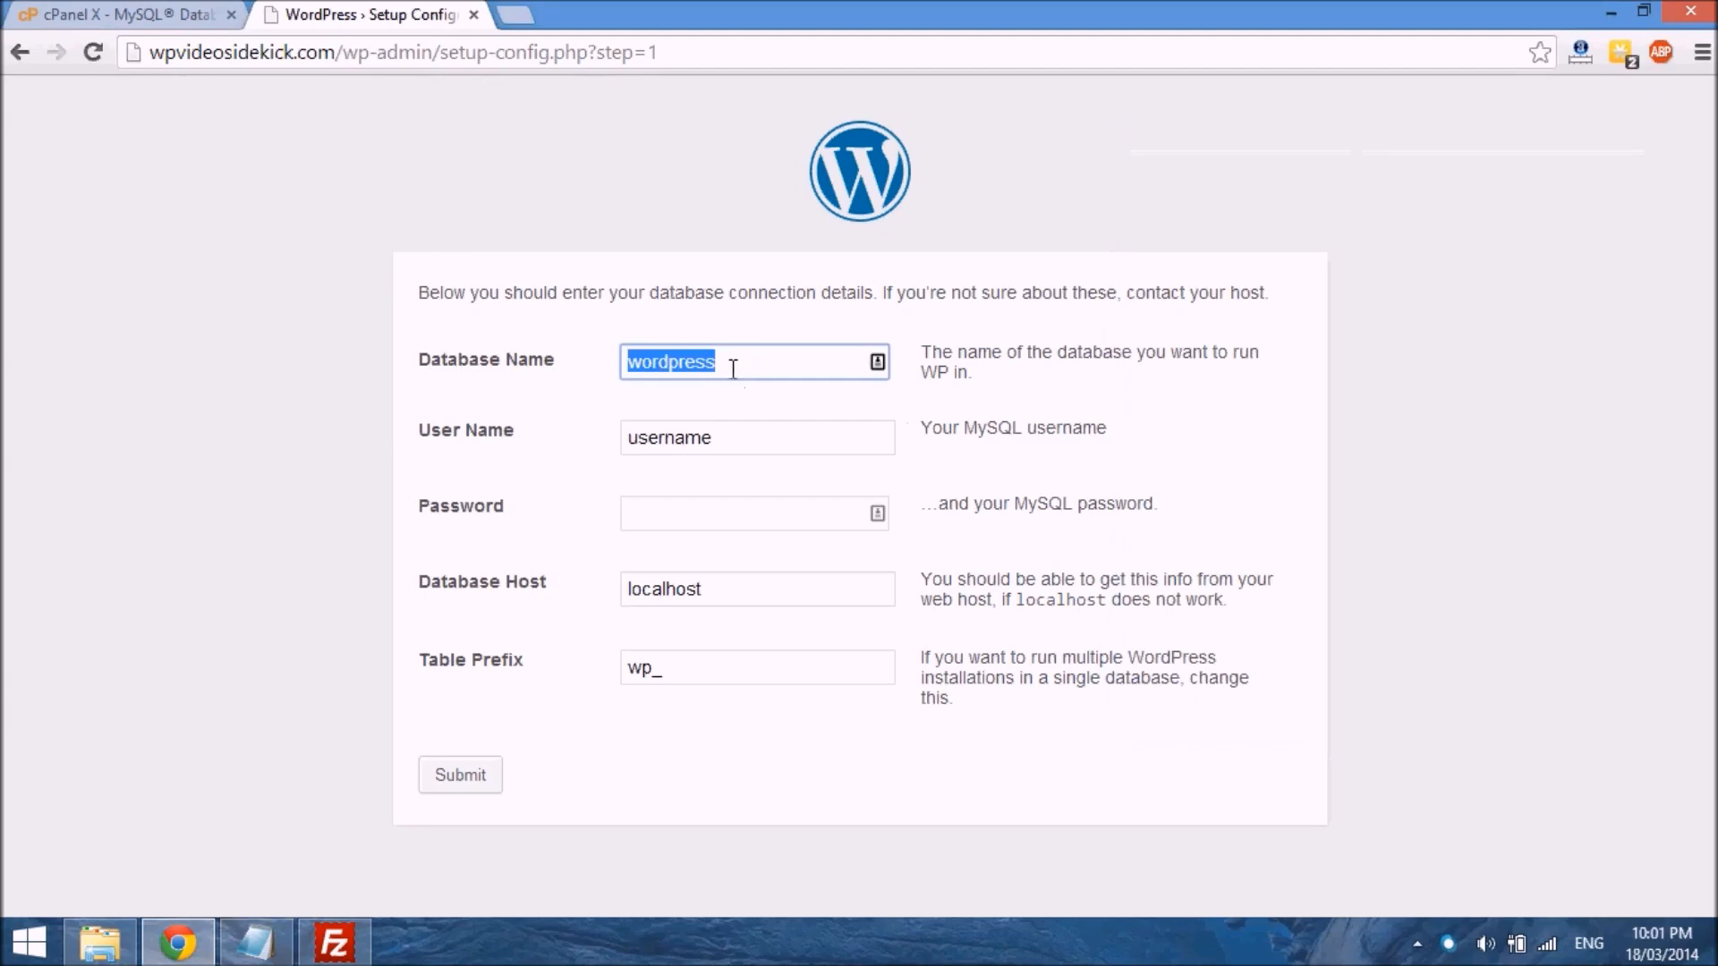
type("damielle_mg46i")
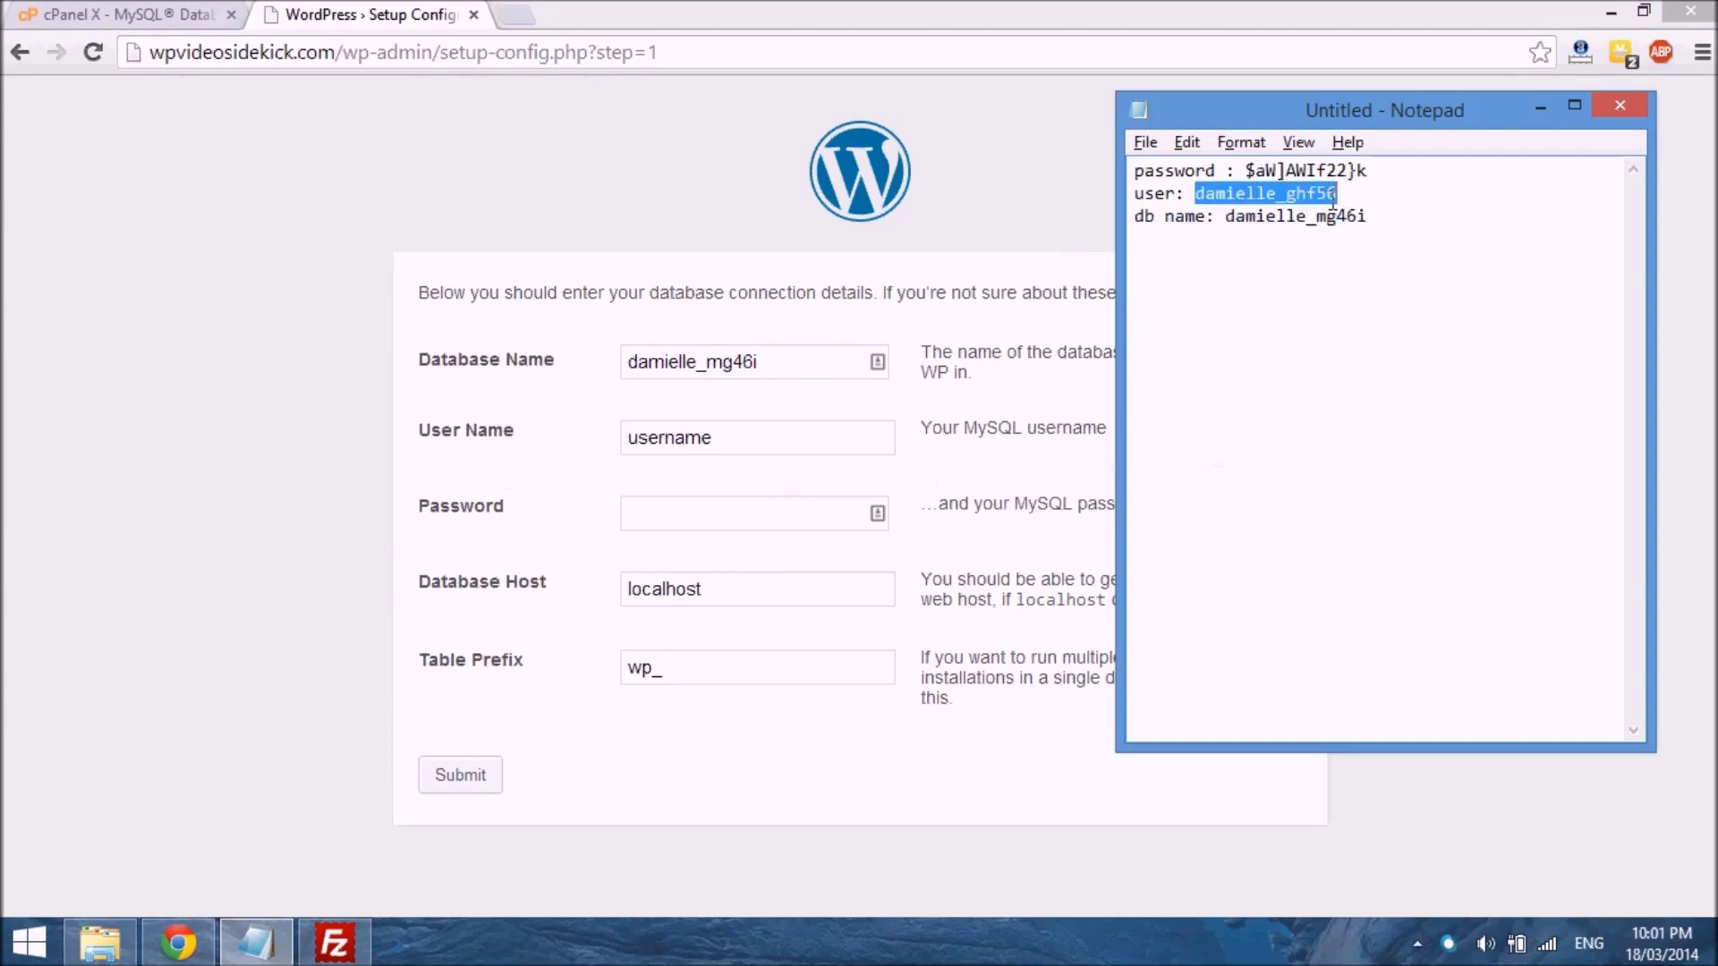
mouse_move(716, 414)
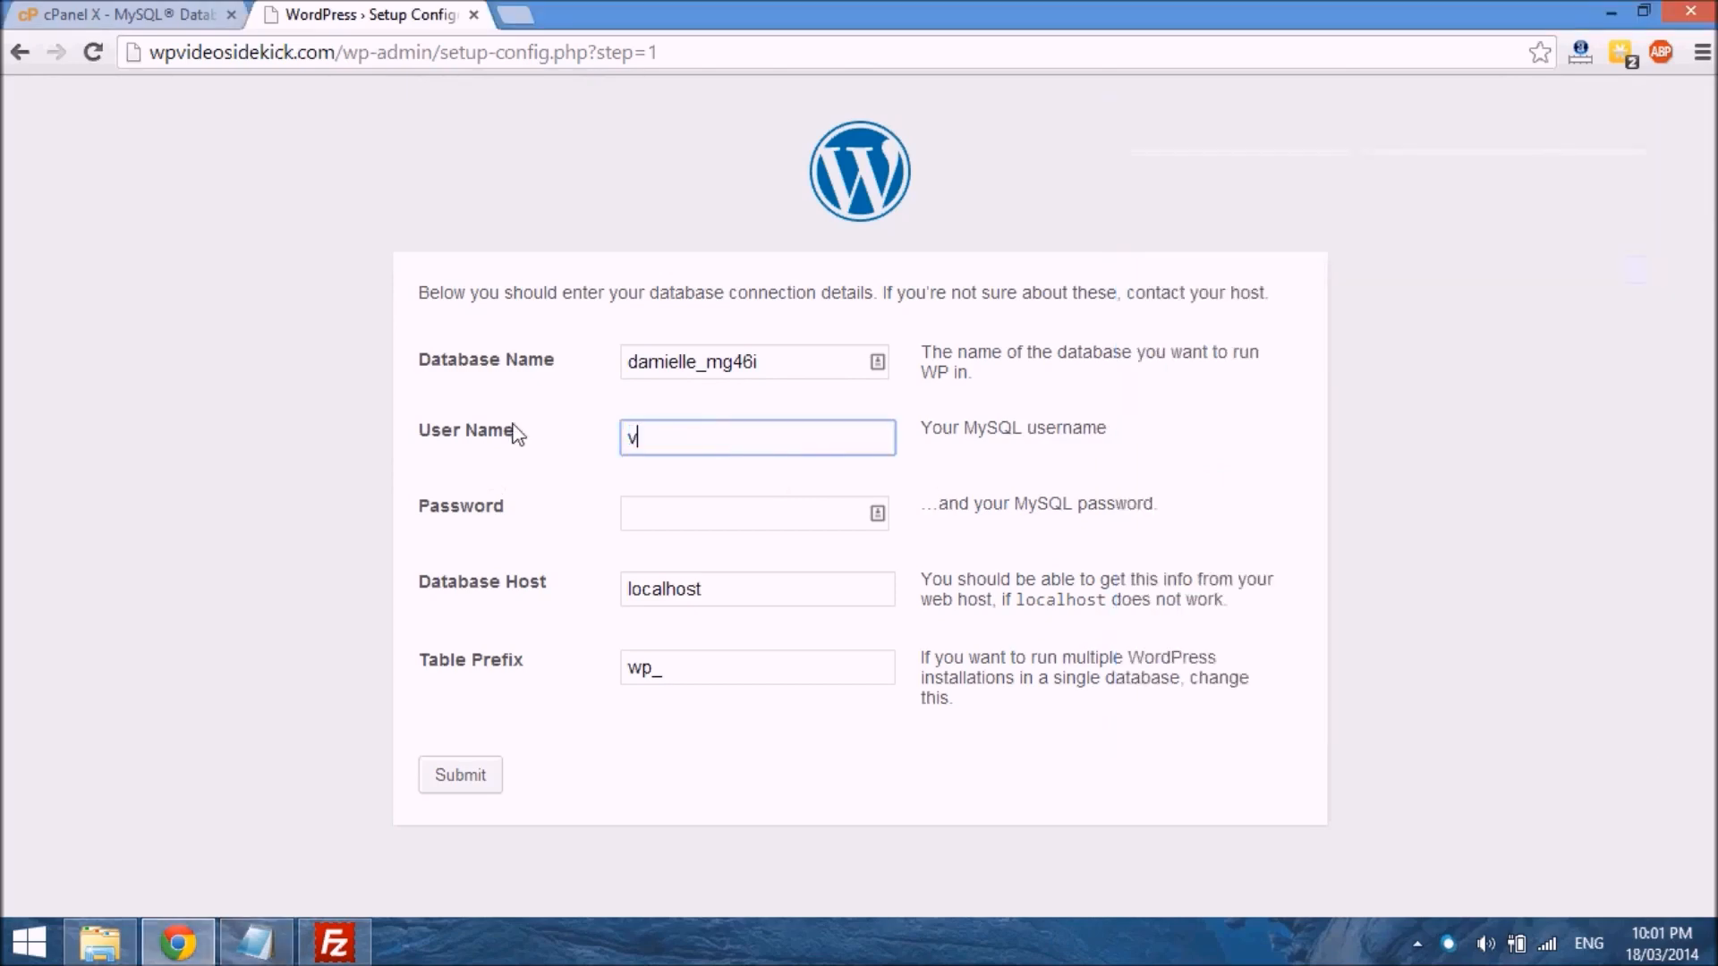
key("Backspace")
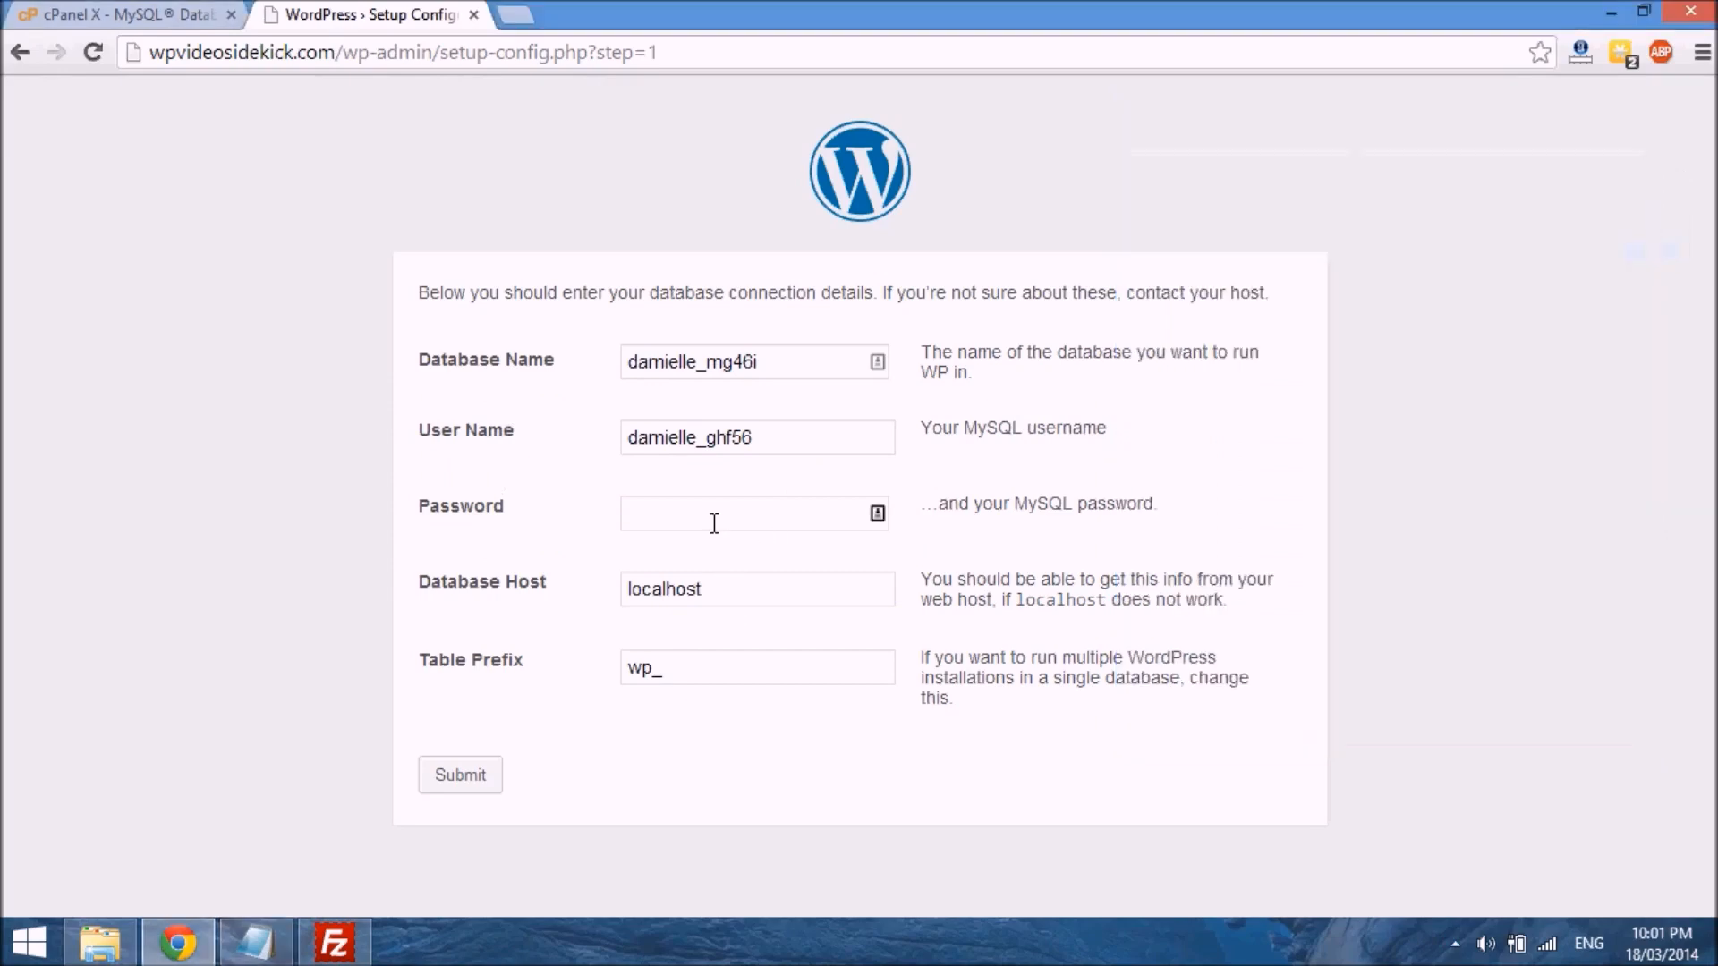
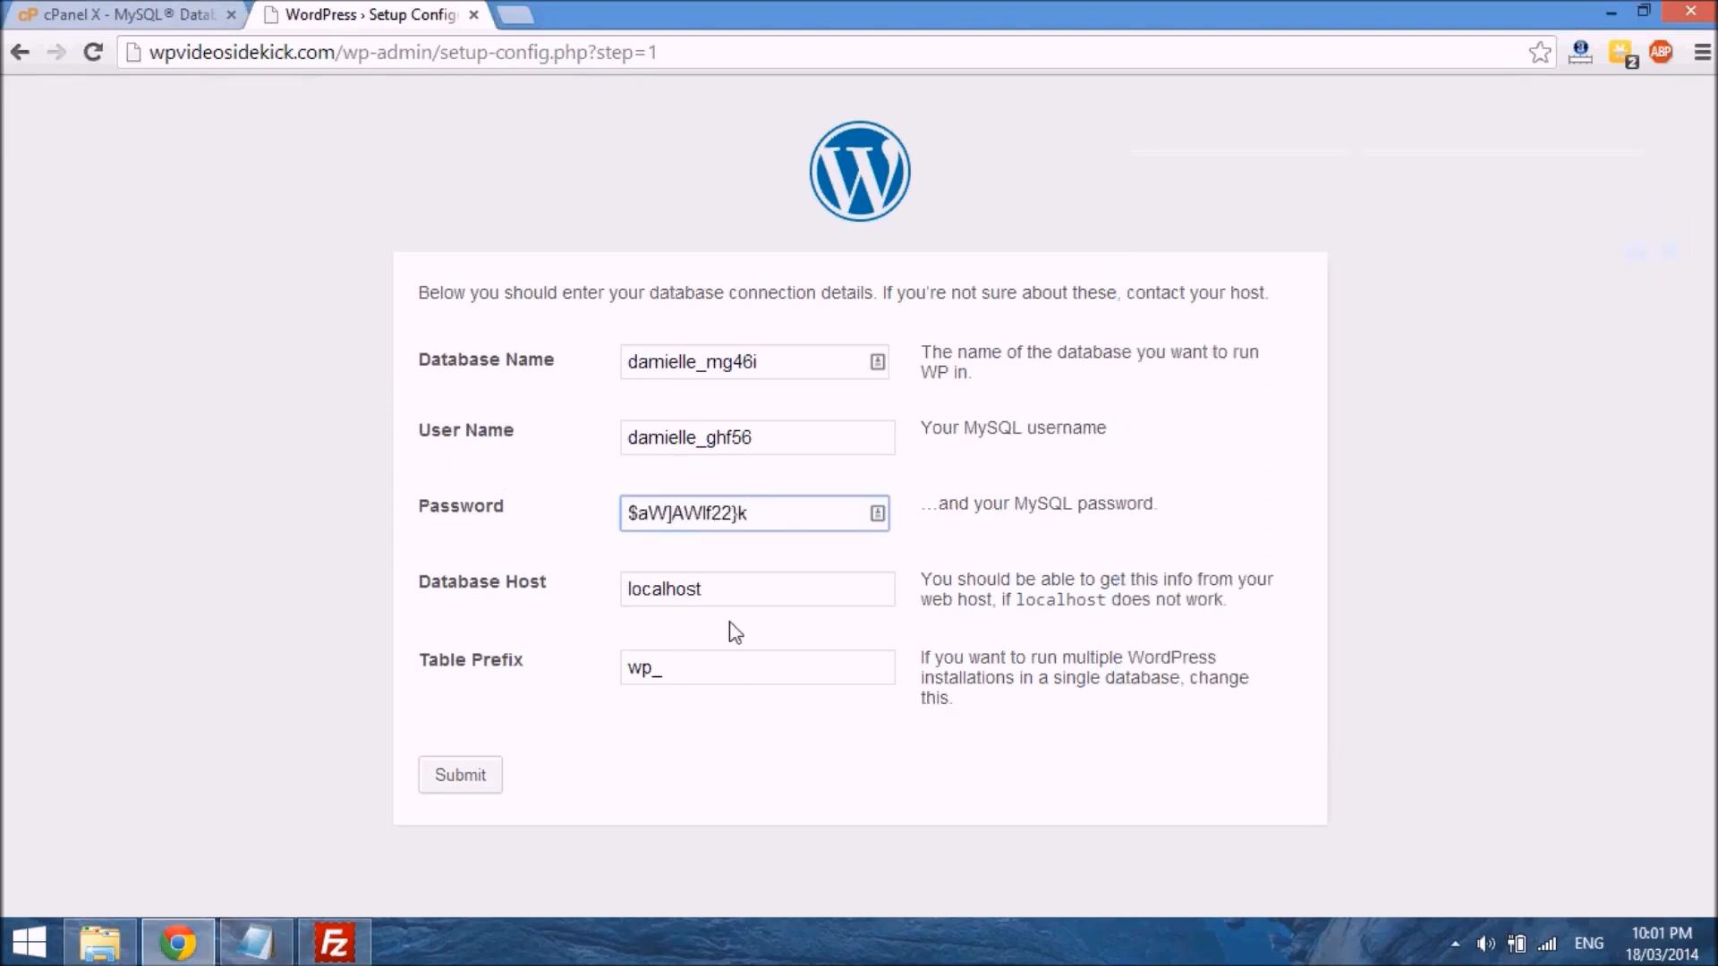
left_click(758, 588)
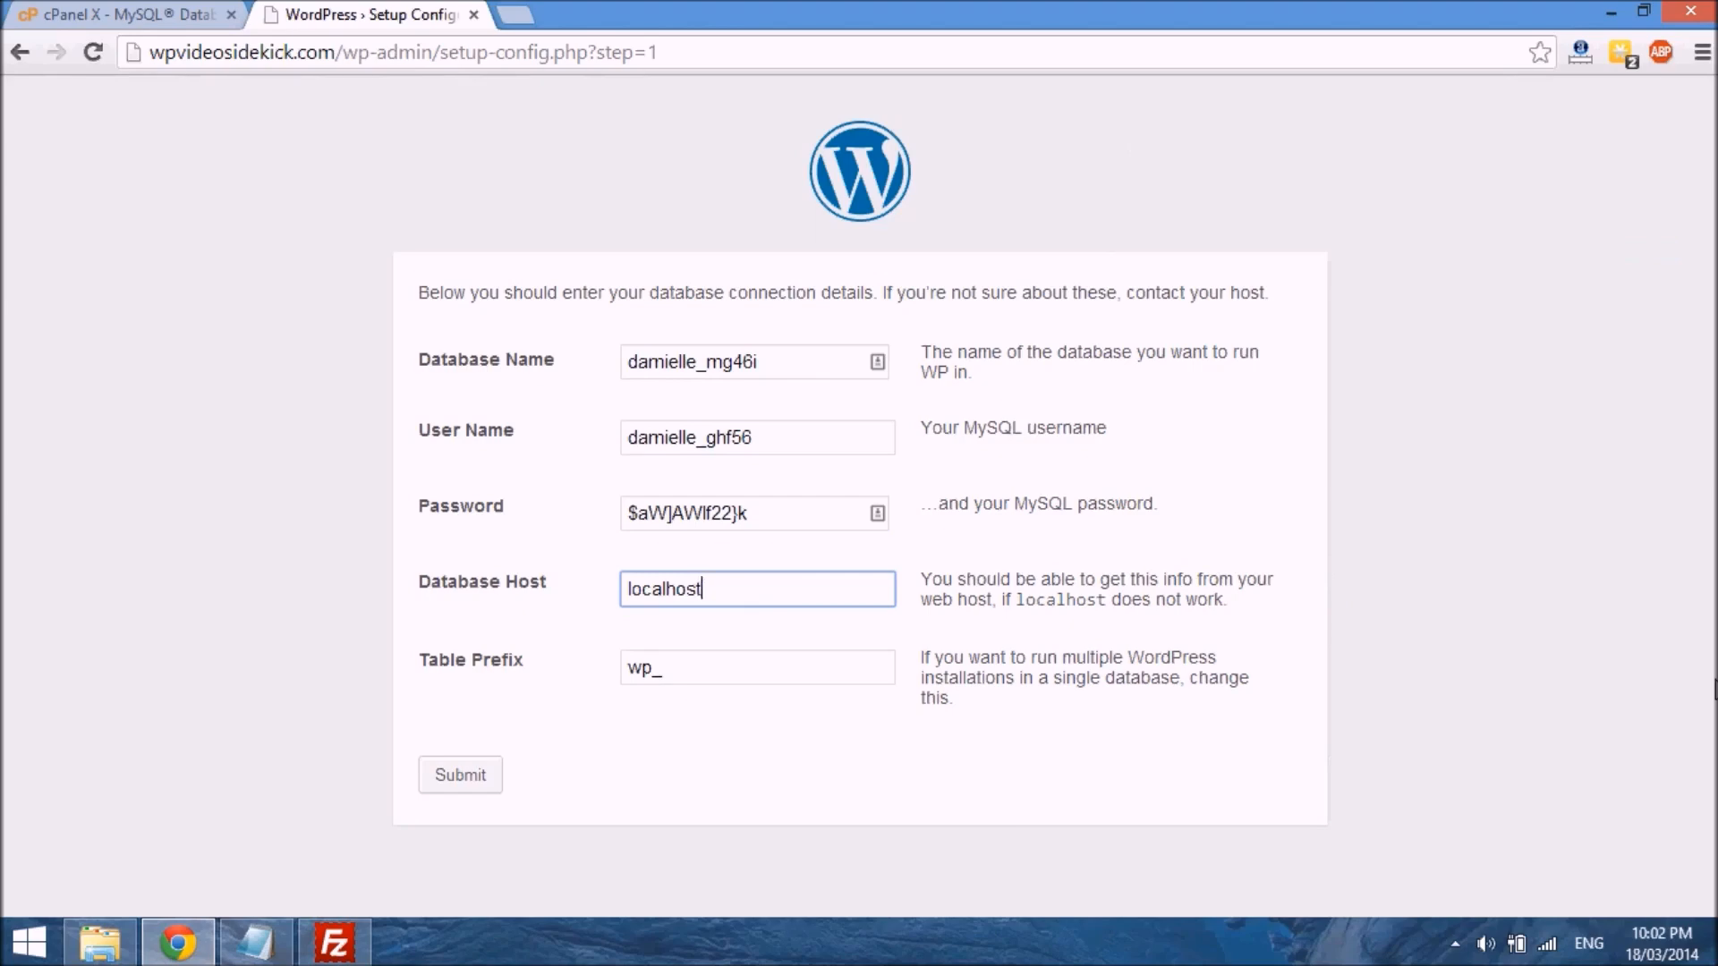
mouse_move(1498, 750)
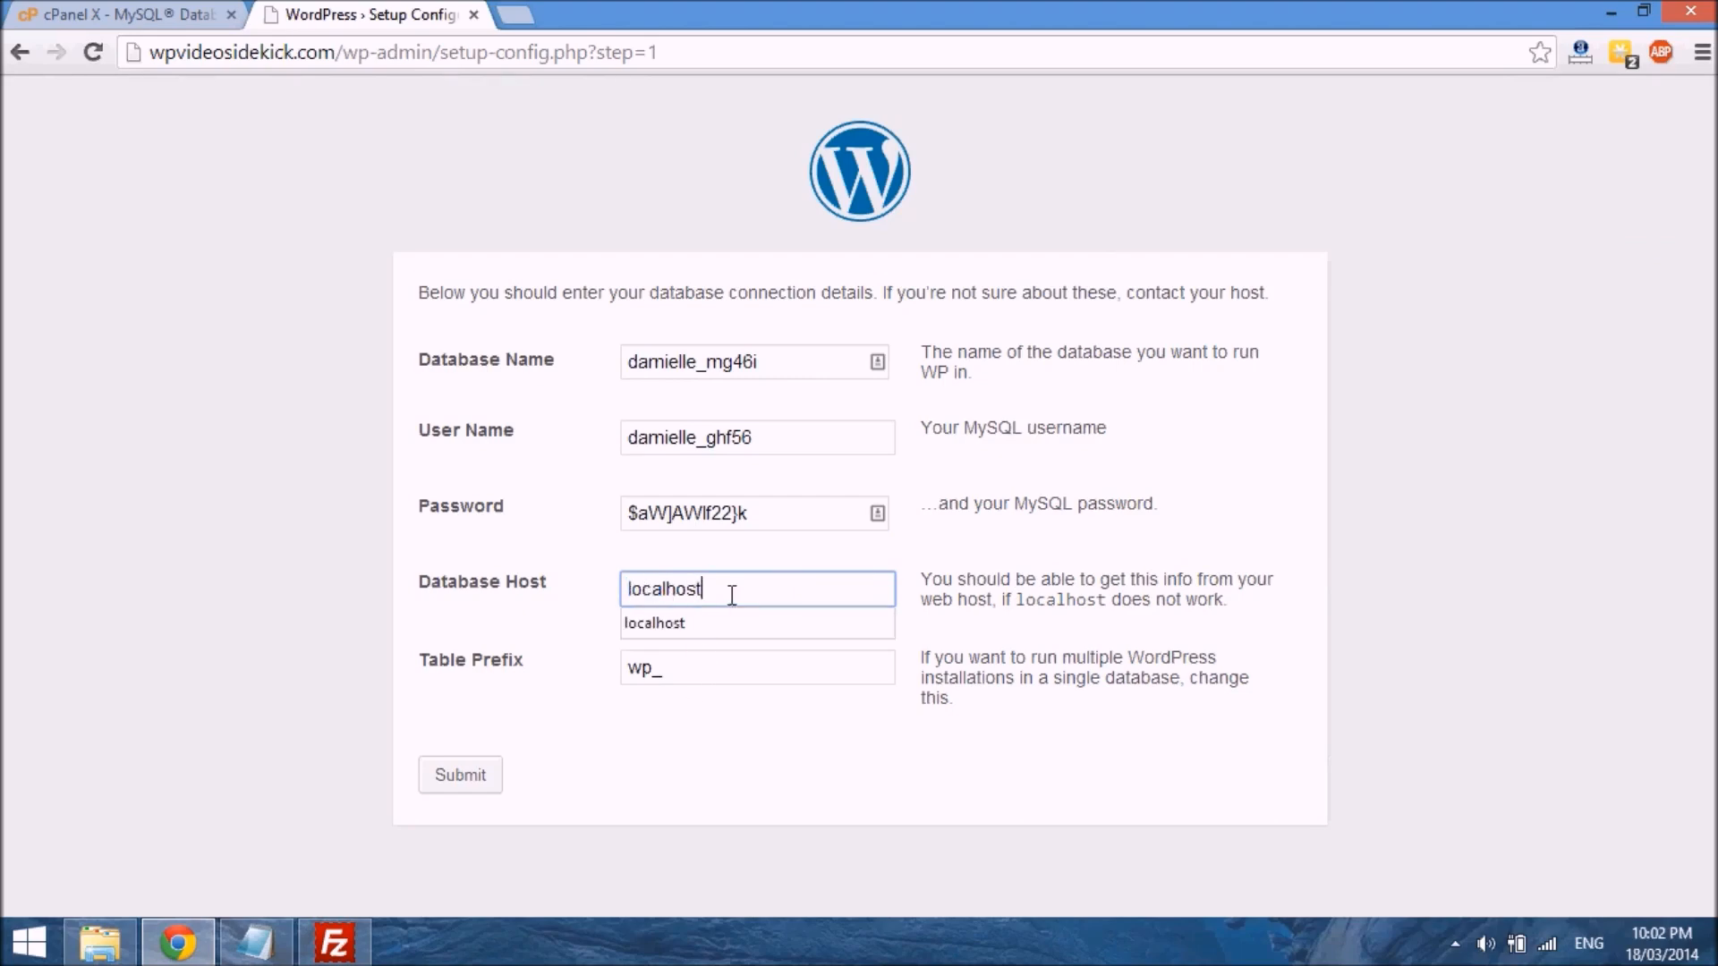
left_click(757, 668)
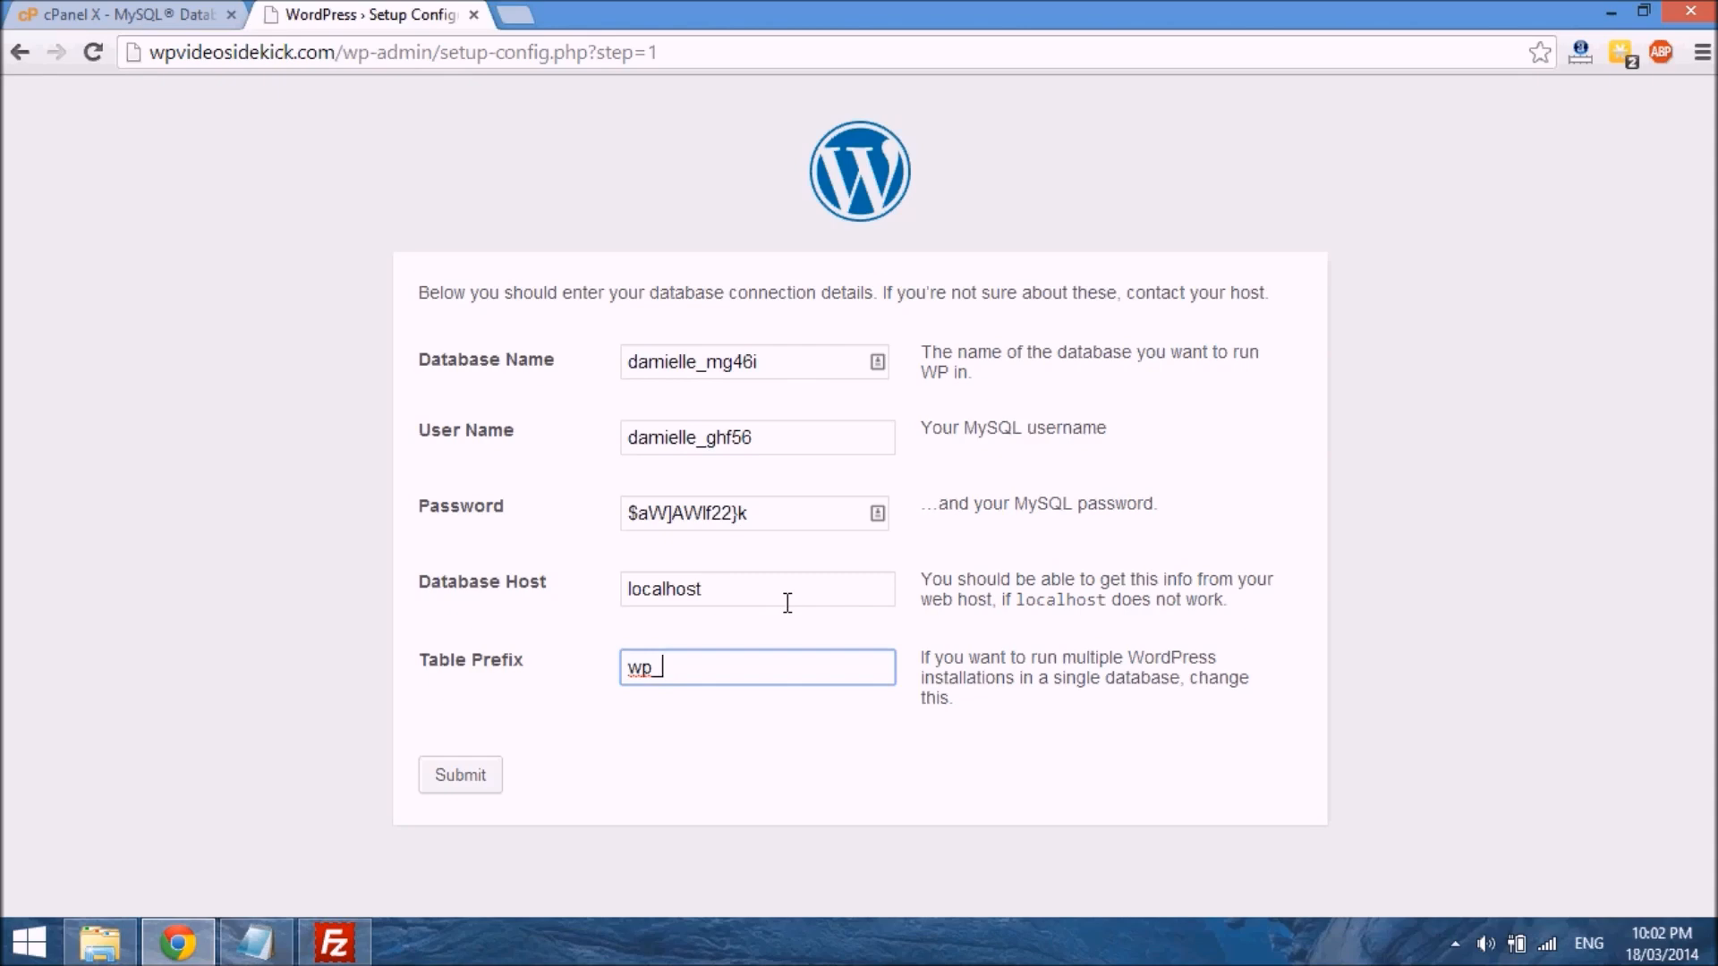
mouse_move(687, 680)
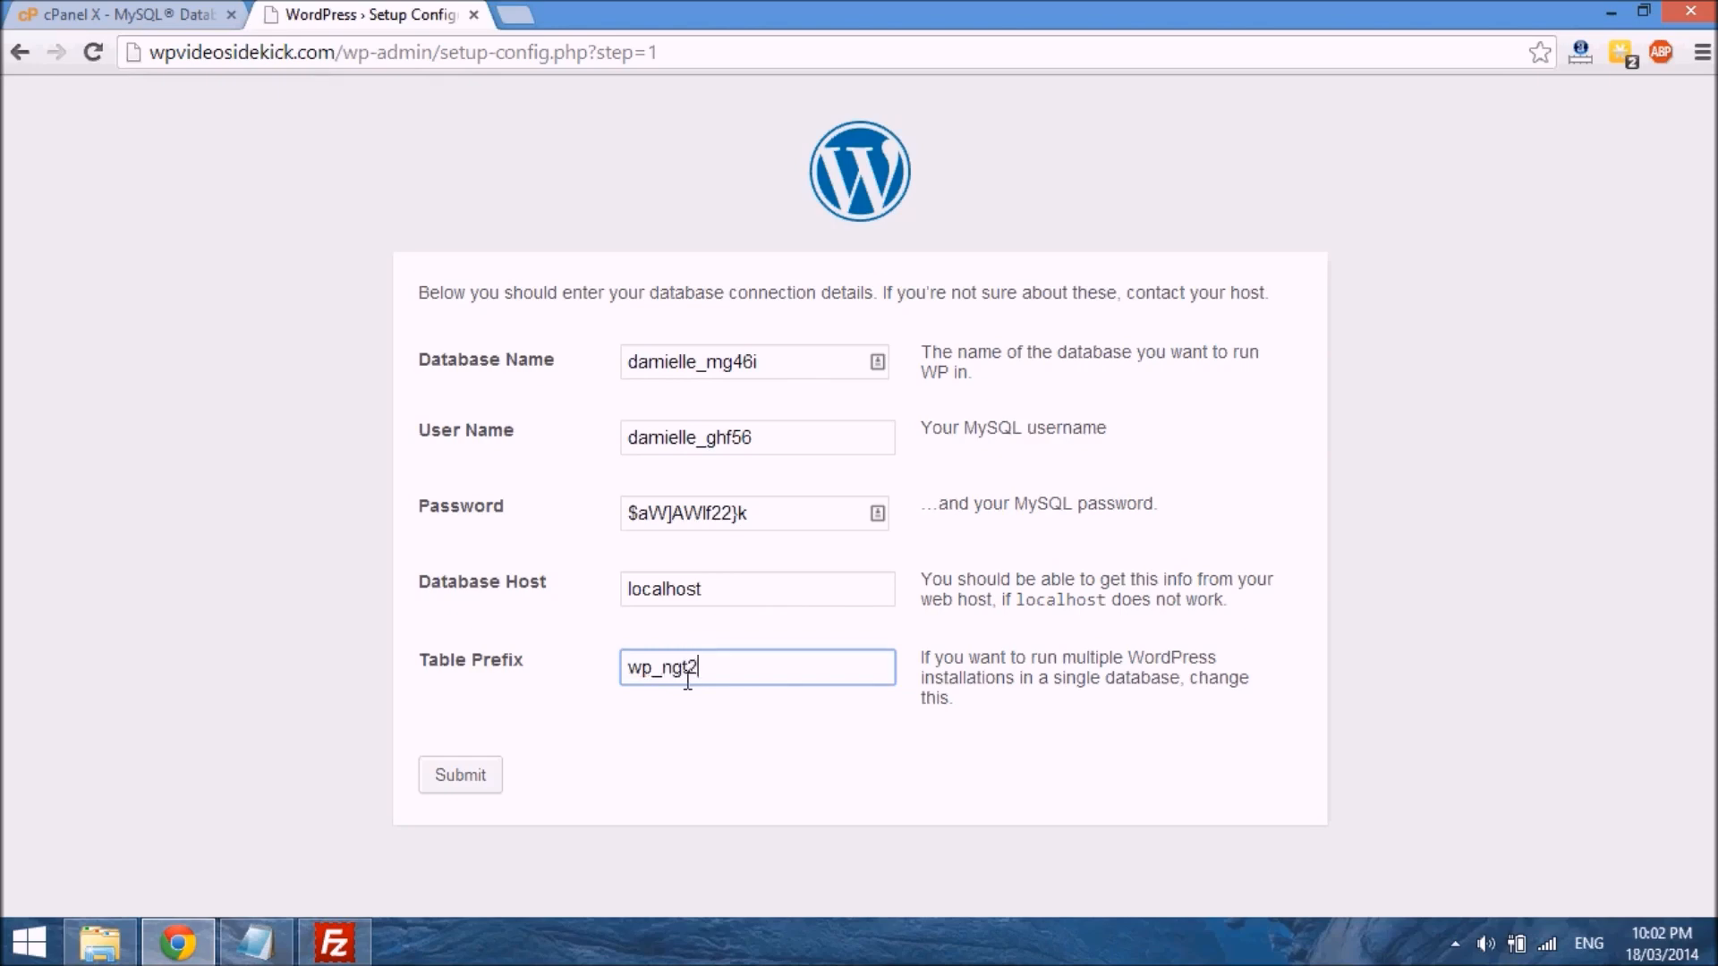
mouse_move(1004, 649)
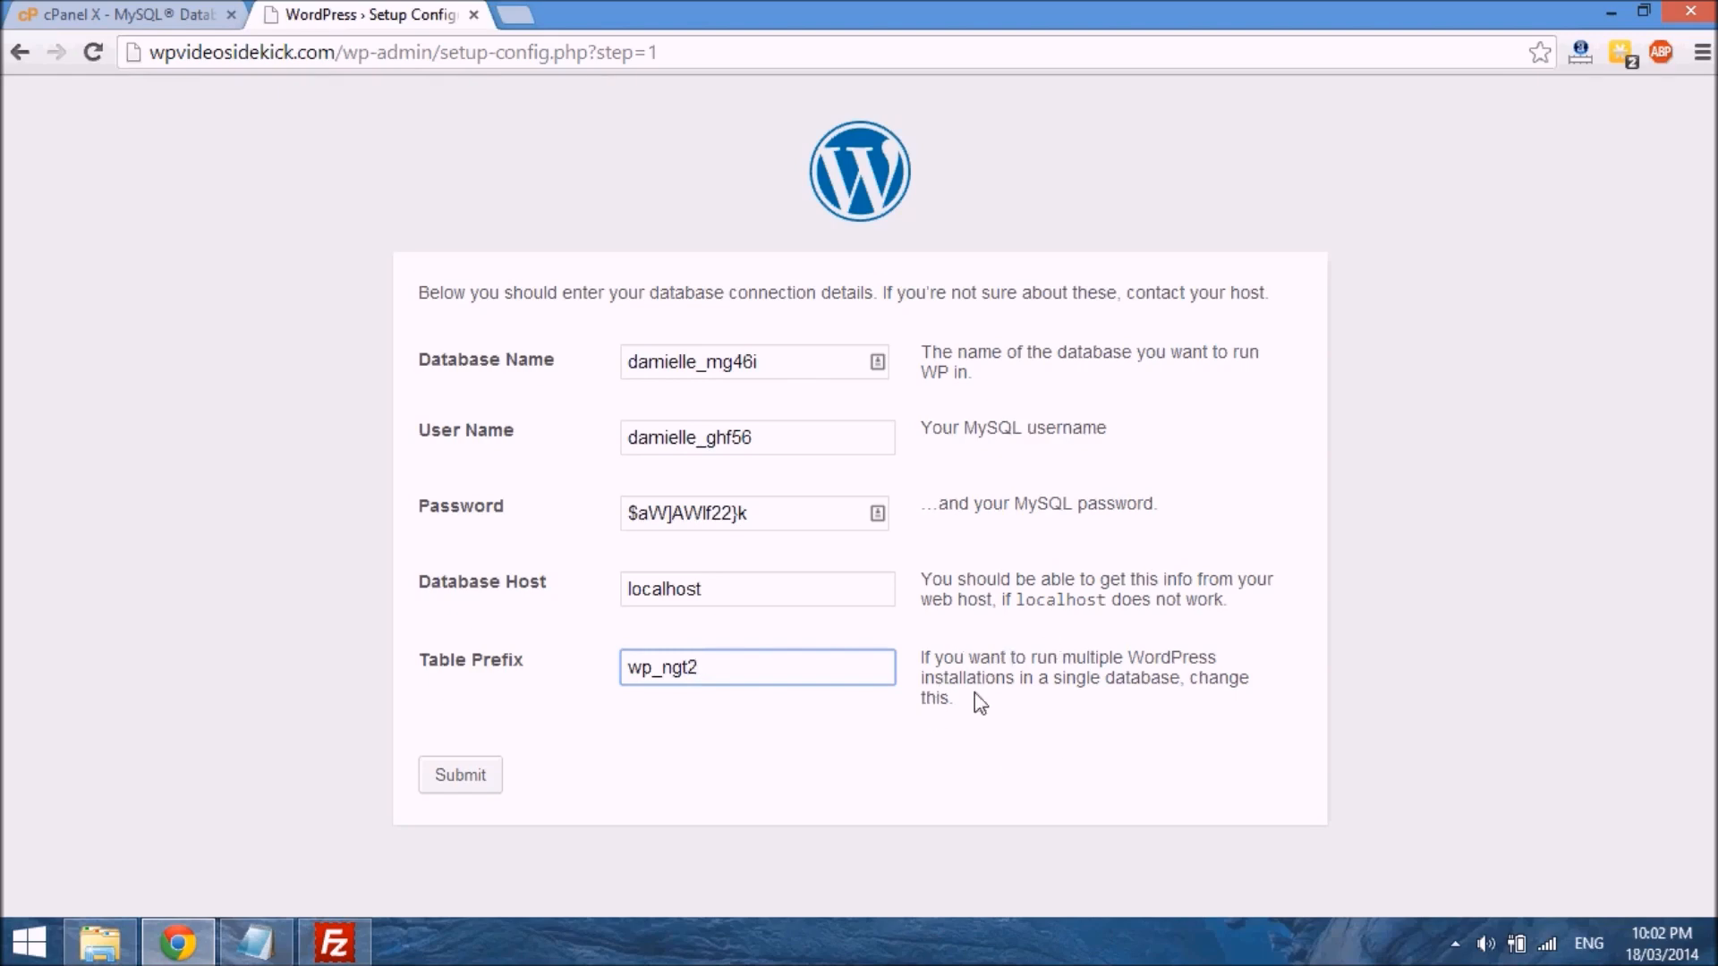
mouse_move(1031, 672)
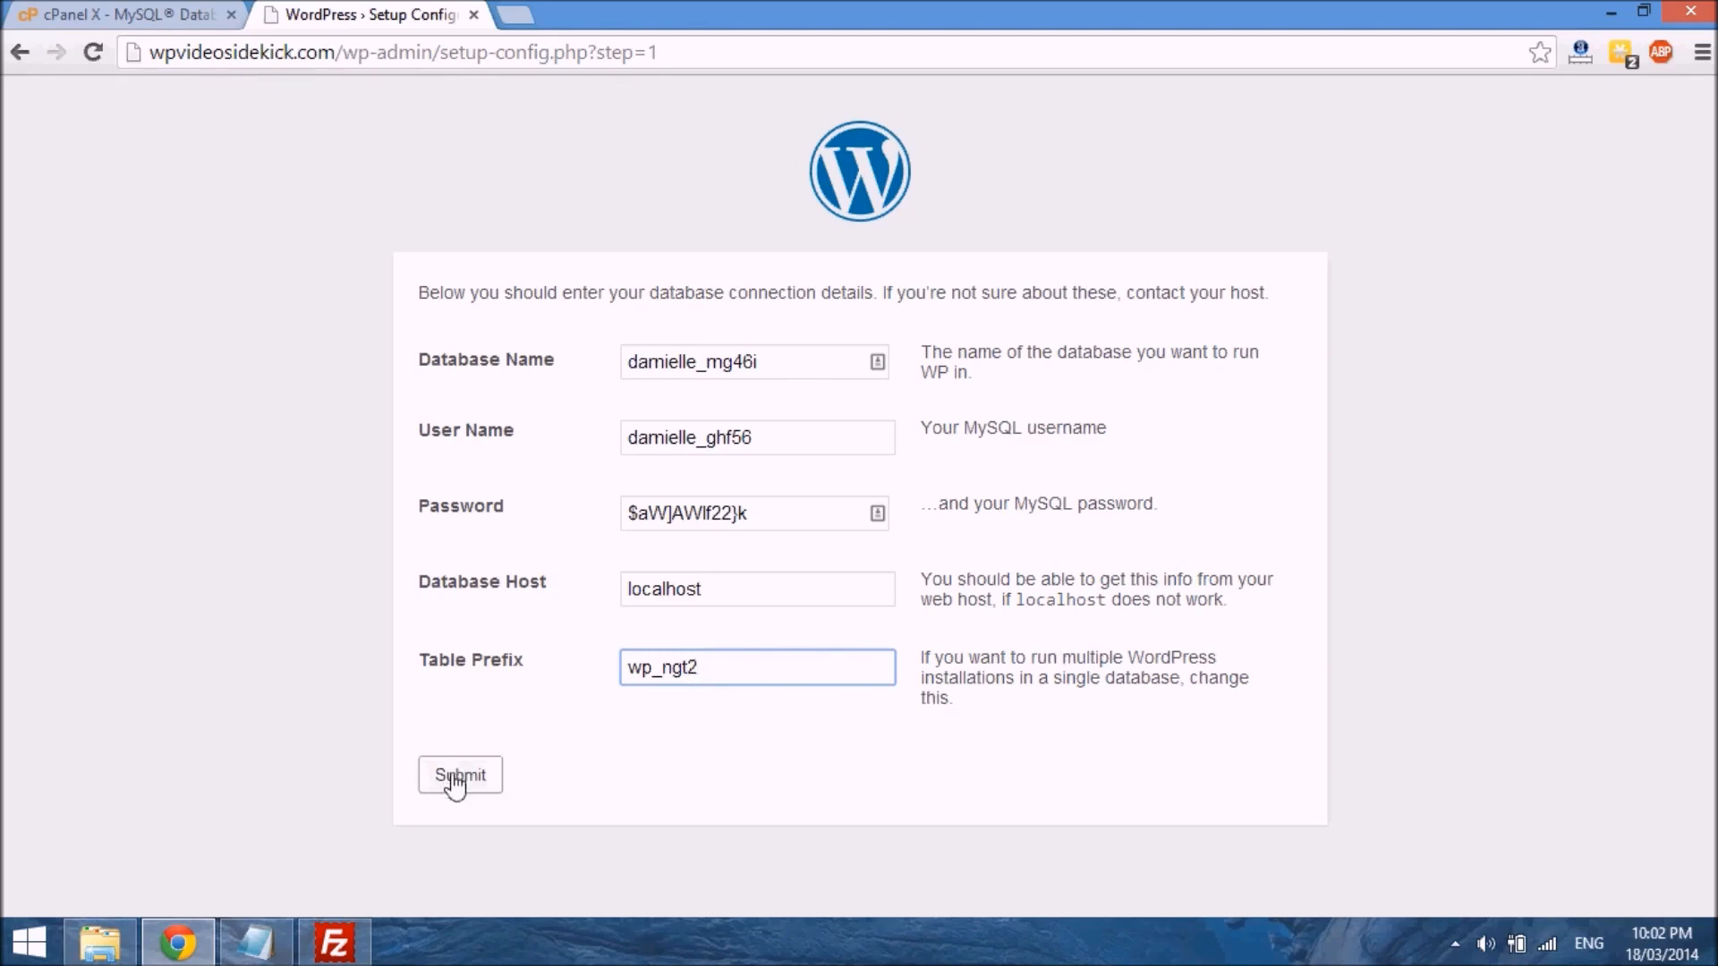
left_click(459, 775)
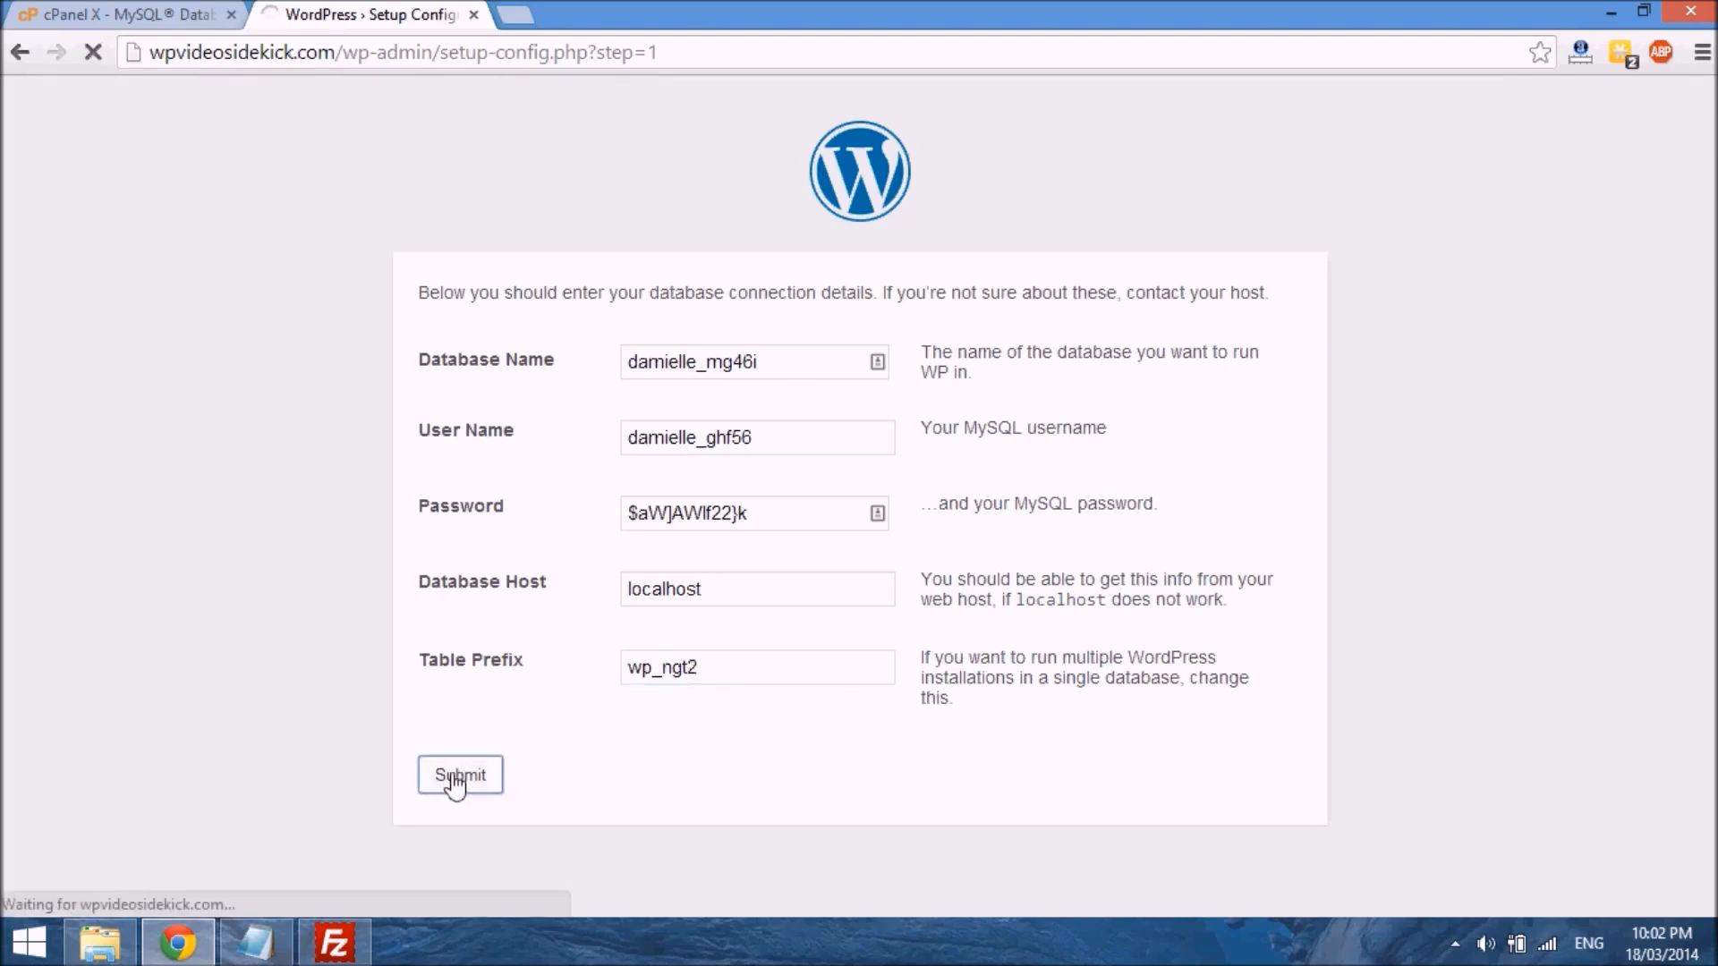
left_click(459, 775)
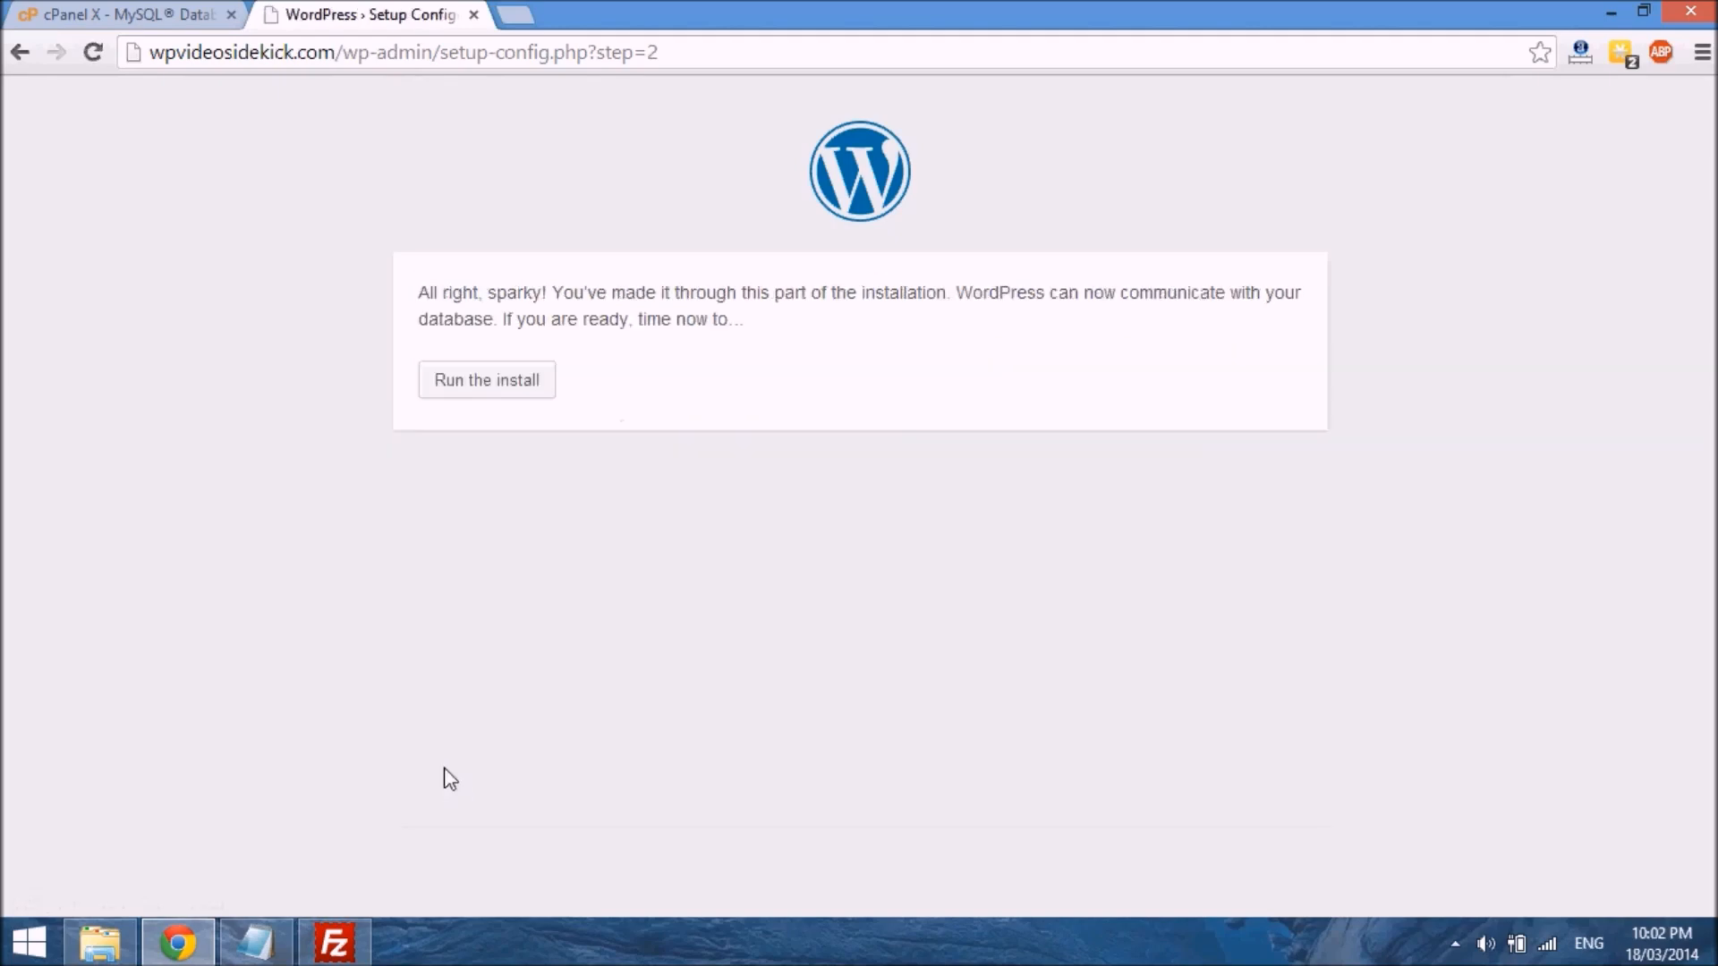
mouse_move(864, 337)
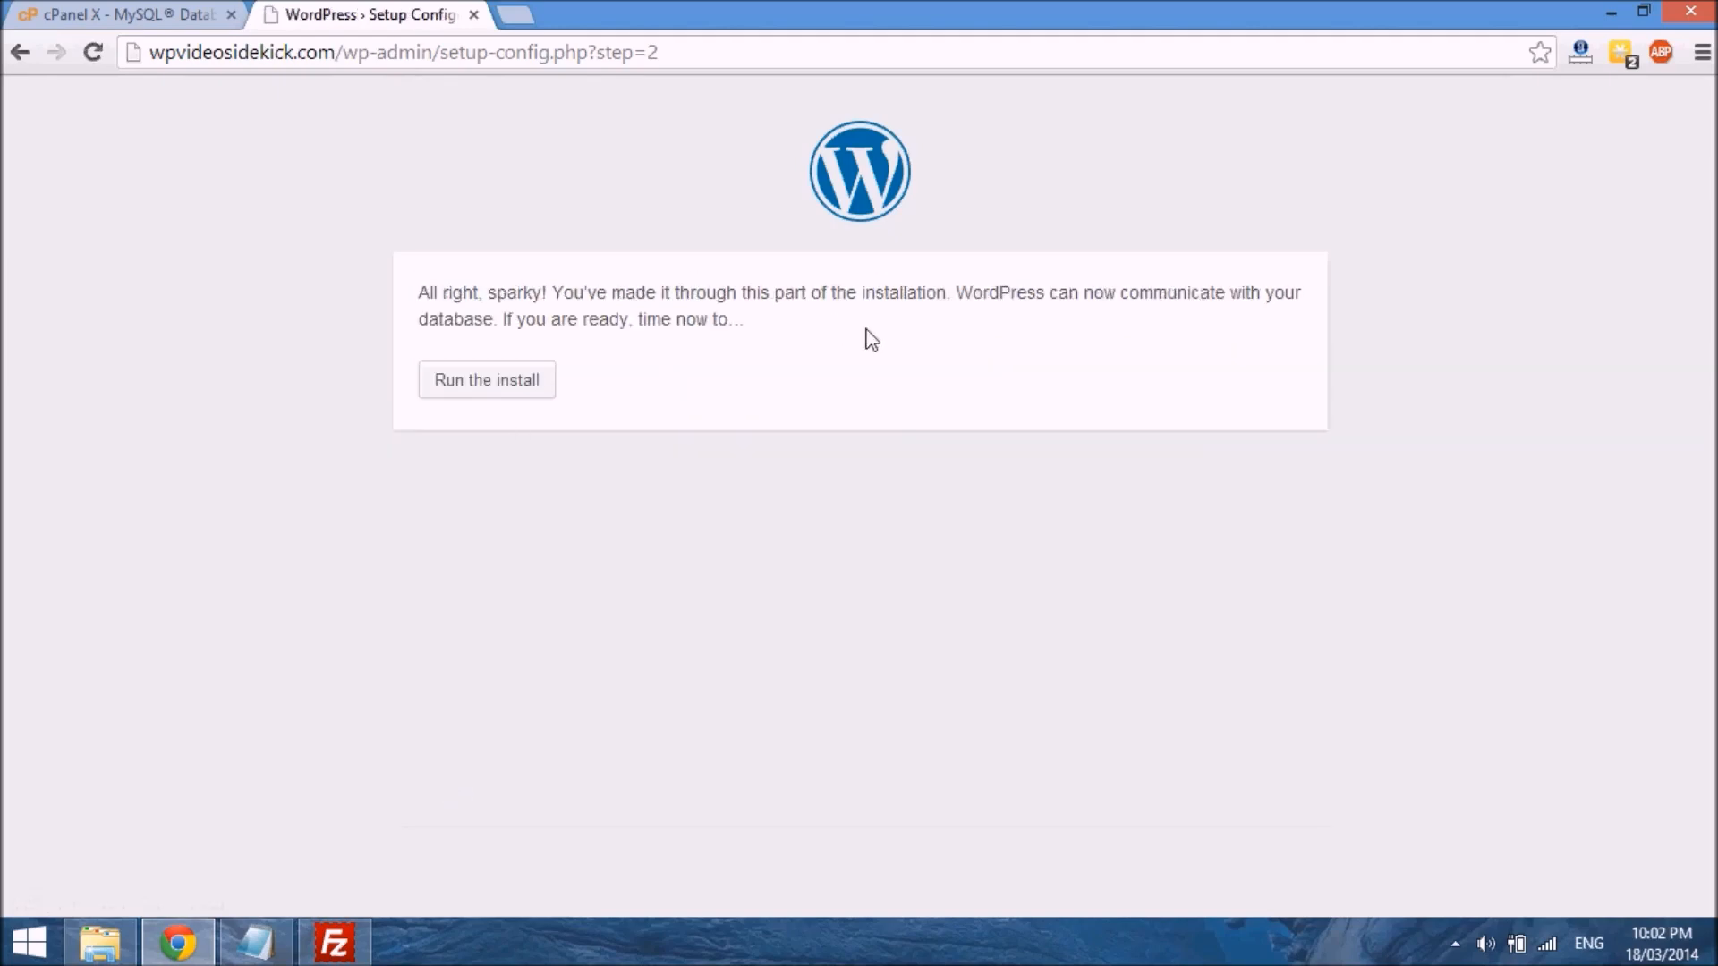
mouse_move(967, 333)
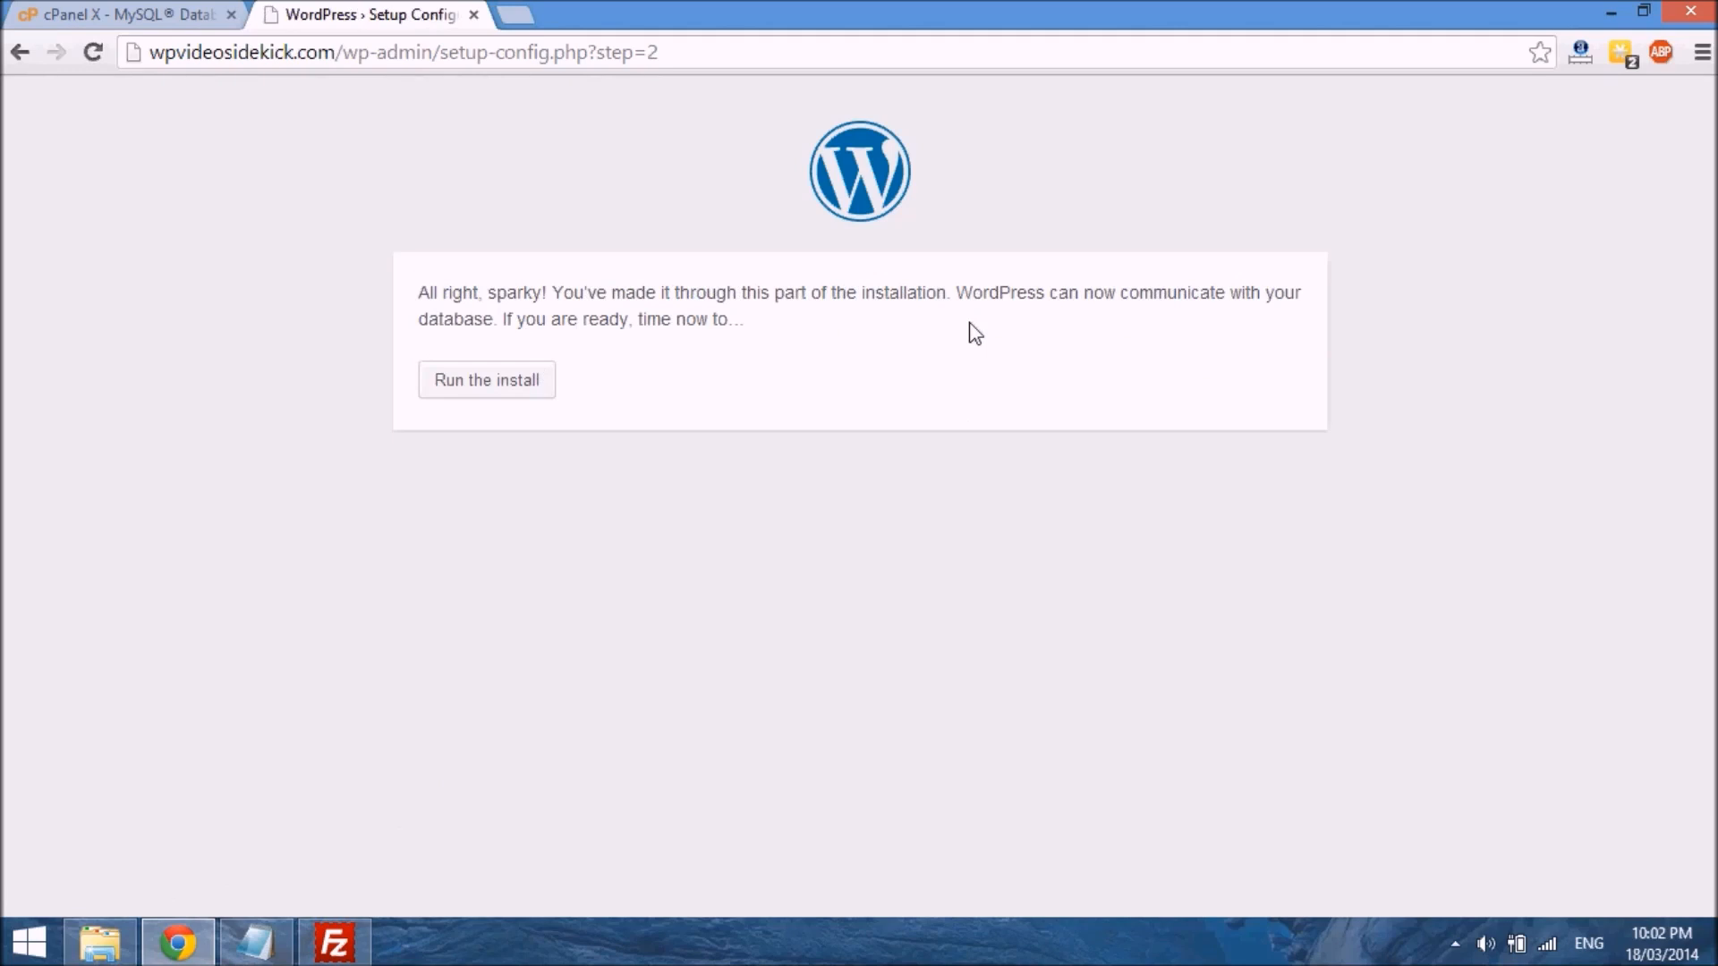
mouse_move(915, 353)
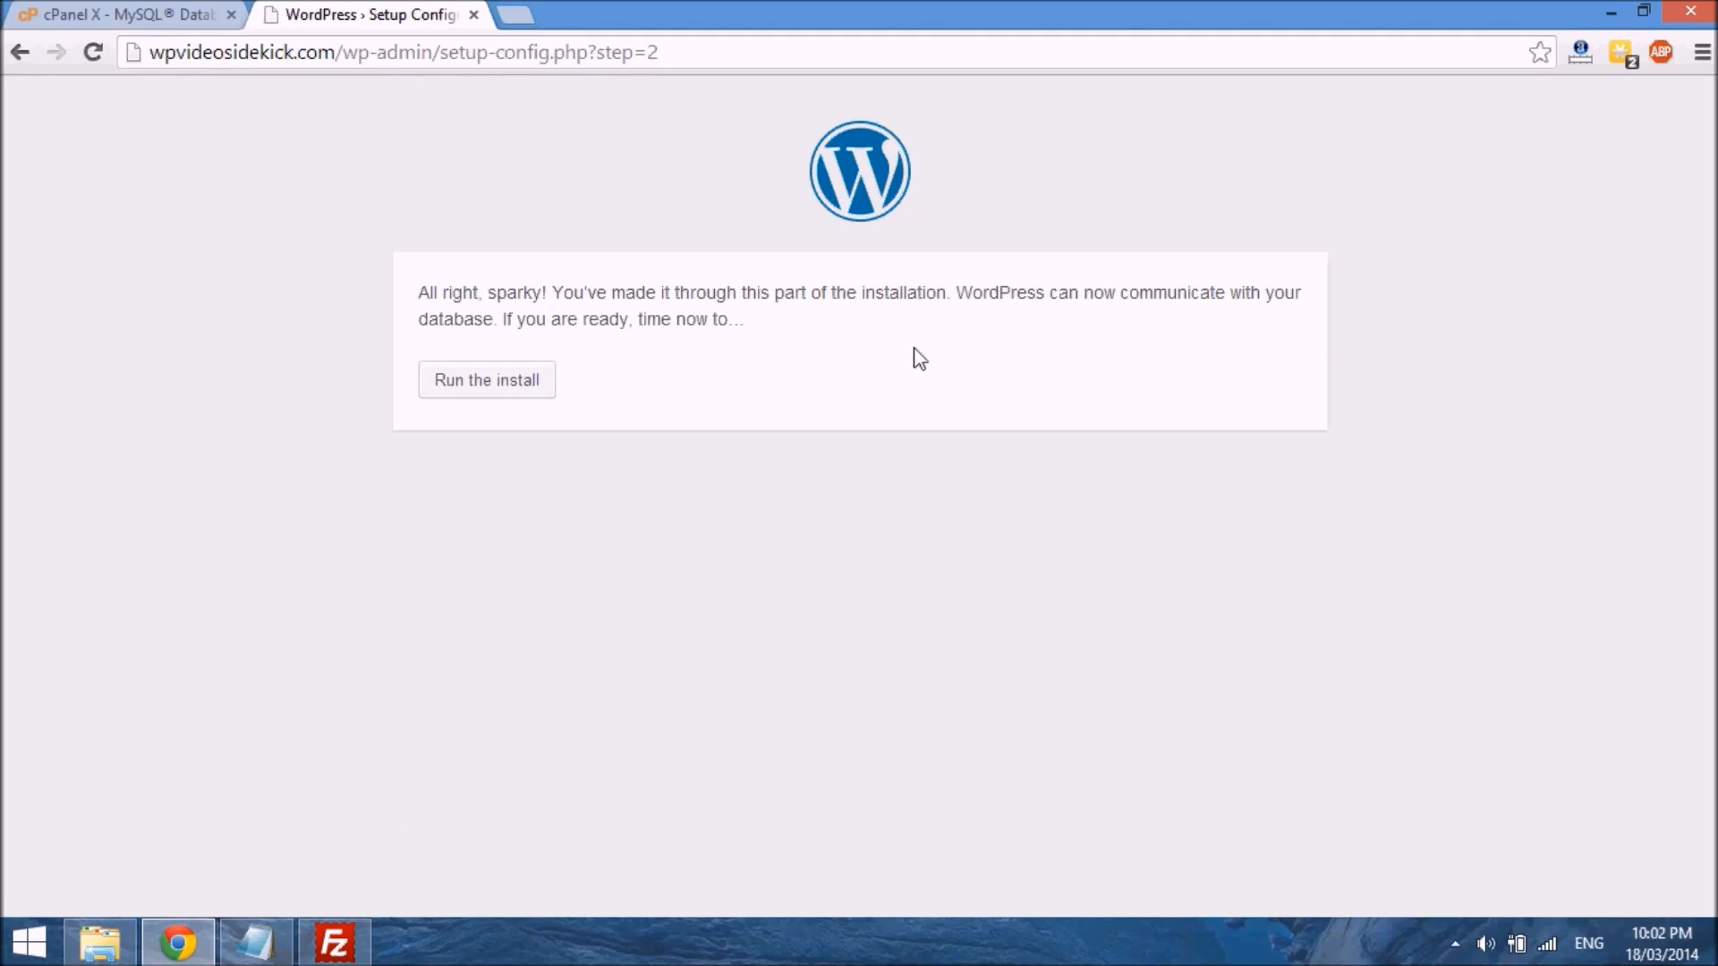
left_click(486, 380)
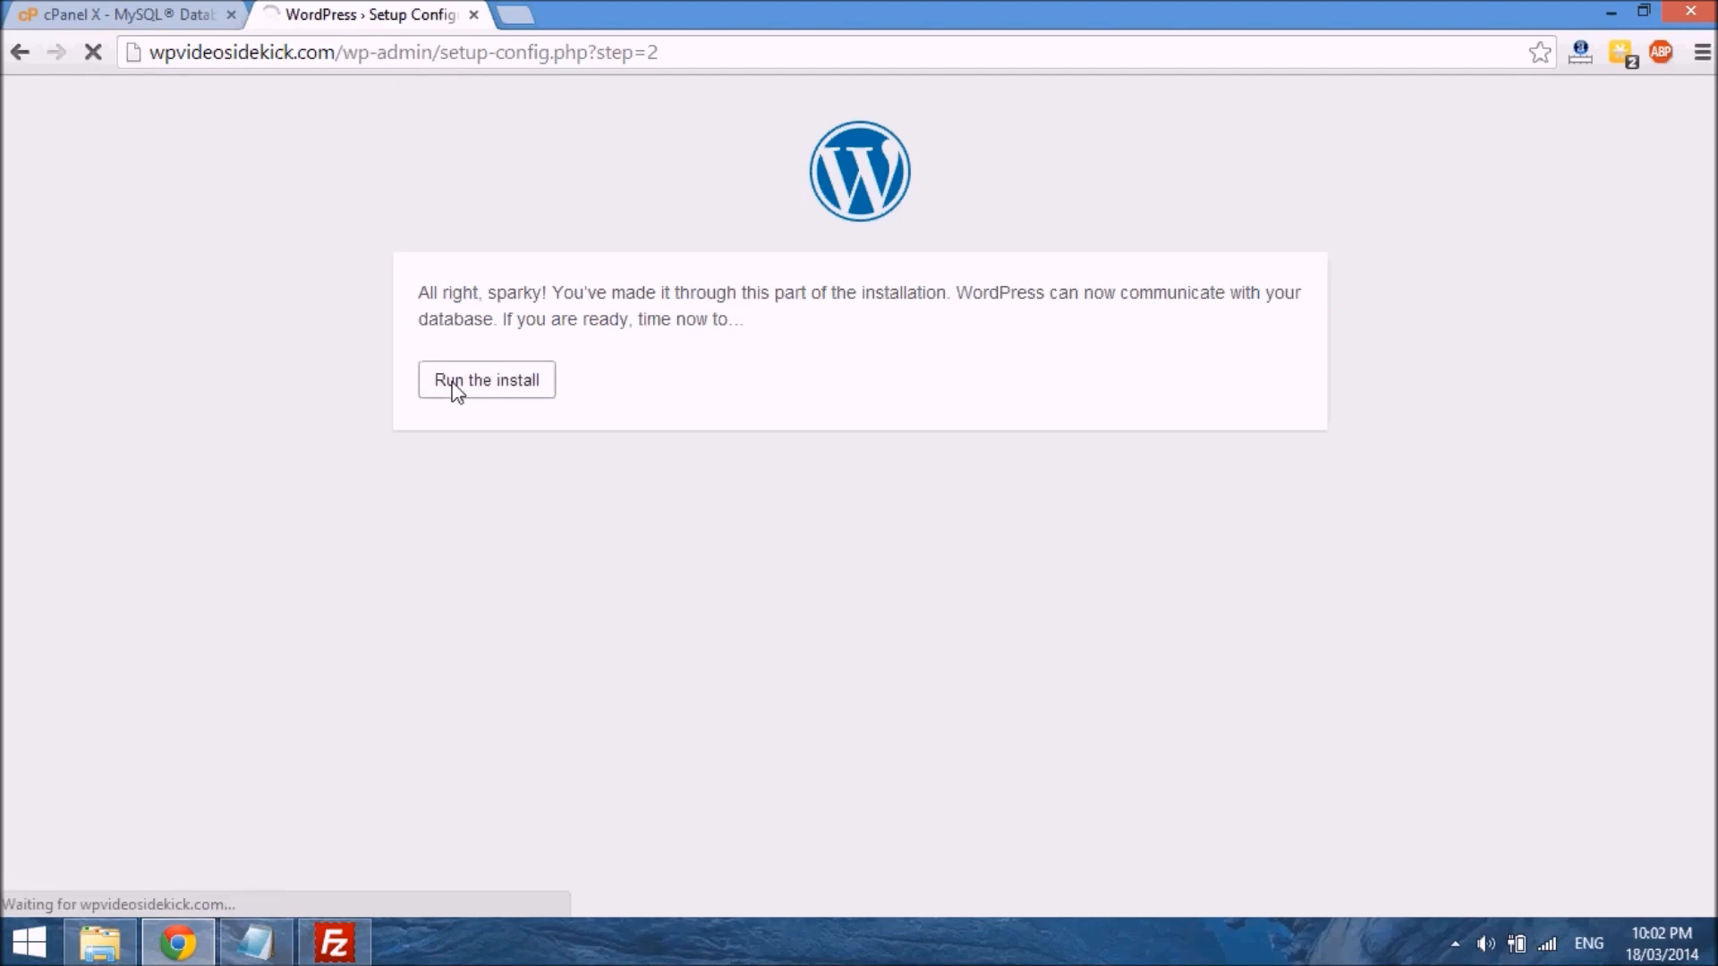
- Set the site title to 'WP Video Sidekick' using the suggested autofill entry
left_click(486, 380)
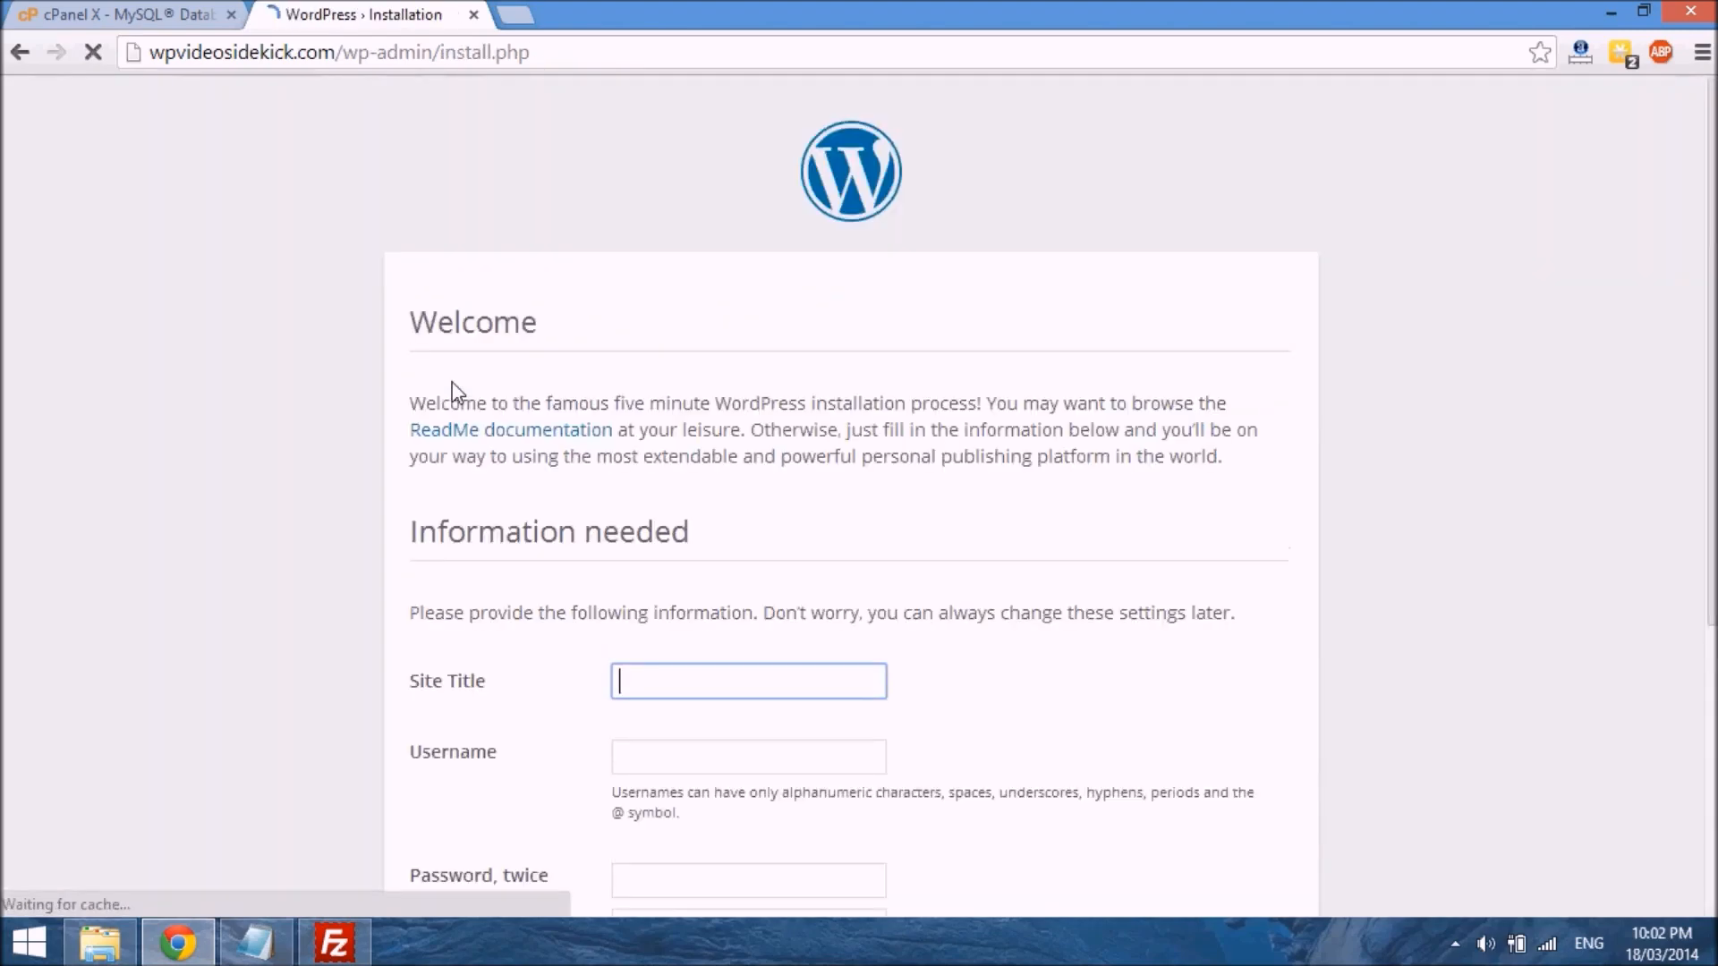
scroll("down", 3)
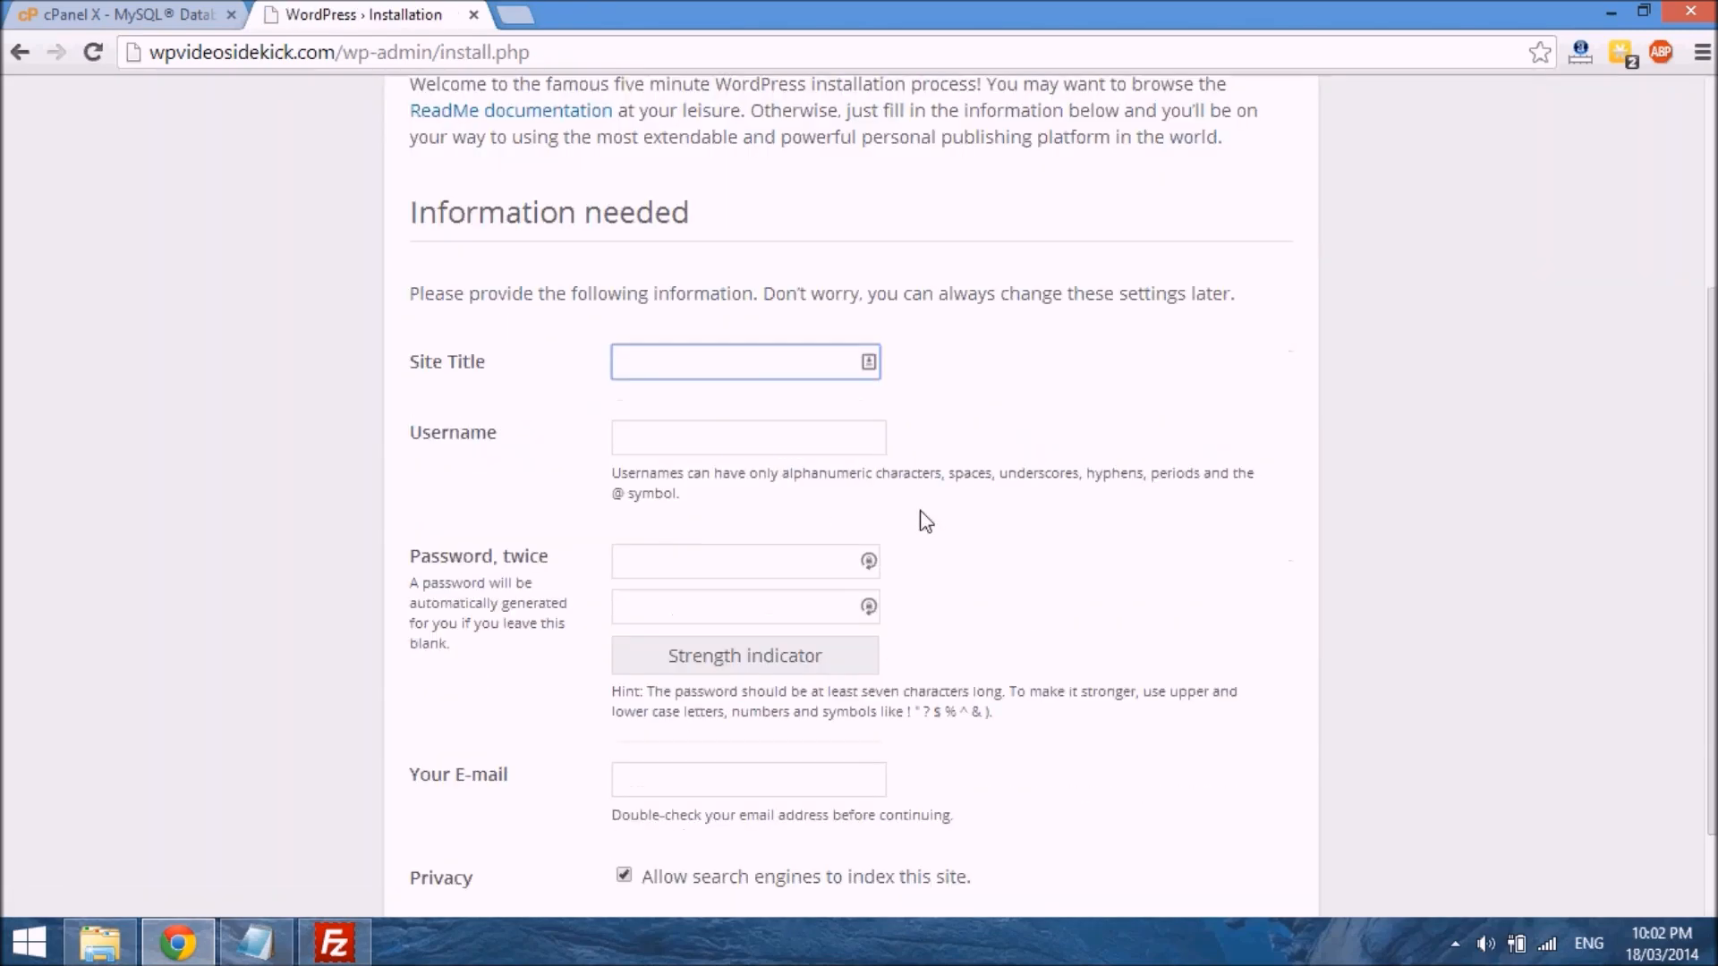
scroll("down", 3)
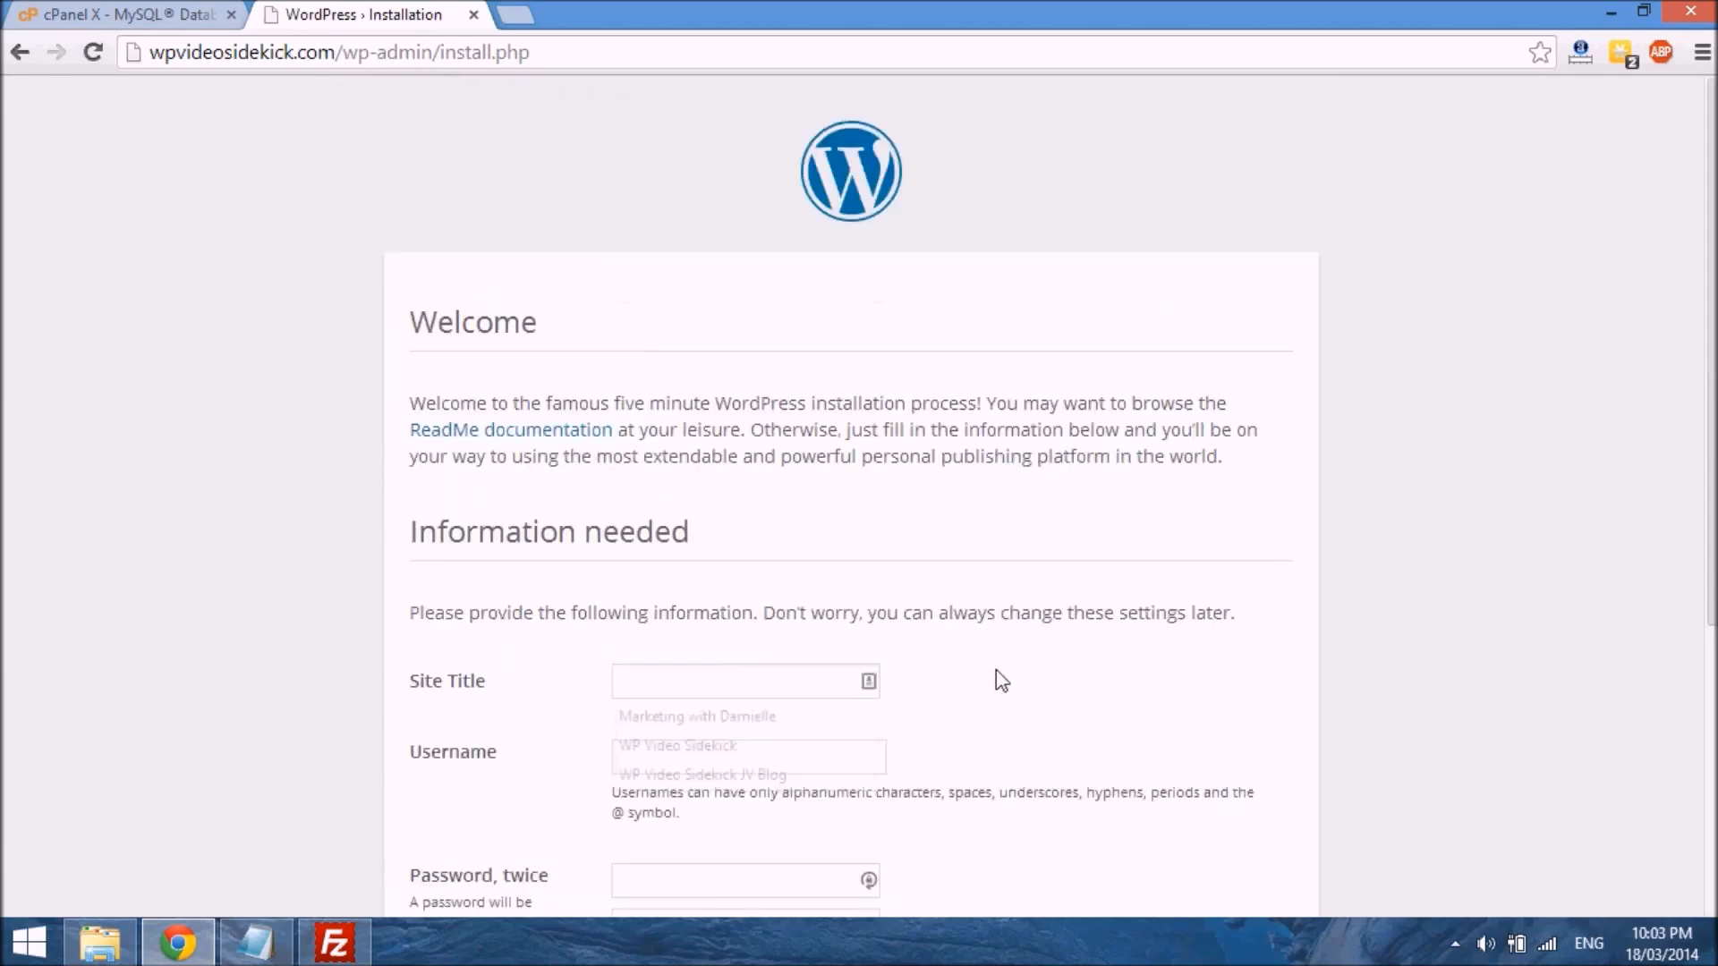
left_click(745, 681)
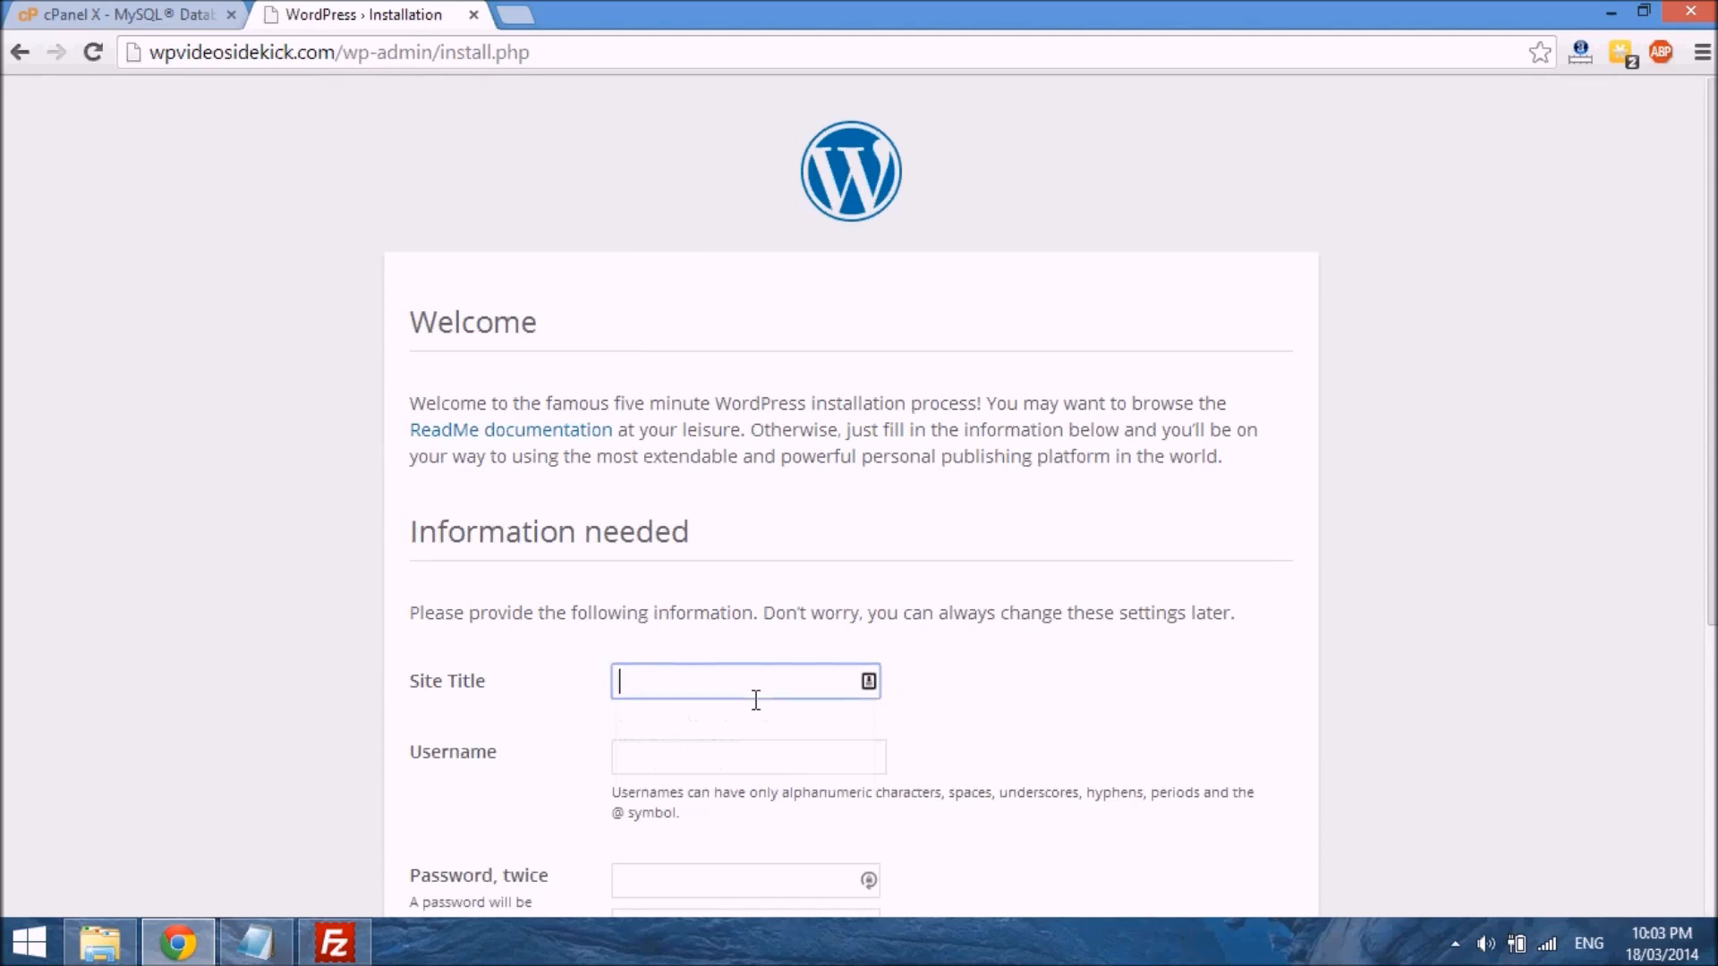
type("W")
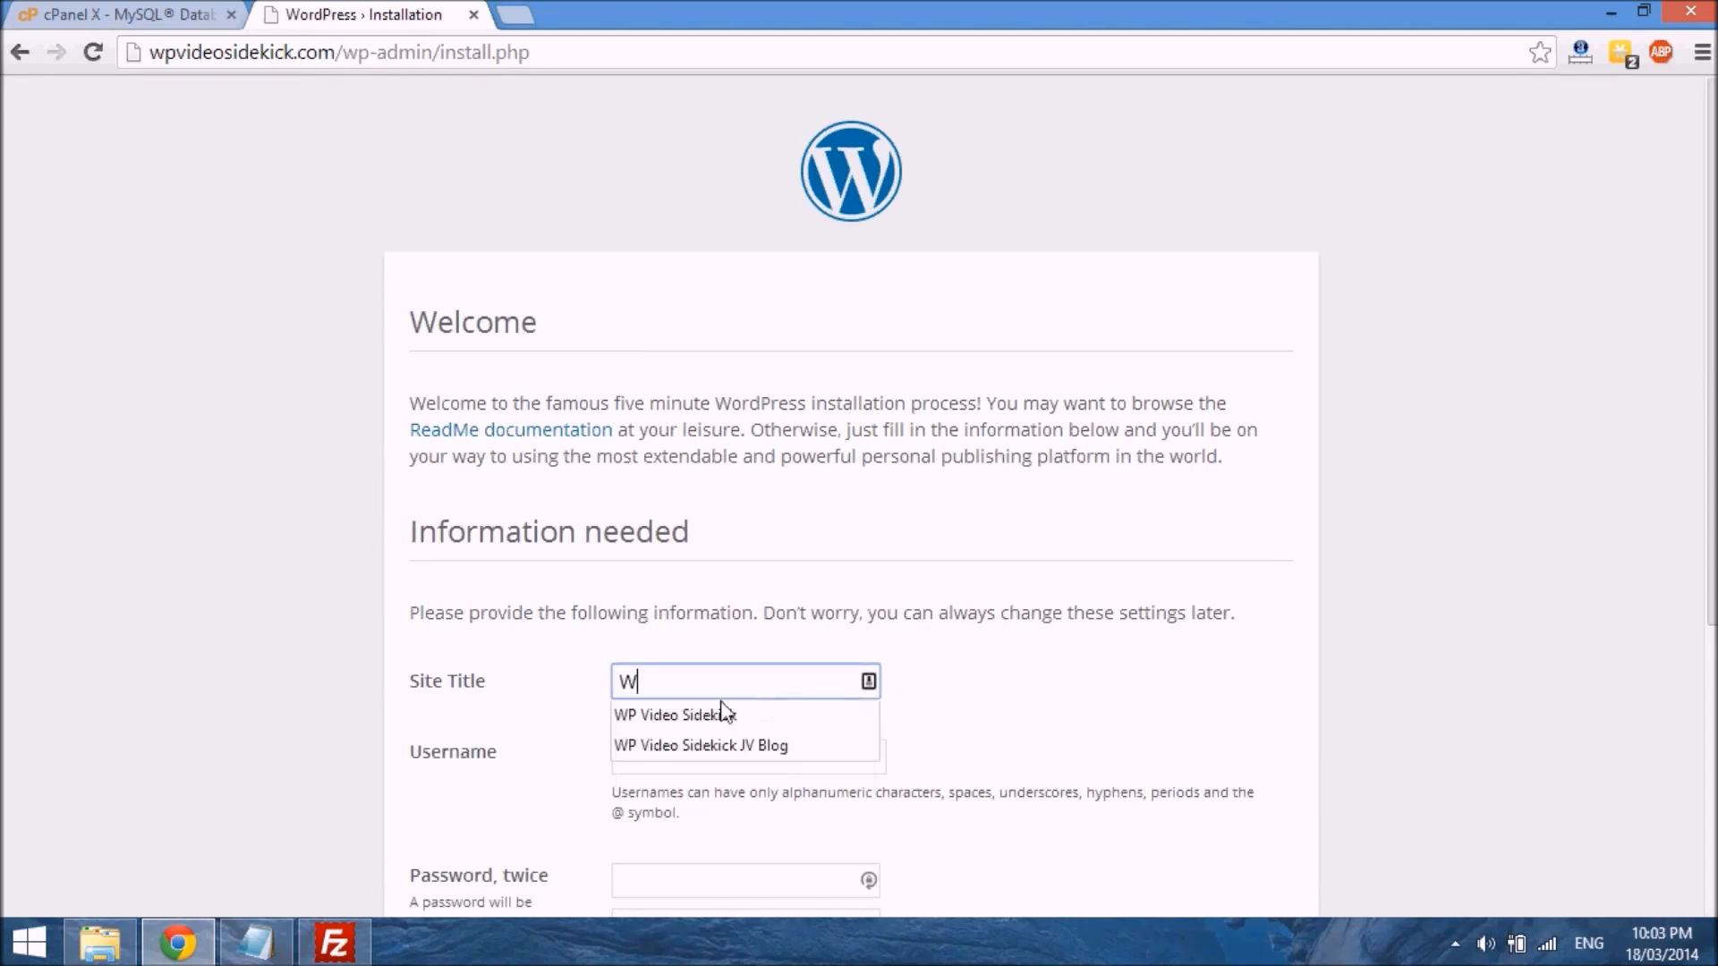
left_click(674, 715)
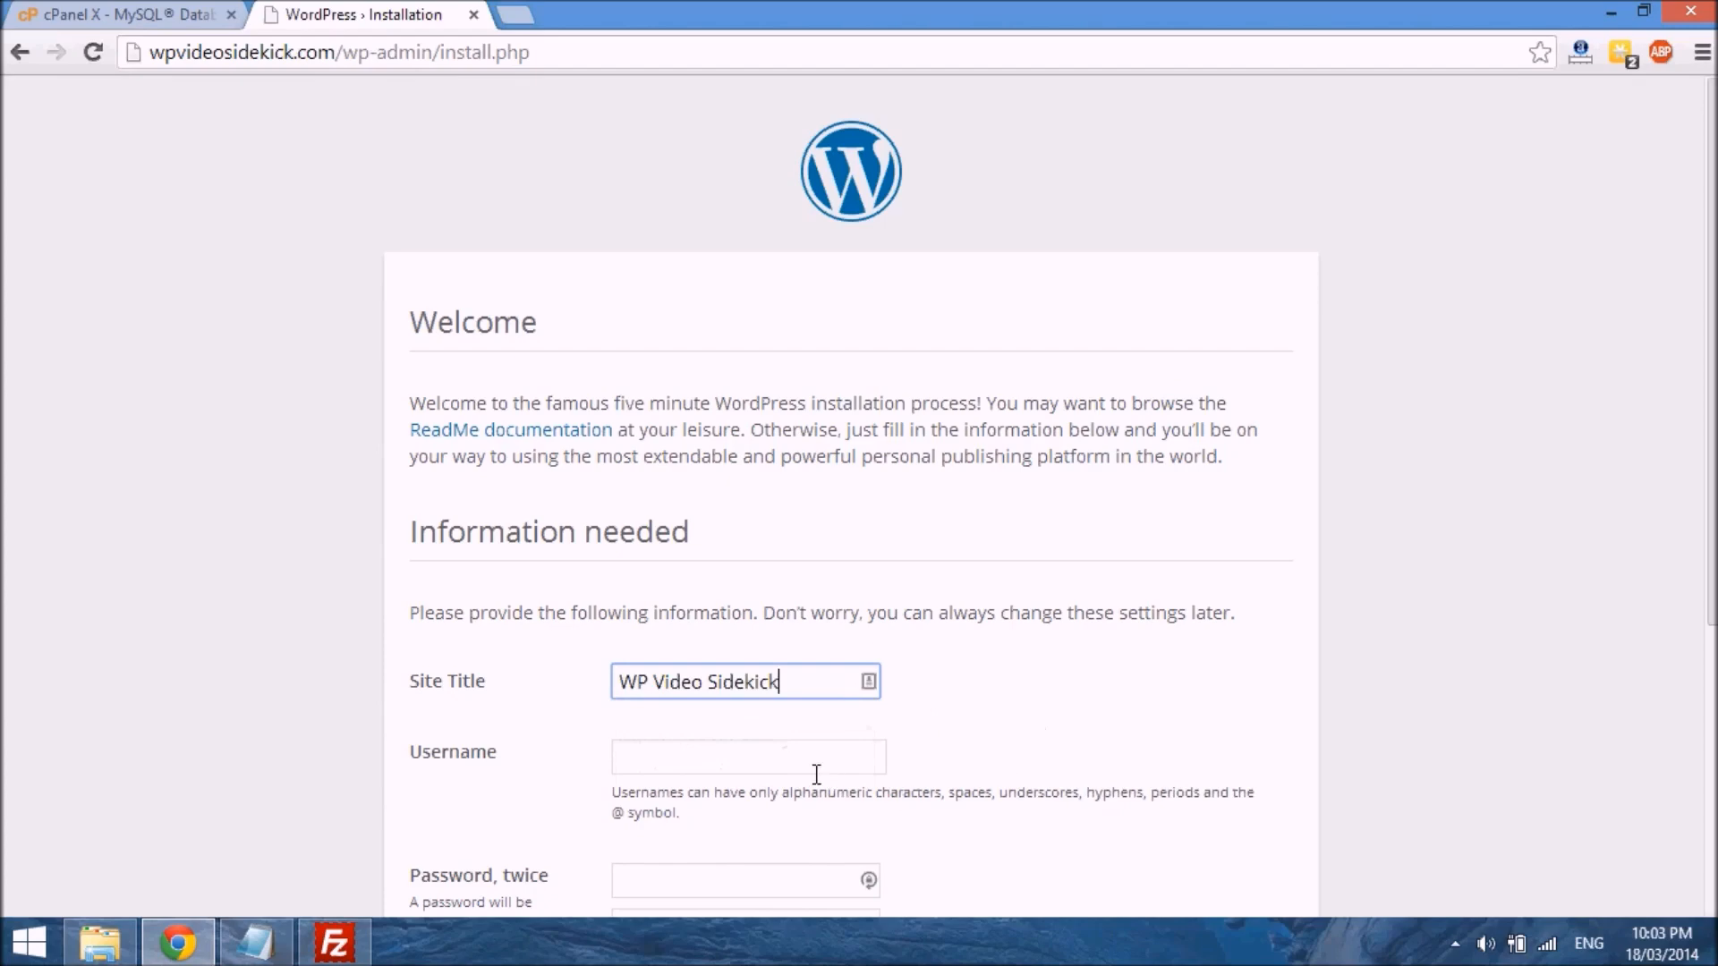
- Enter the admin username mjhfs4 and select it for copying
left_click(746, 757)
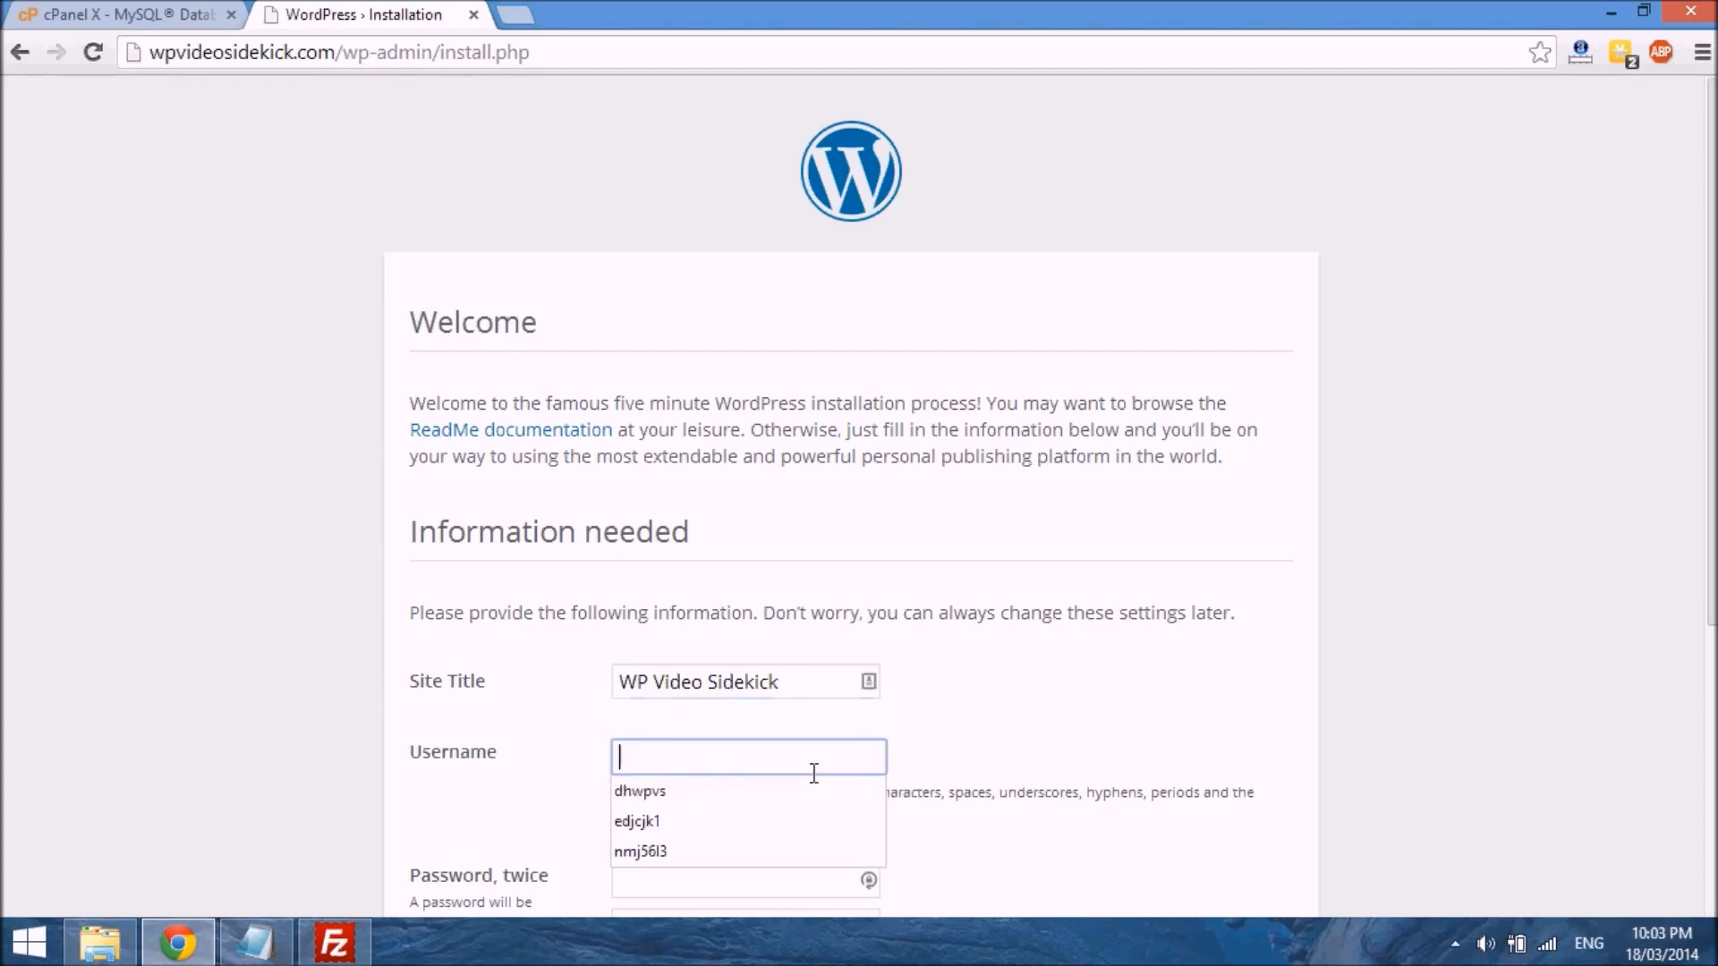
type("mjhfs")
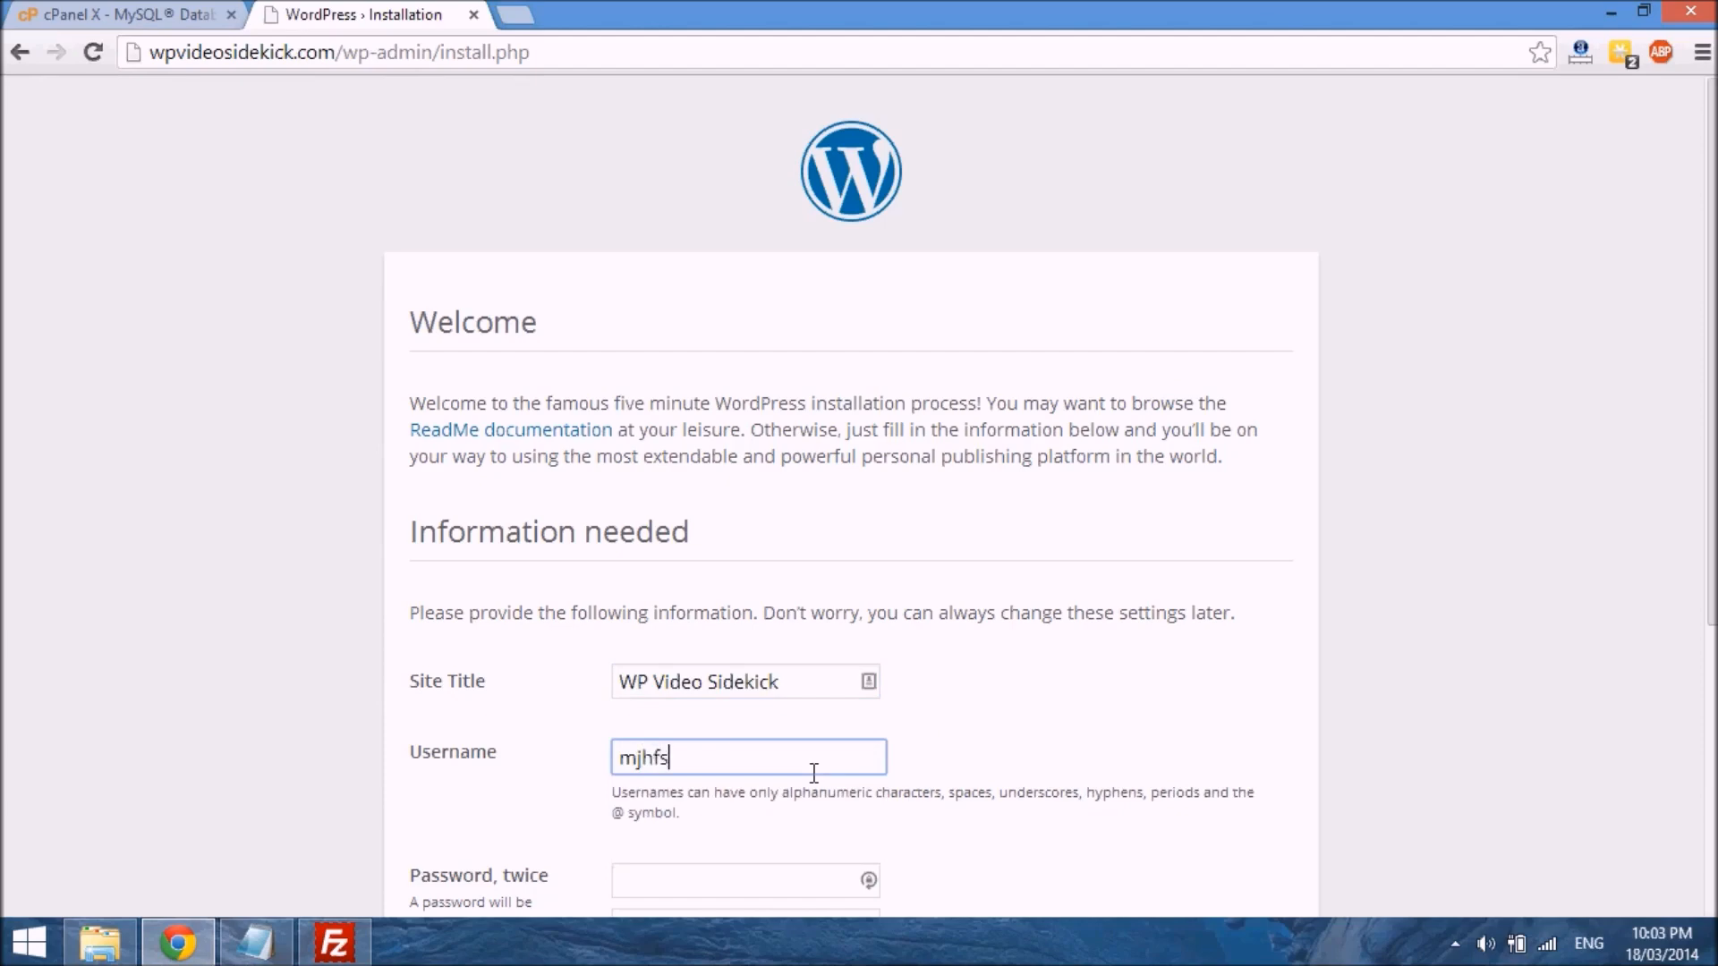
type("4")
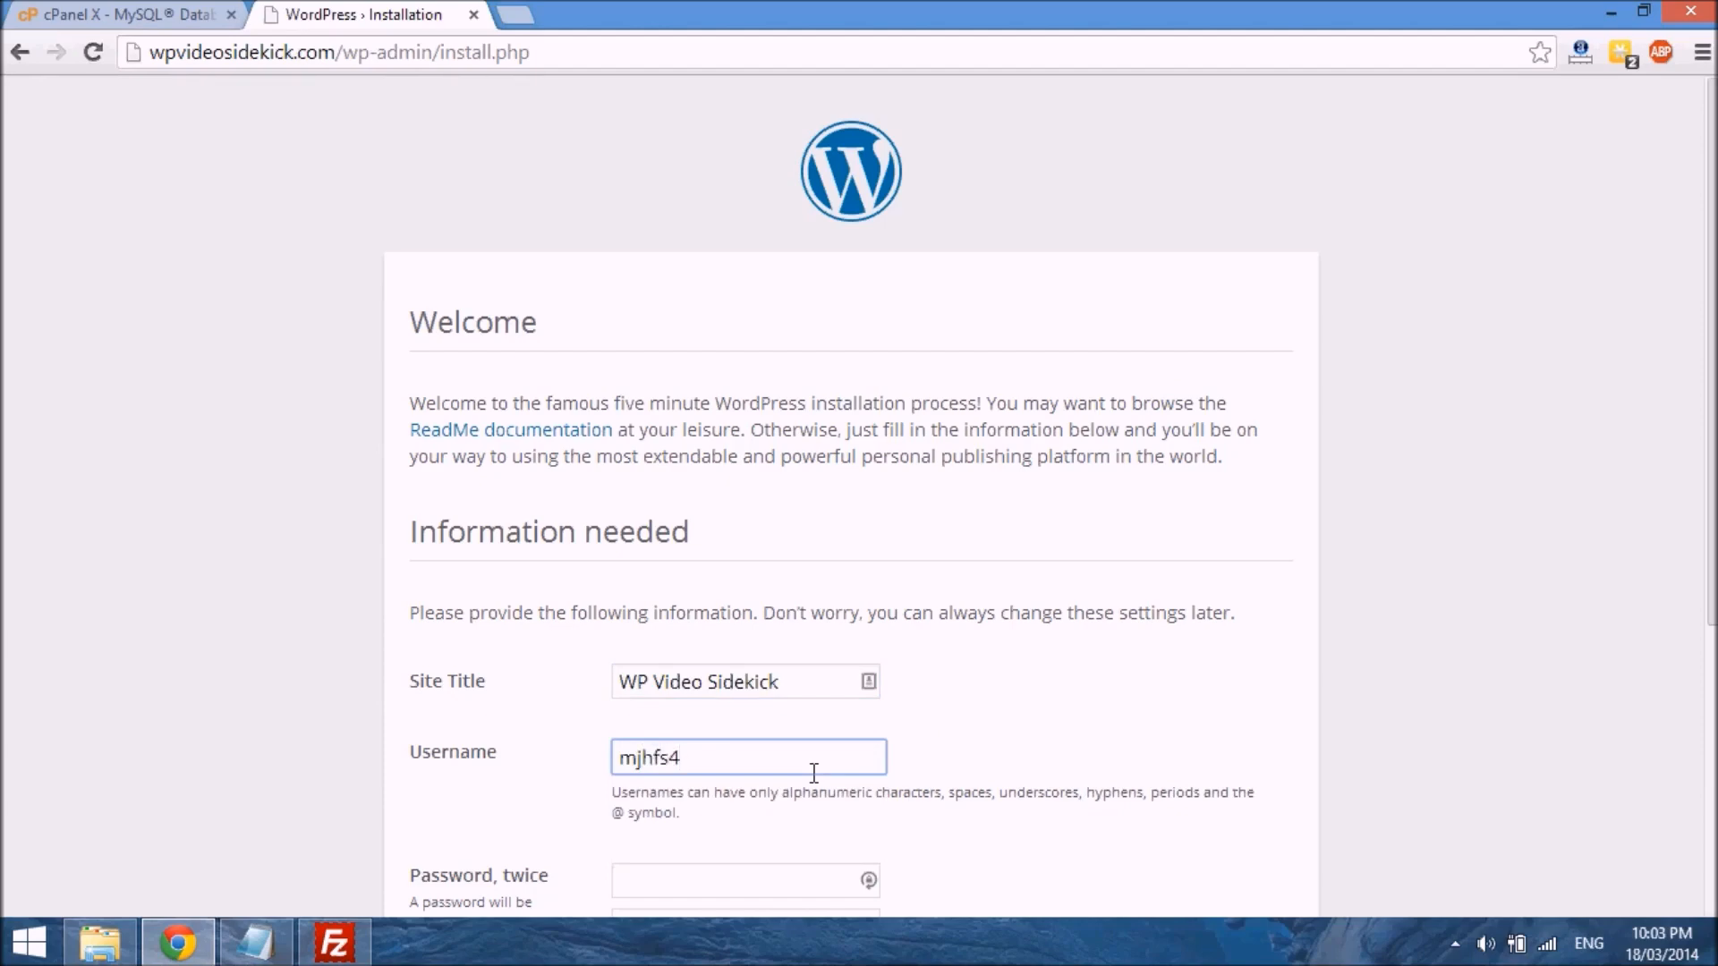
double_click(648, 757)
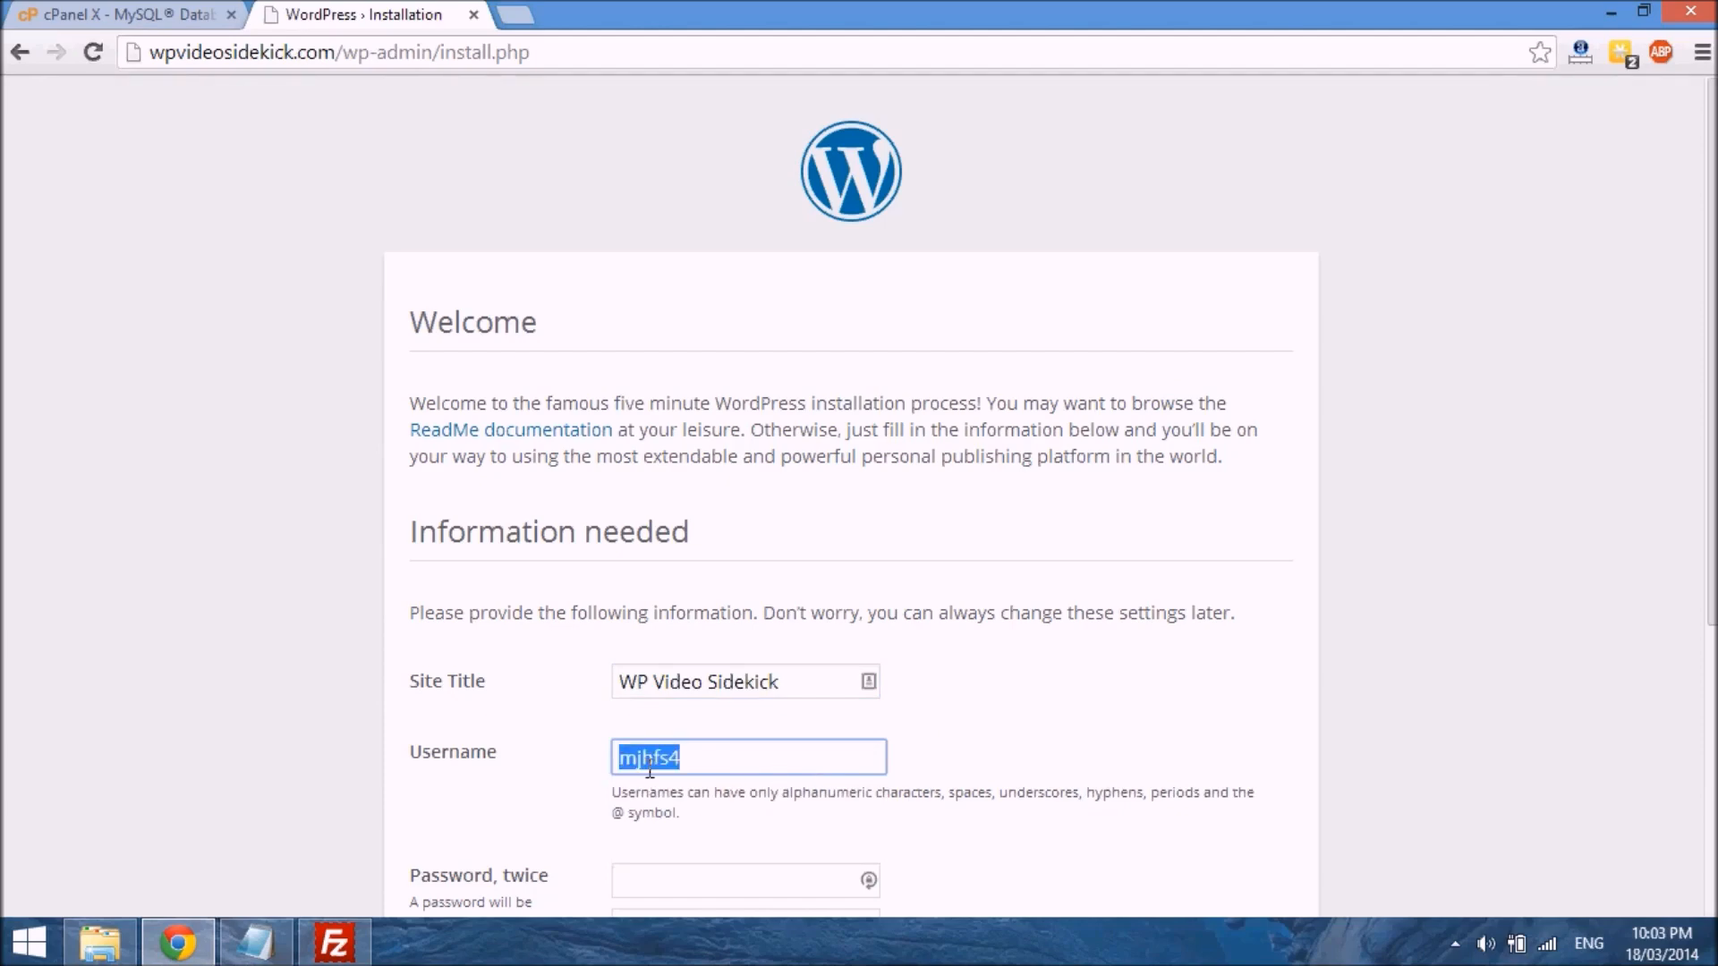
right_click(649, 757)
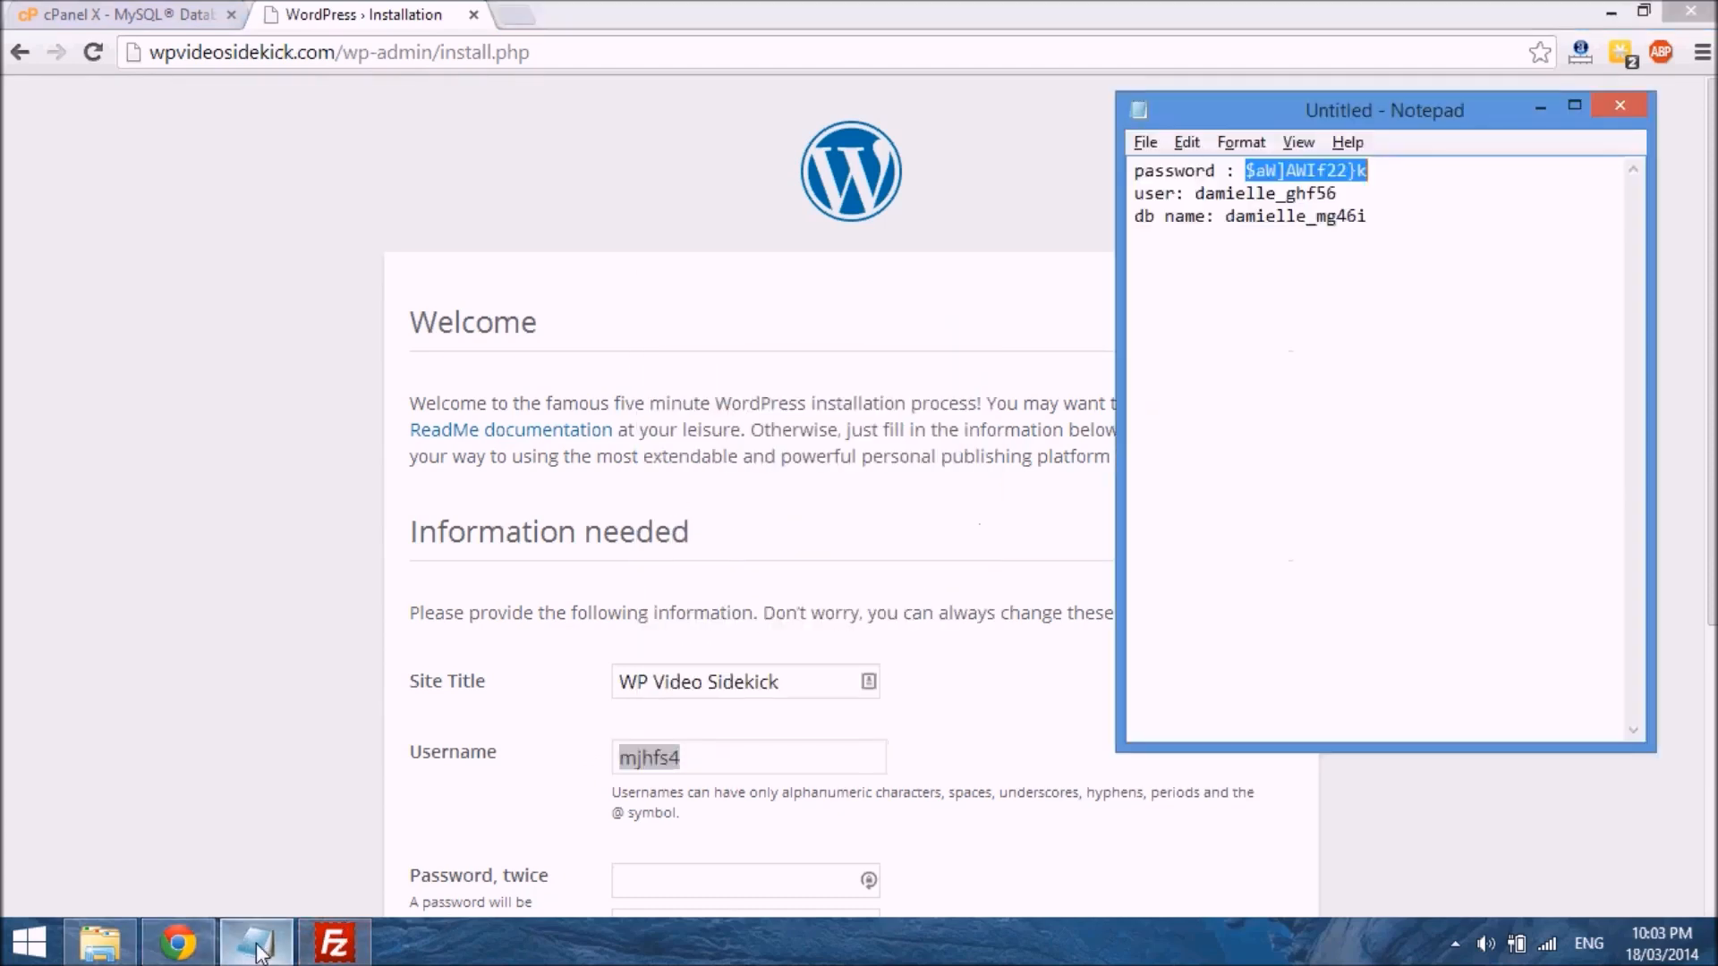
left_click(1387, 233)
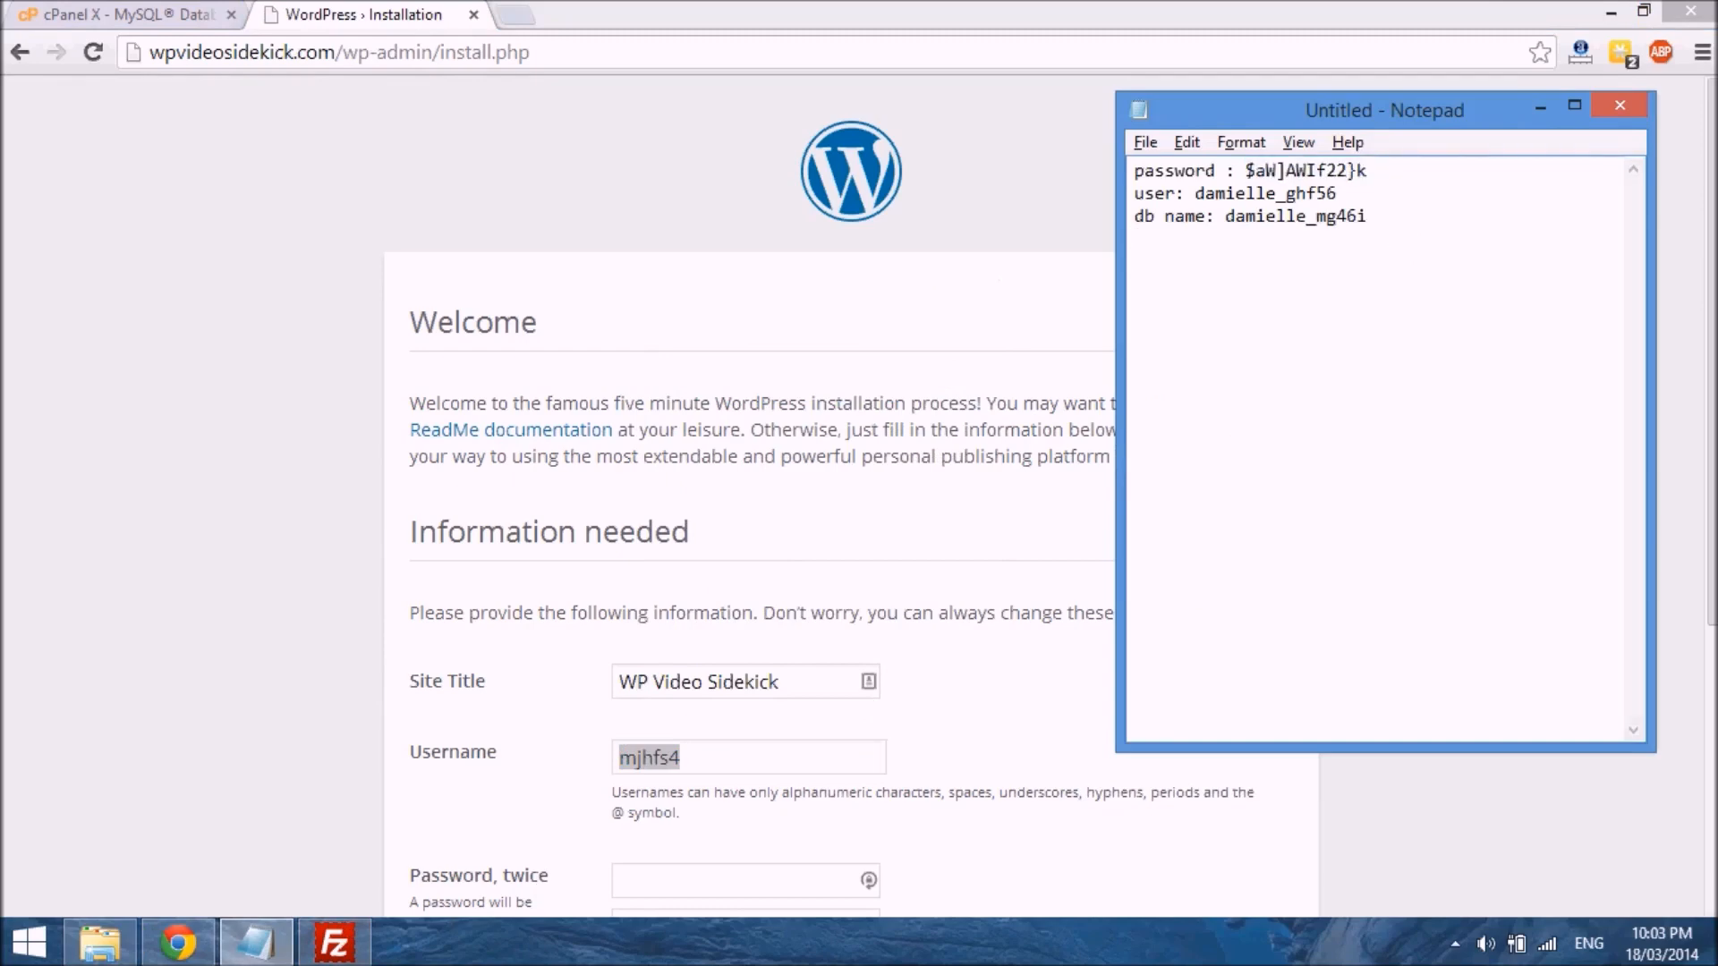
type("wp")
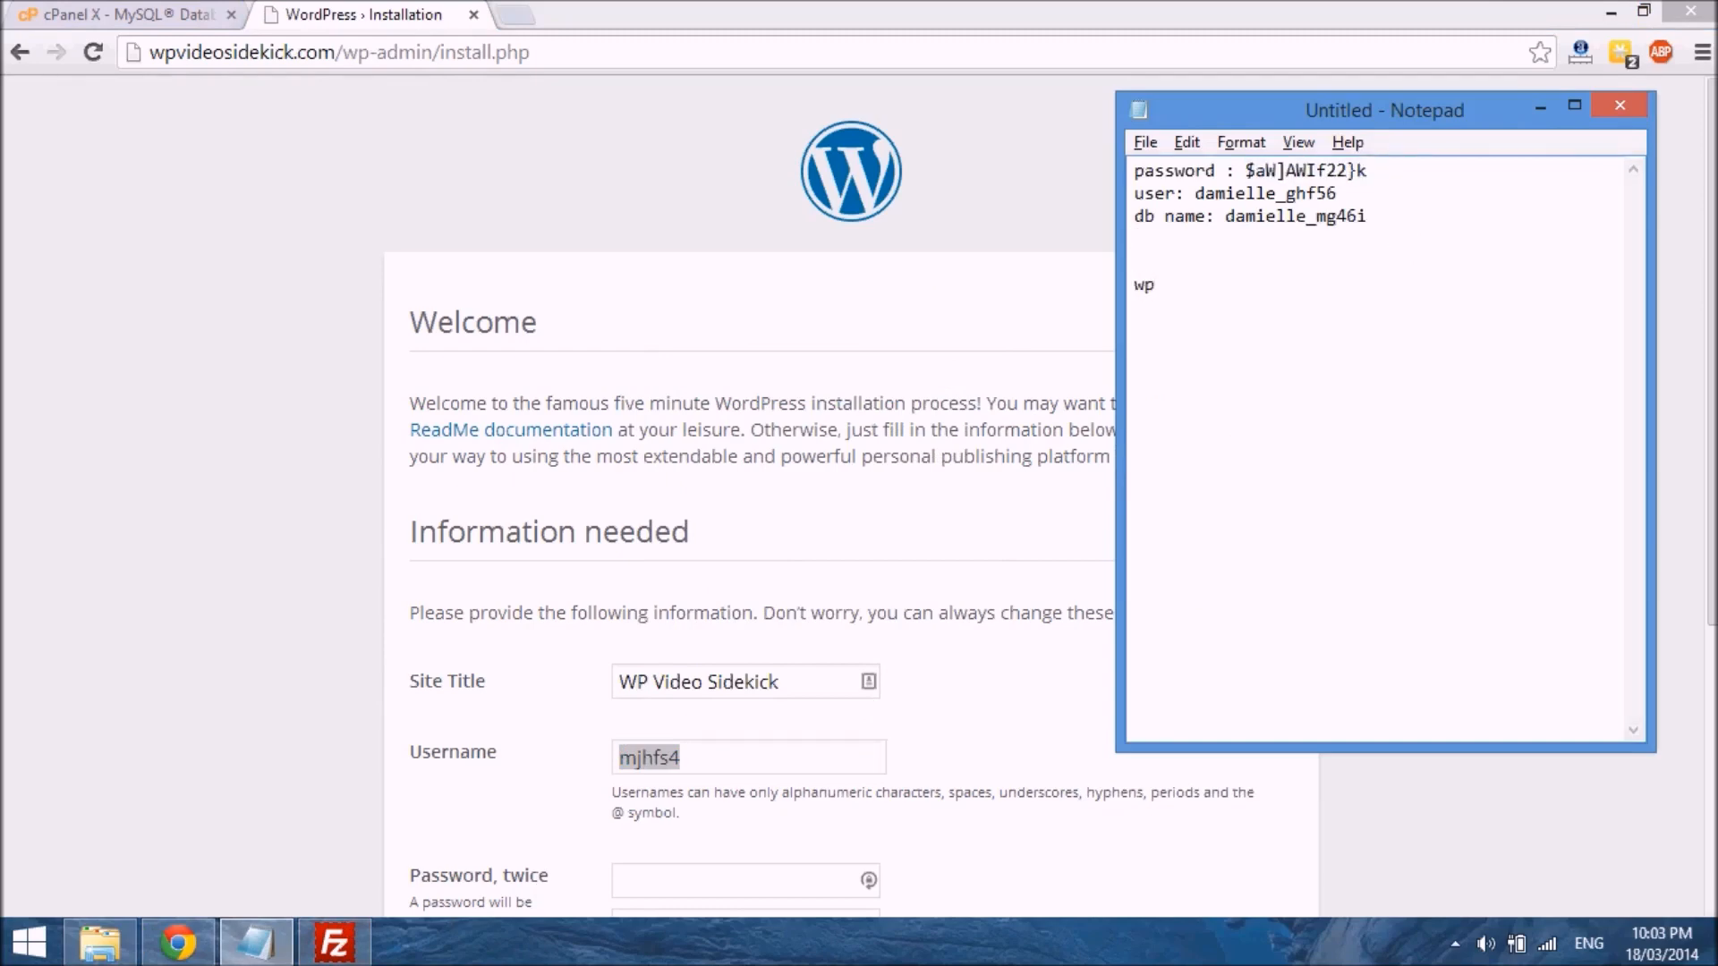
type("usernam")
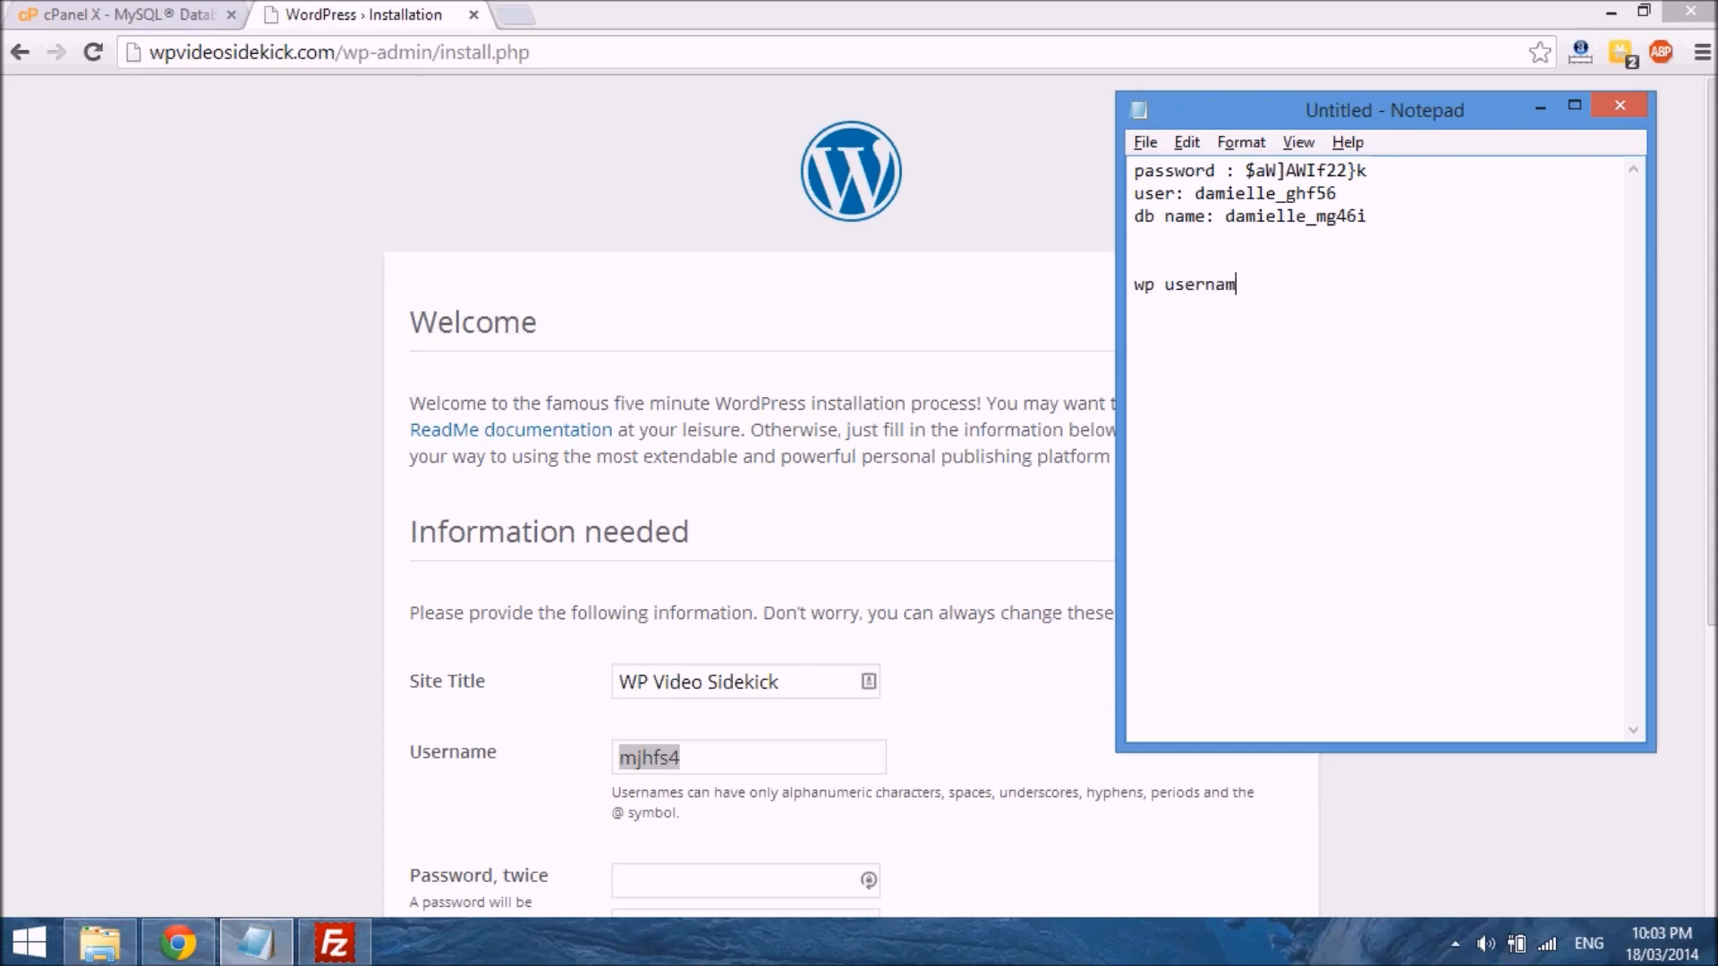
type("e:")
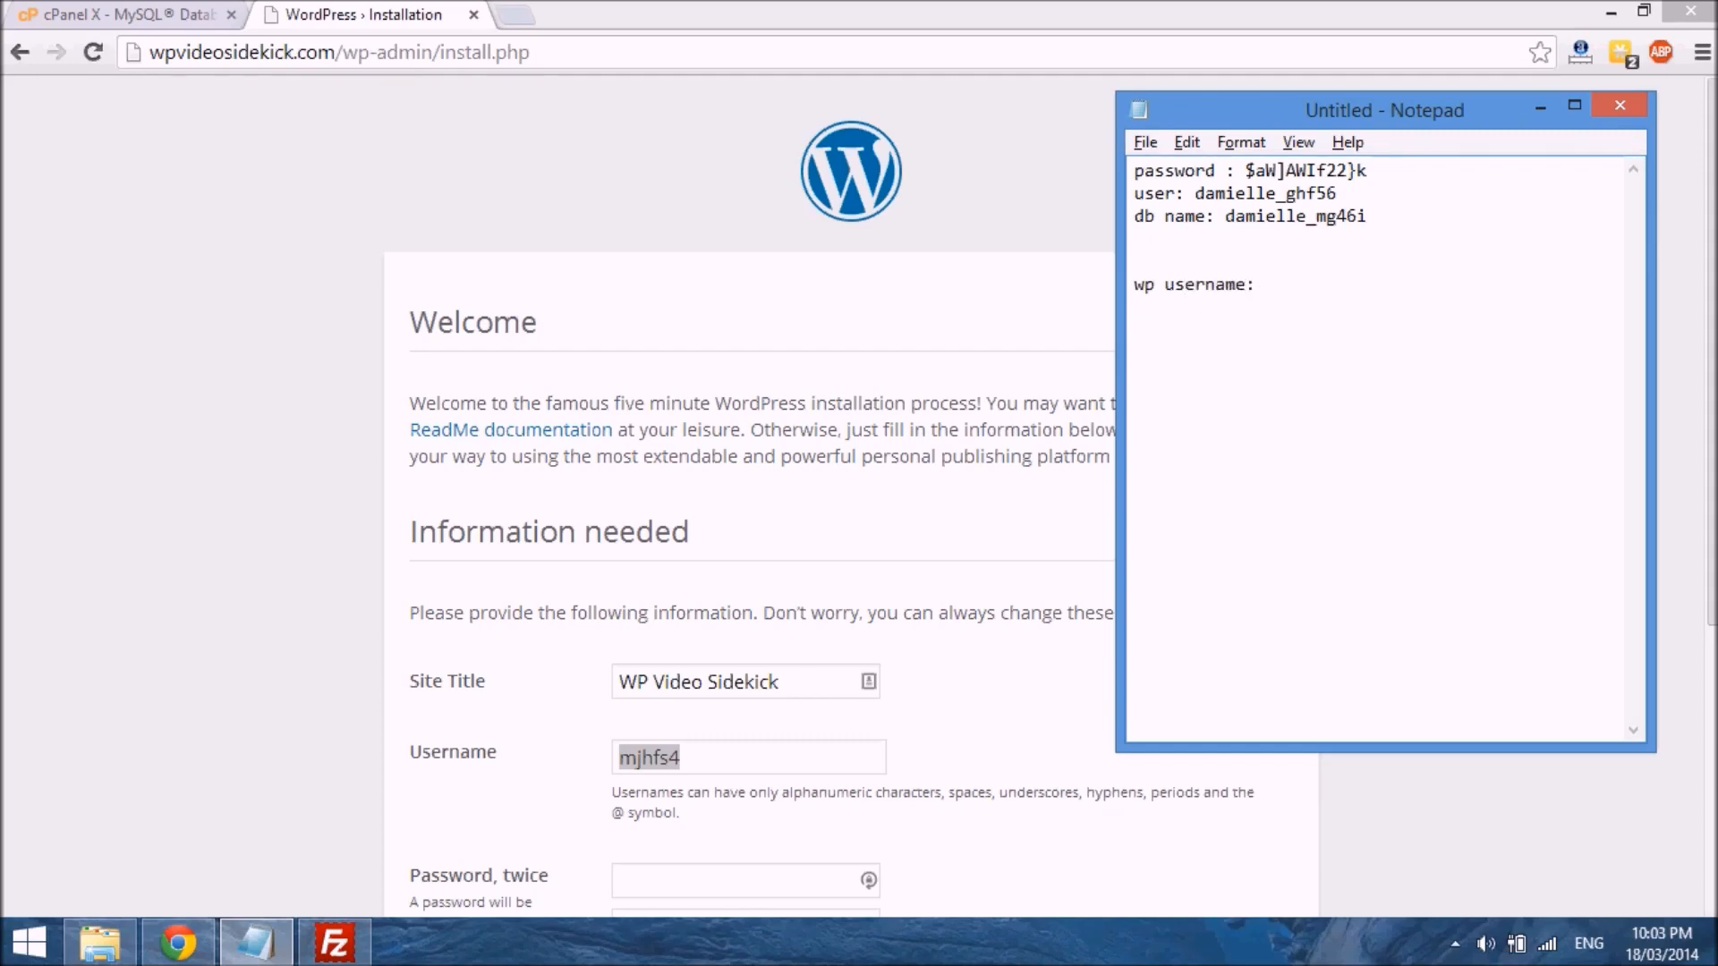
type("mjhfs4")
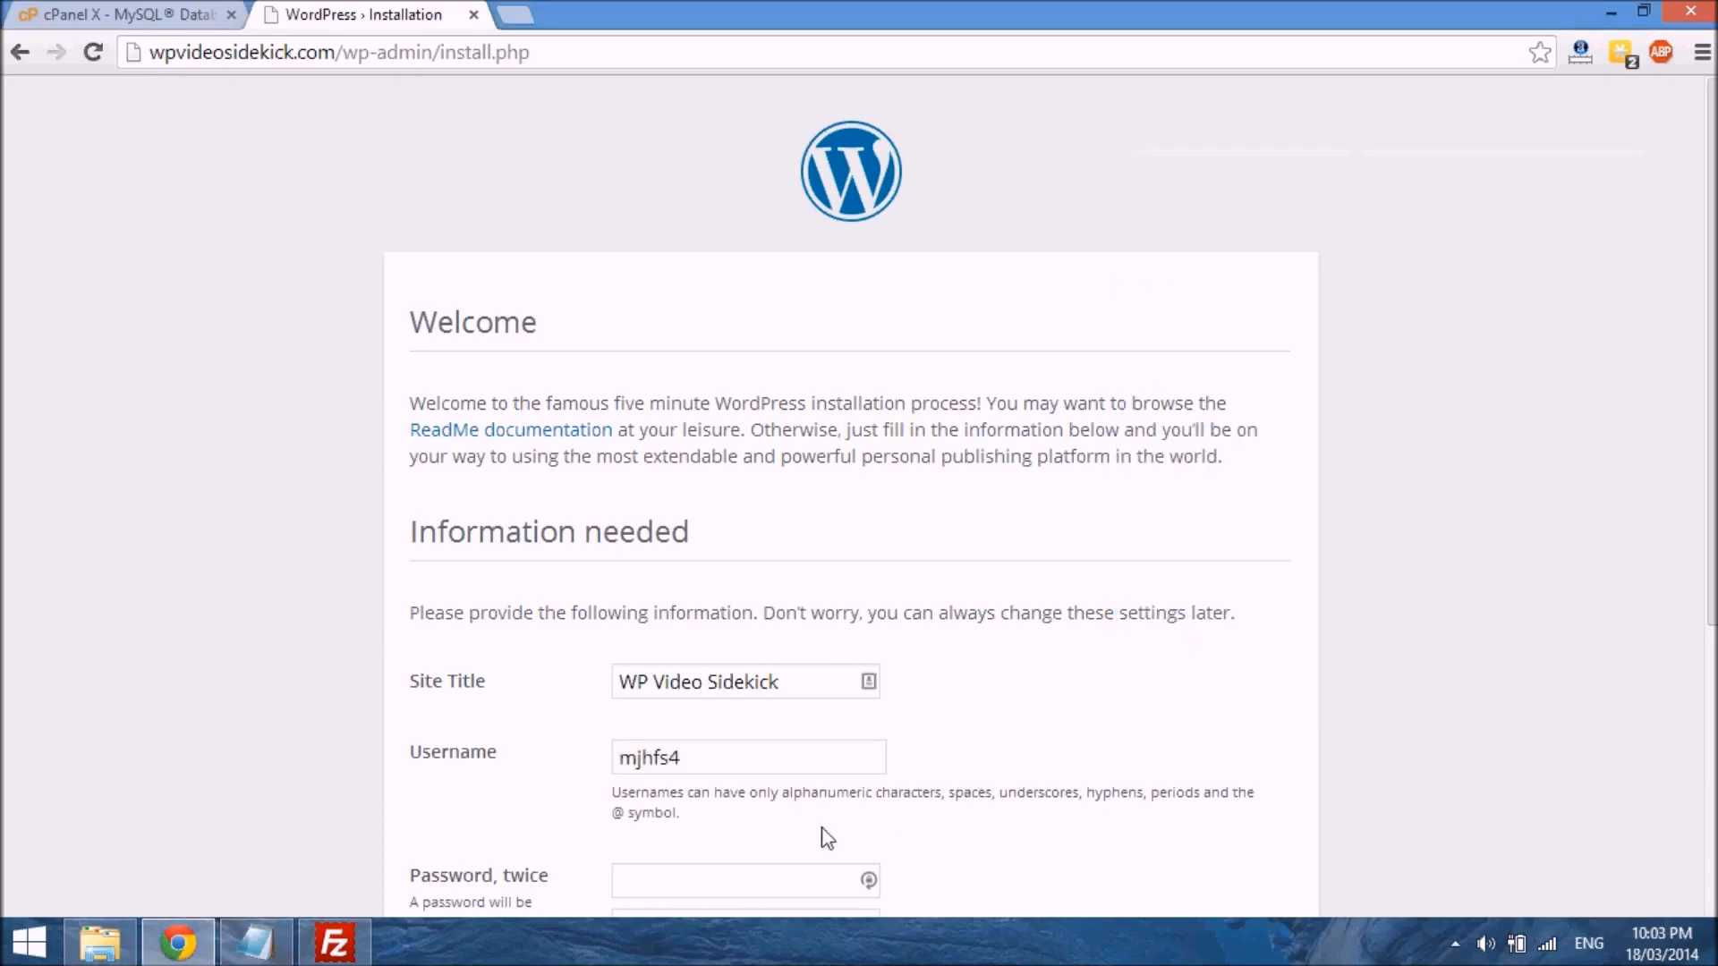
- Enter a strong admin password in the first password field, then move to confirm it
scroll("down", 3)
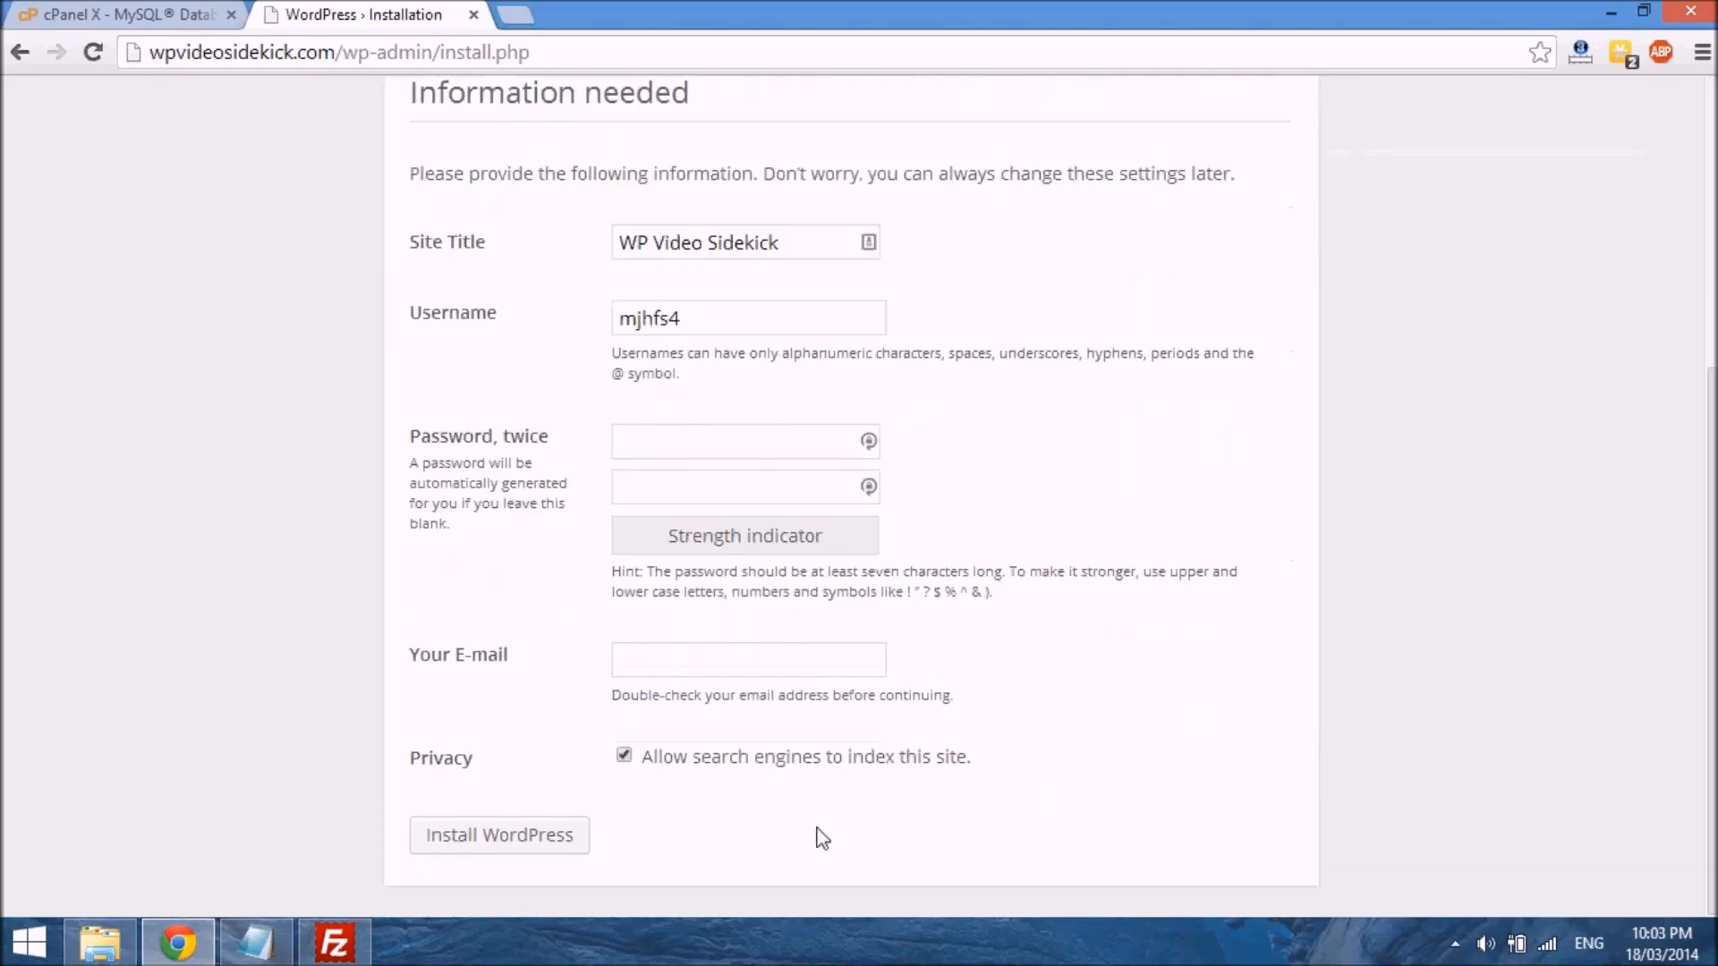
left_click(744, 441)
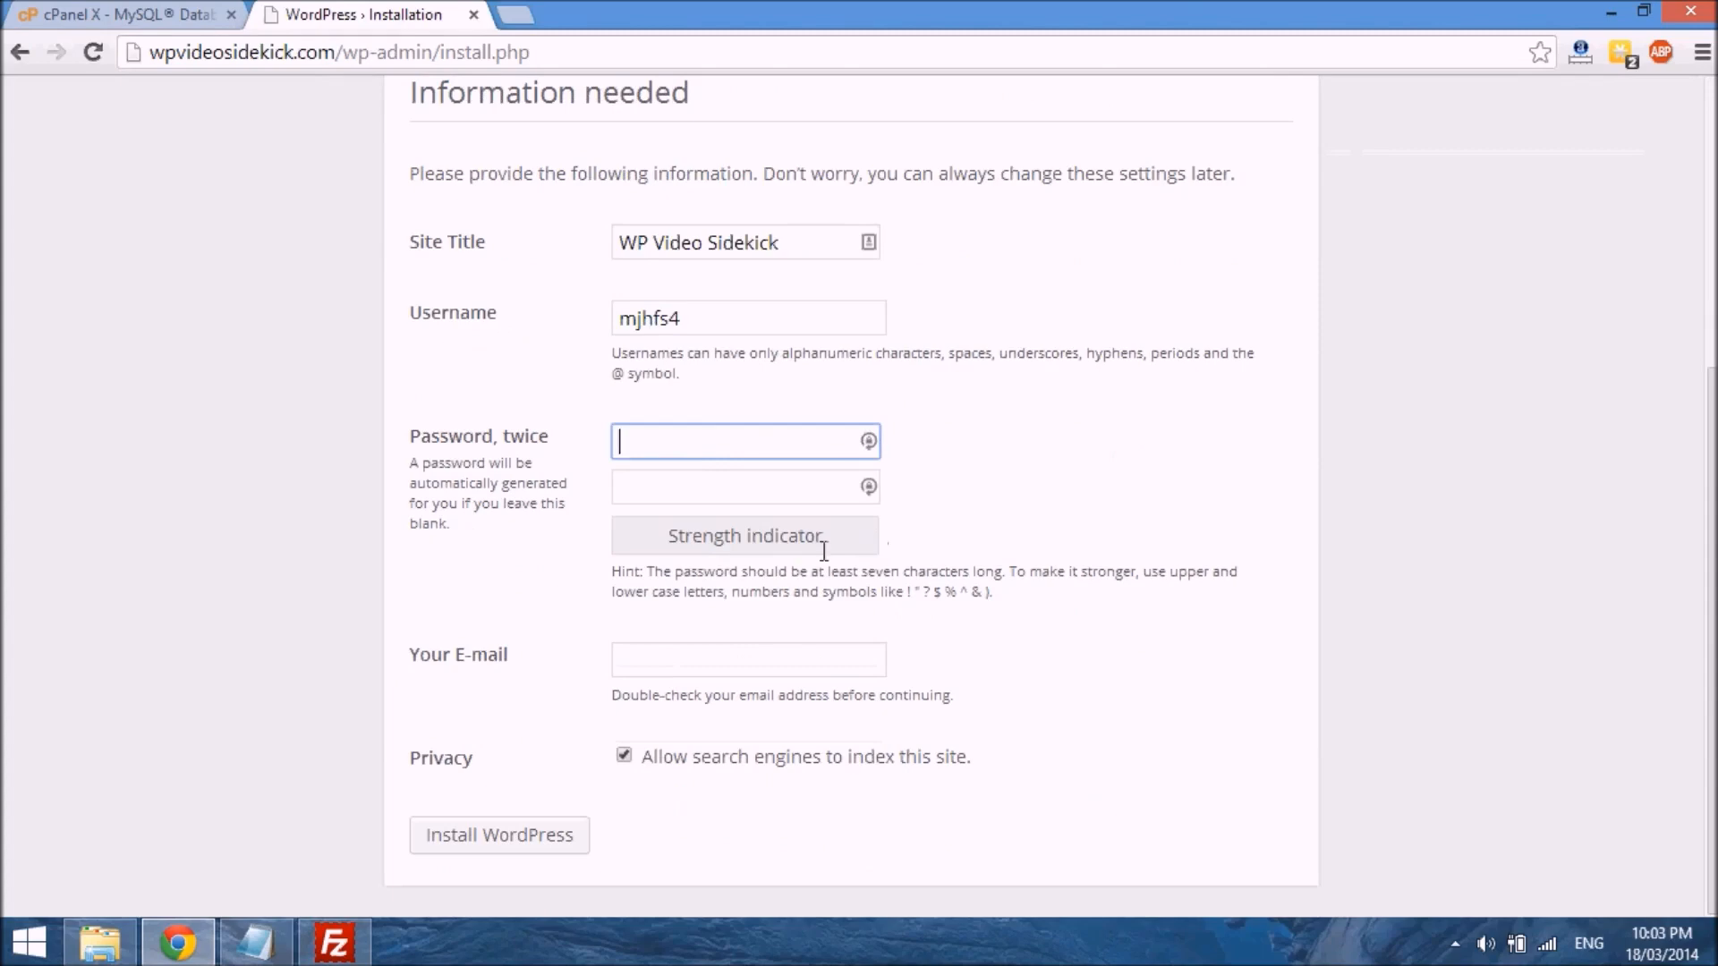
mouse_move(813, 522)
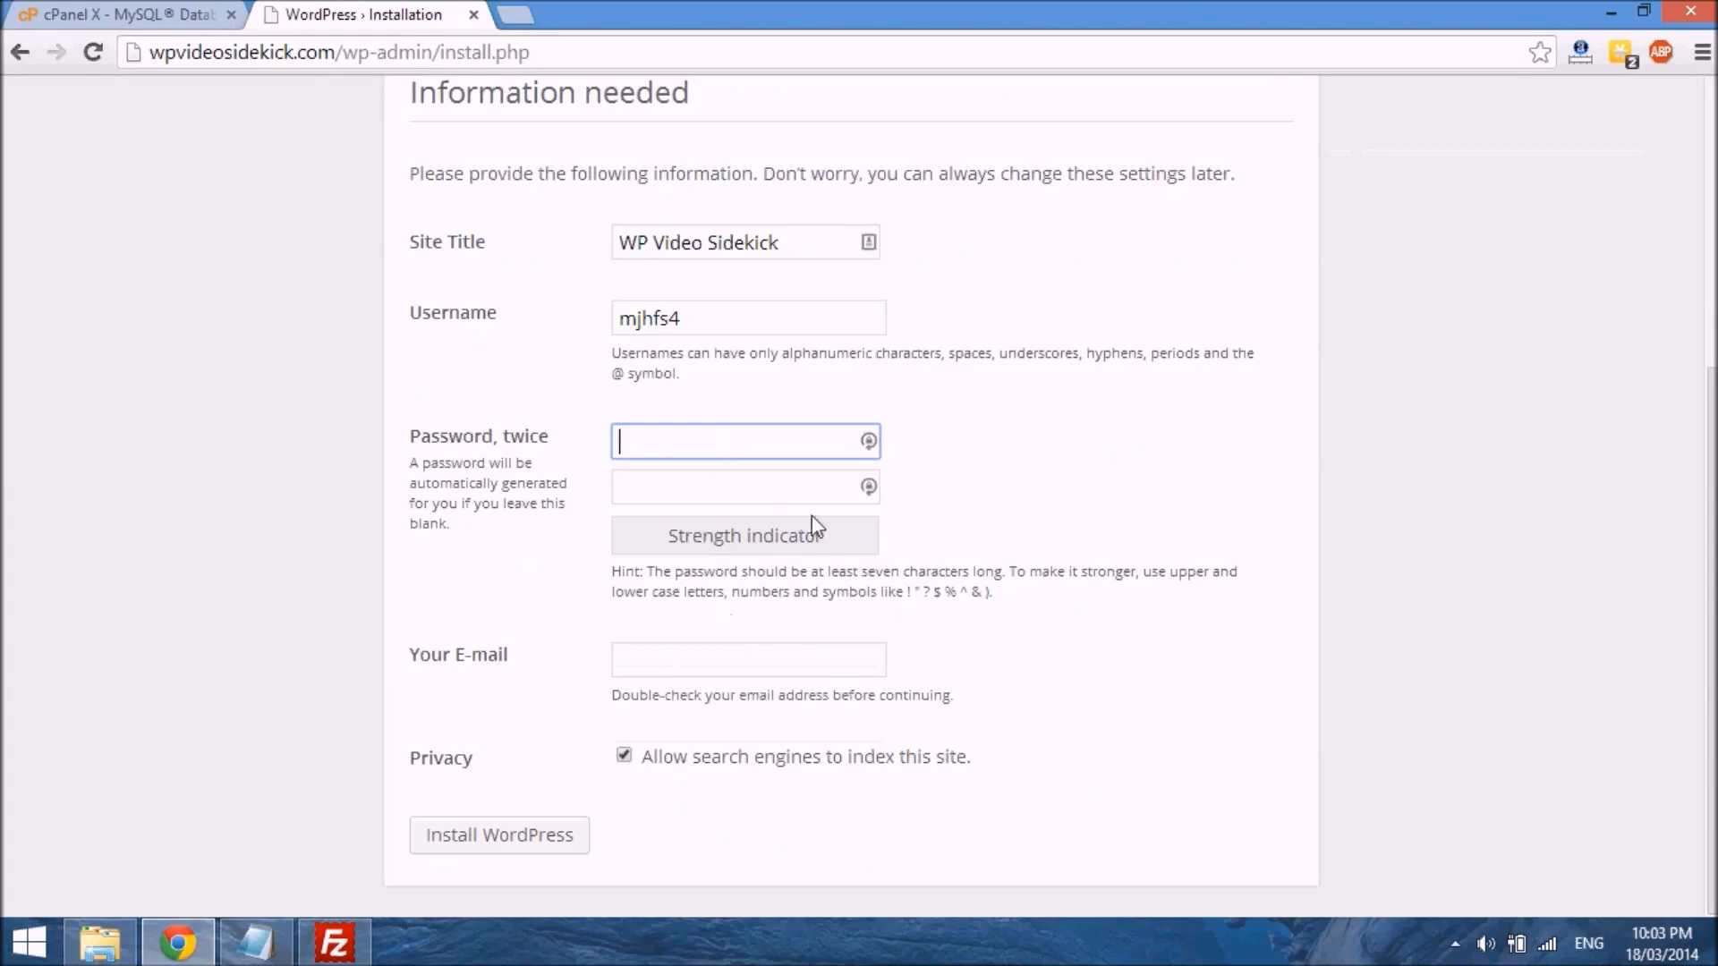
type("•")
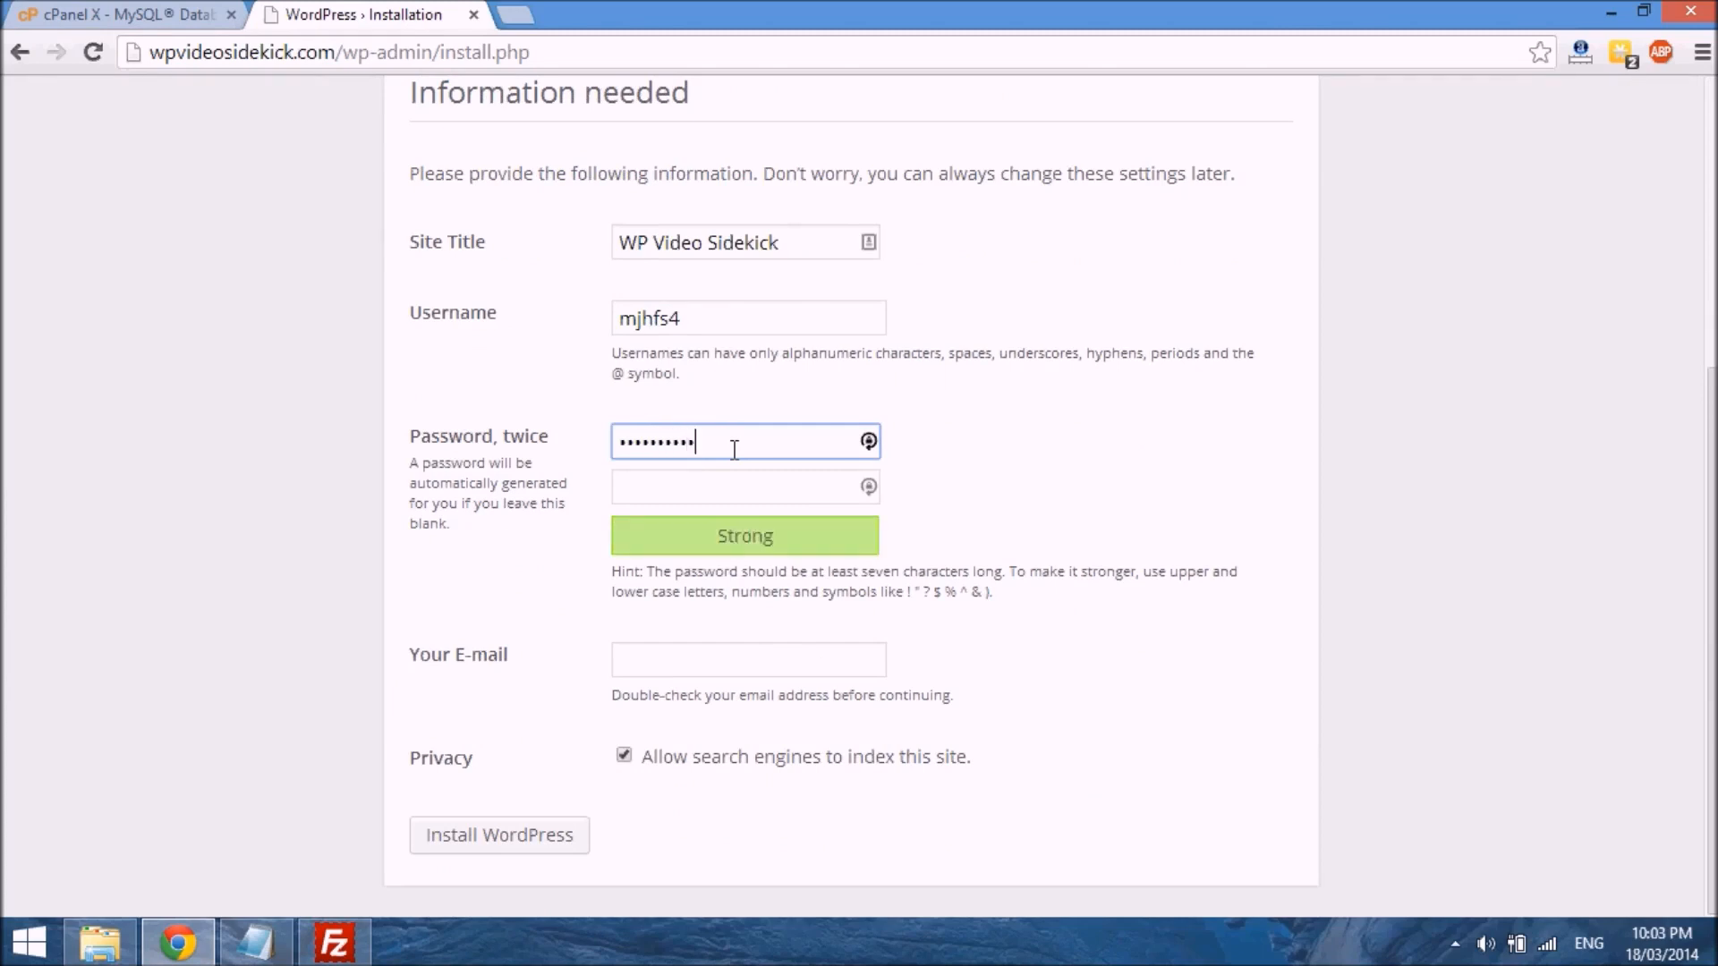
left_click(713, 488)
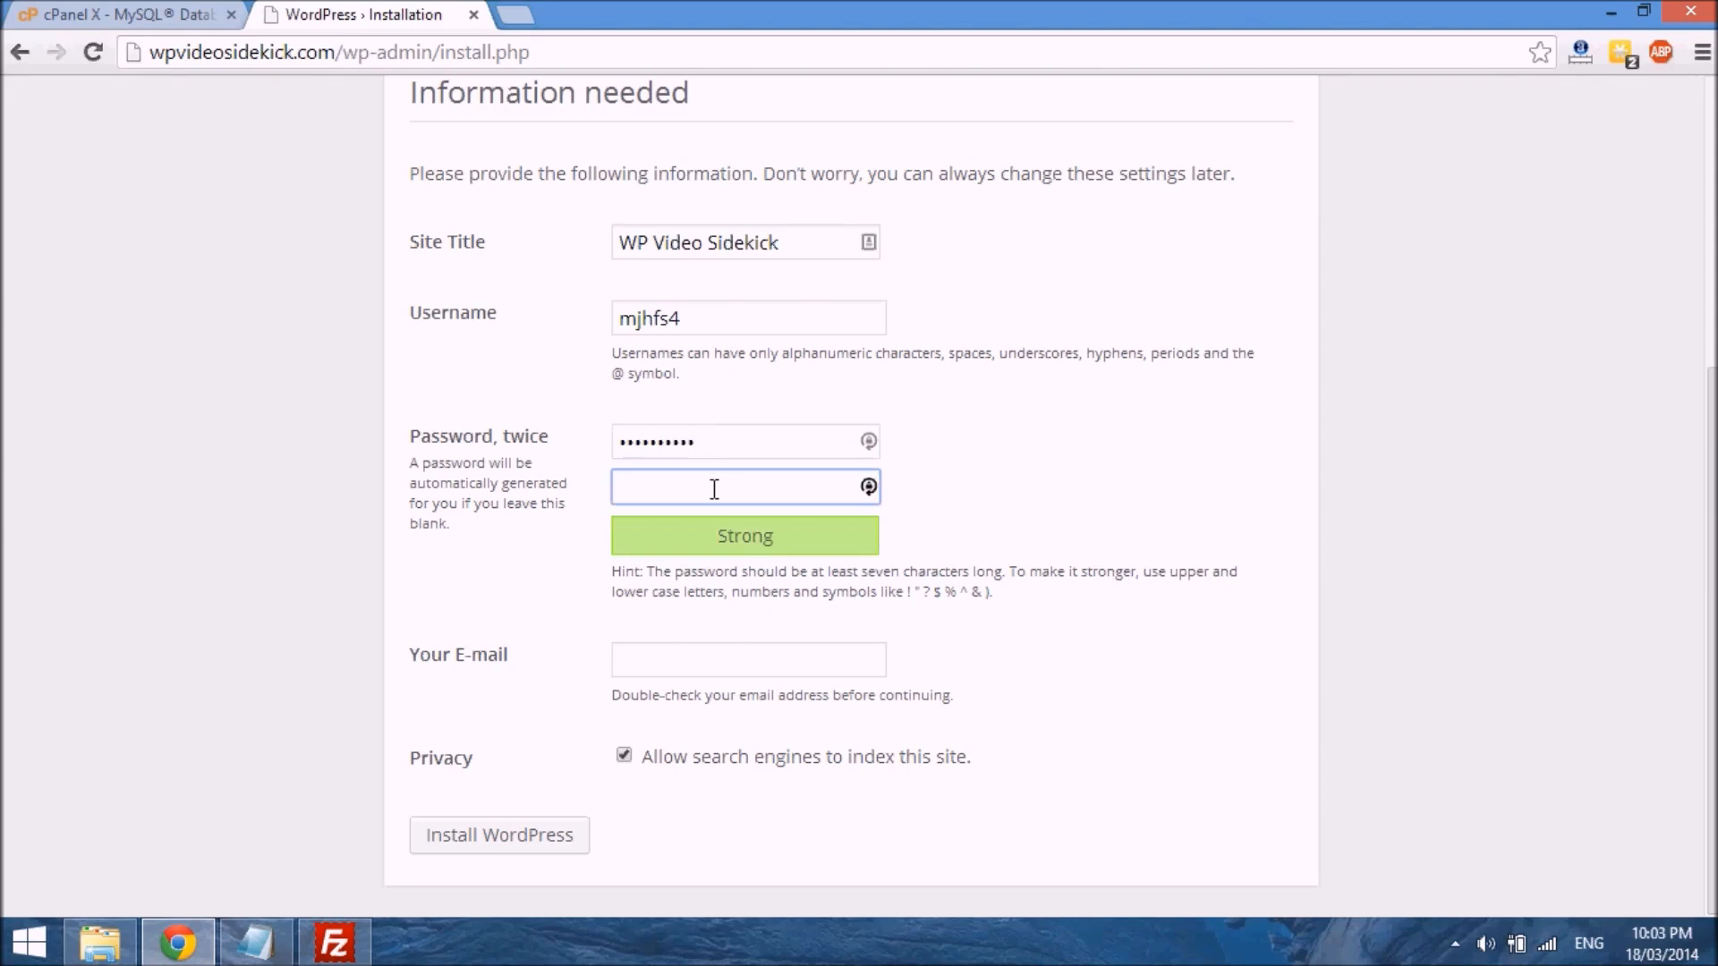
left_click(714, 488)
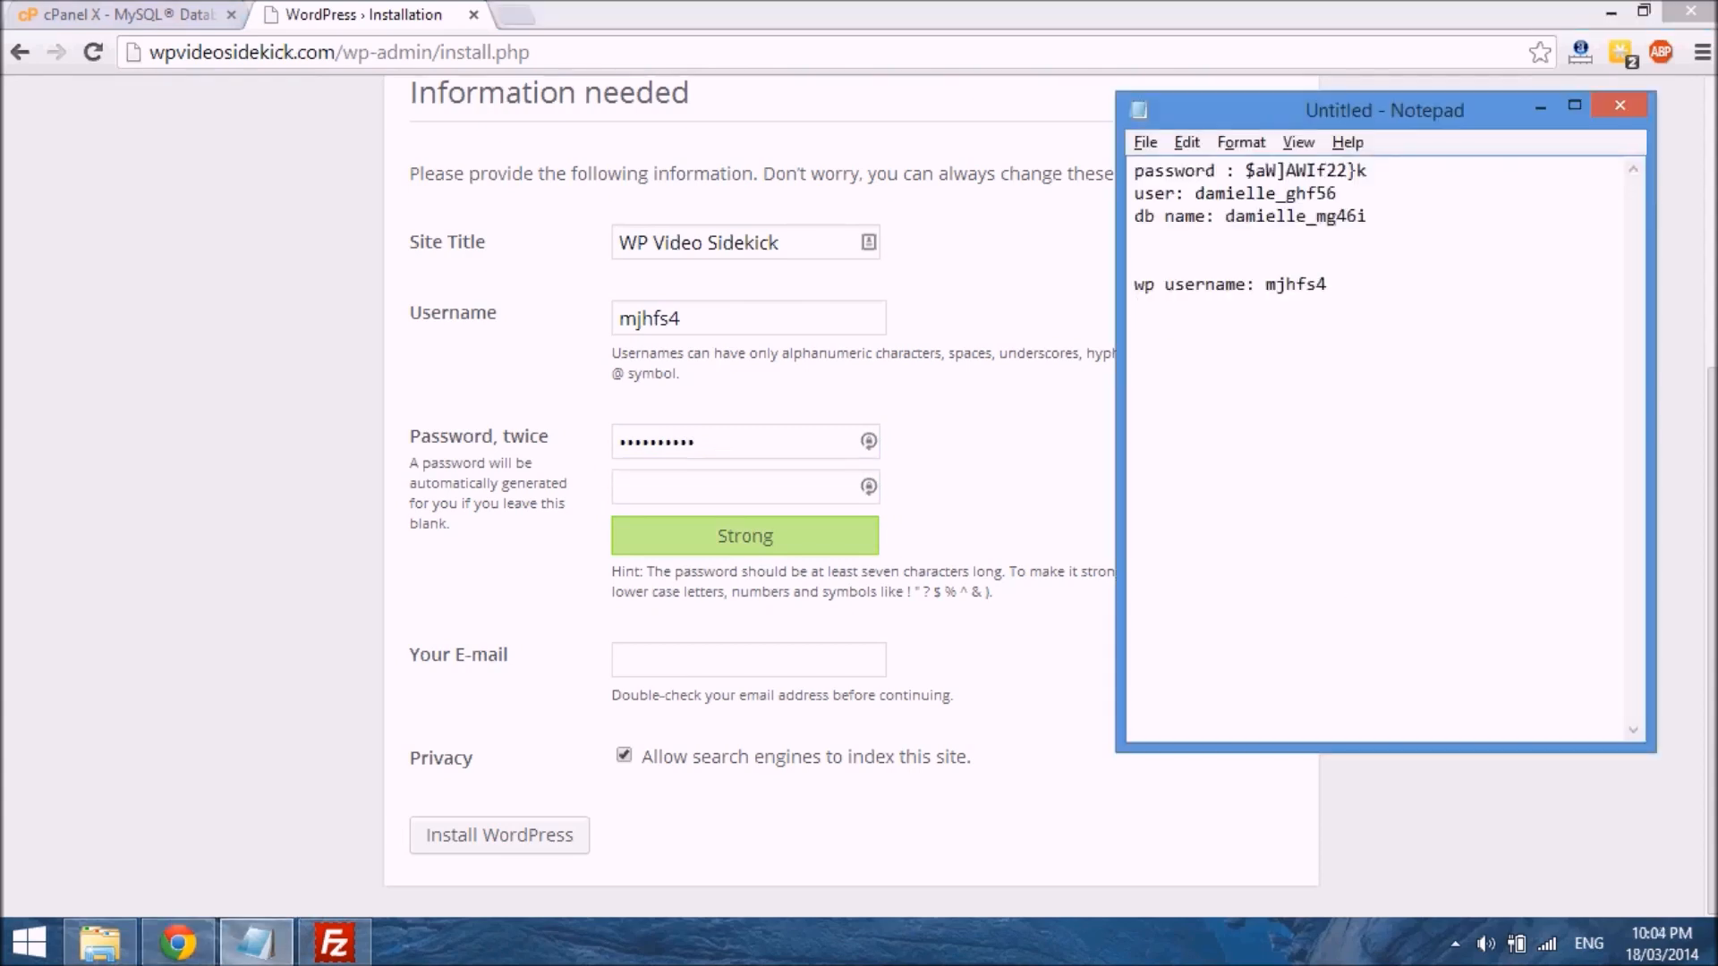
type("wp p")
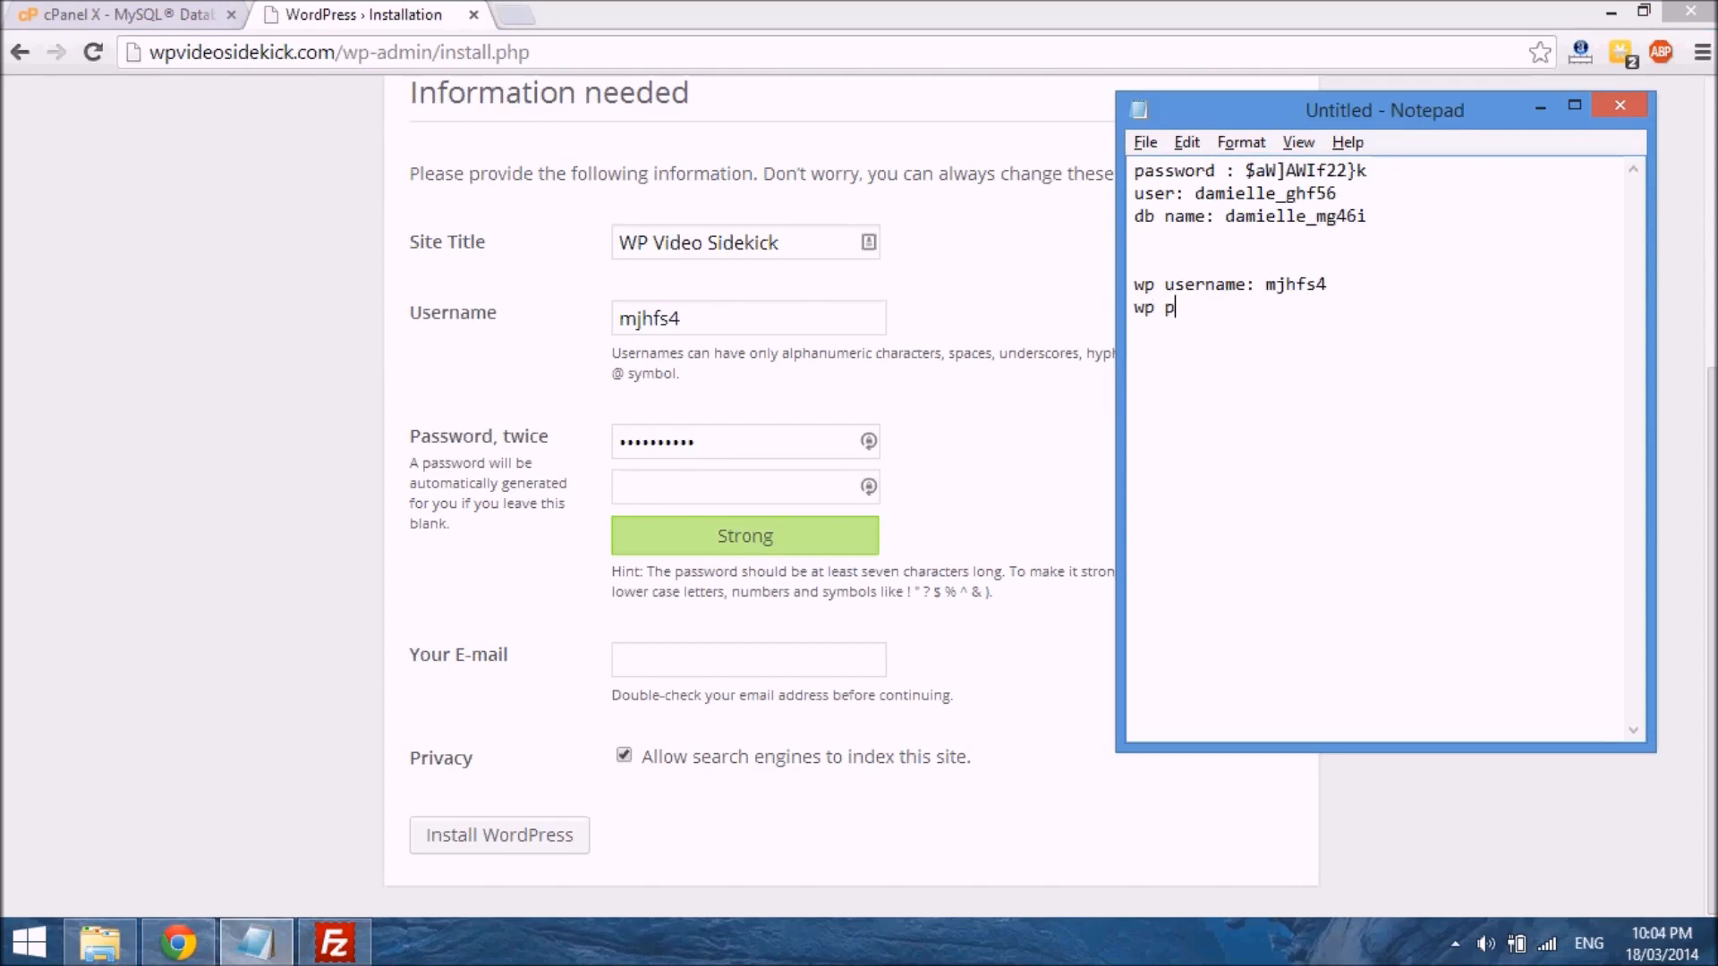
type("assword")
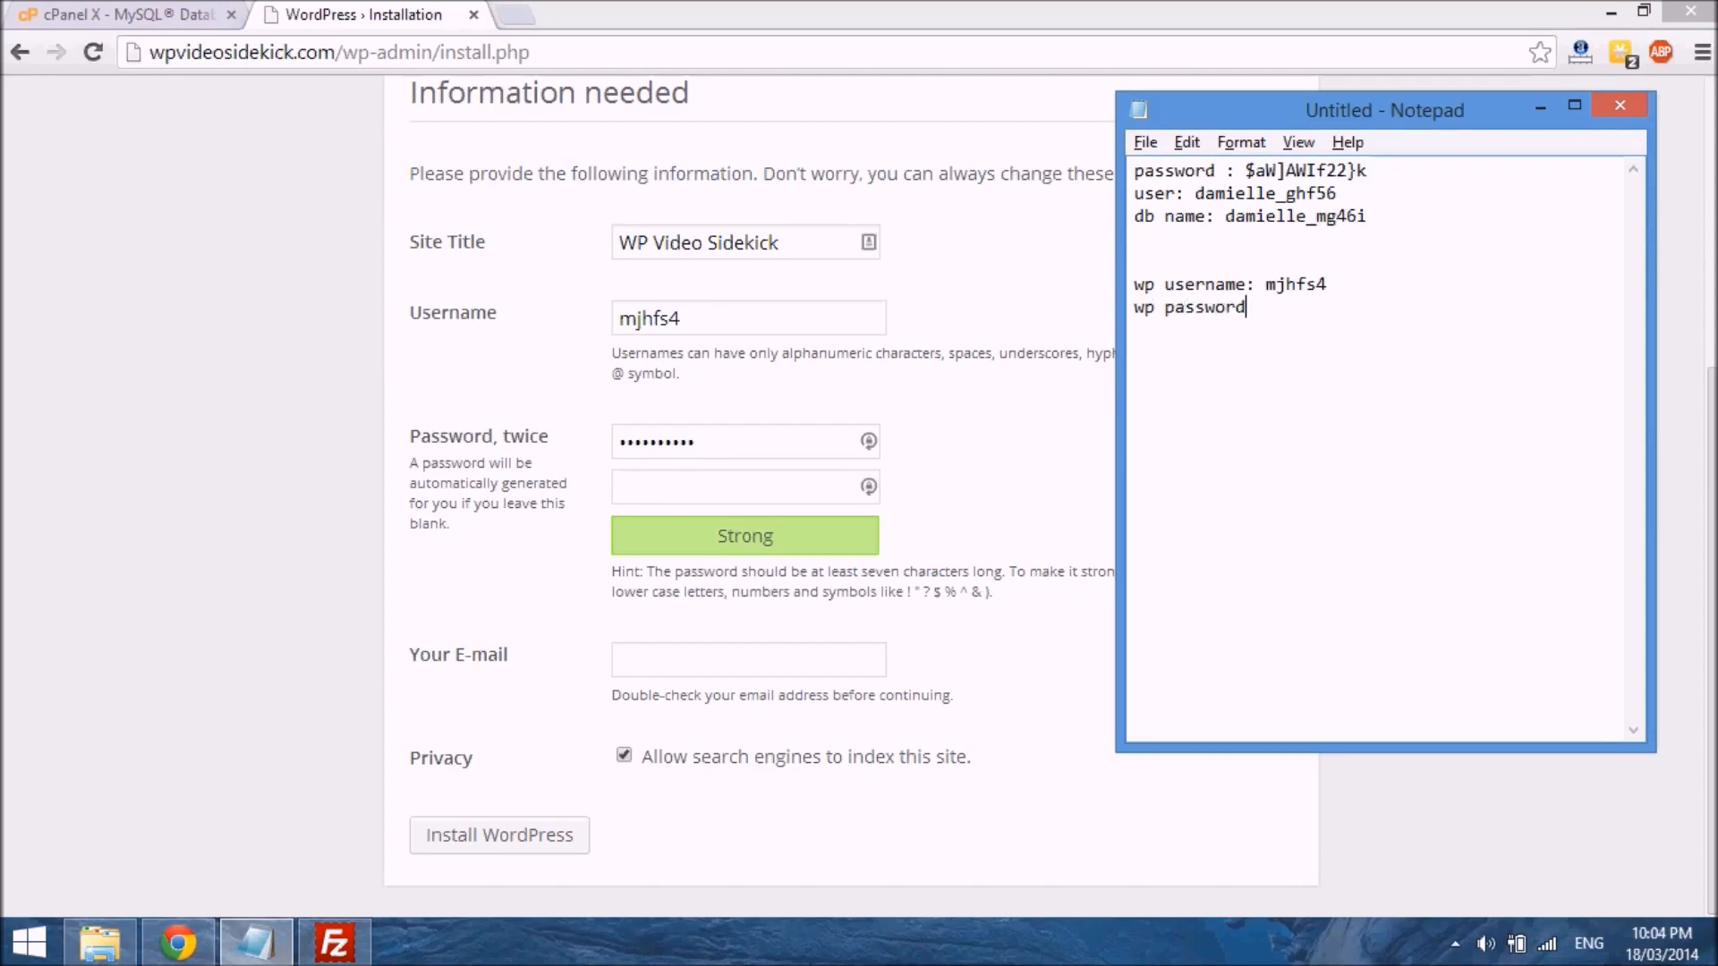
type(":")
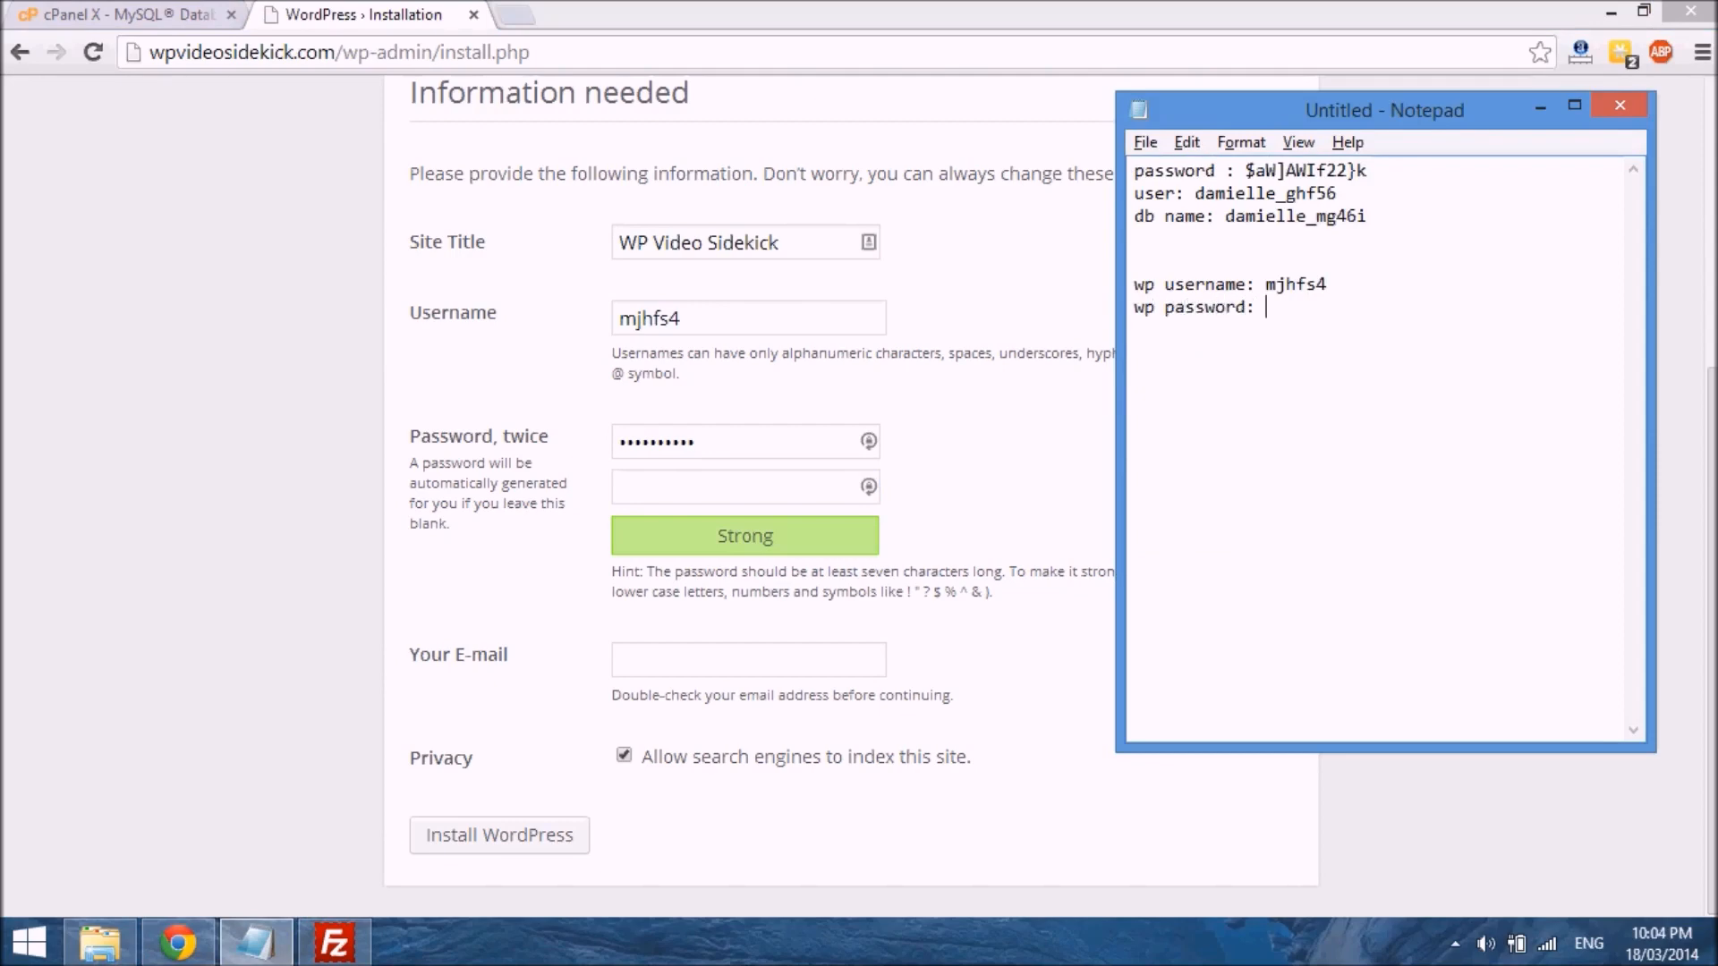
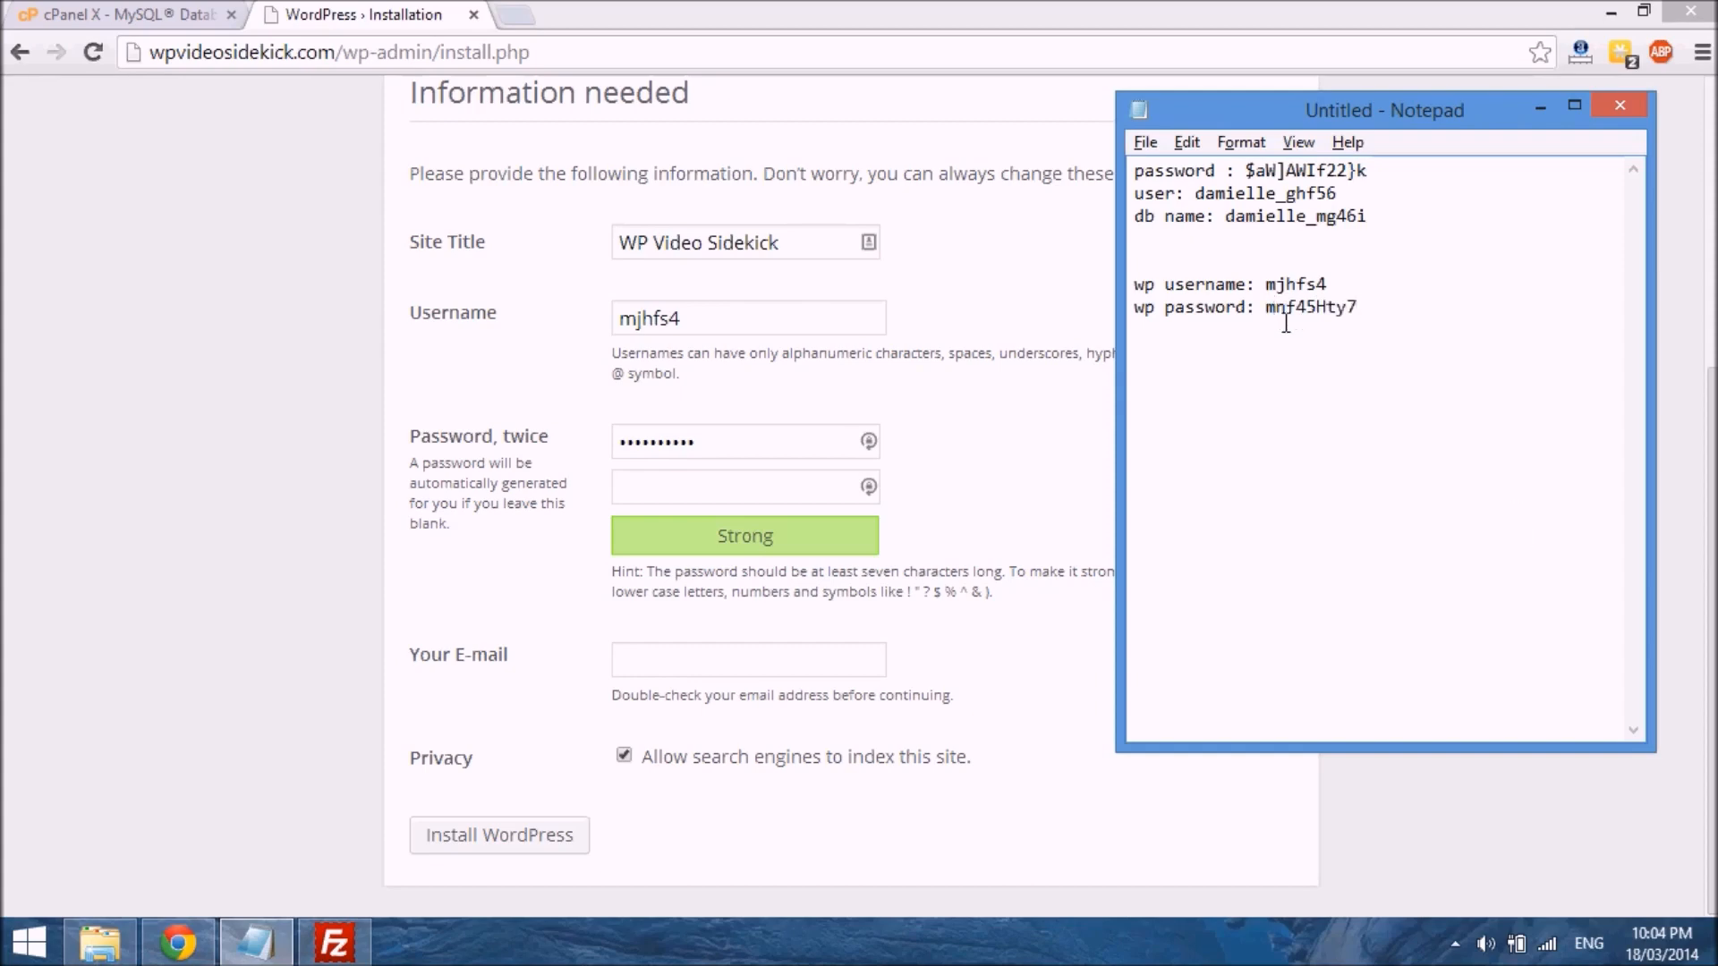
- Select the noted password and copy it for the installation form
double_click(1309, 307)
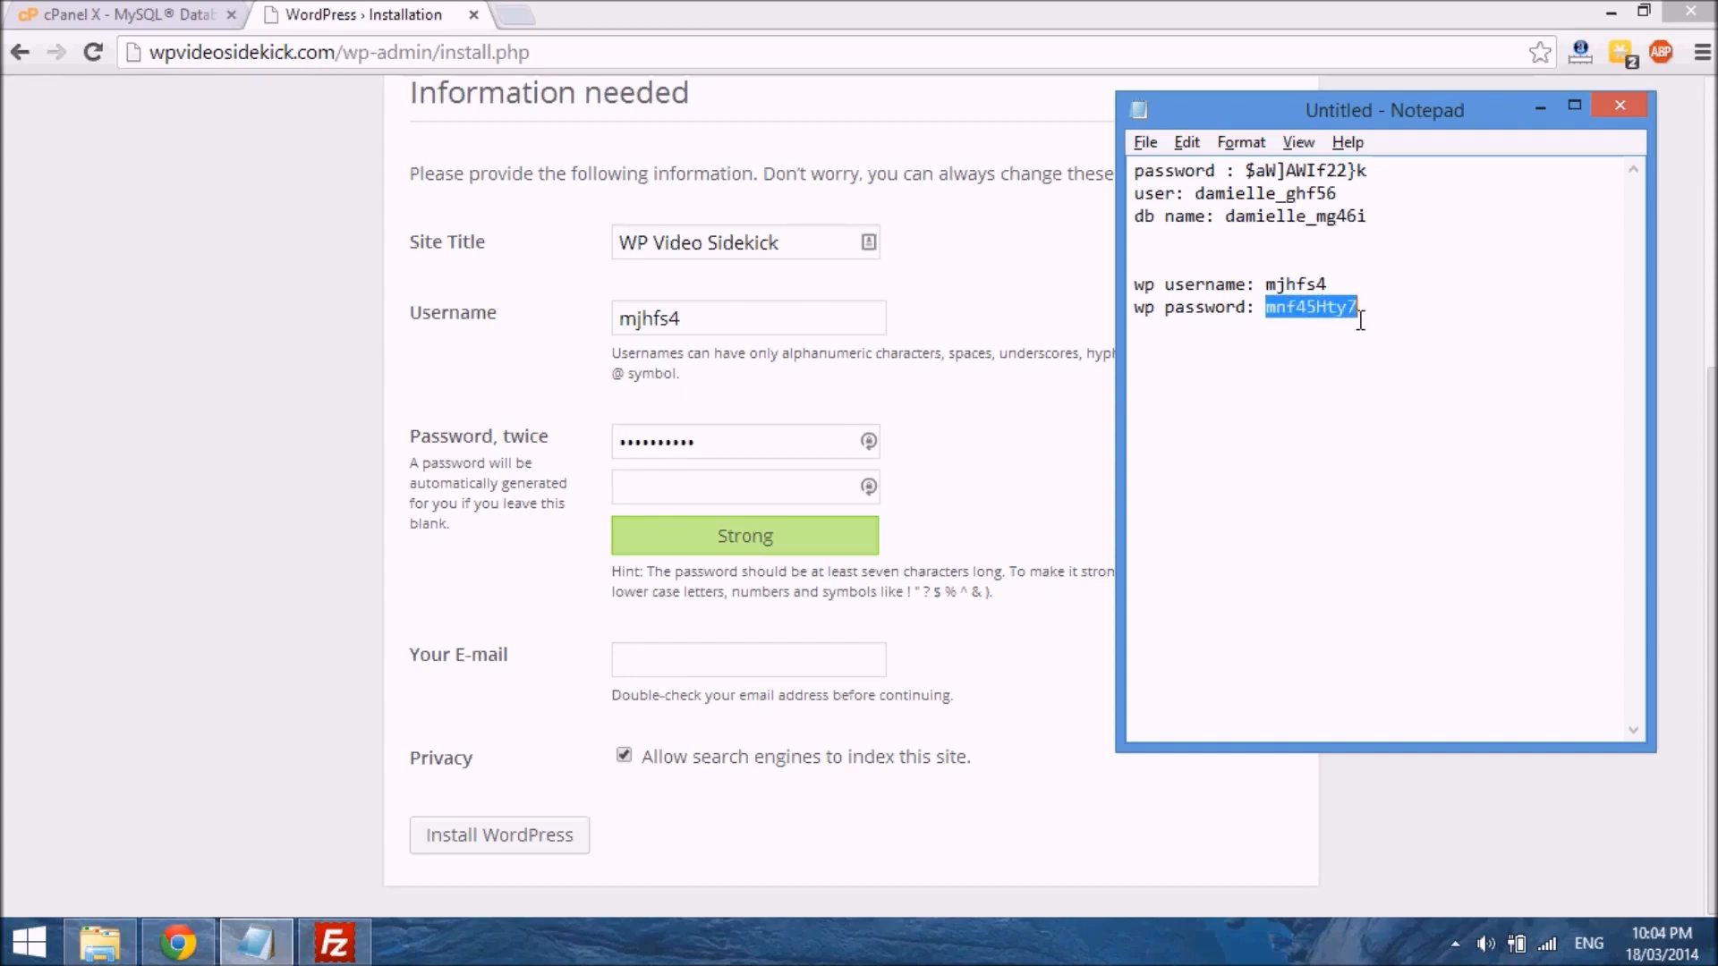
right_click(1356, 308)
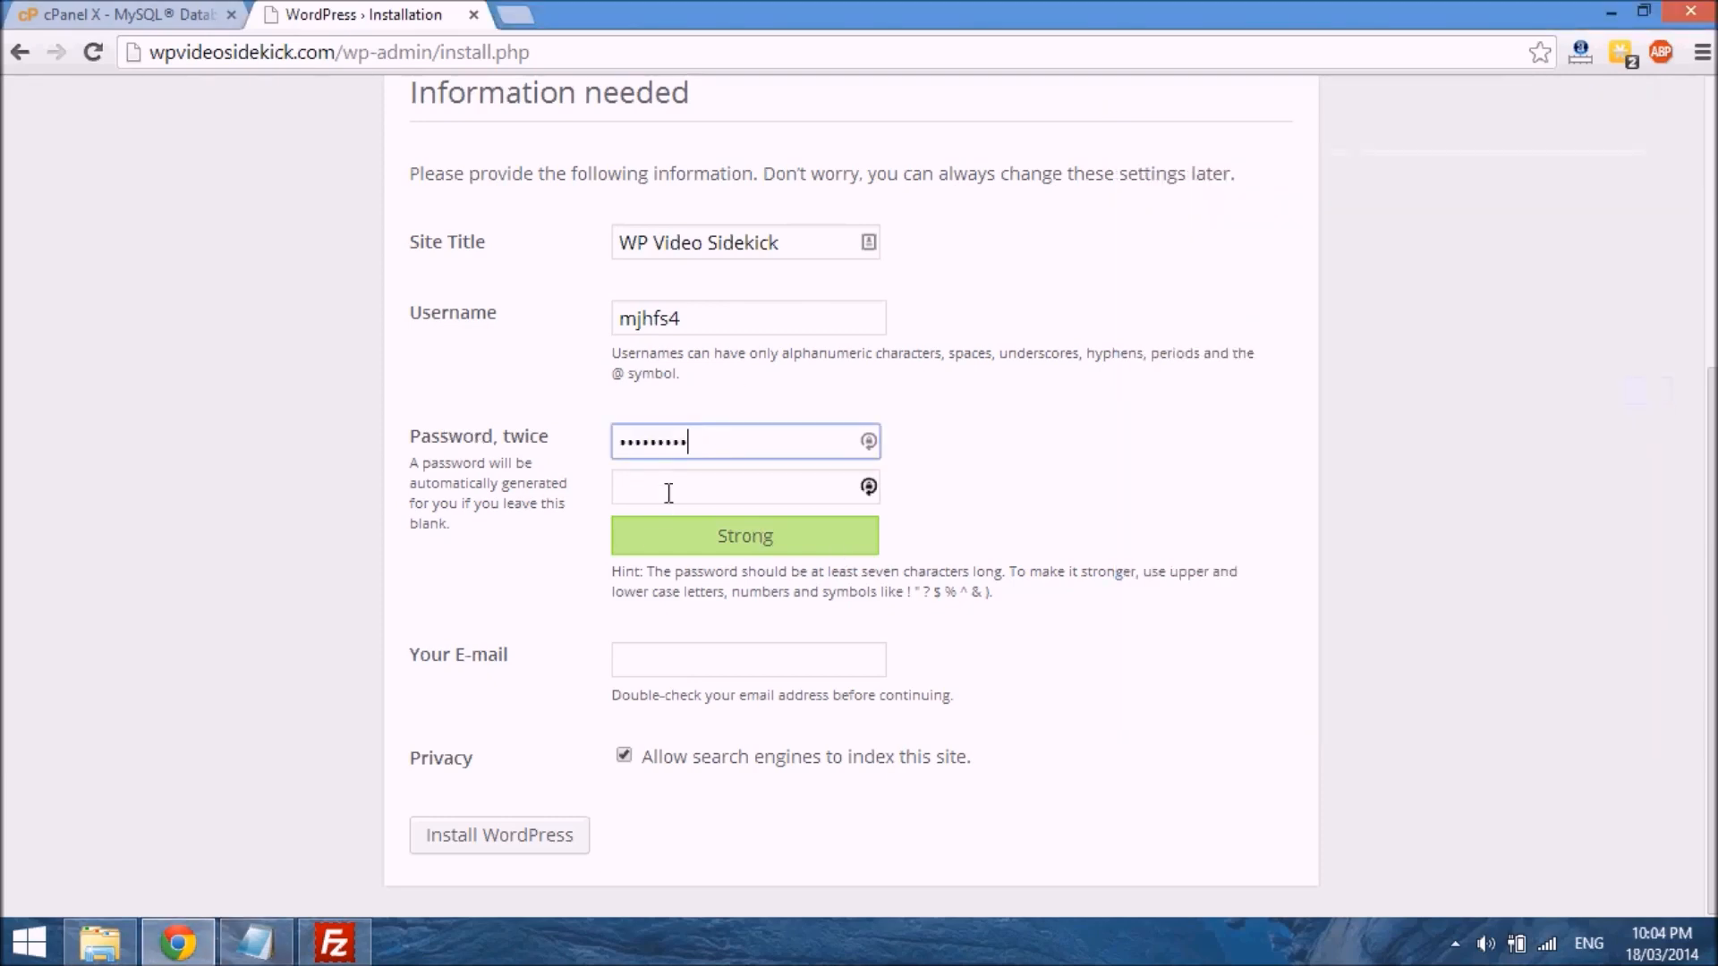
- Fill both password fields, pick the saved admin email from autofill, and submit the installation
type("•••••••••")
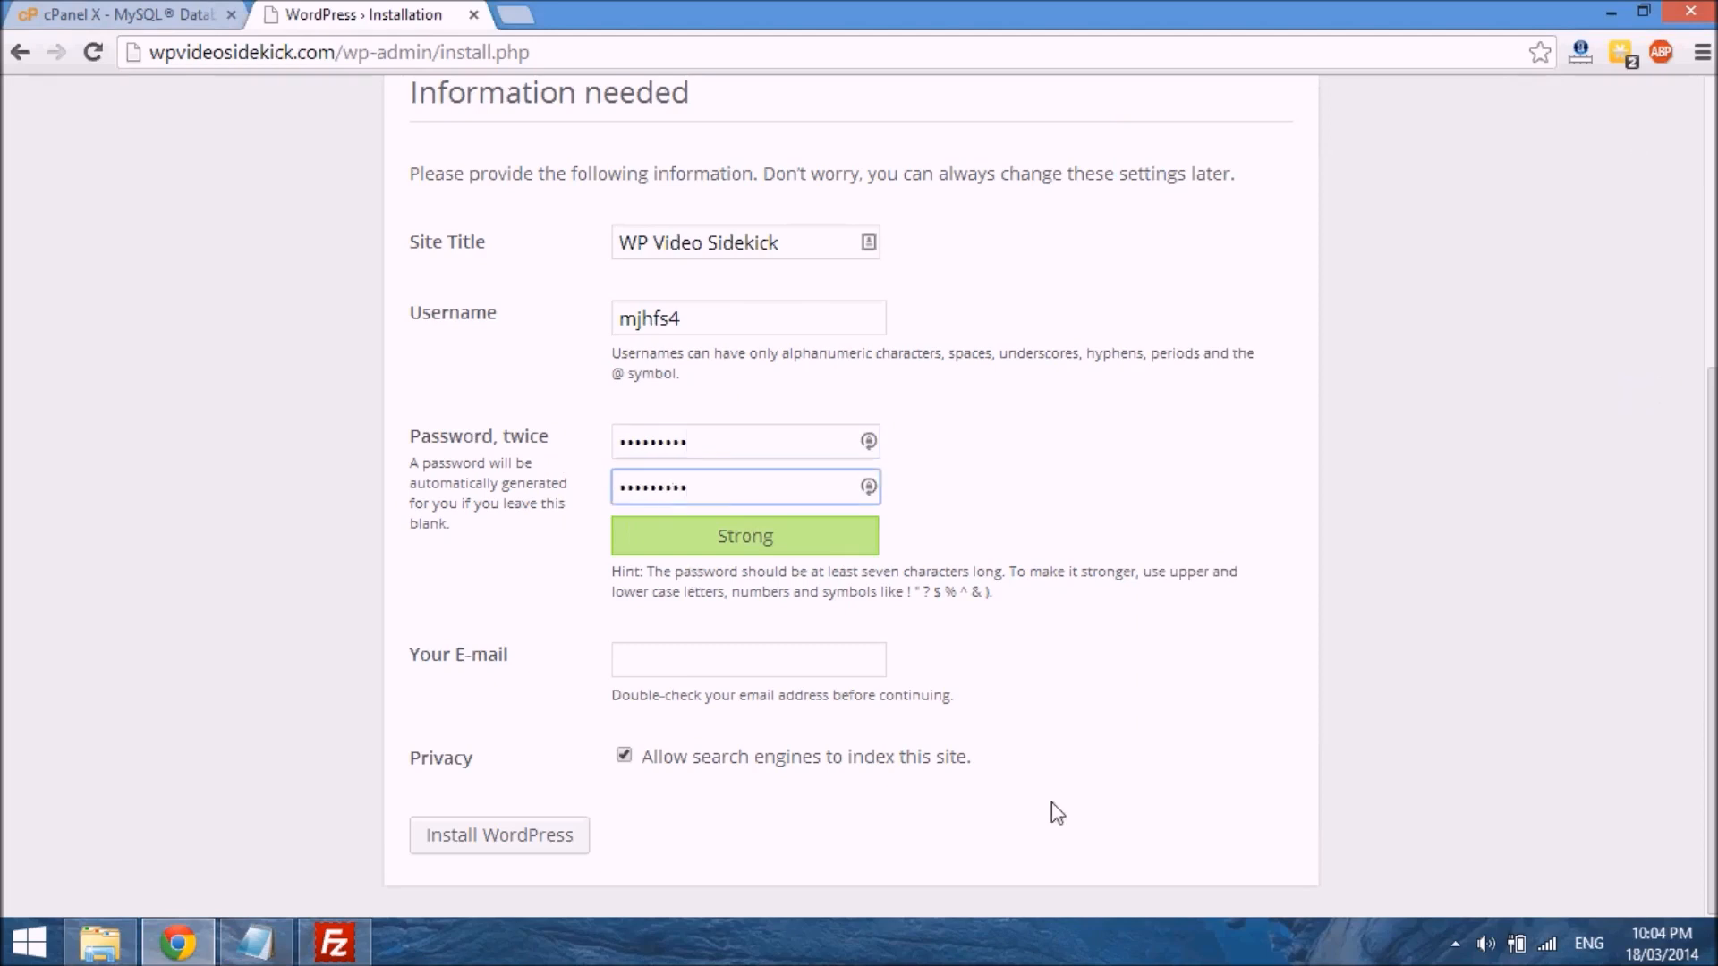
left_click(749, 660)
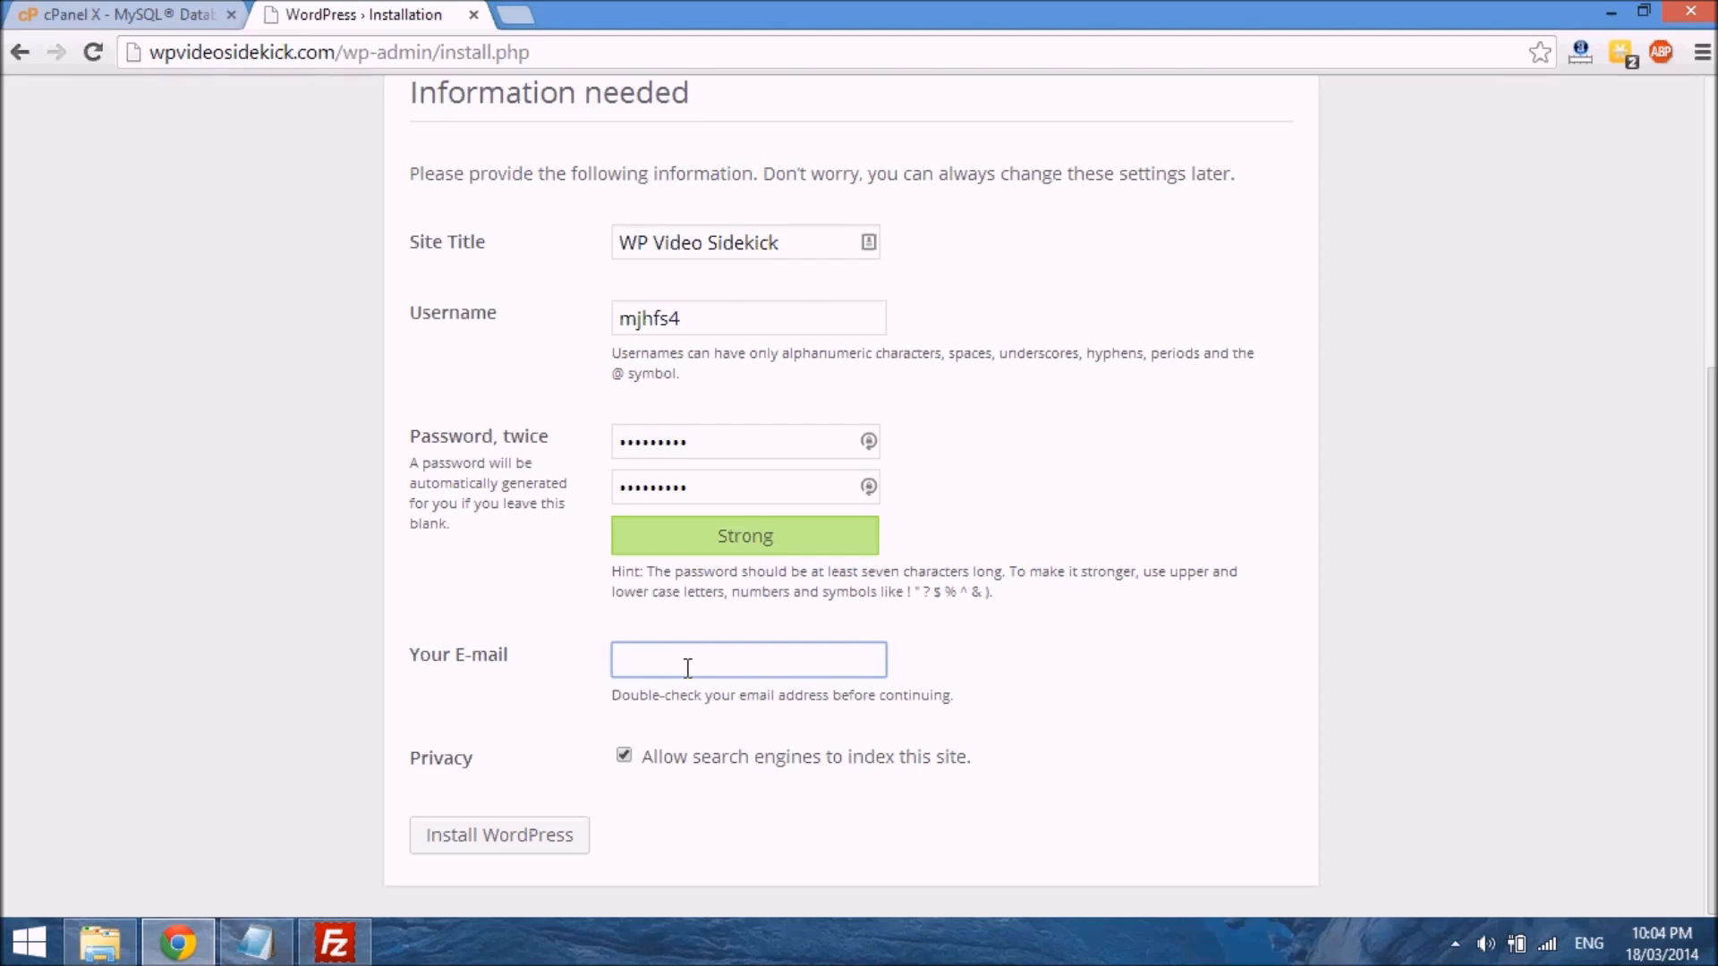
left_click(685, 660)
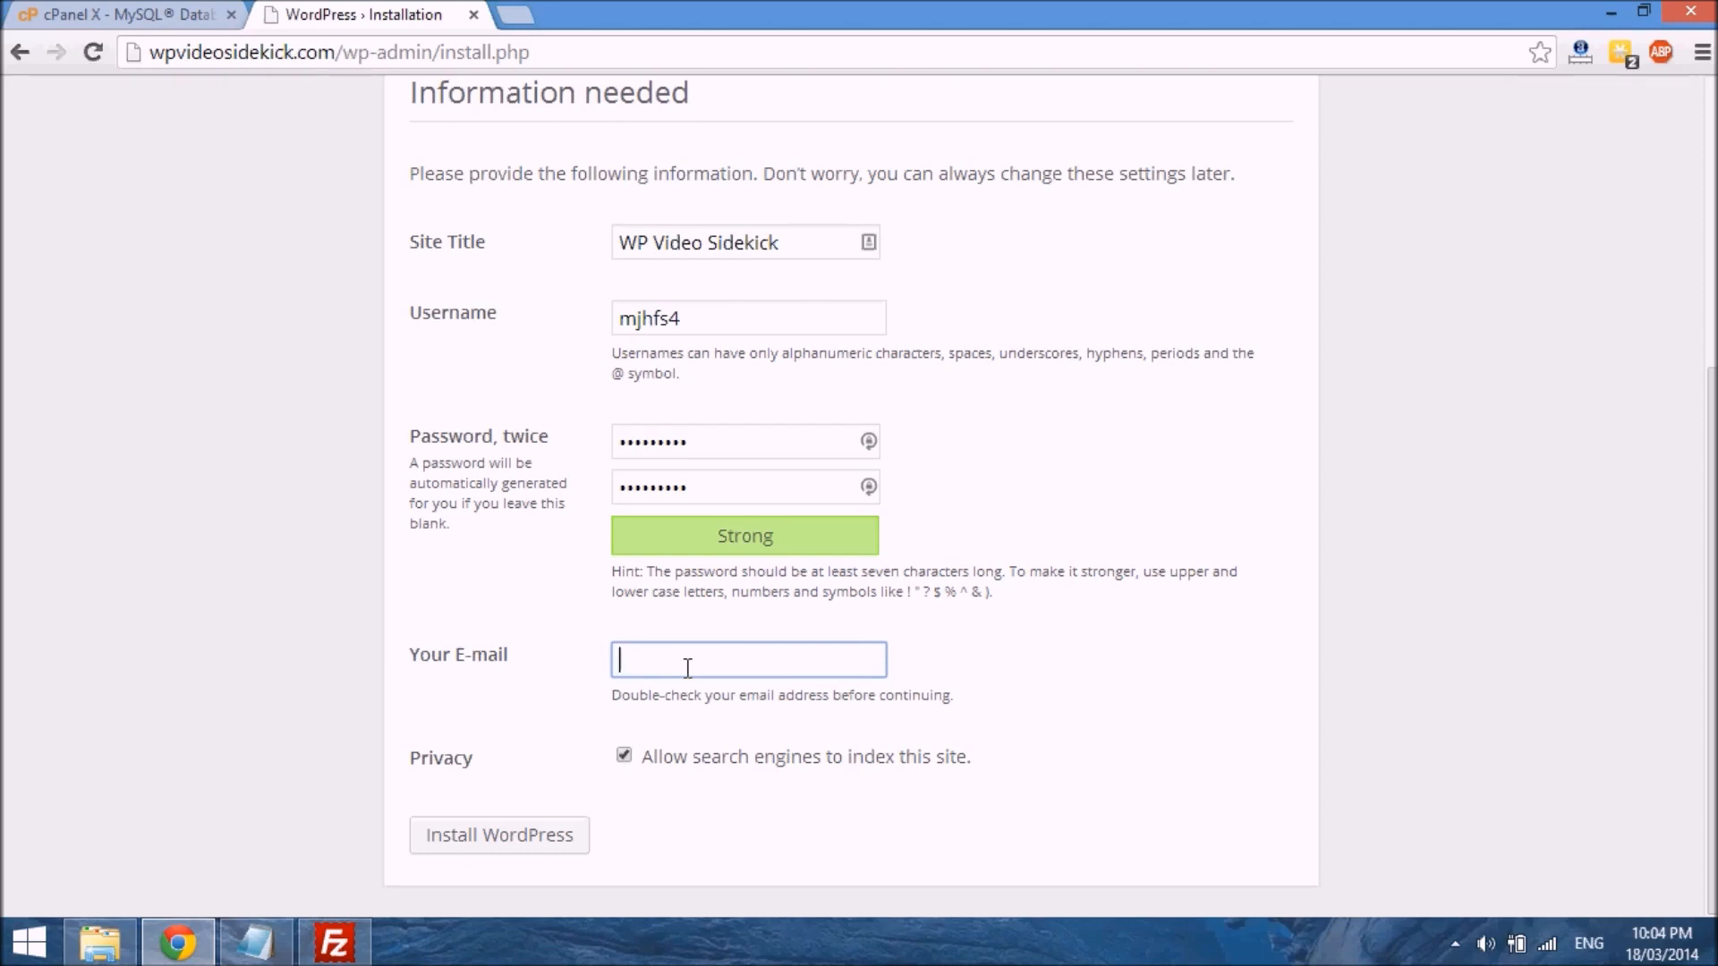
left_click(747, 660)
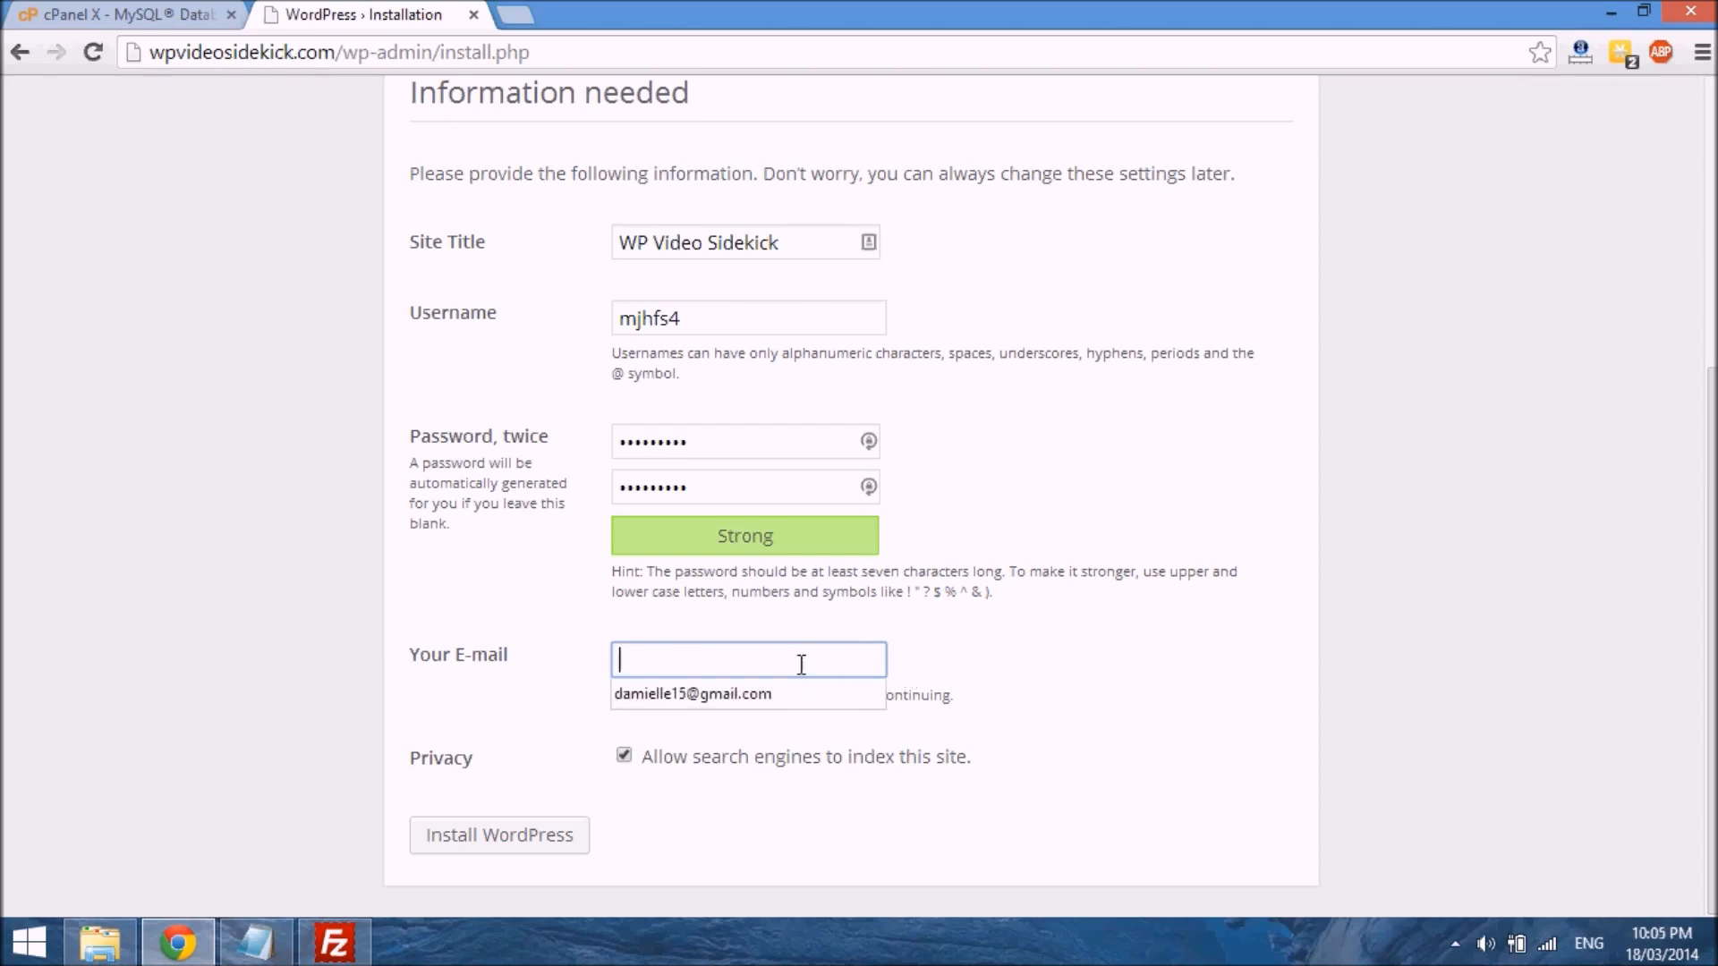
left_click(691, 695)
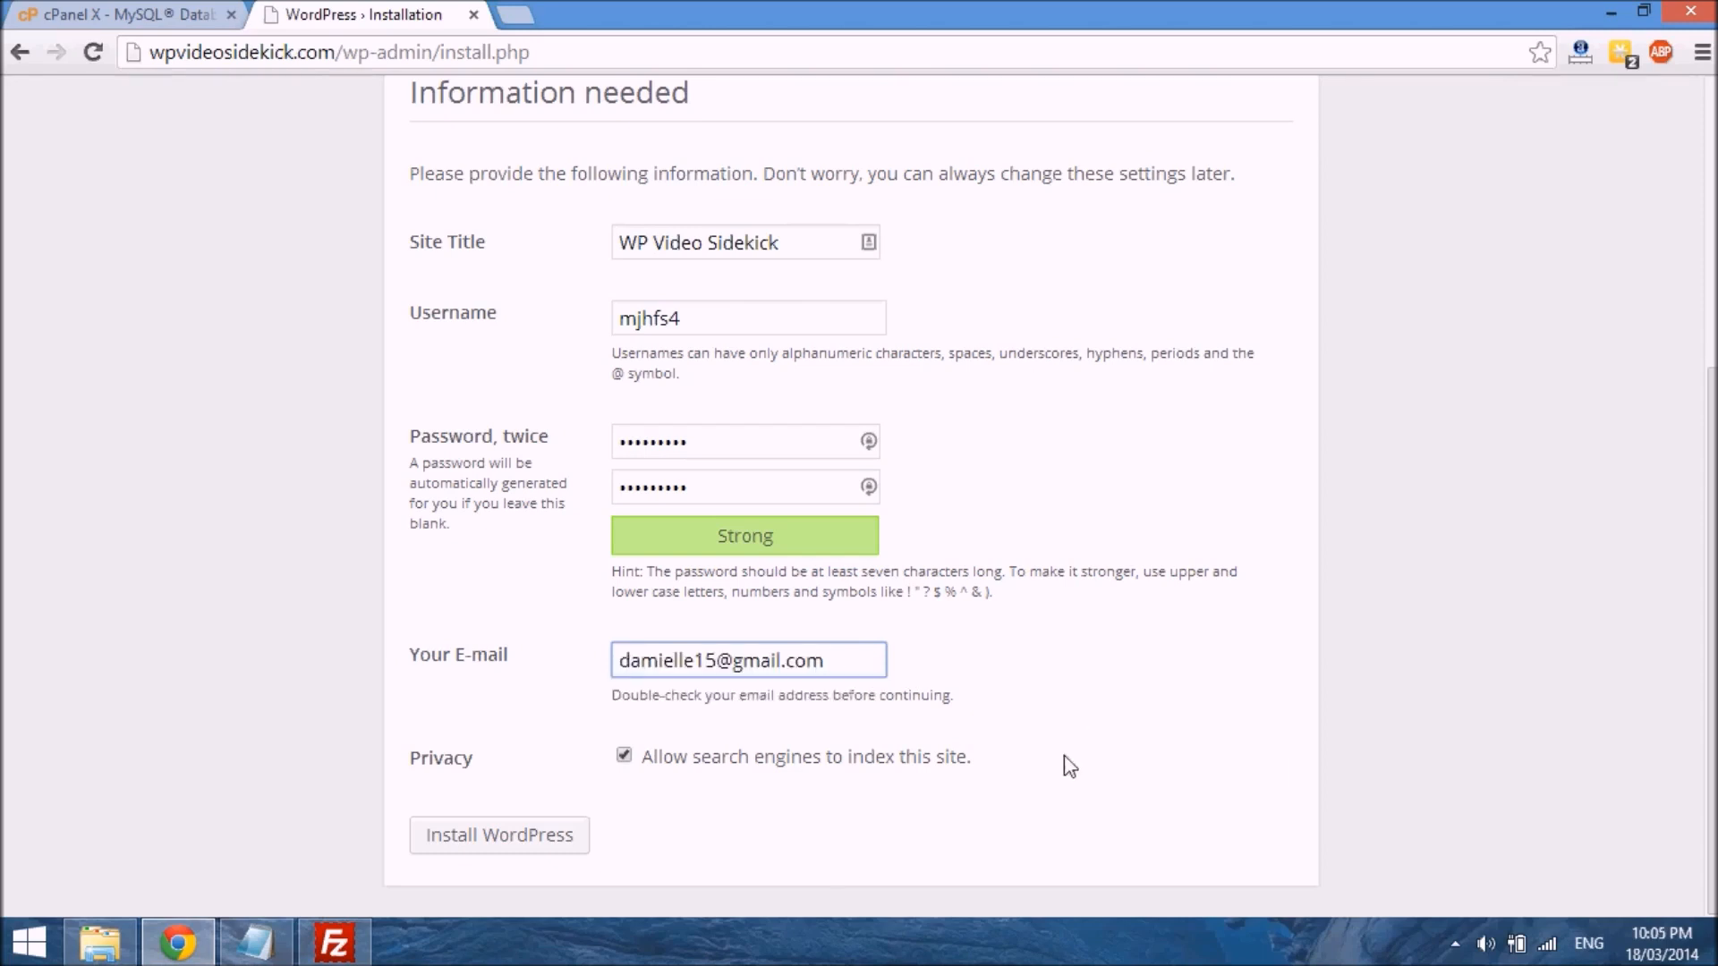
mouse_move(834, 882)
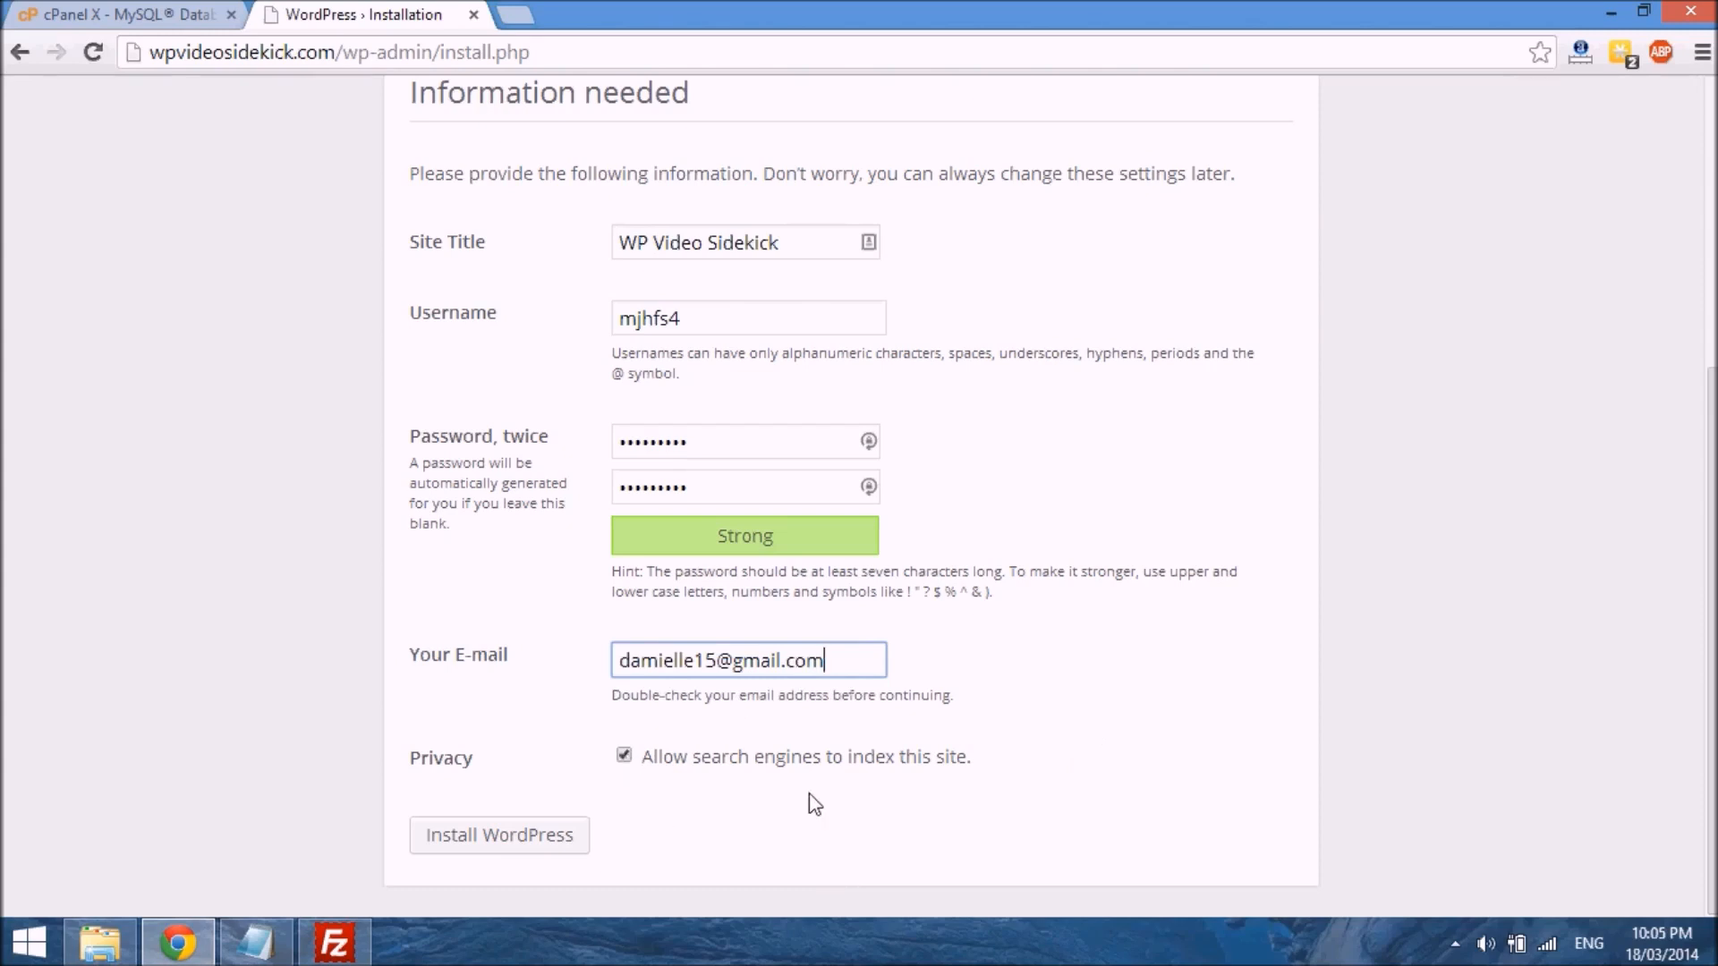
mouse_move(710, 775)
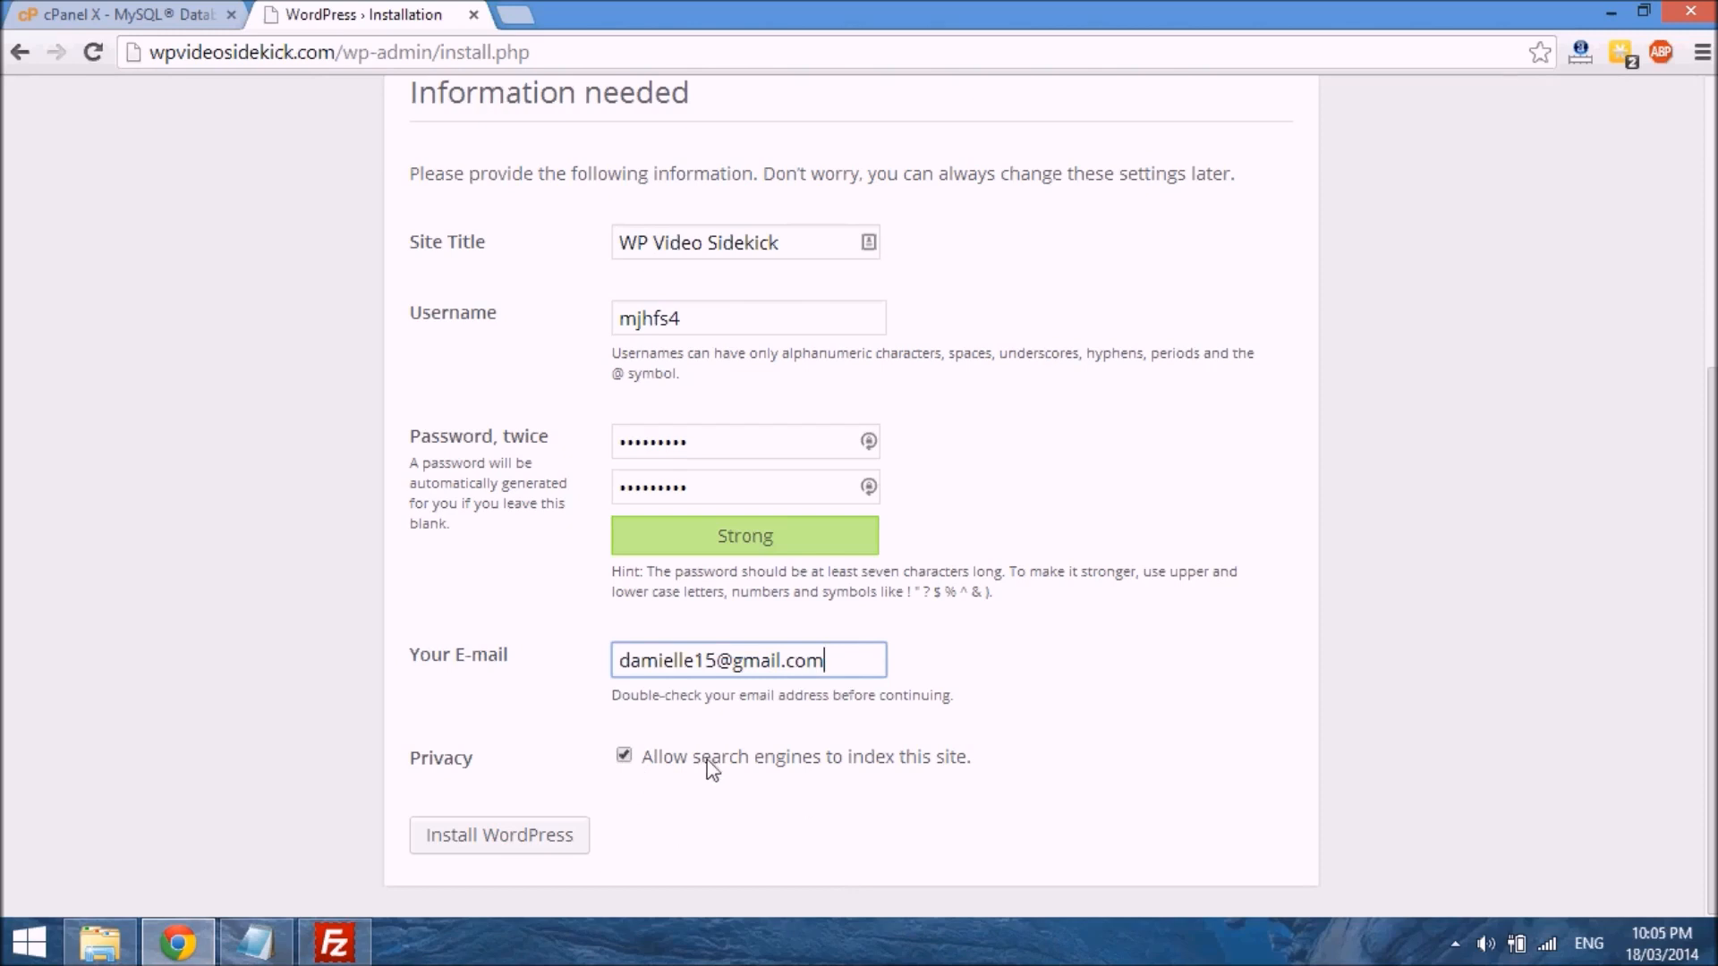
mouse_move(1074, 749)
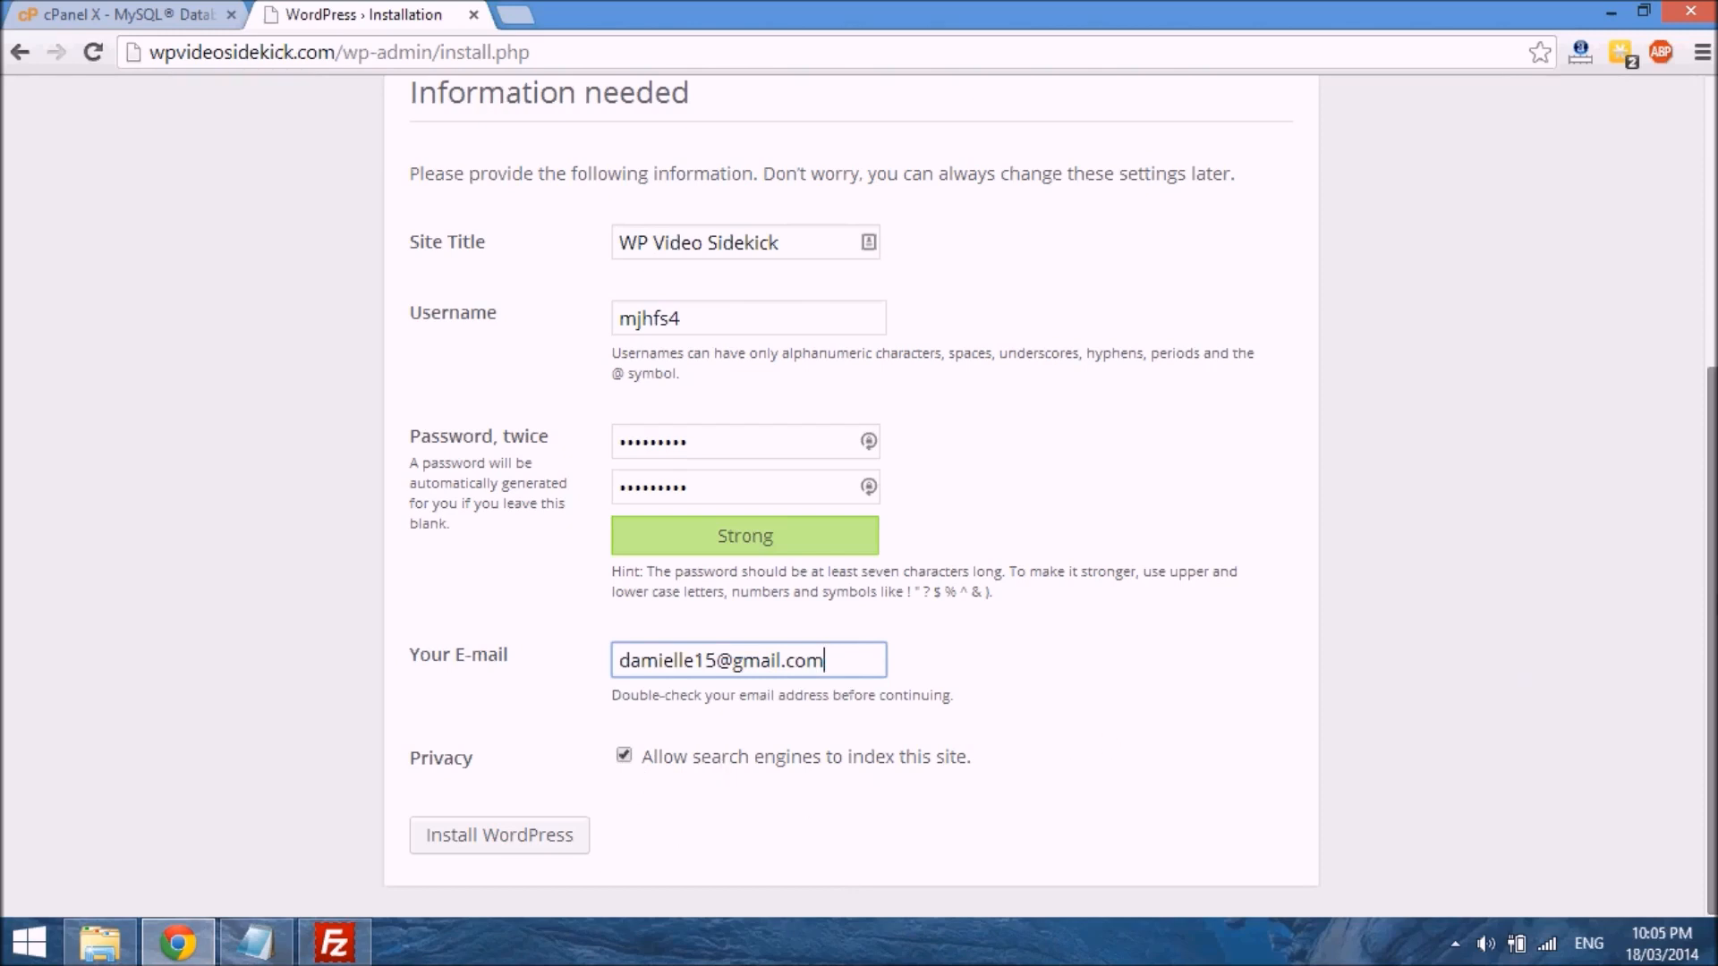
left_click(499, 835)
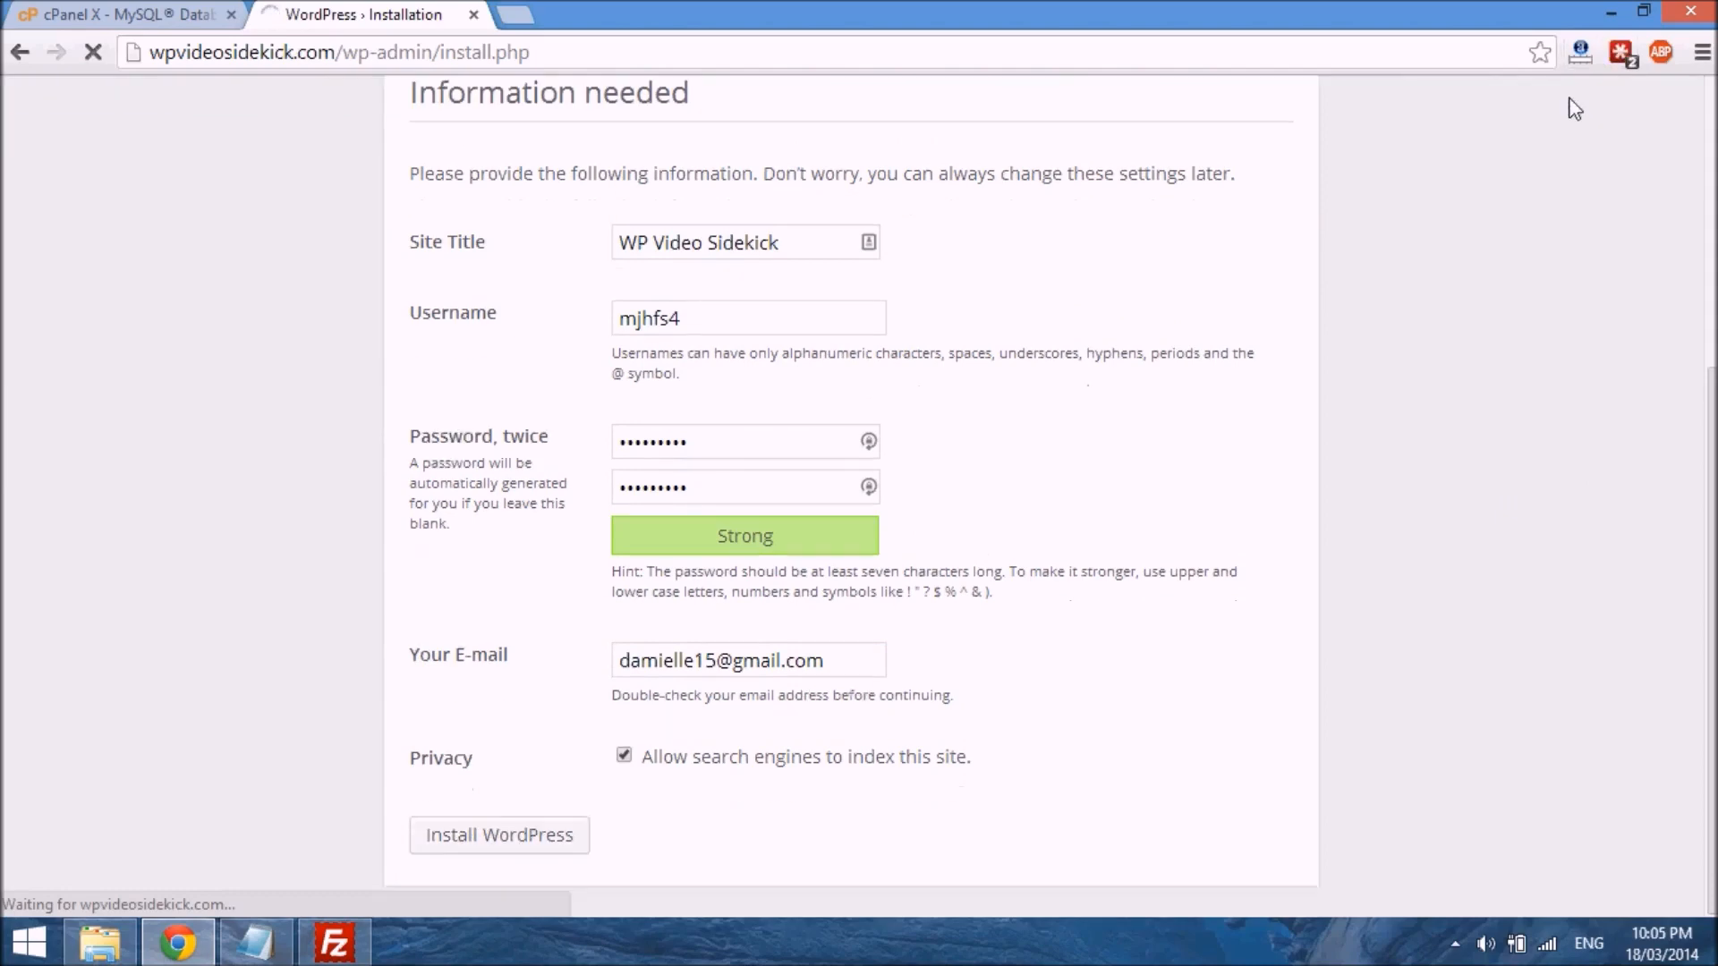
mouse_move(1556, 451)
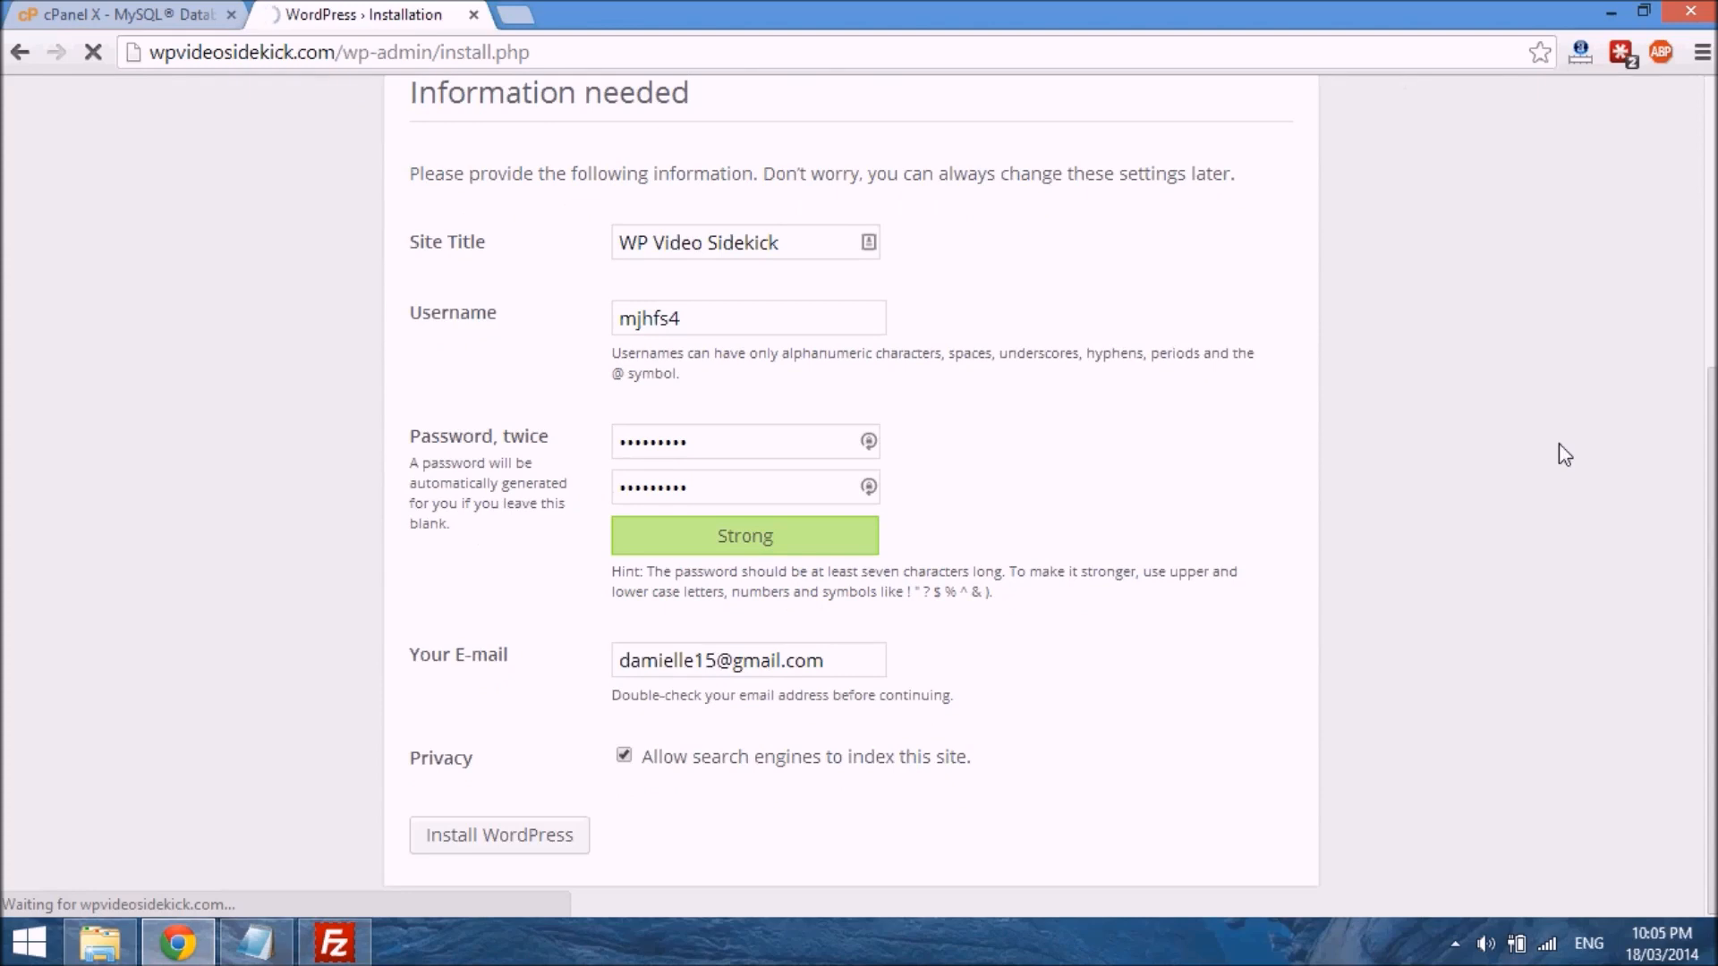
- Install WordPress, go to Log In from the Success page, and begin entering username dhwpvs
left_click(498, 835)
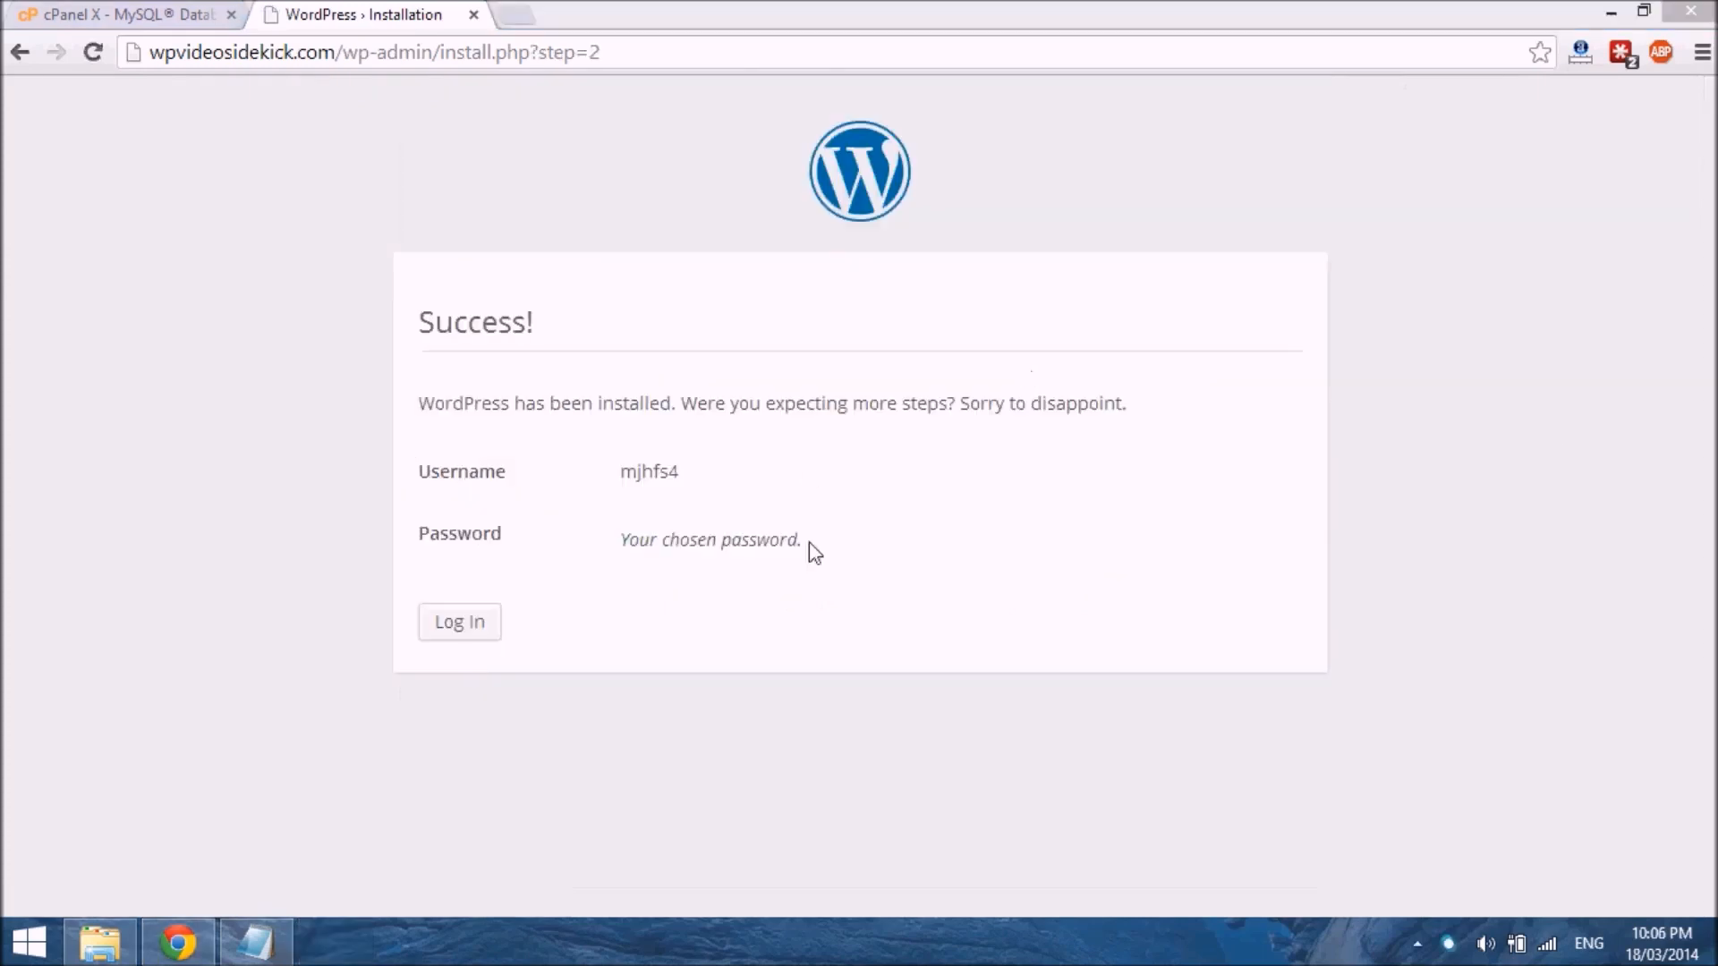
mouse_move(1158, 564)
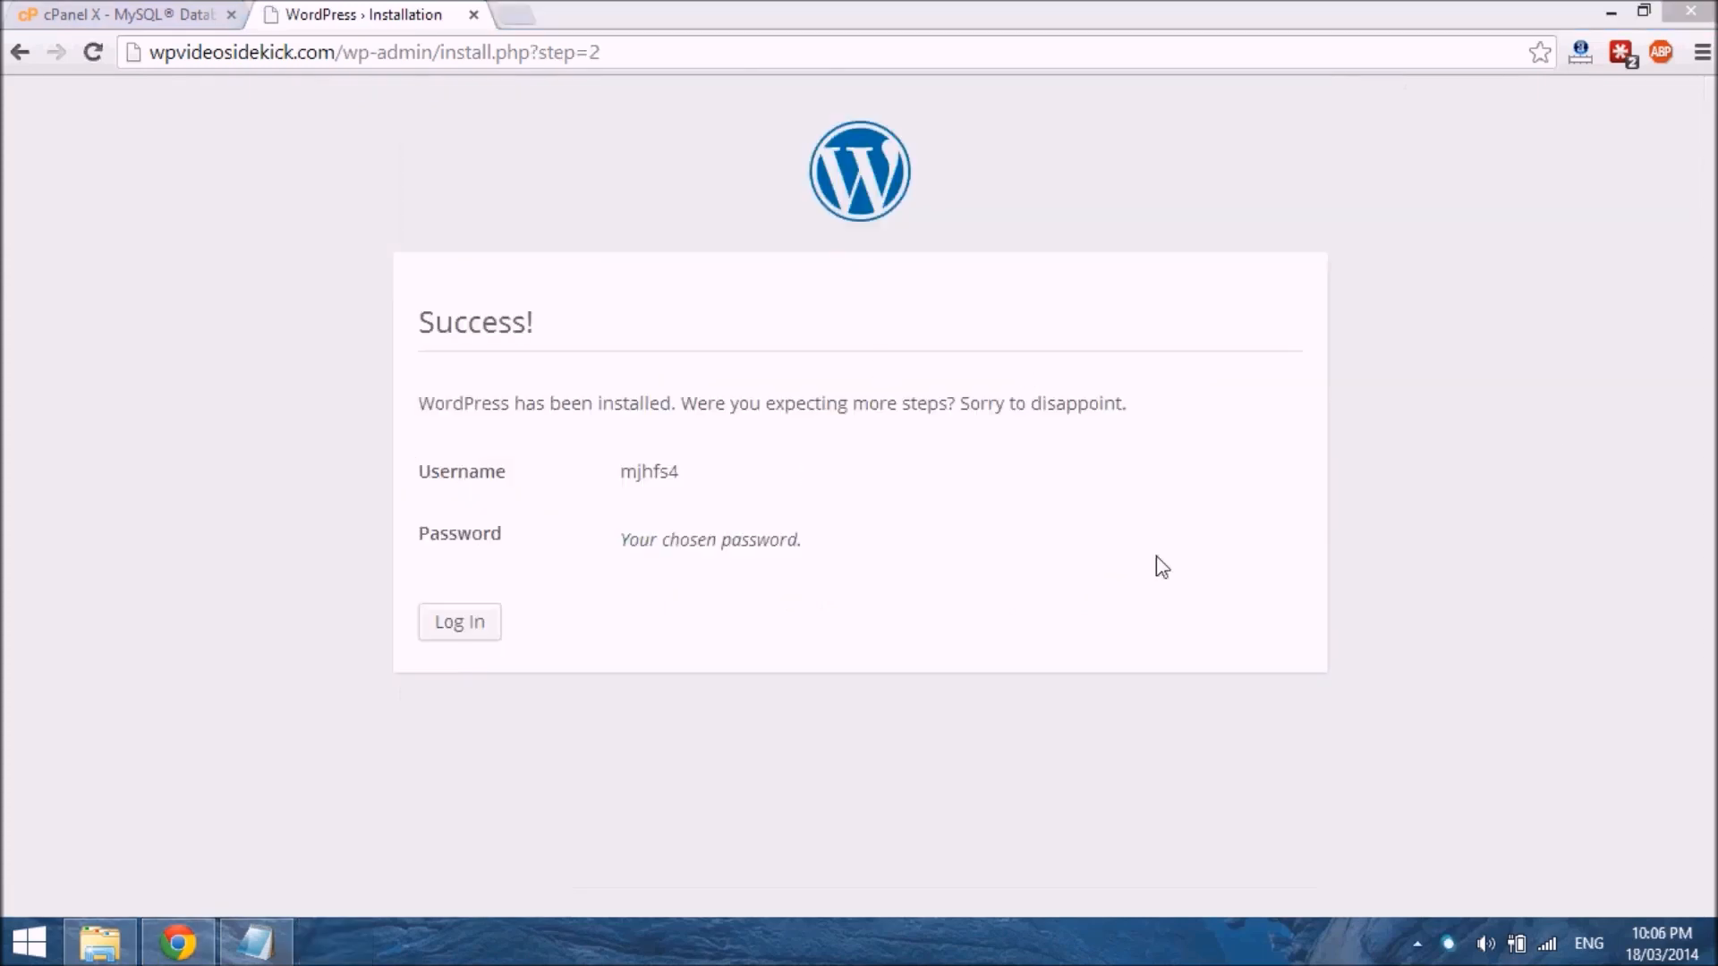
mouse_move(571, 442)
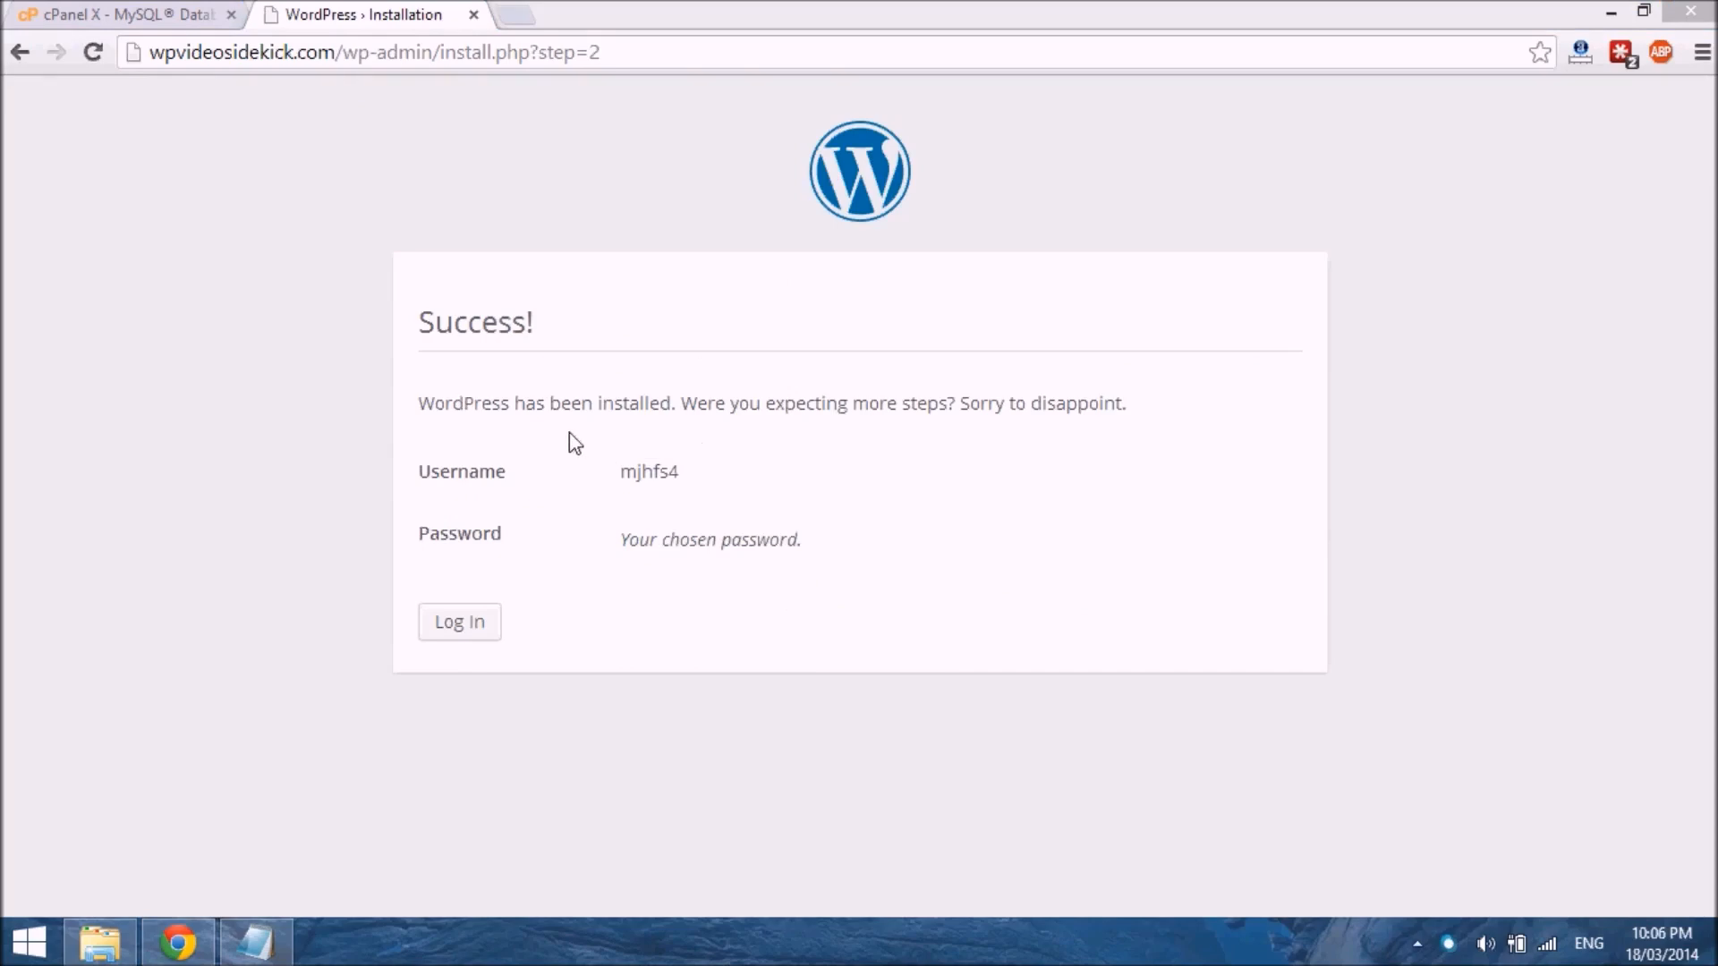
mouse_move(653, 471)
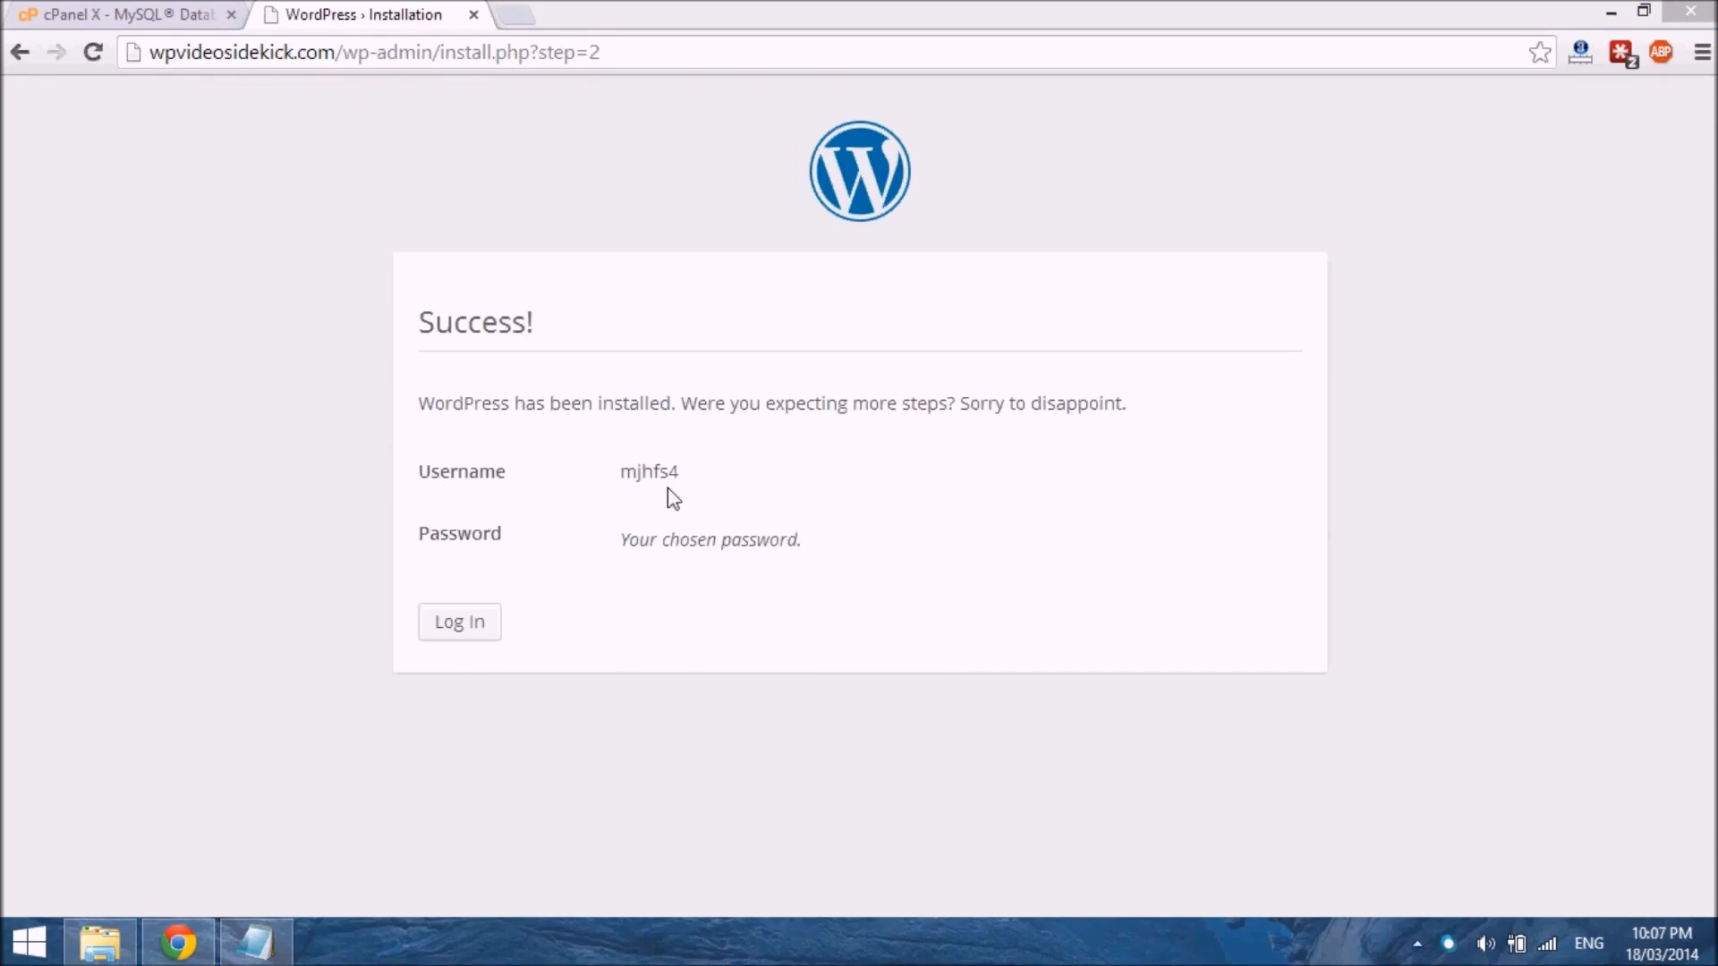
mouse_move(778, 591)
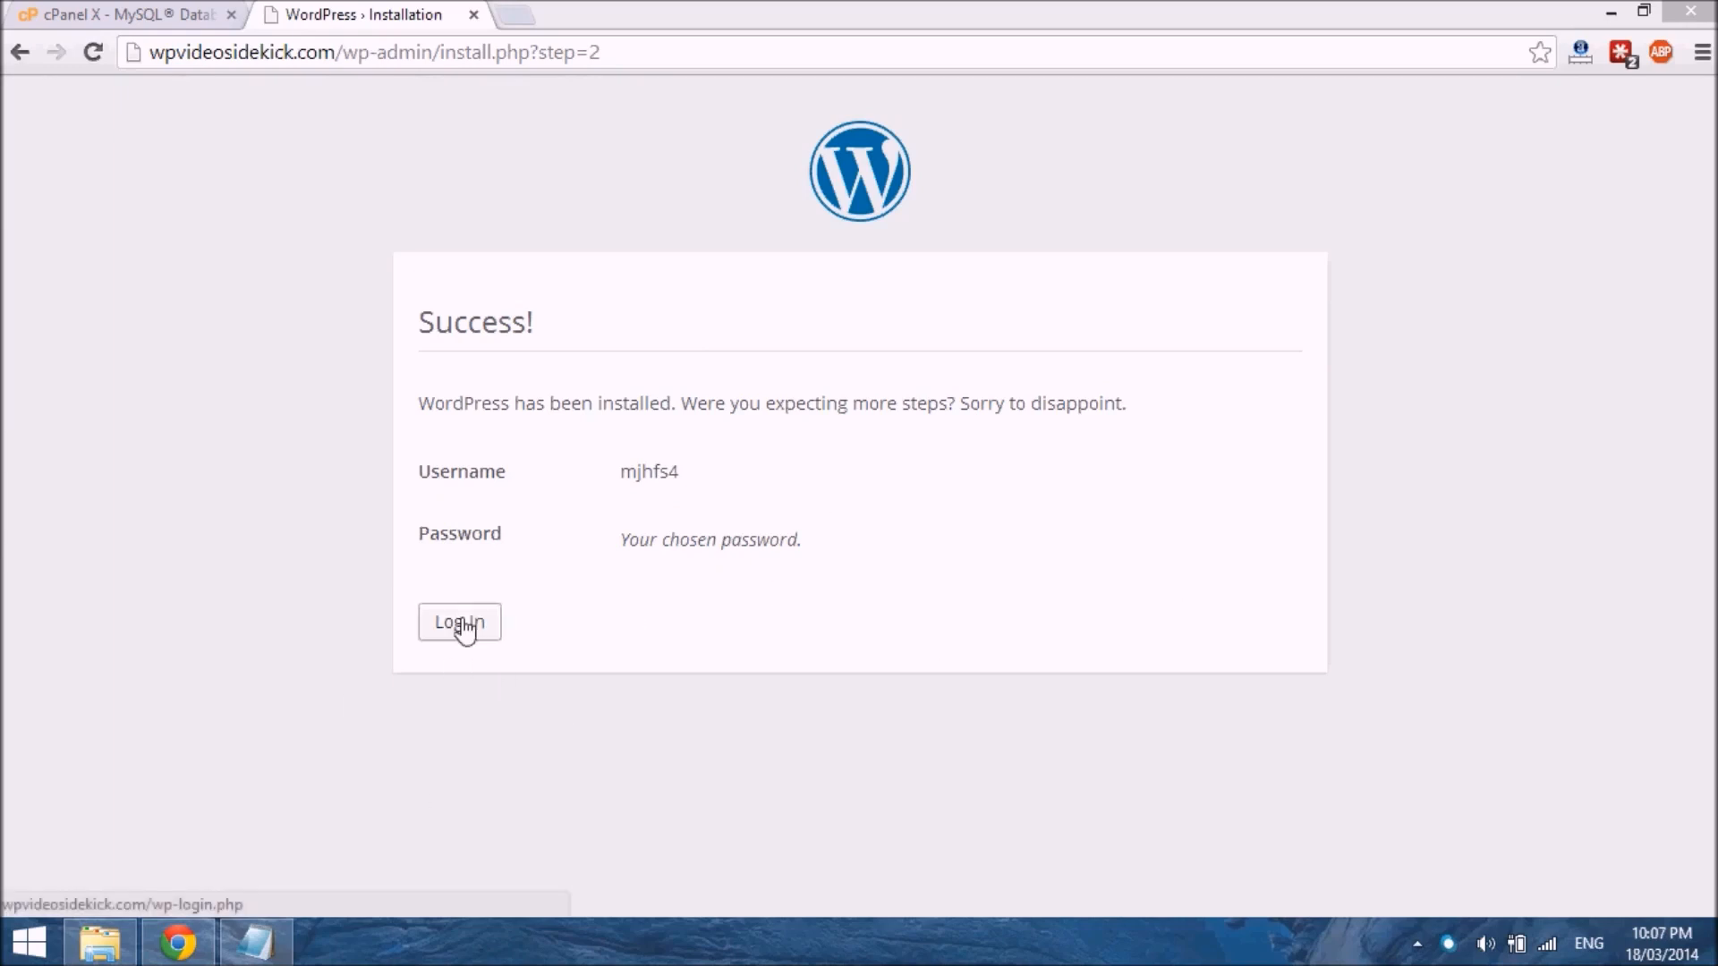
left_click(459, 622)
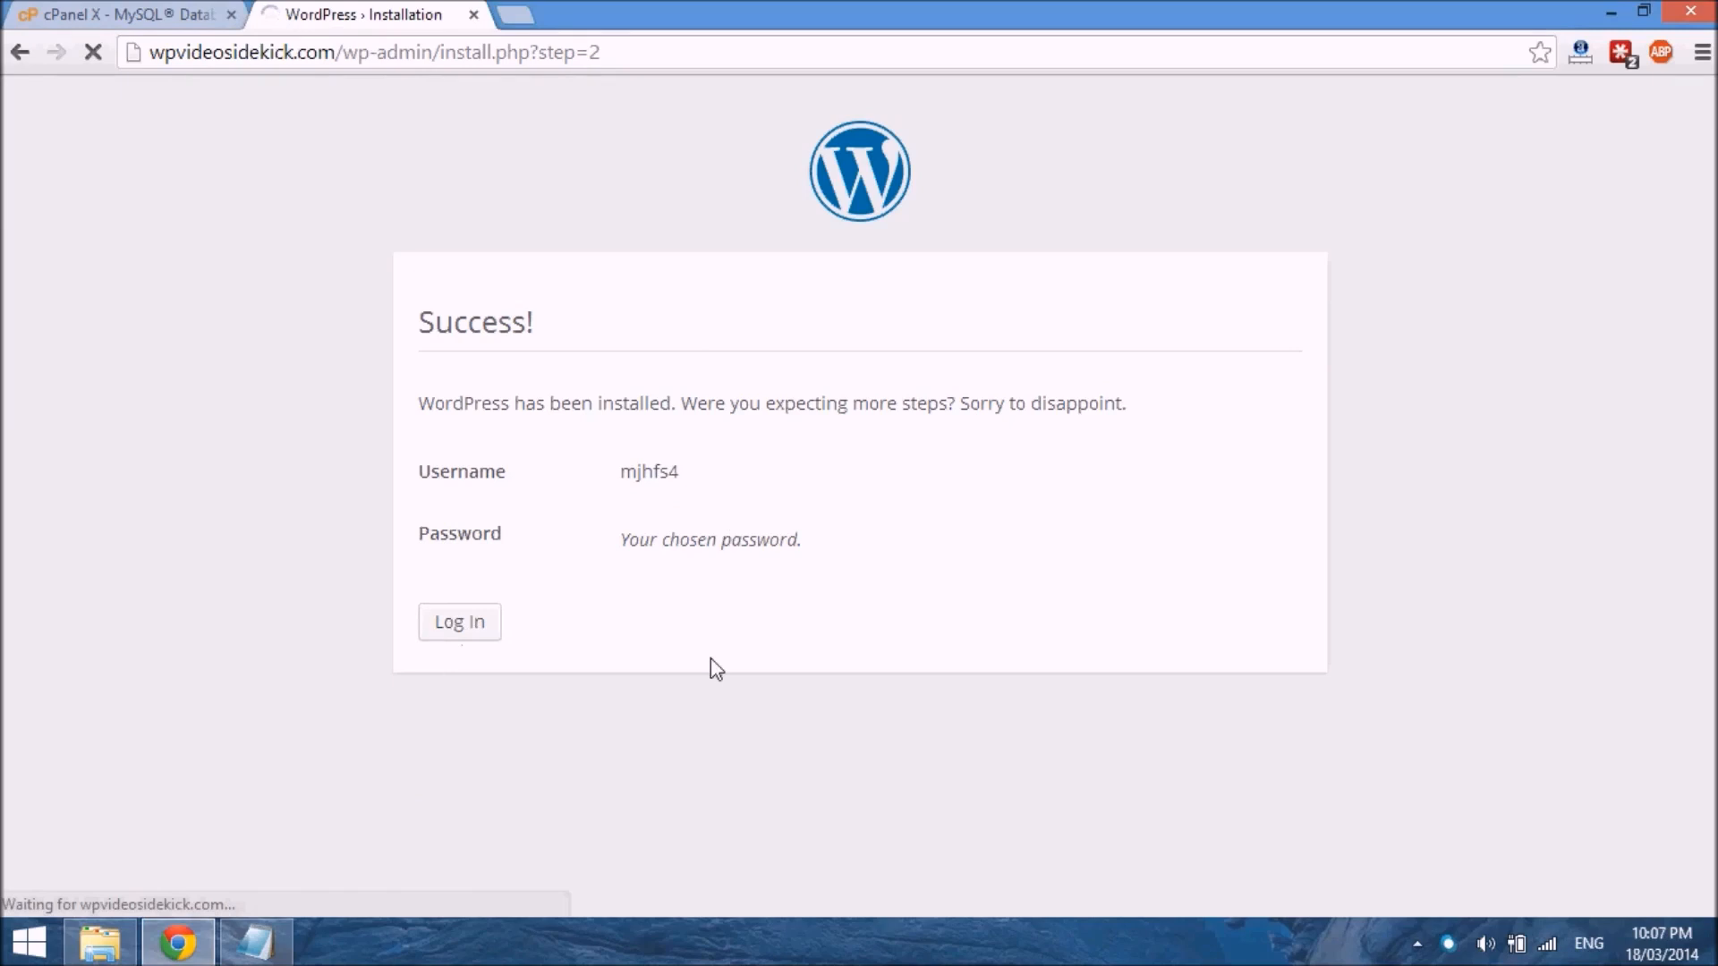
left_click(459, 622)
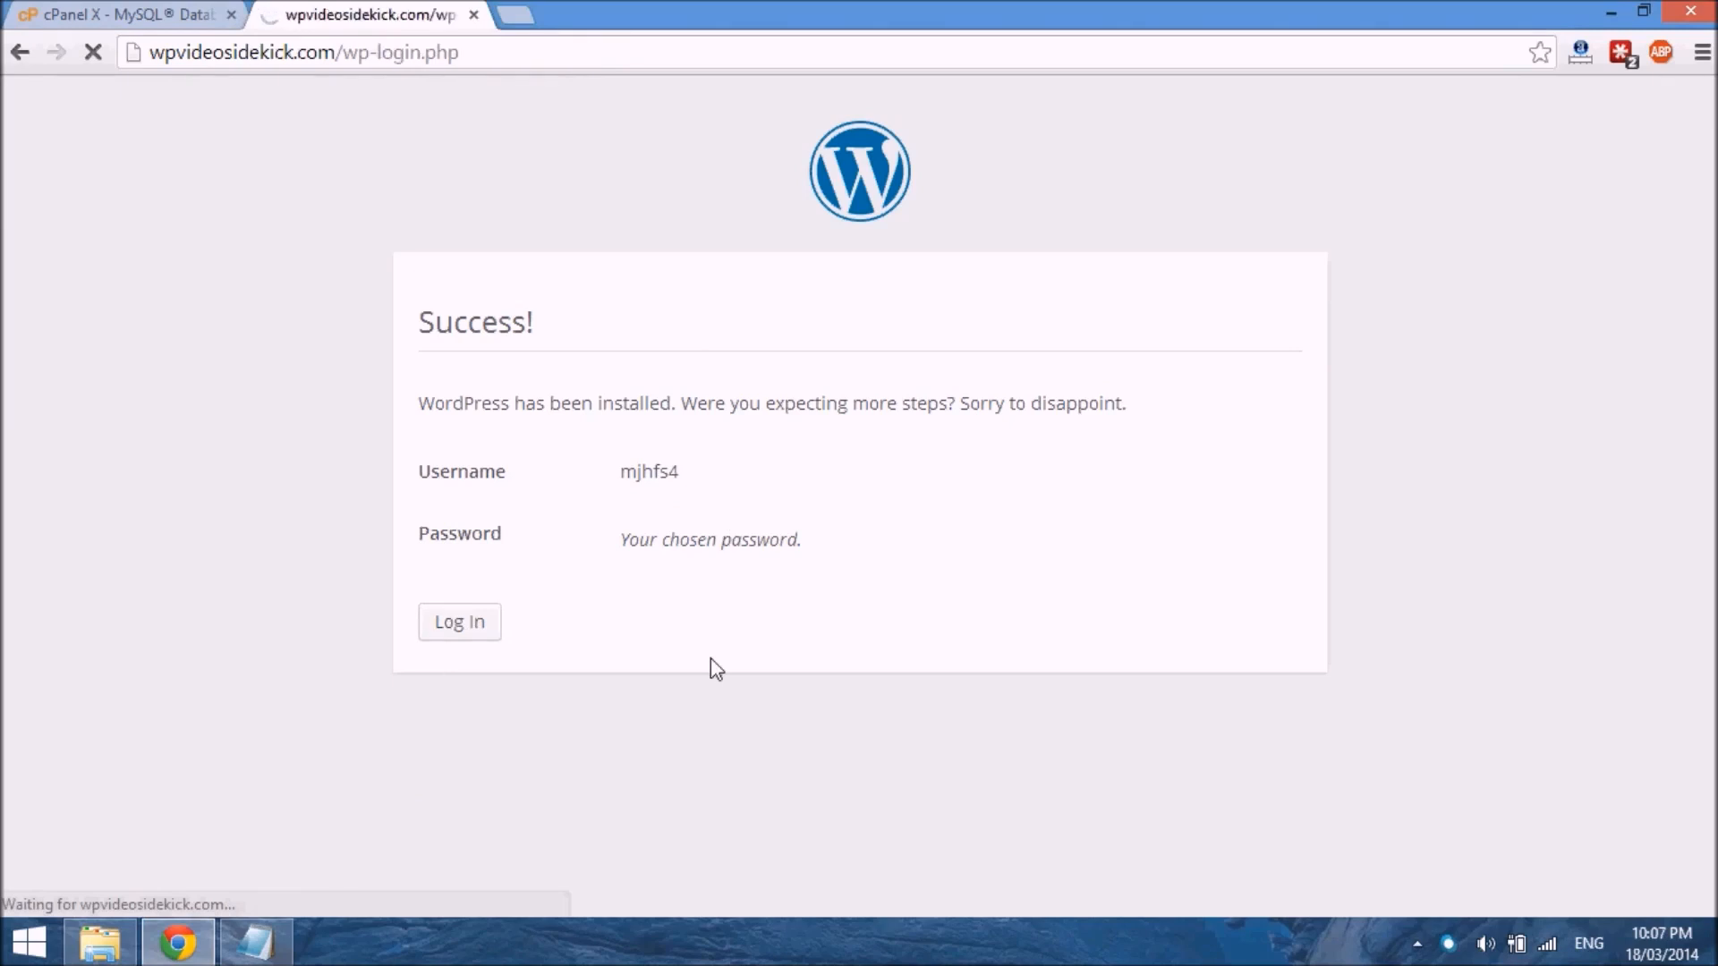
left_click(459, 622)
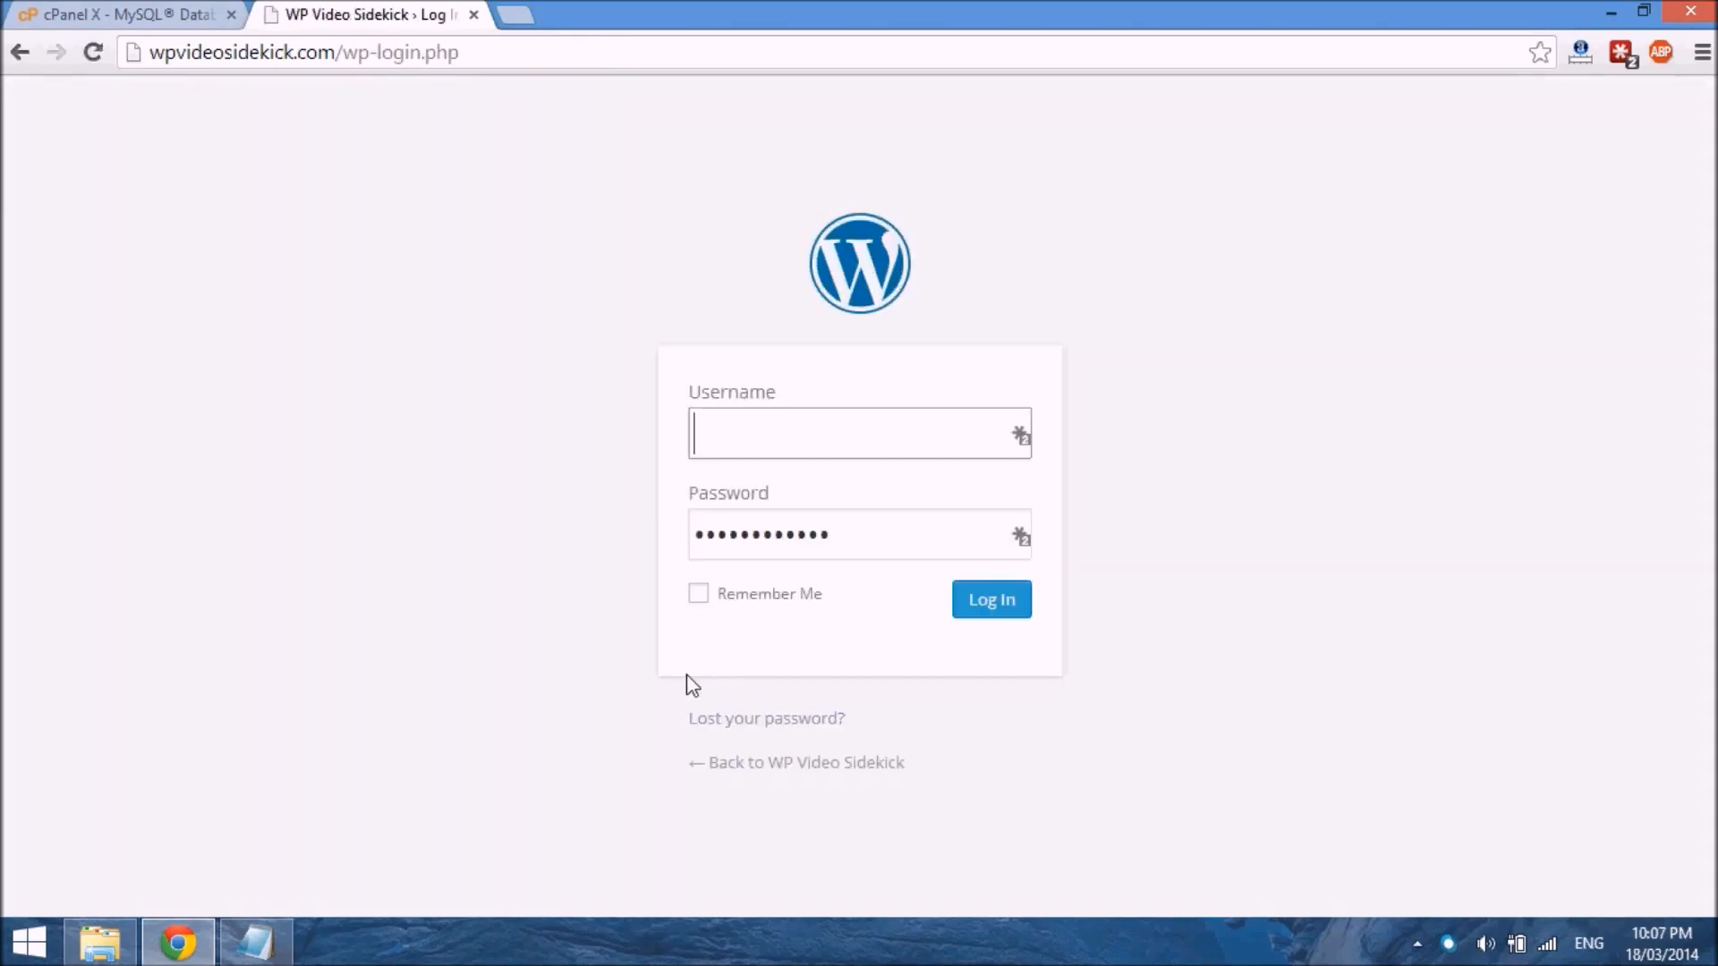
type("dhwpvs")
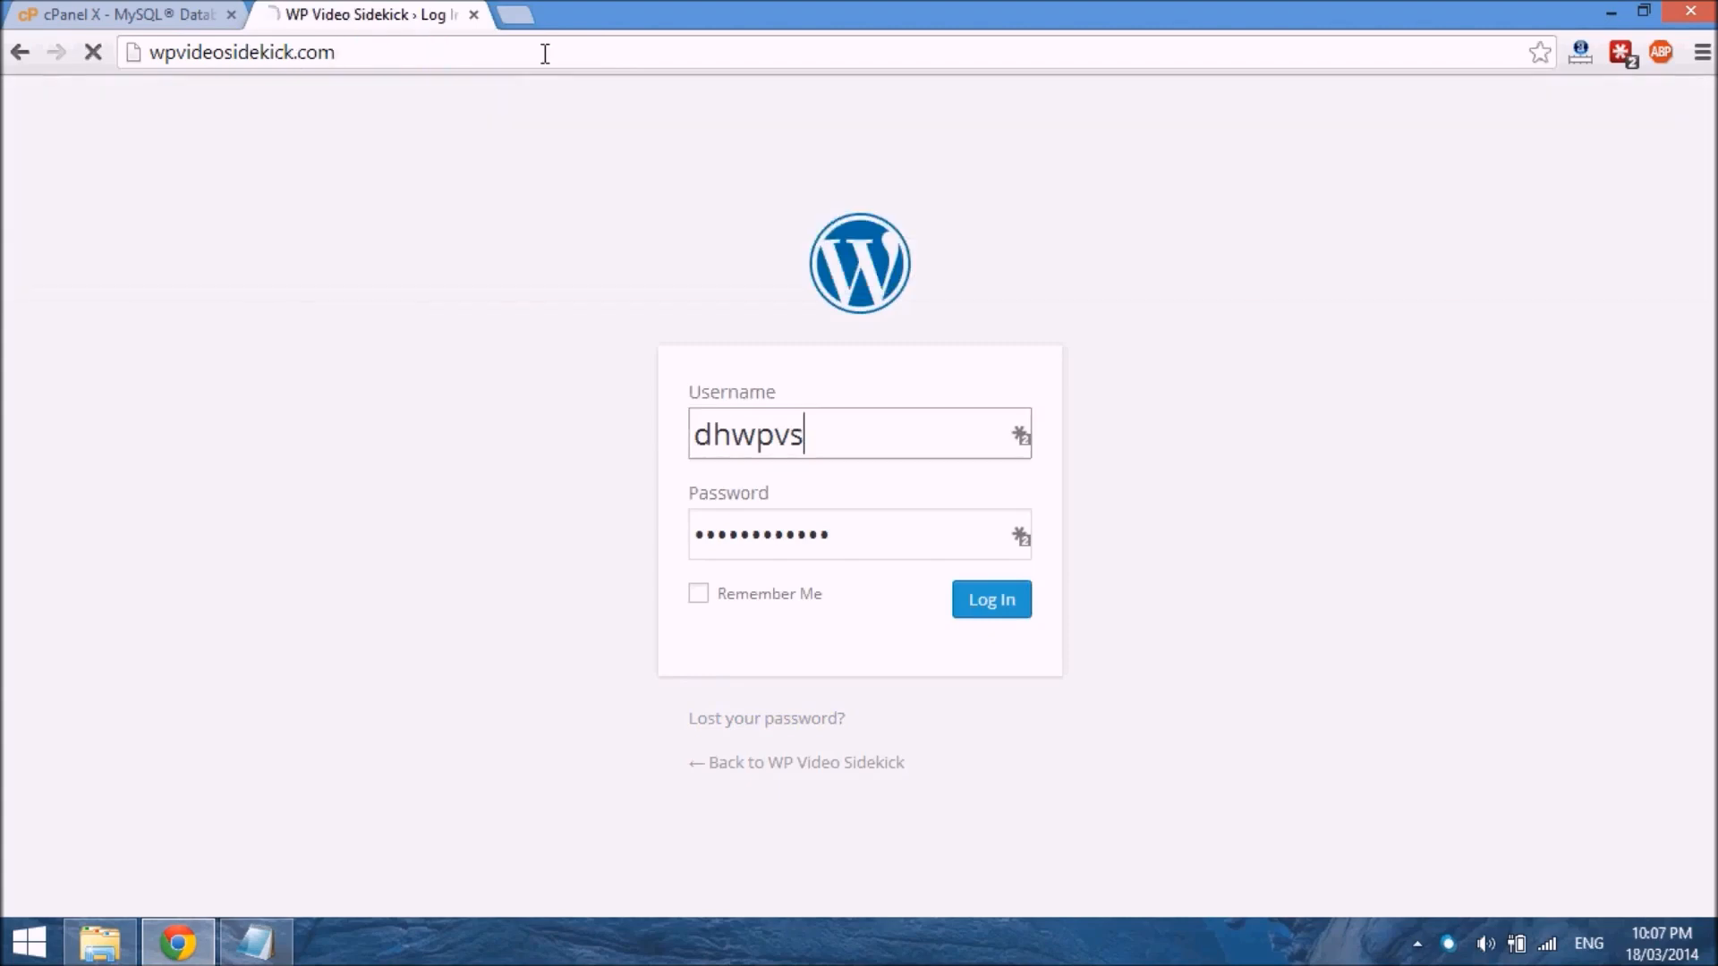
- Load wpvideosidekick.com to view the home page with the default theme and Hello World post
left_click(991, 599)
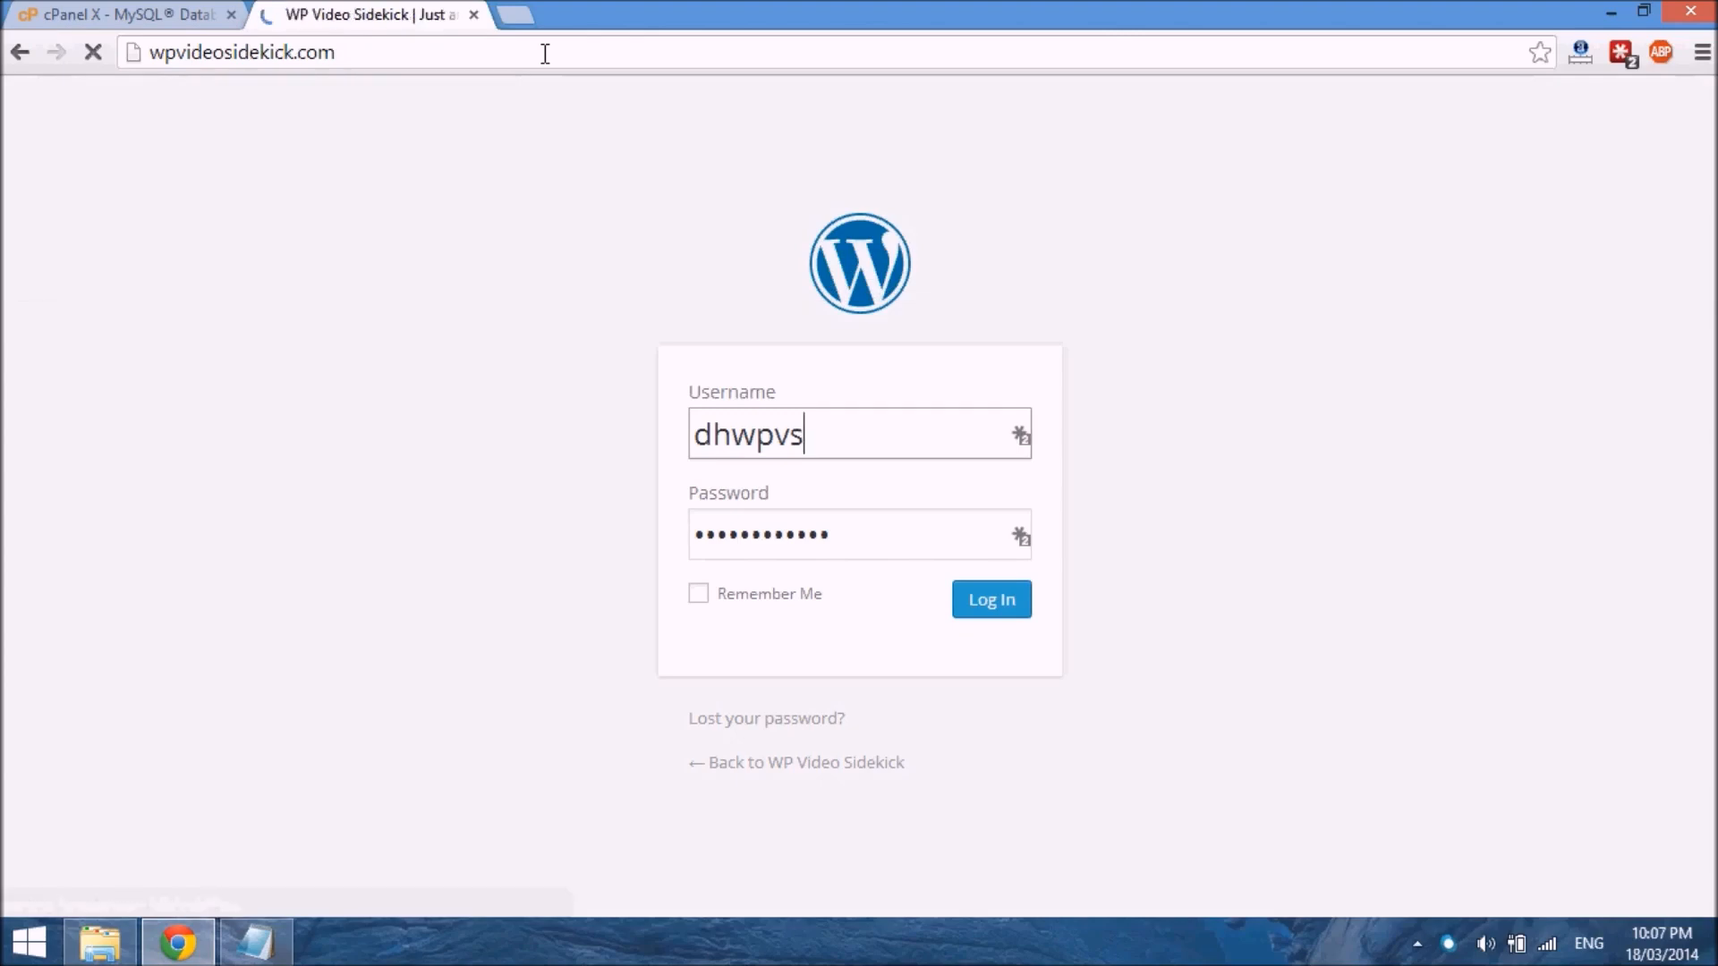
left_click(991, 599)
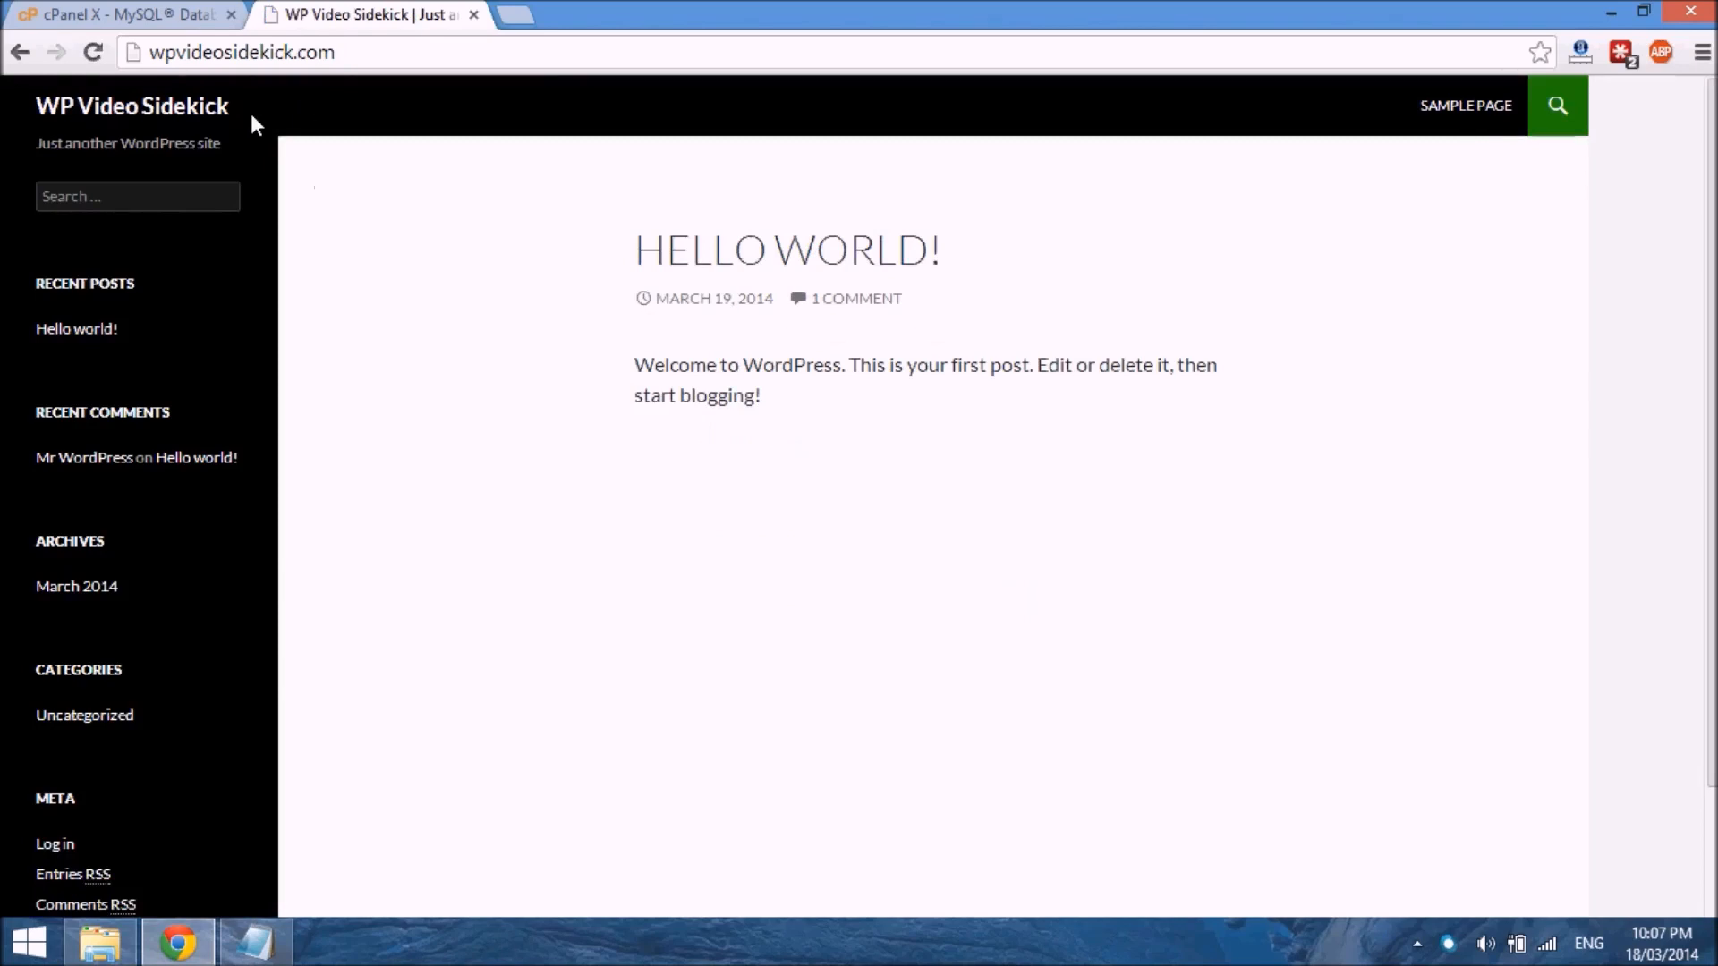
mouse_move(370, 69)
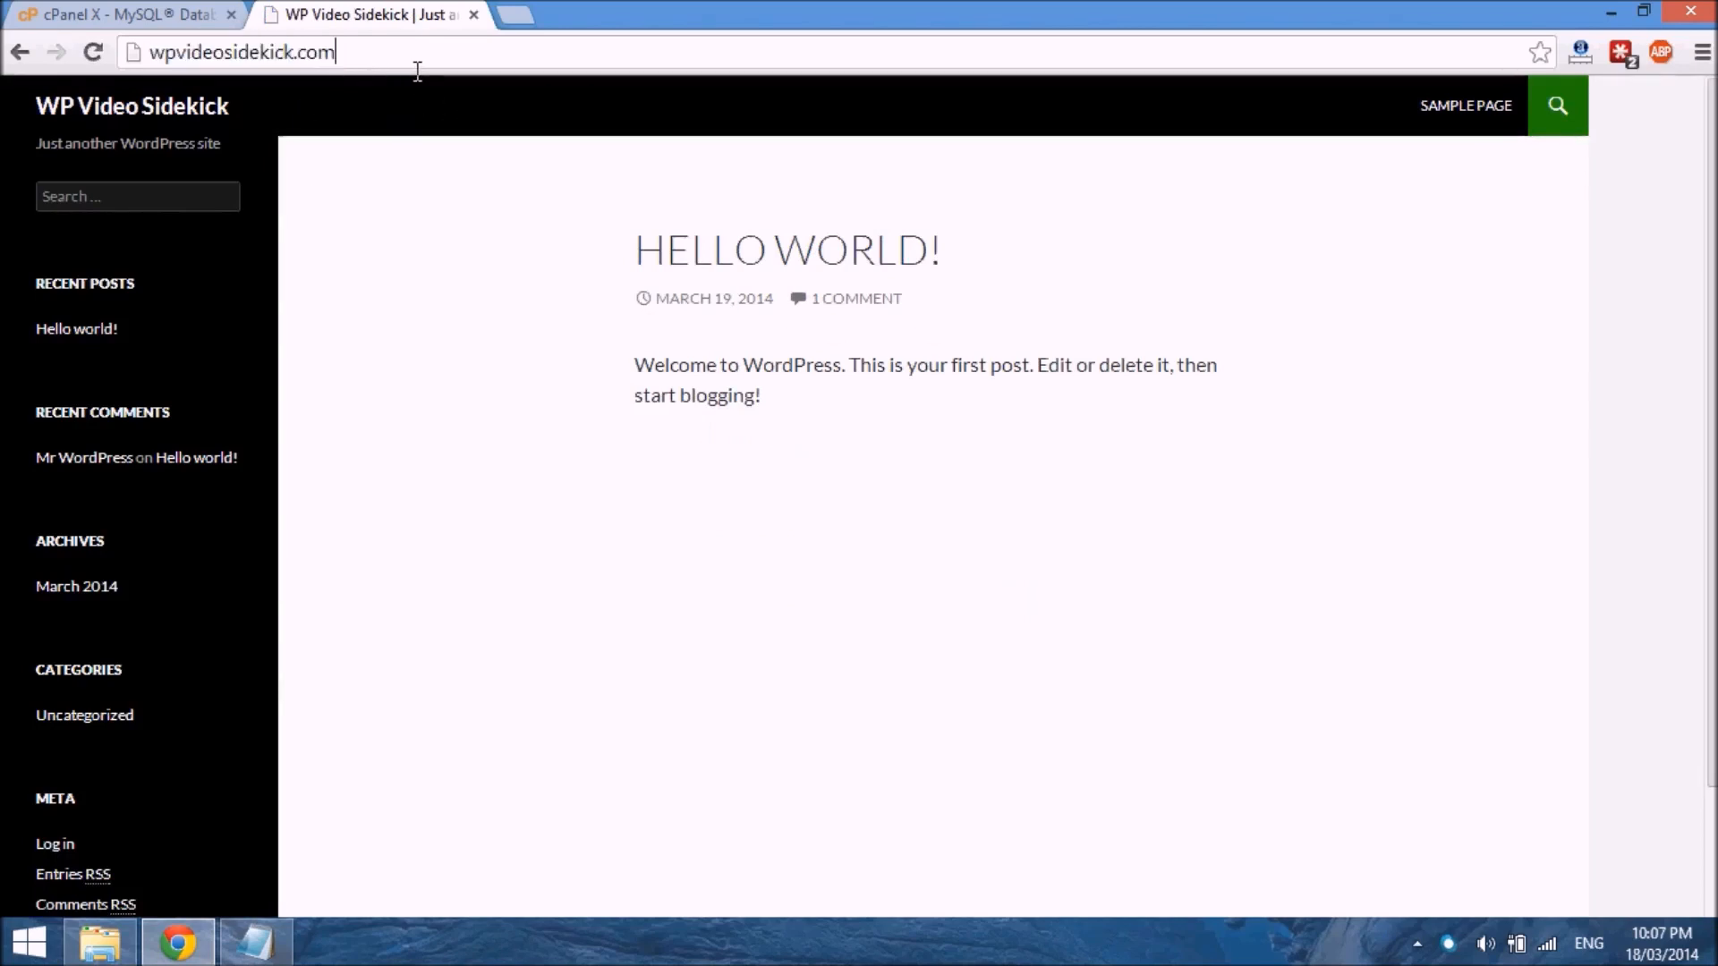
mouse_move(329, 338)
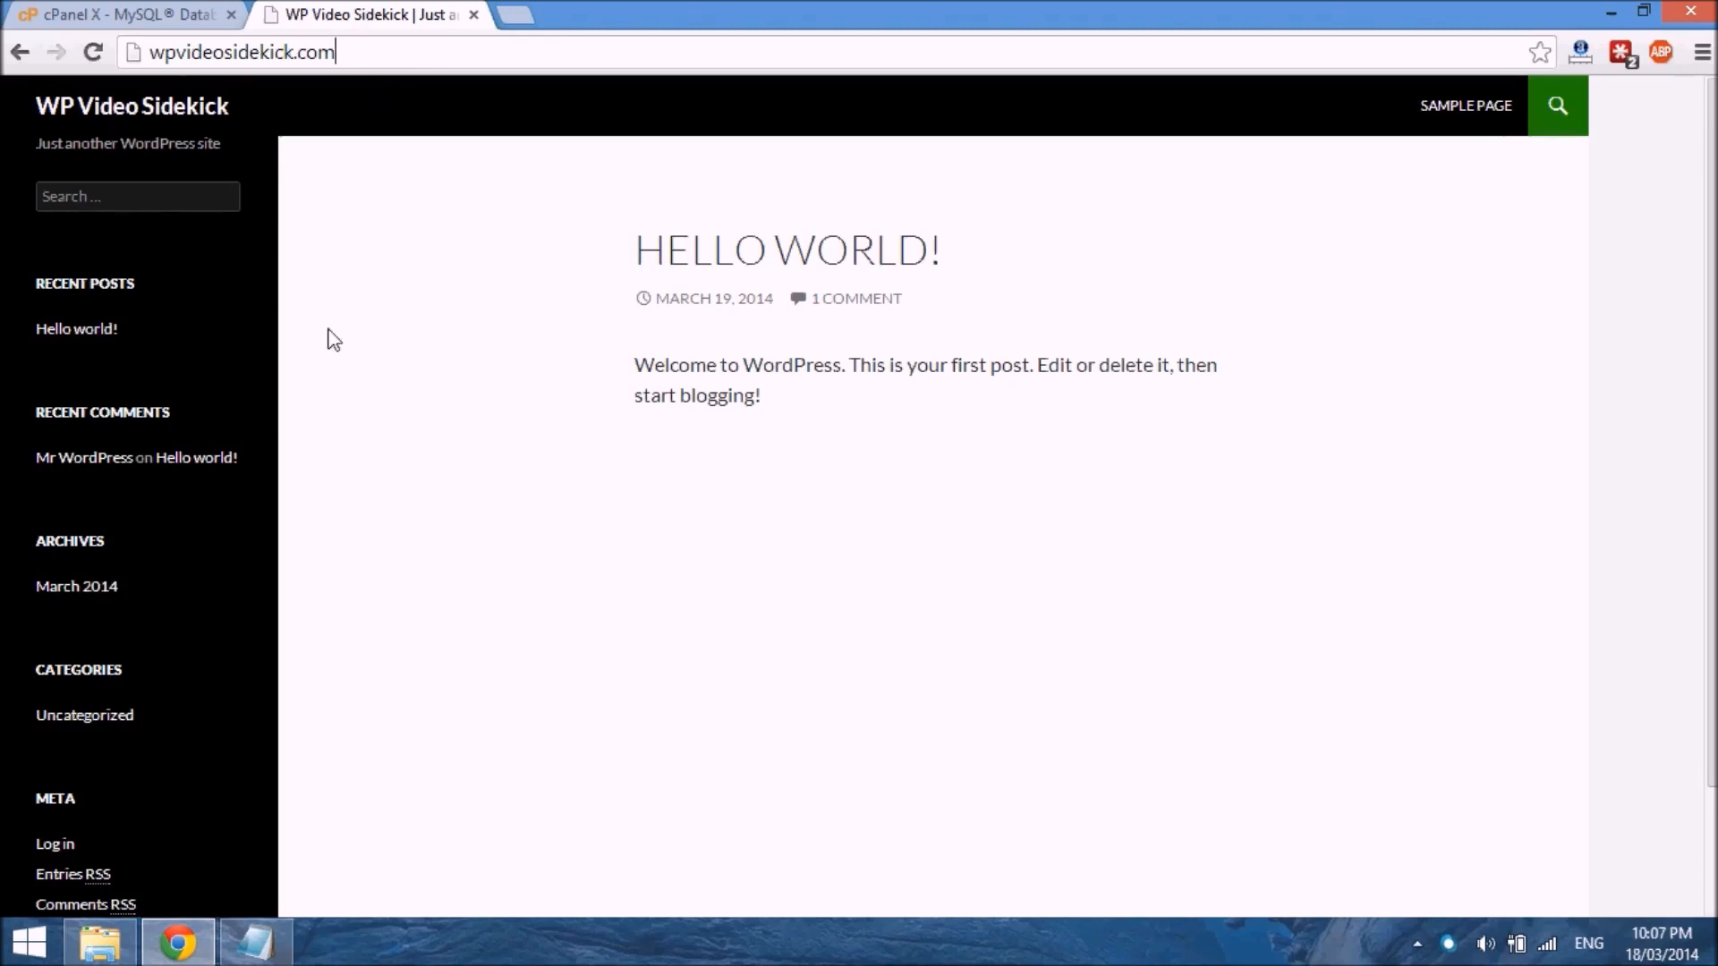
mouse_move(343, 114)
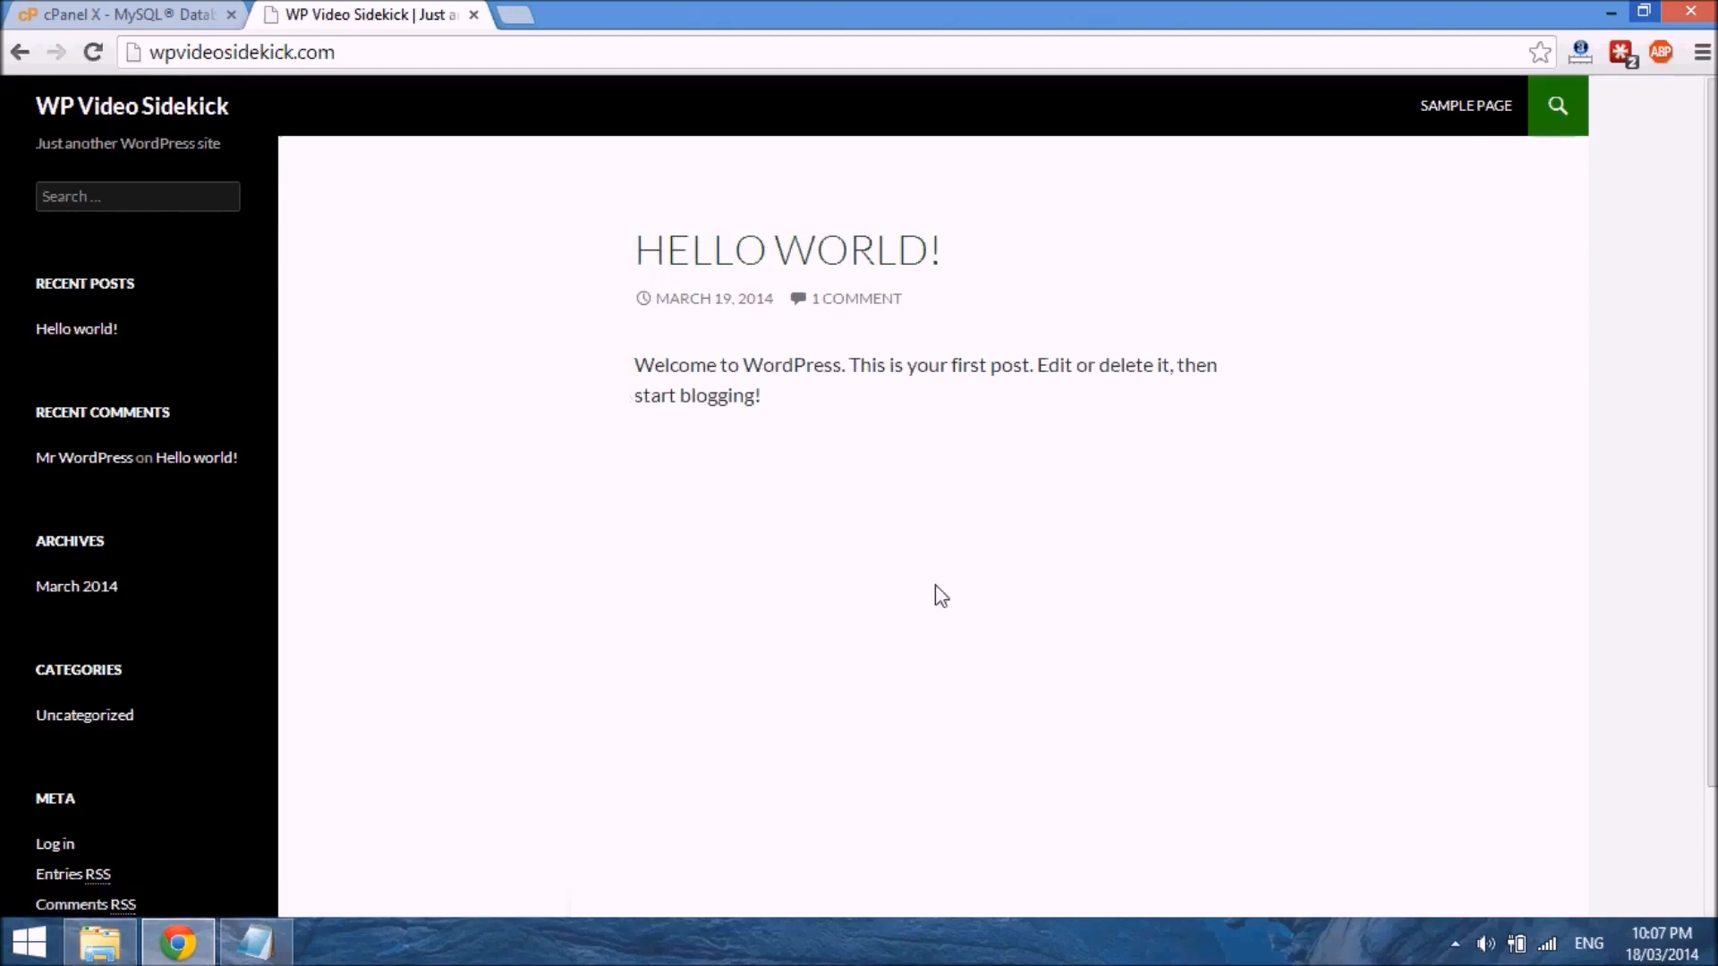
mouse_move(1161, 484)
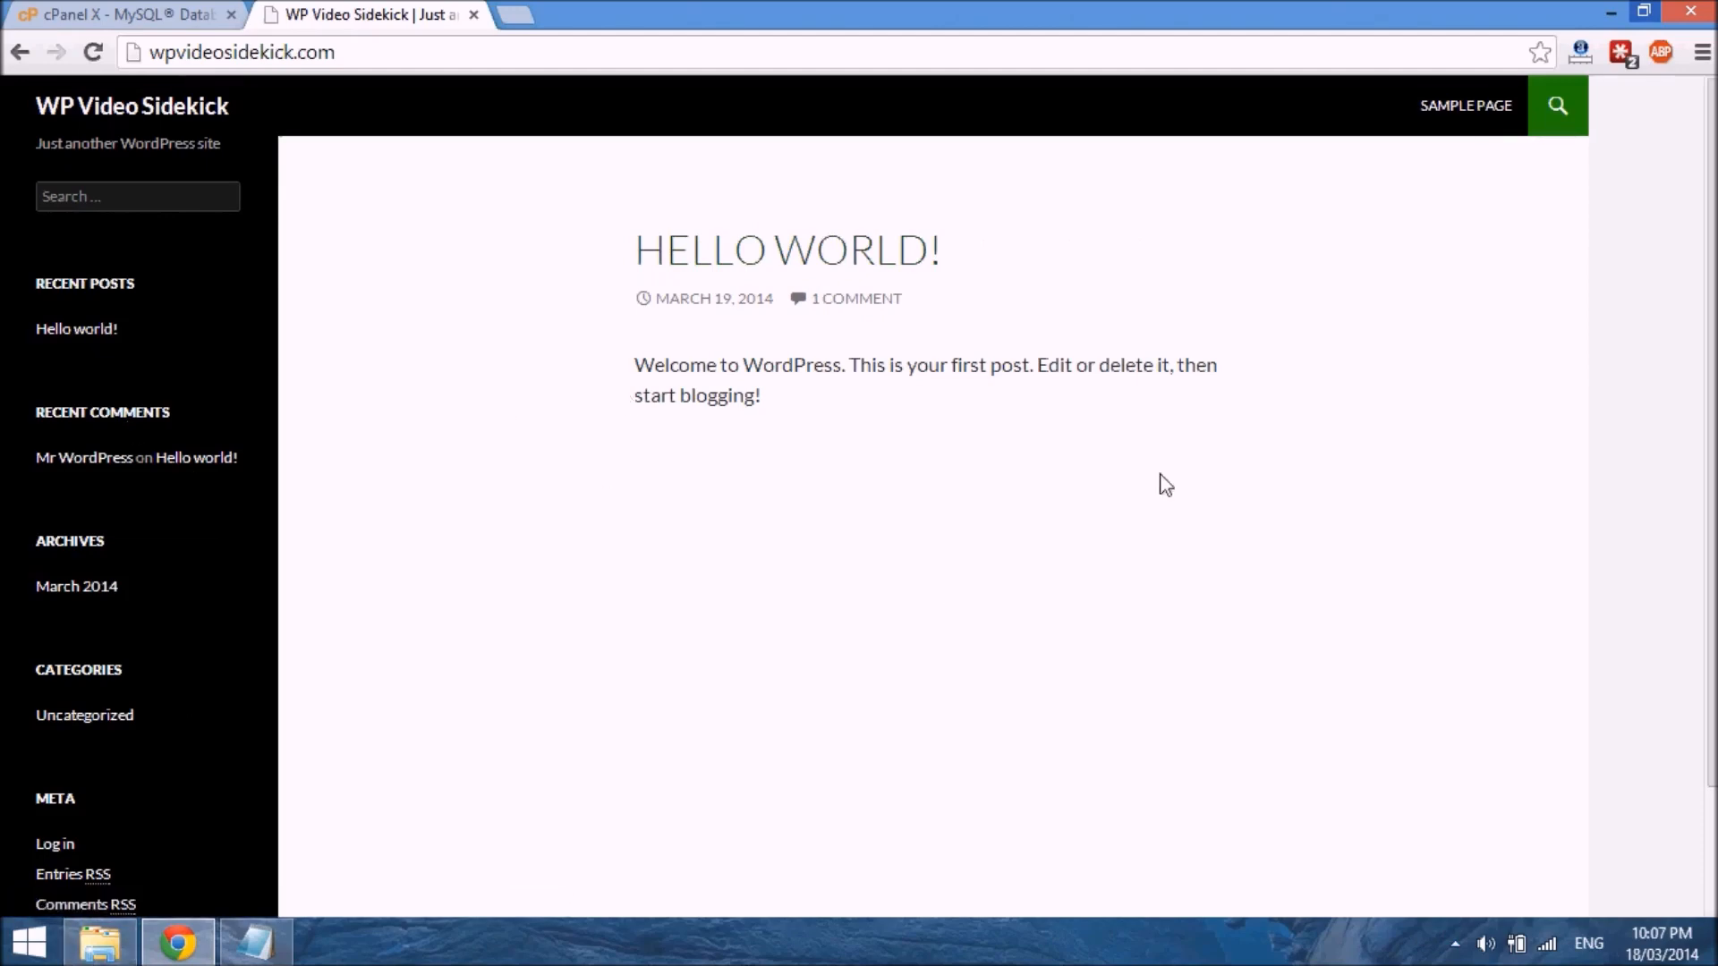